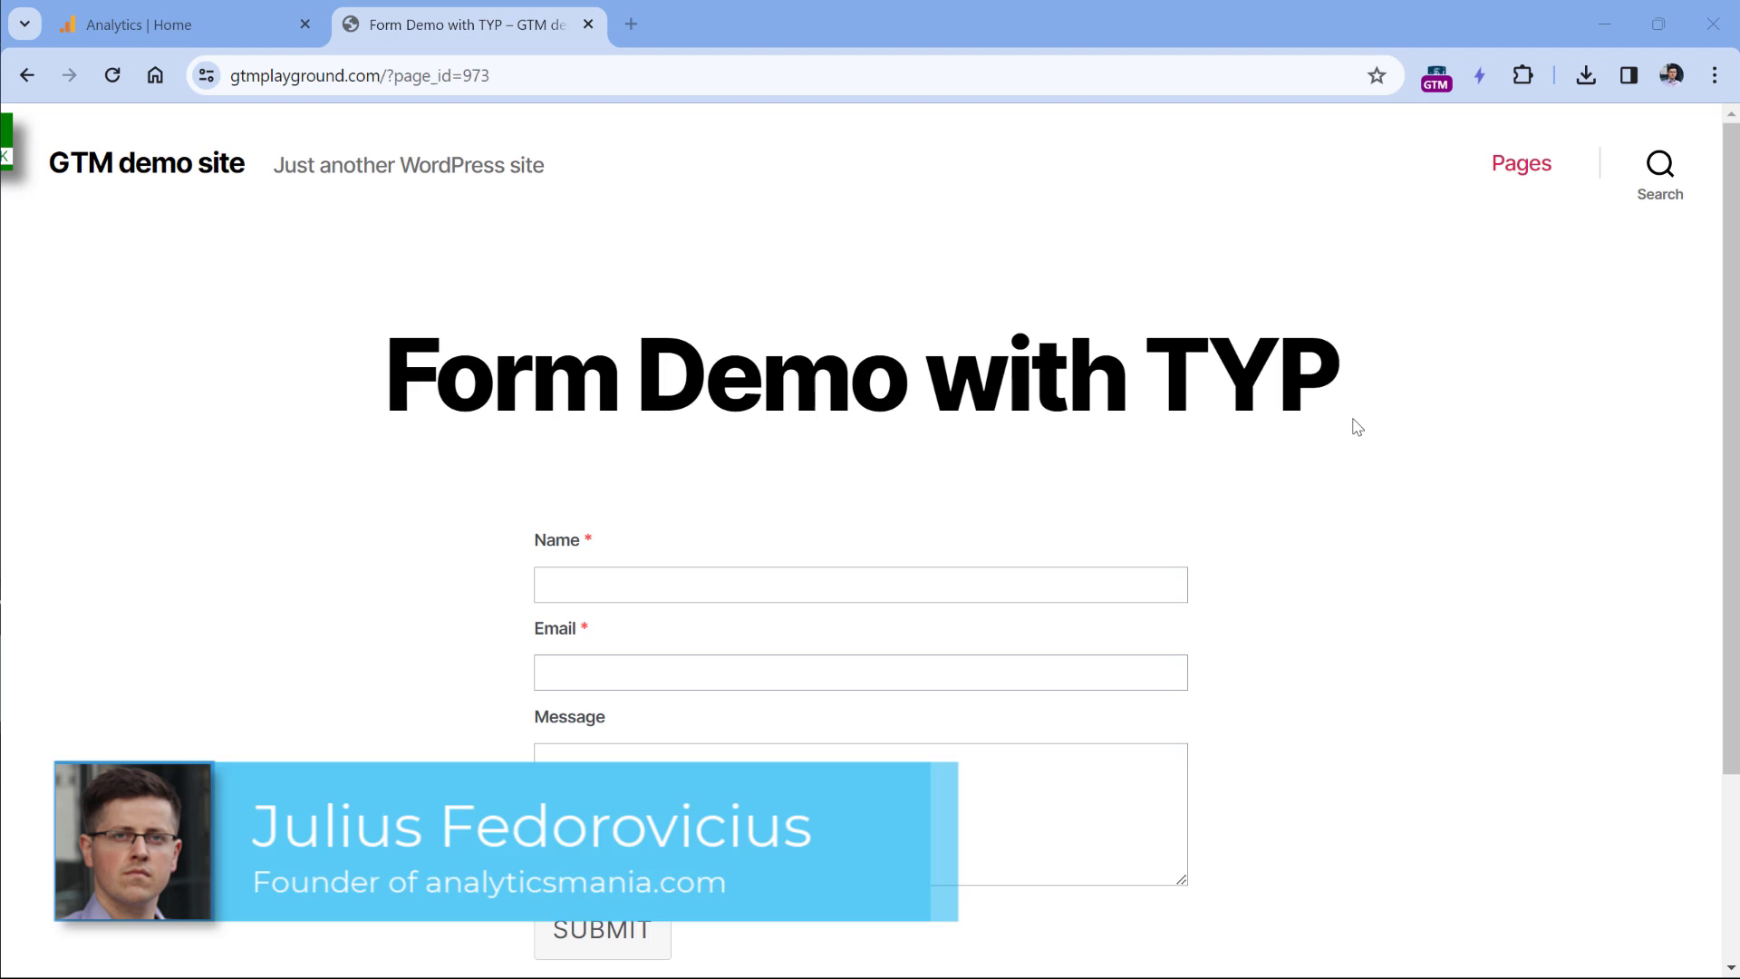
mouse_move(671, 617)
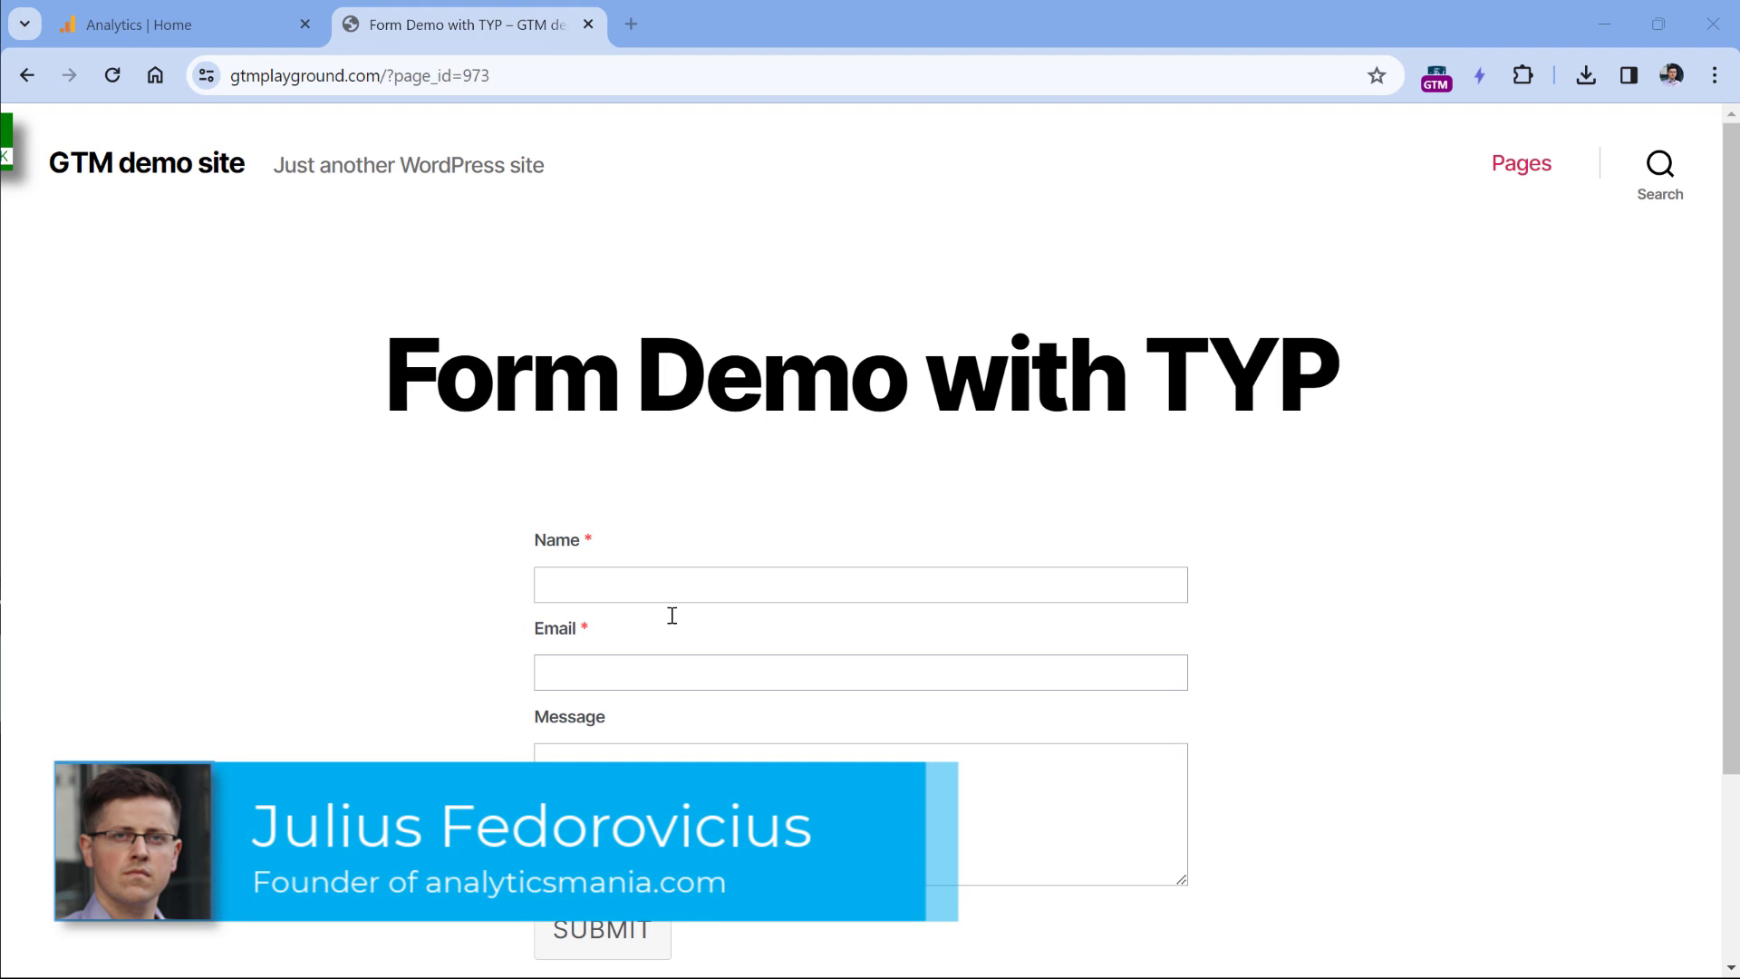
left_click(860, 586)
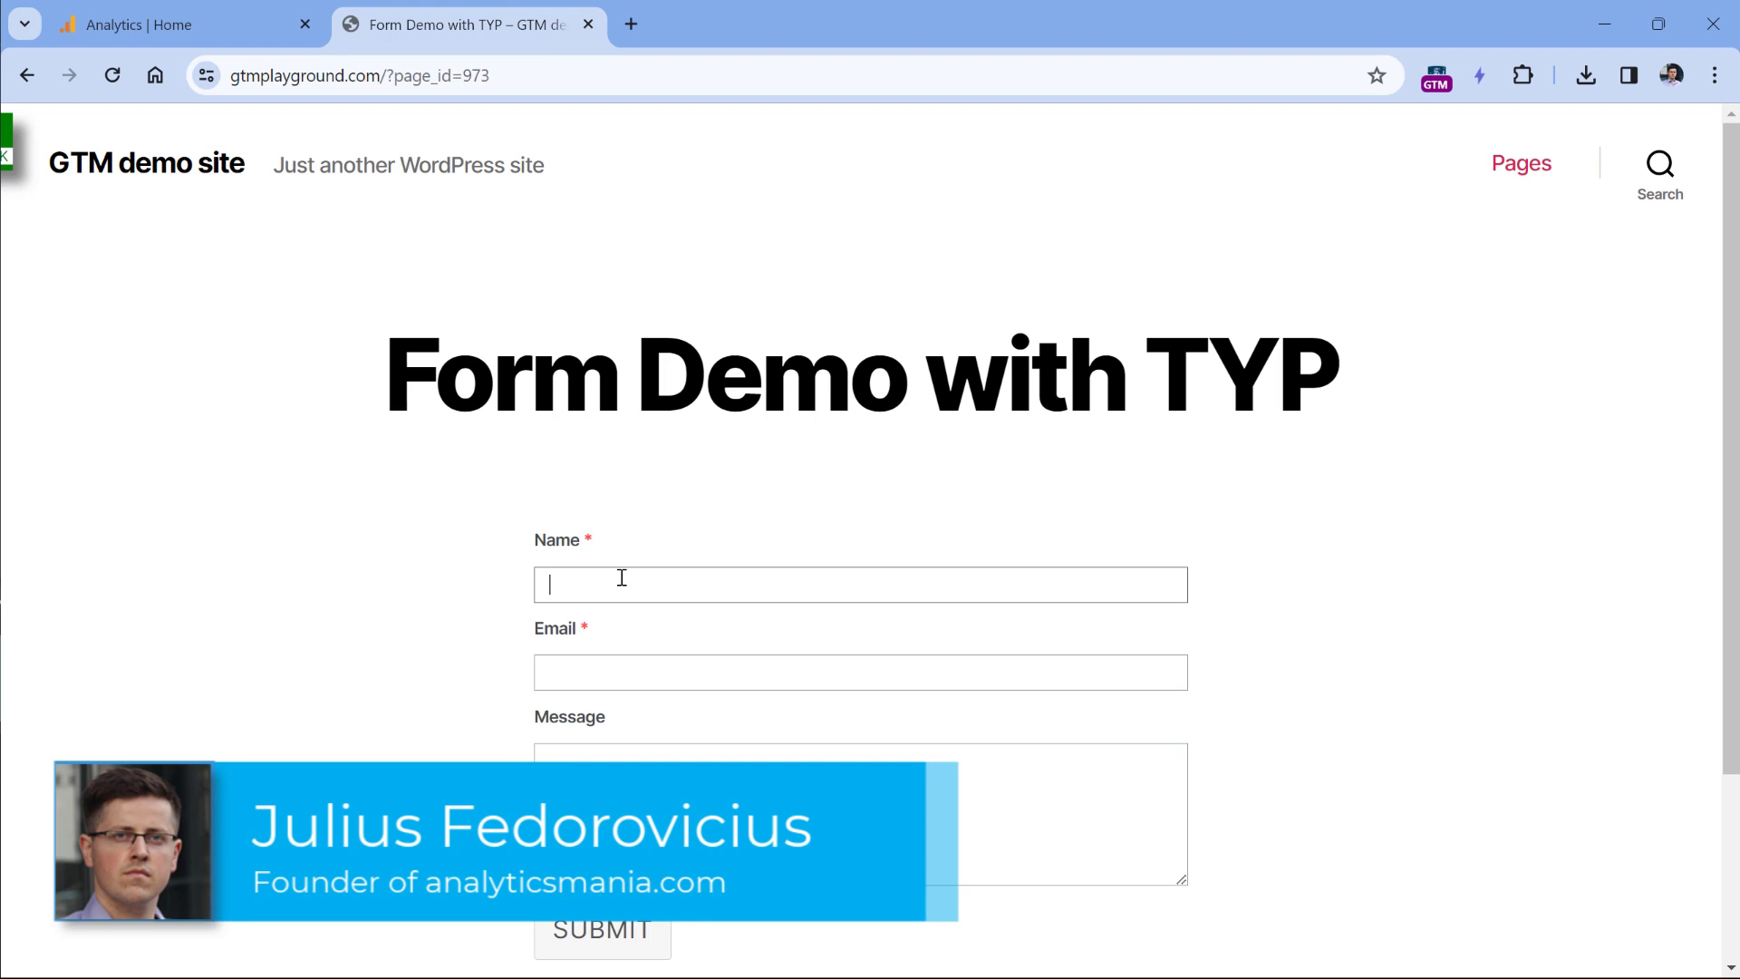
type("asd@asd.com")
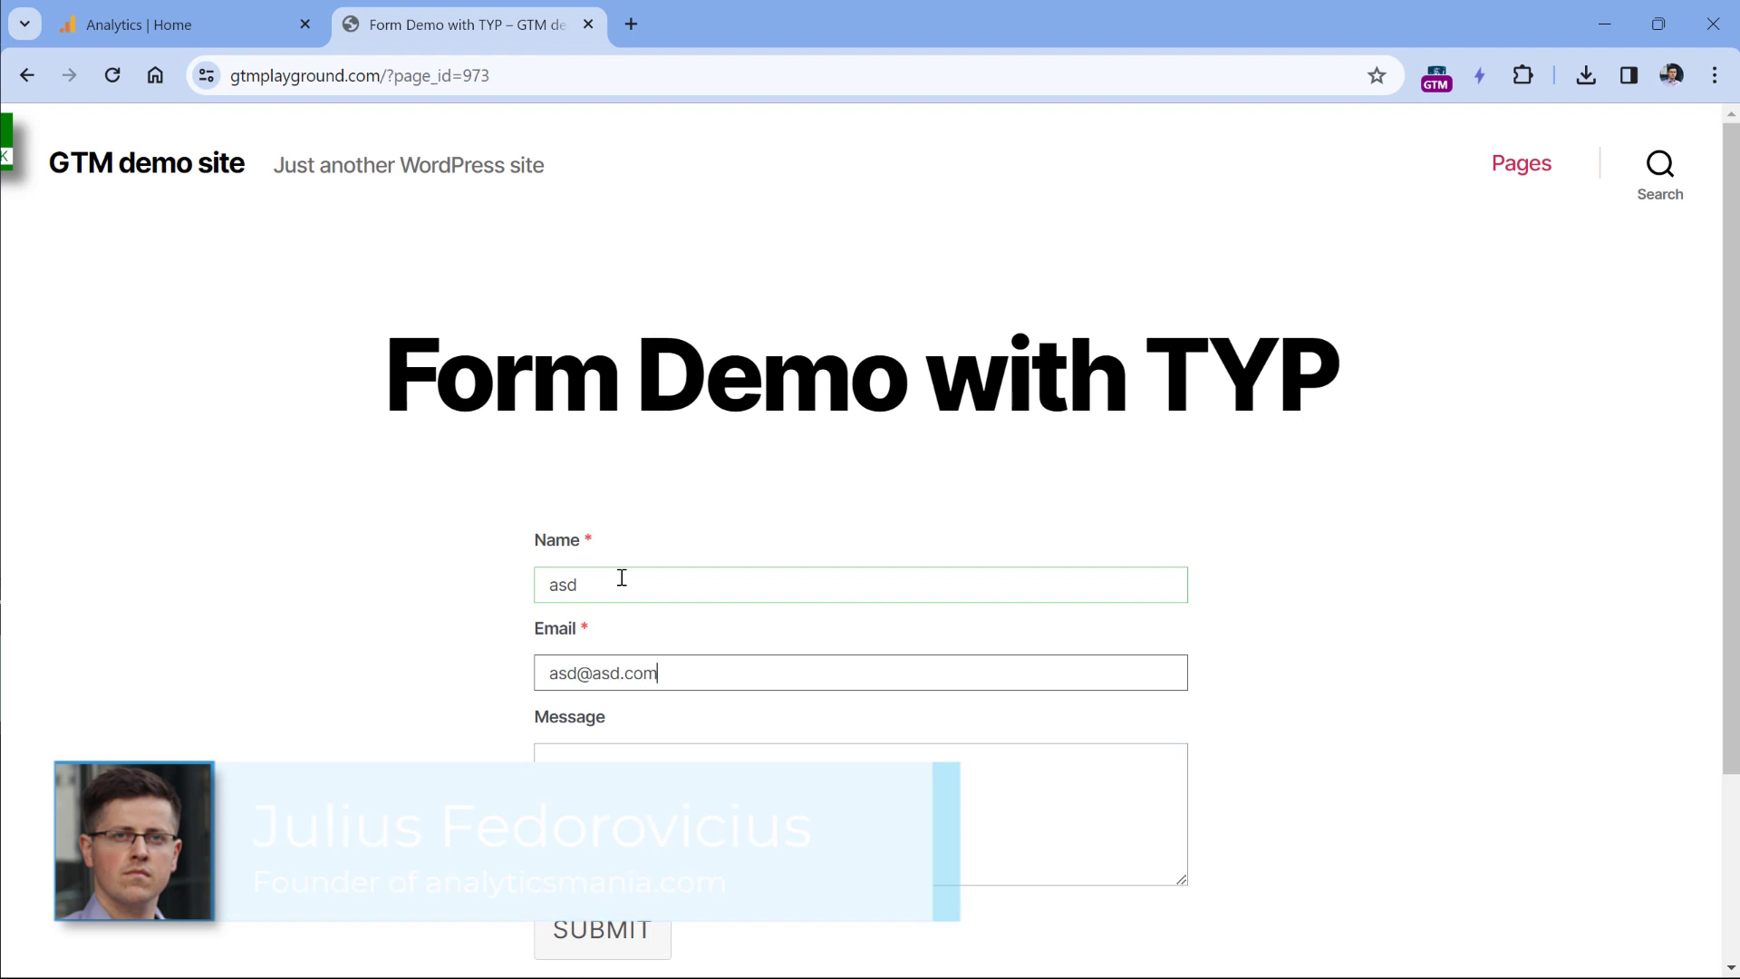
left_click(601, 928)
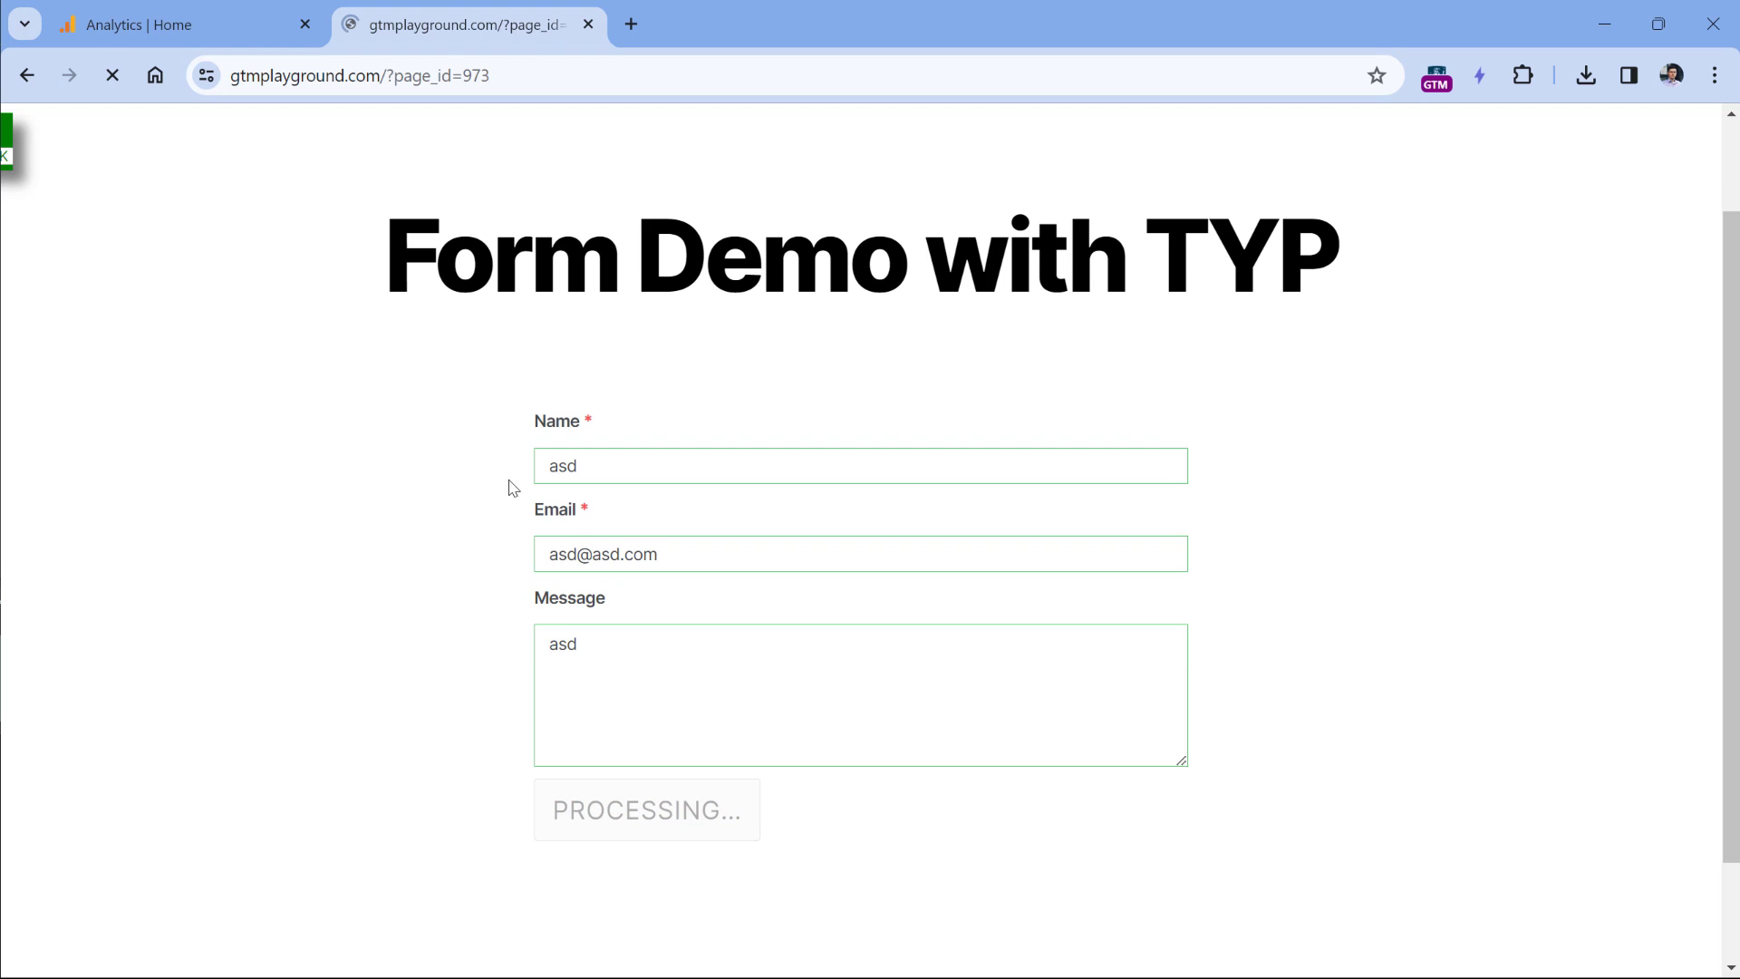
left_click(645, 809)
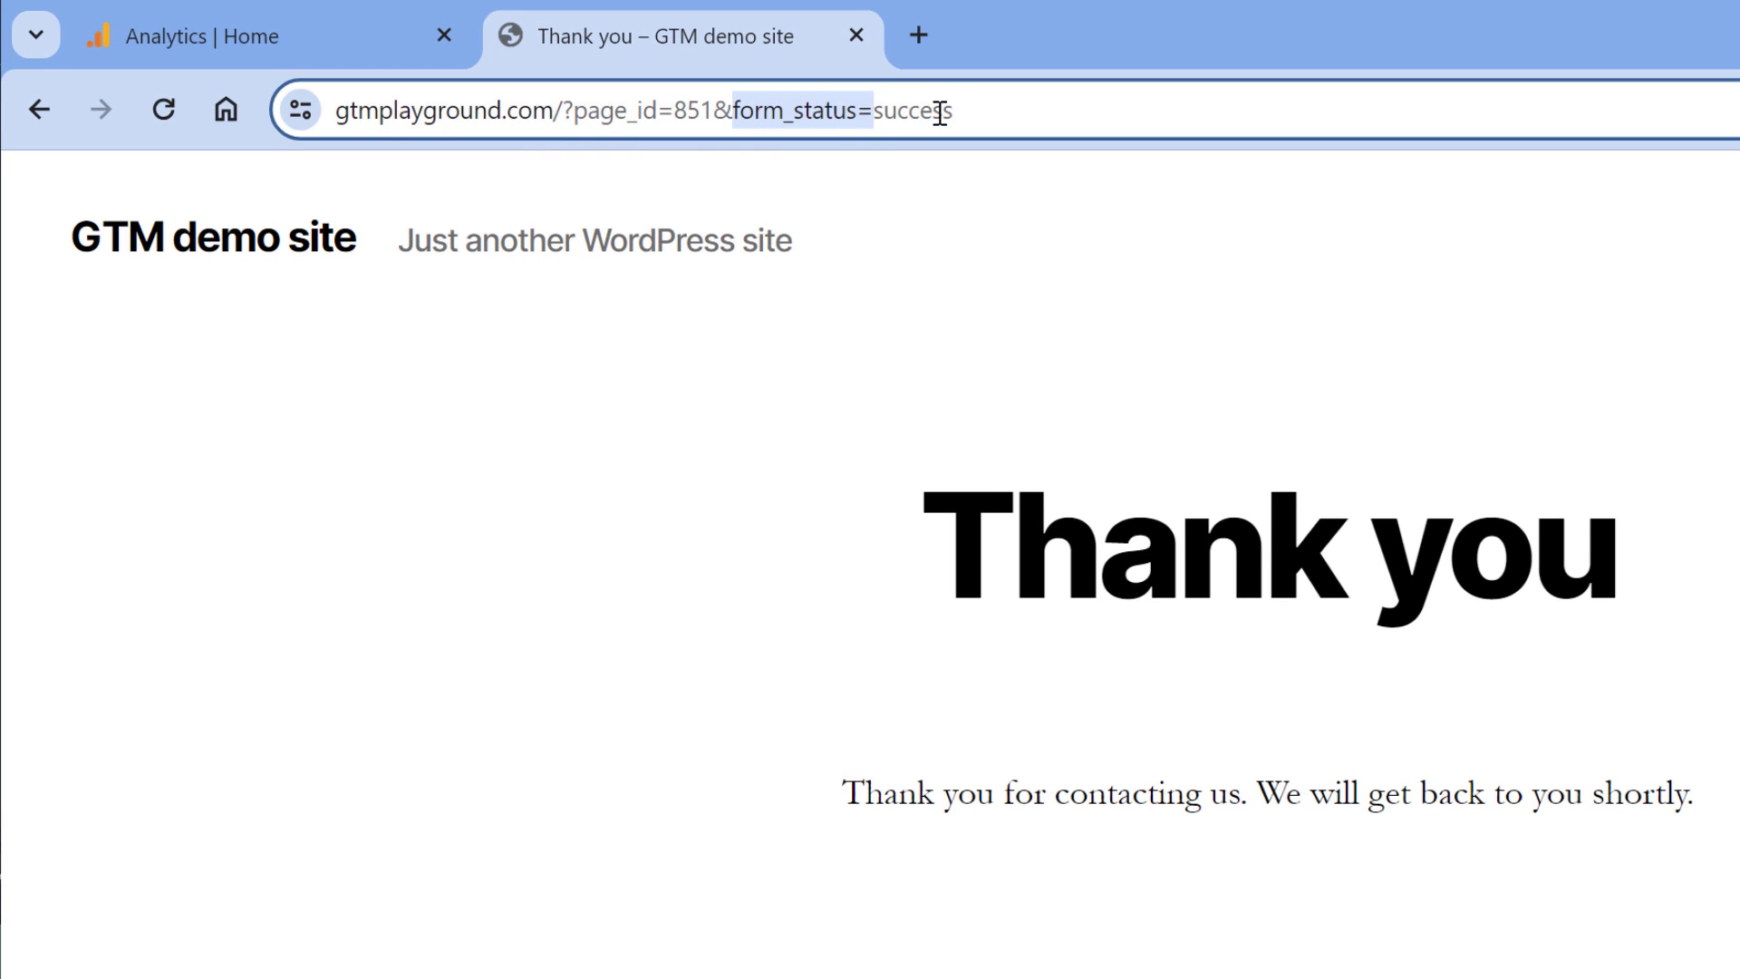
left_click(654, 111)
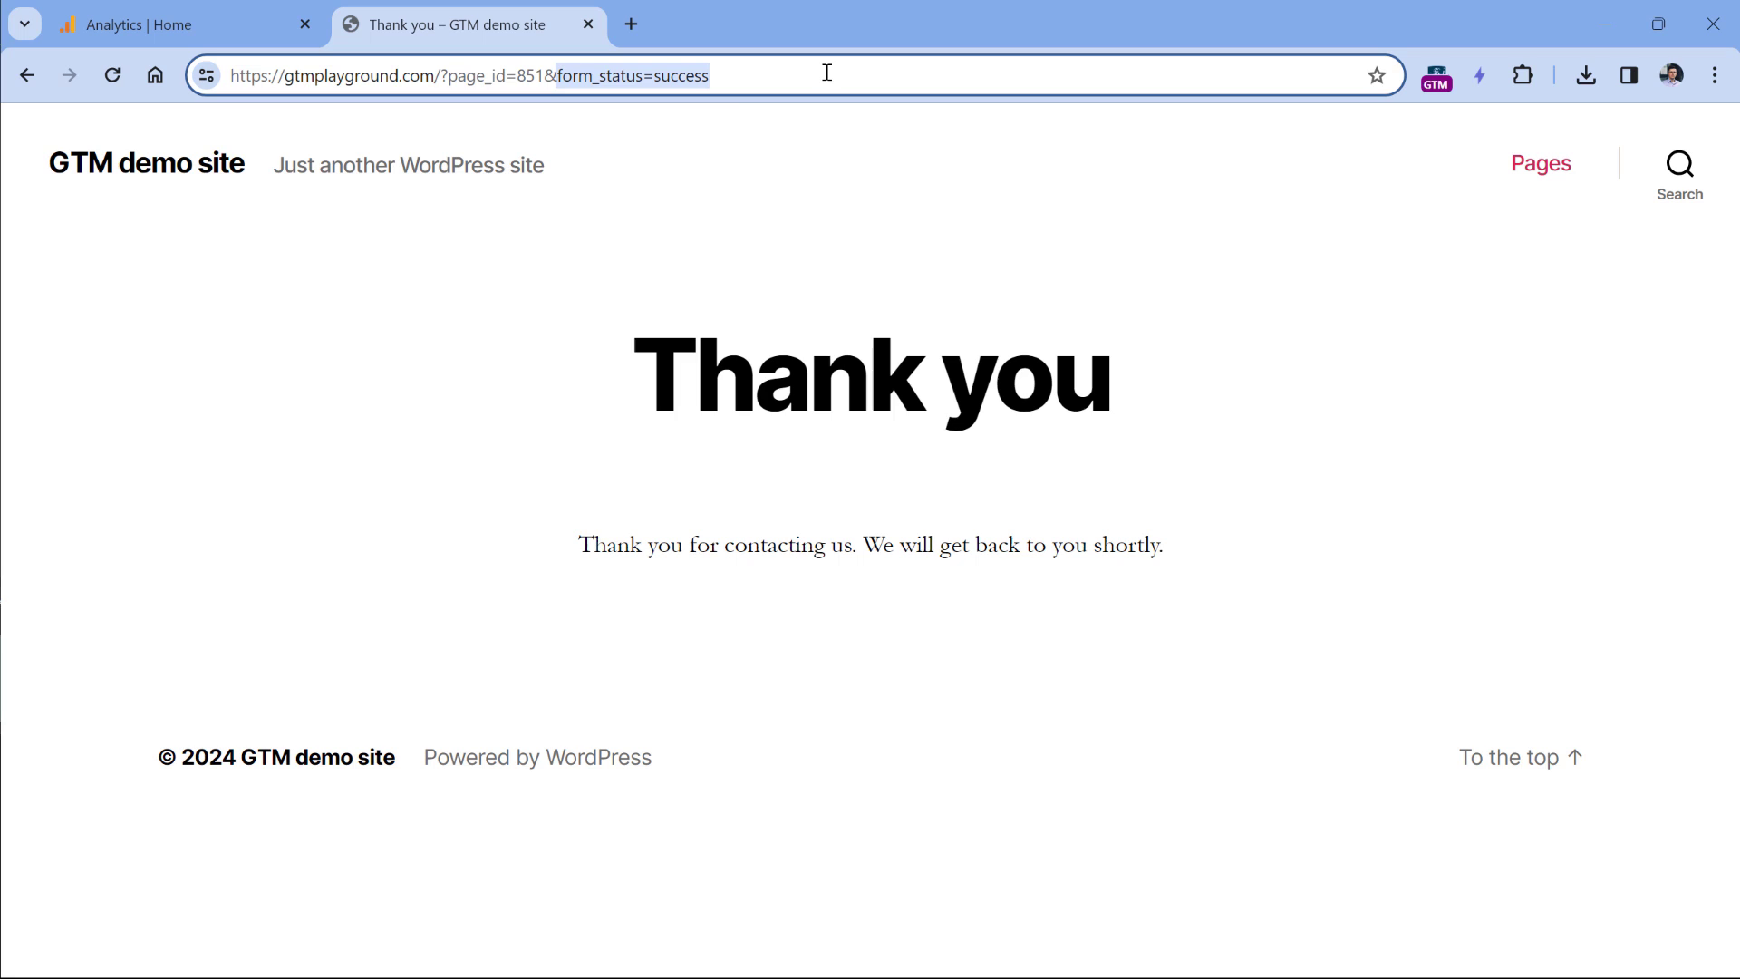
mouse_move(751, 76)
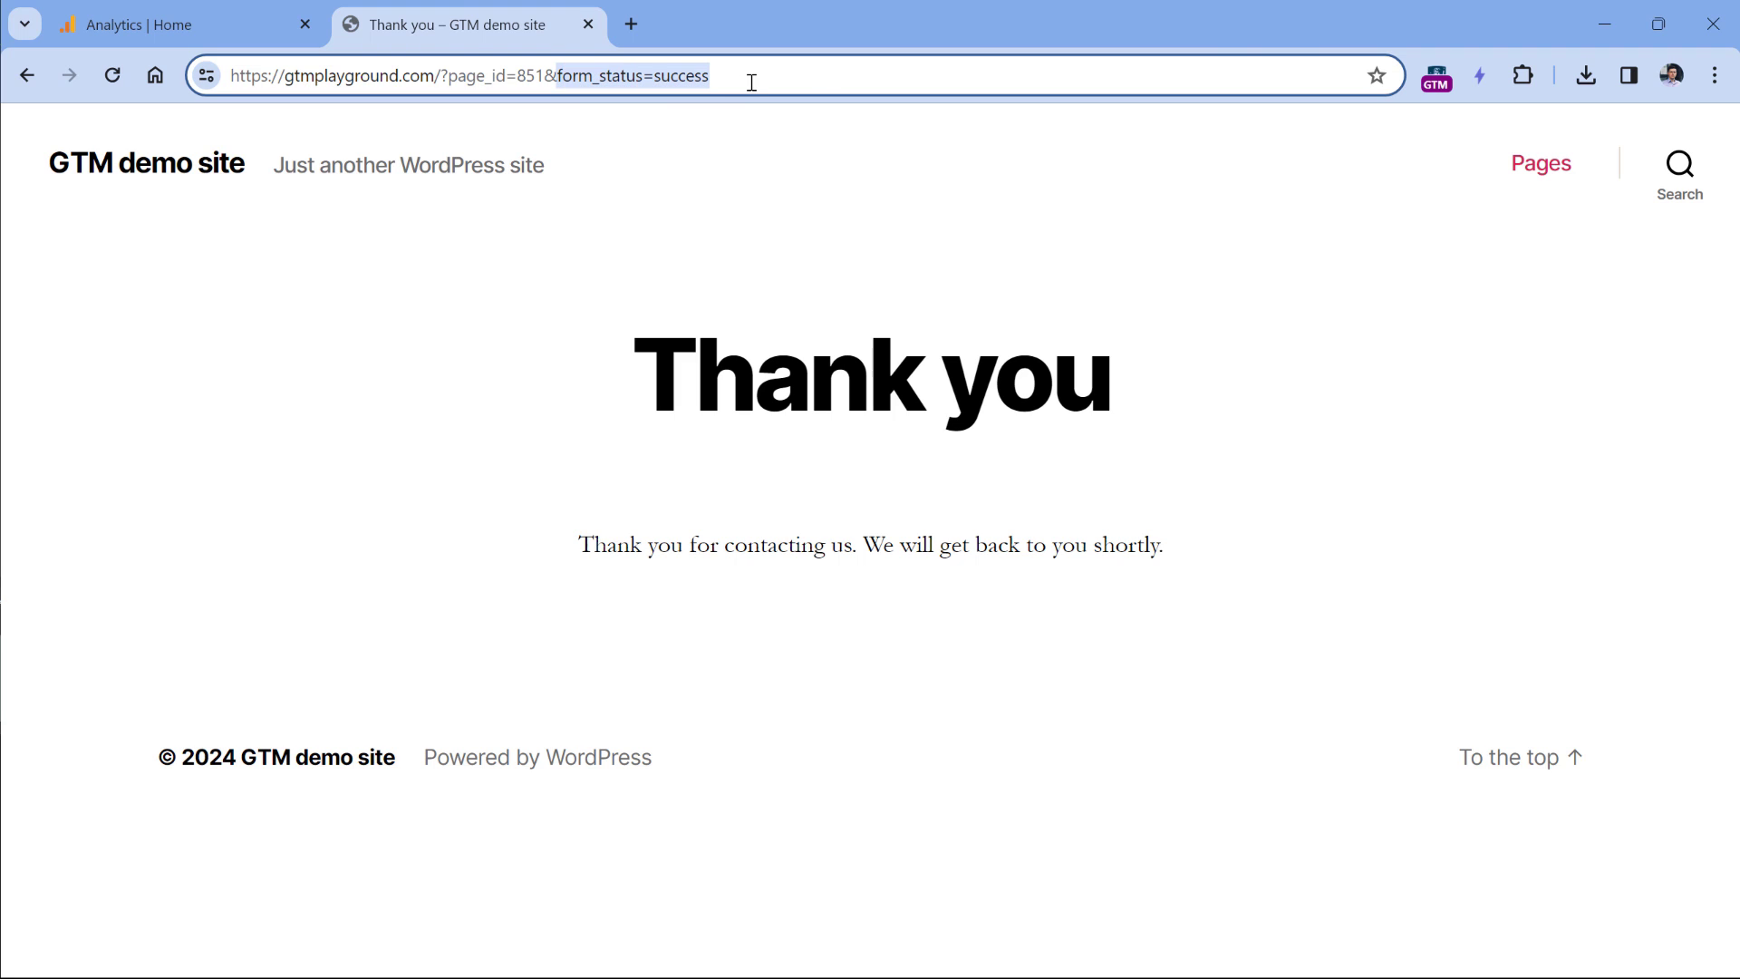
mouse_move(627, 91)
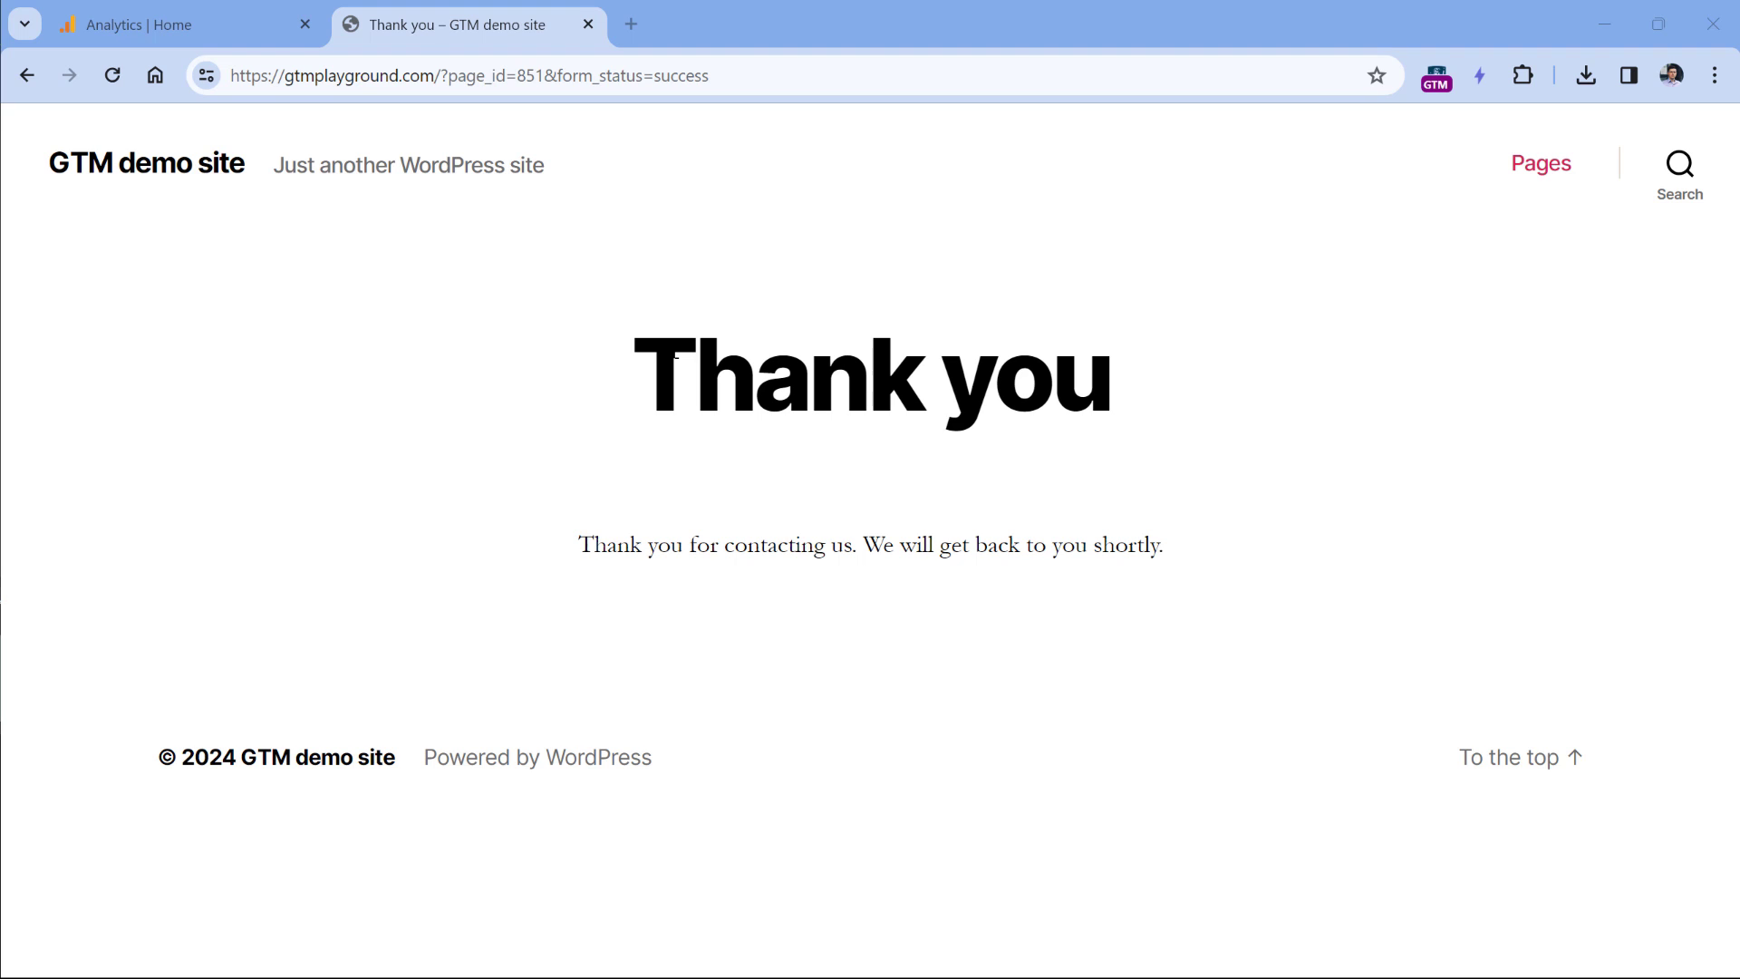
mouse_move(508, 506)
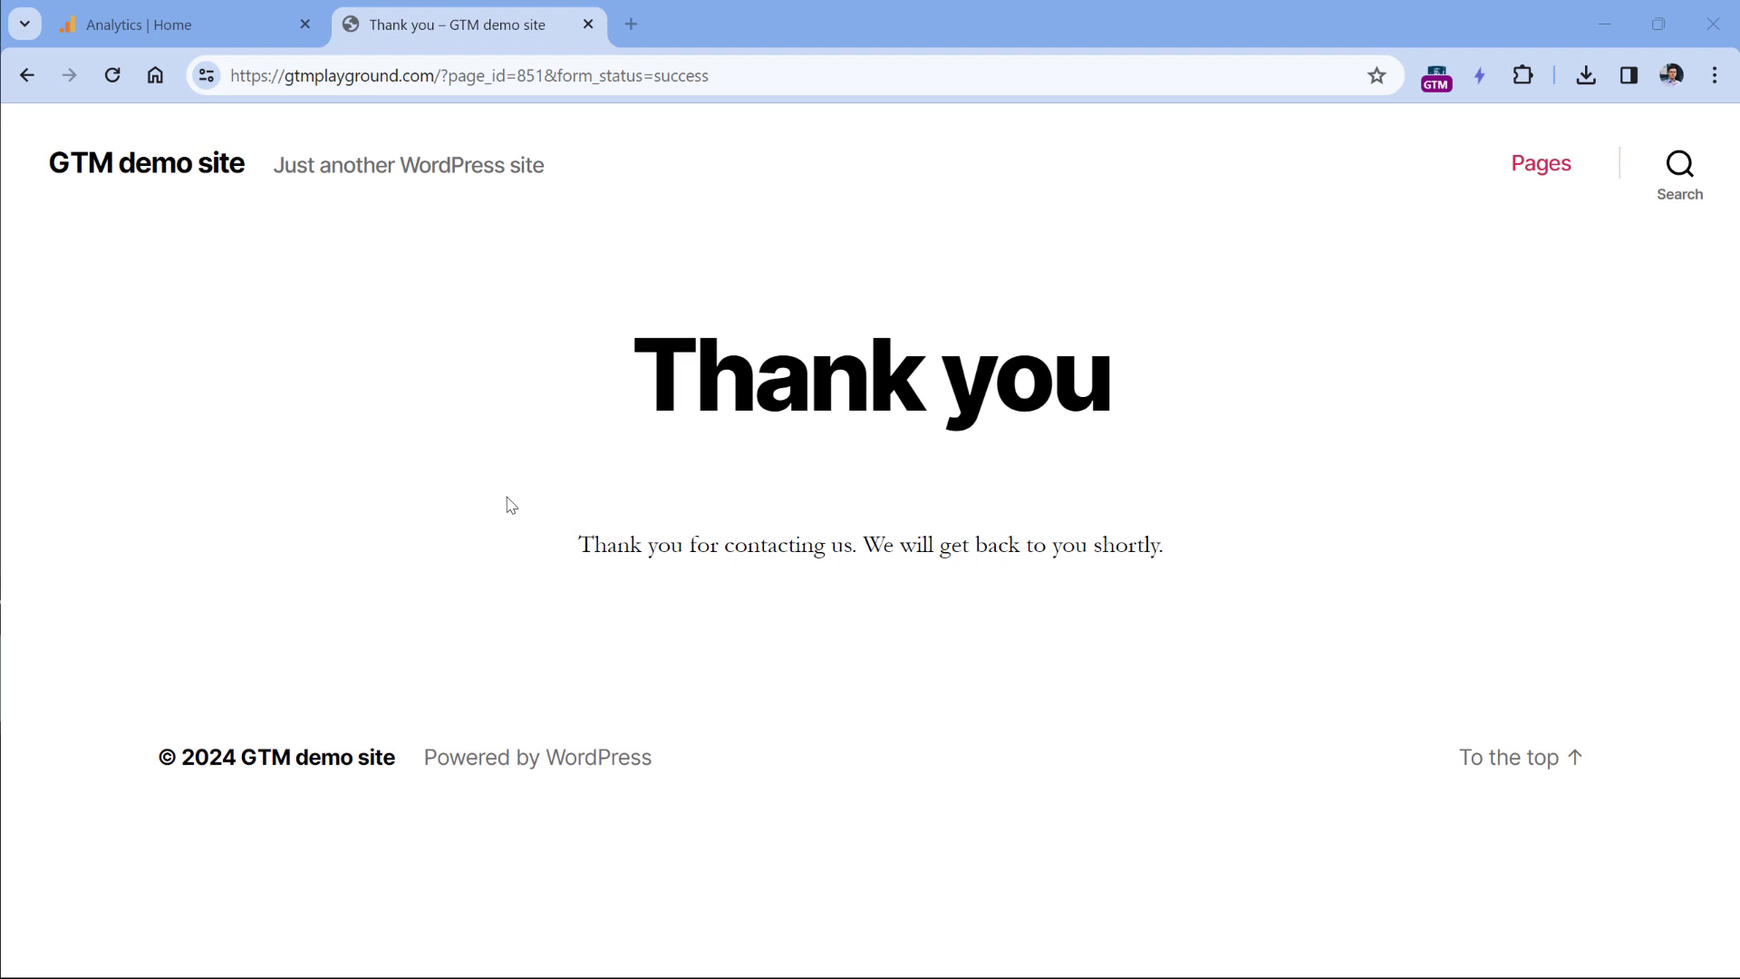
mouse_move(617, 353)
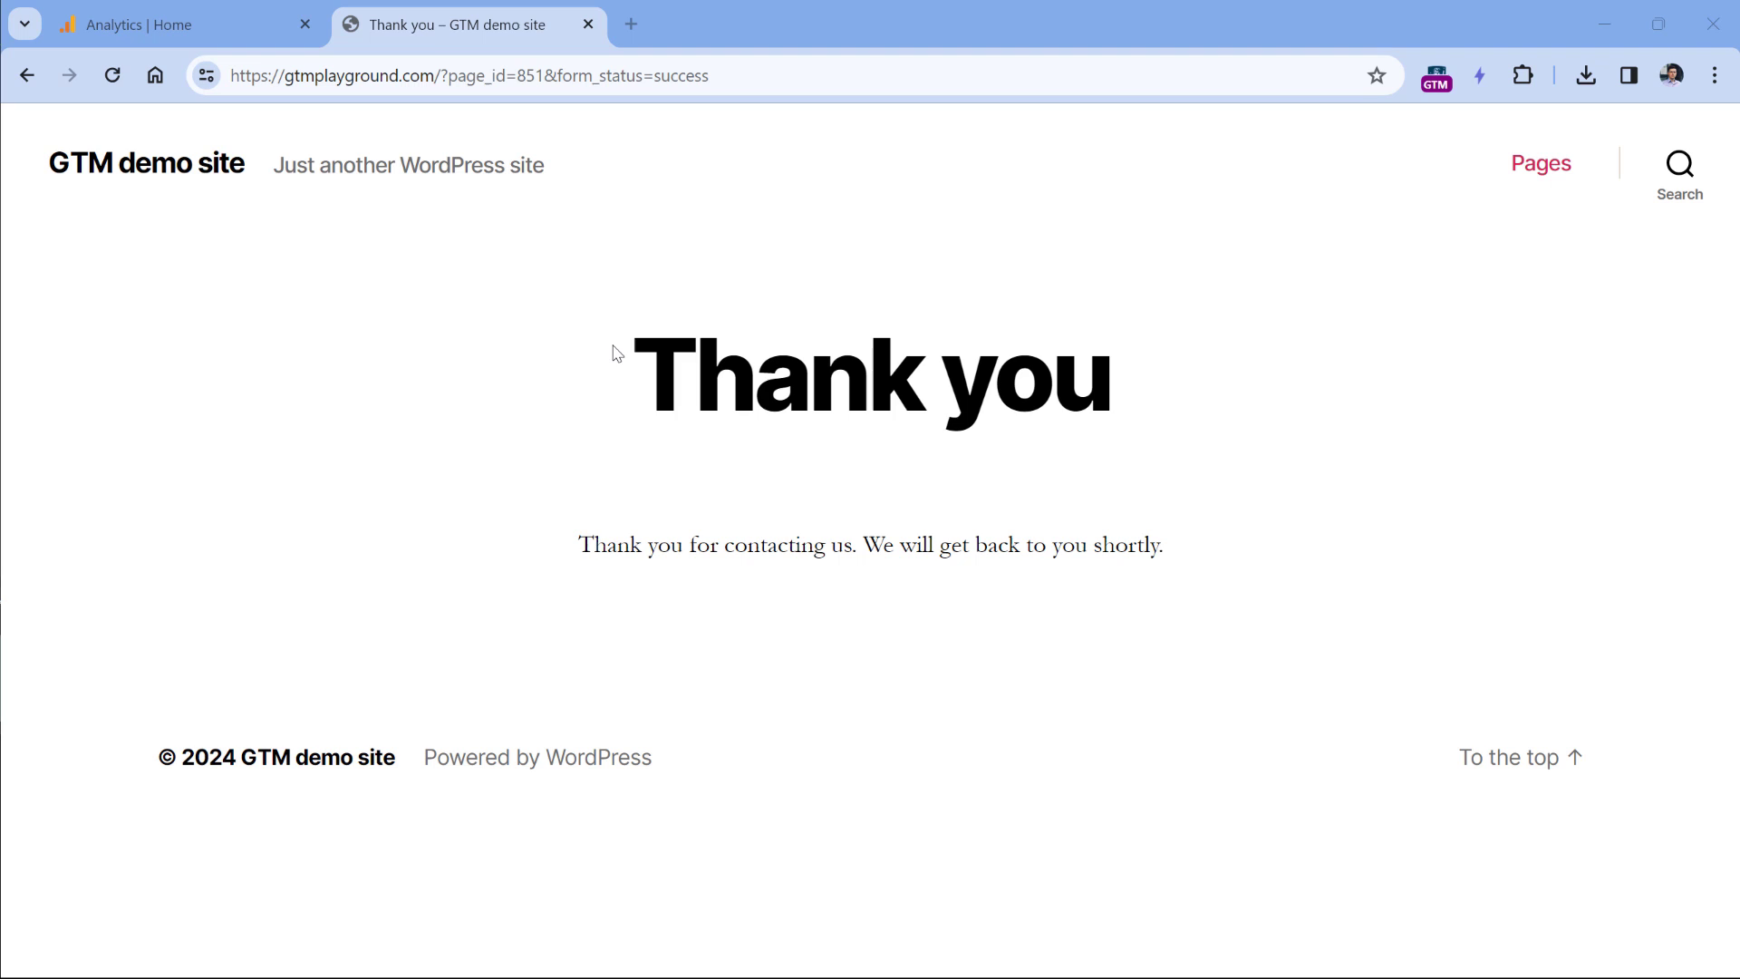
mouse_move(629, 339)
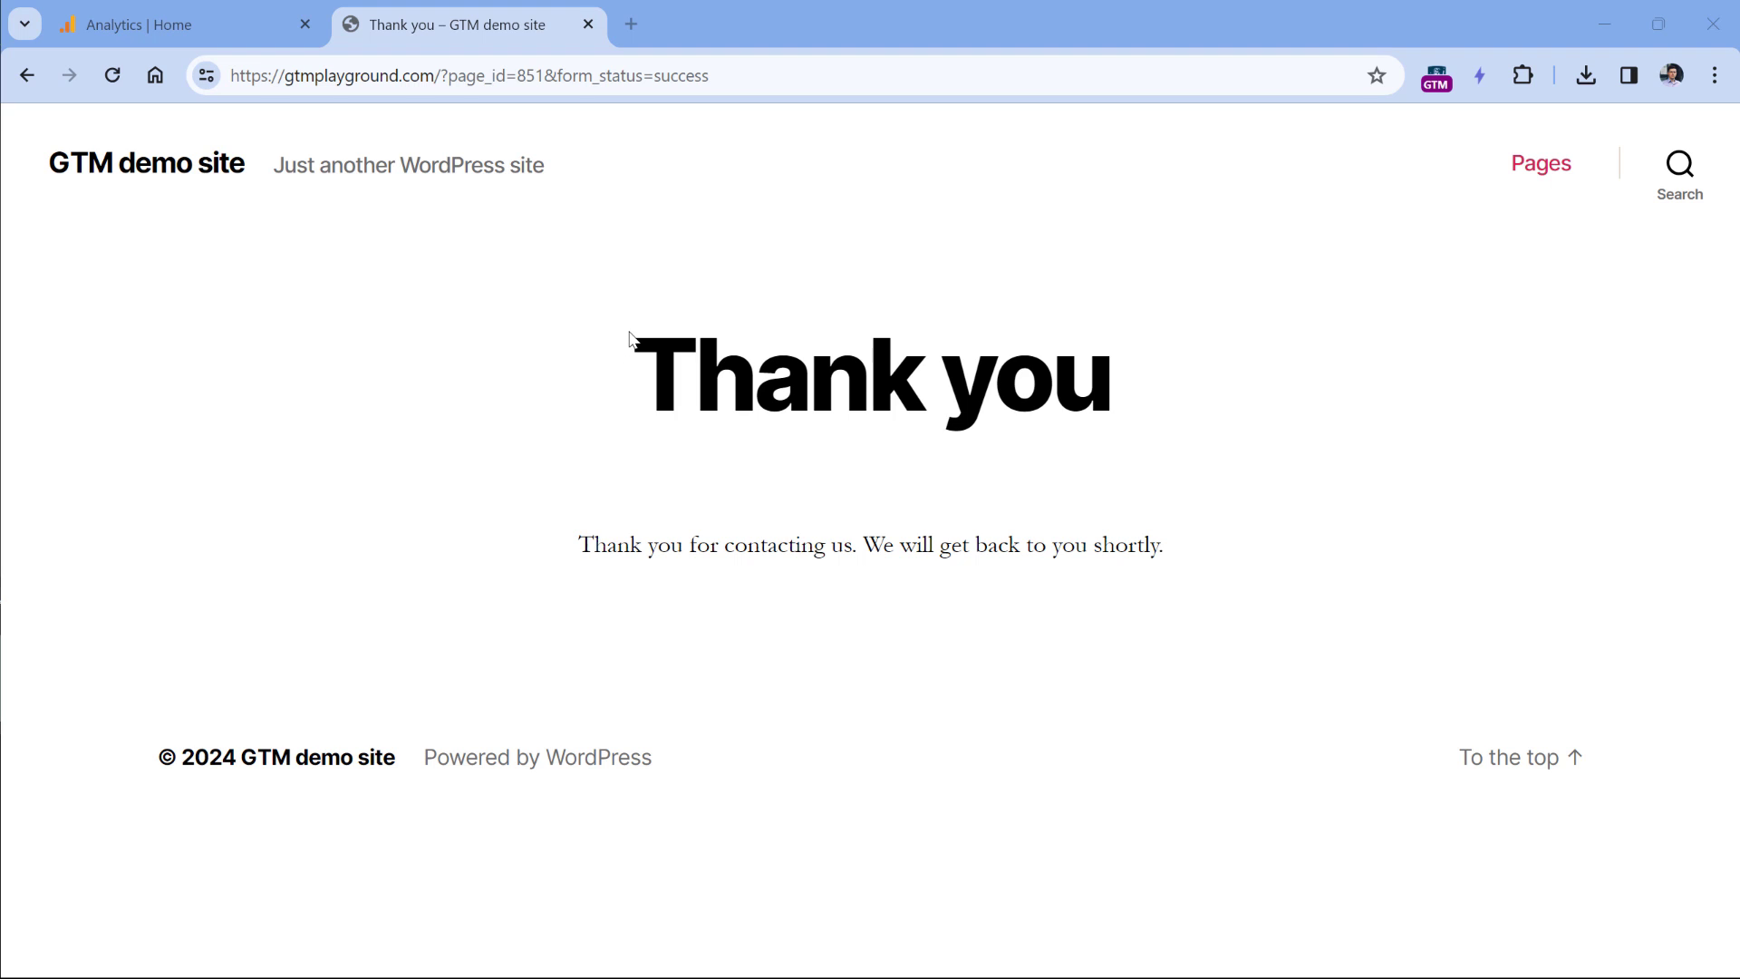
mouse_move(1233, 250)
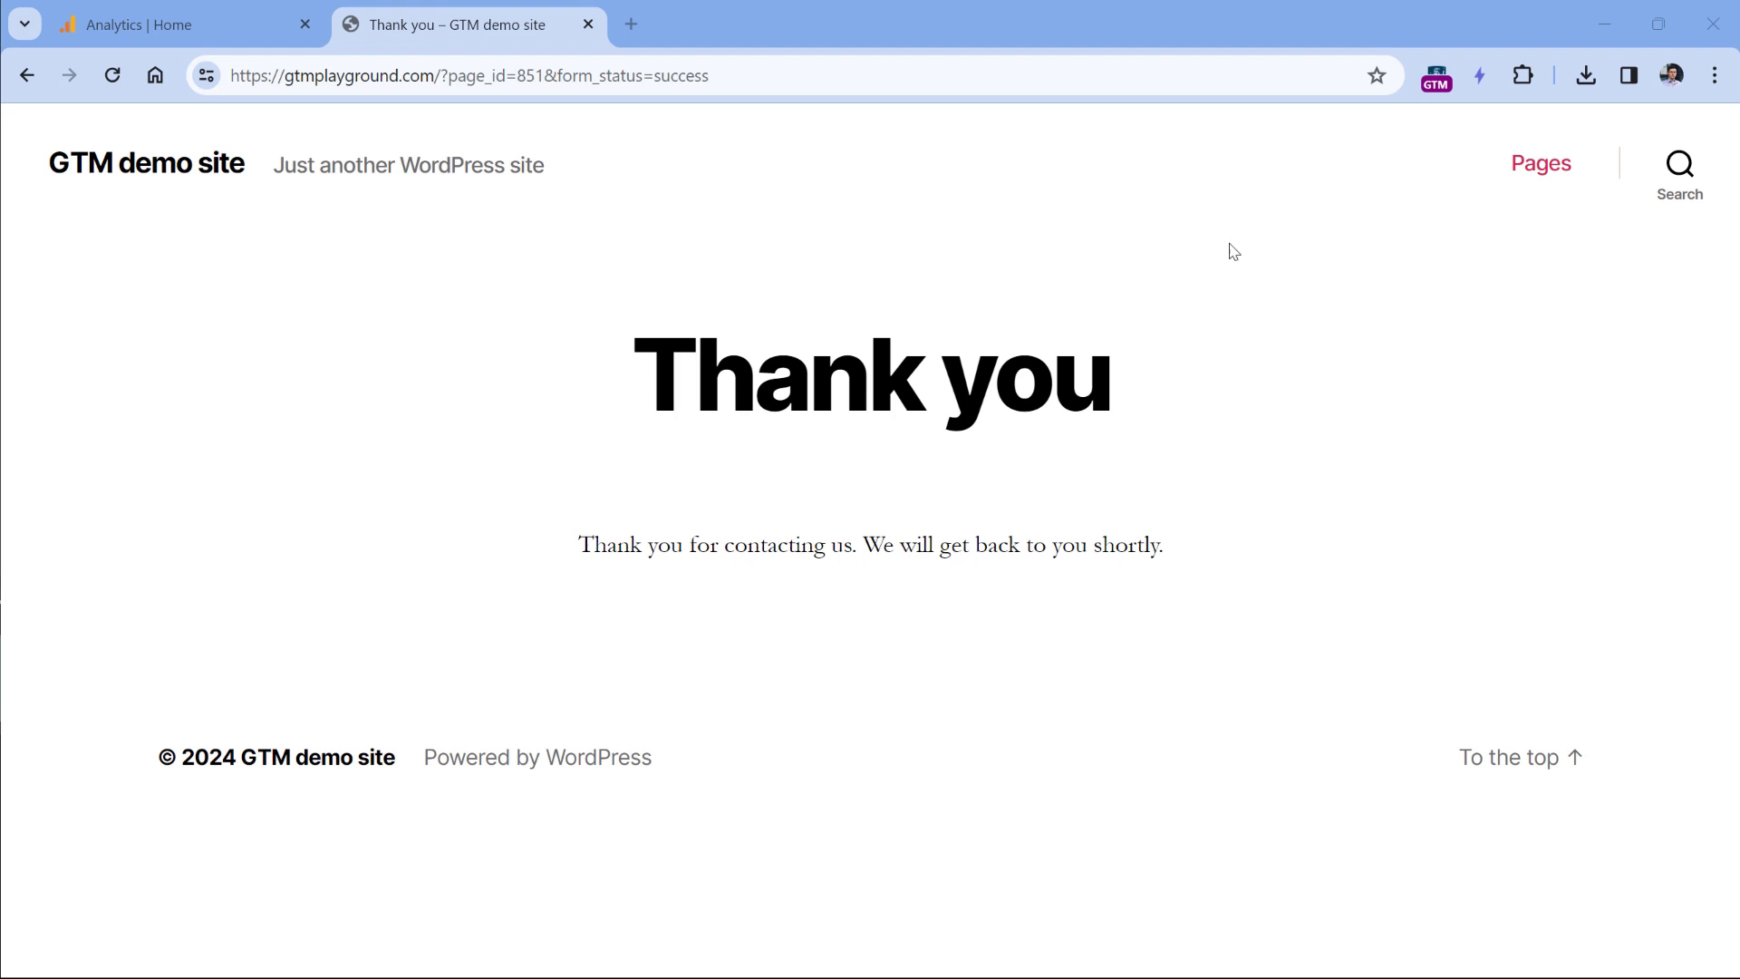
left_click(1521, 76)
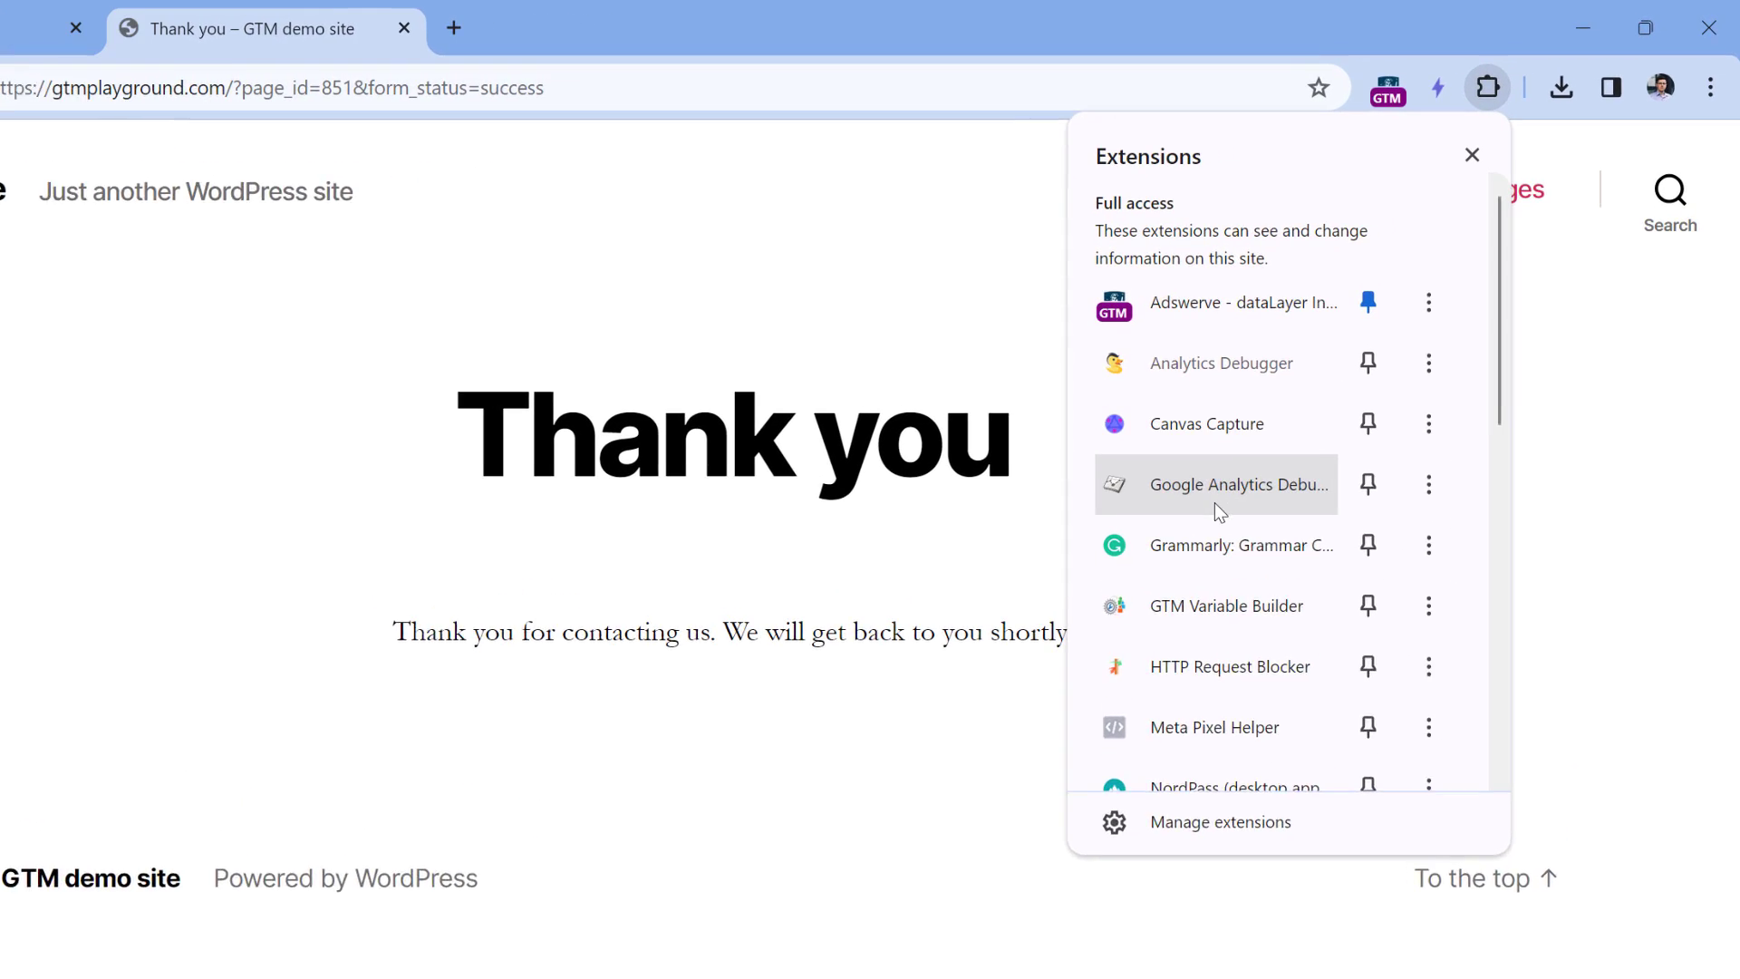
mouse_move(1208, 515)
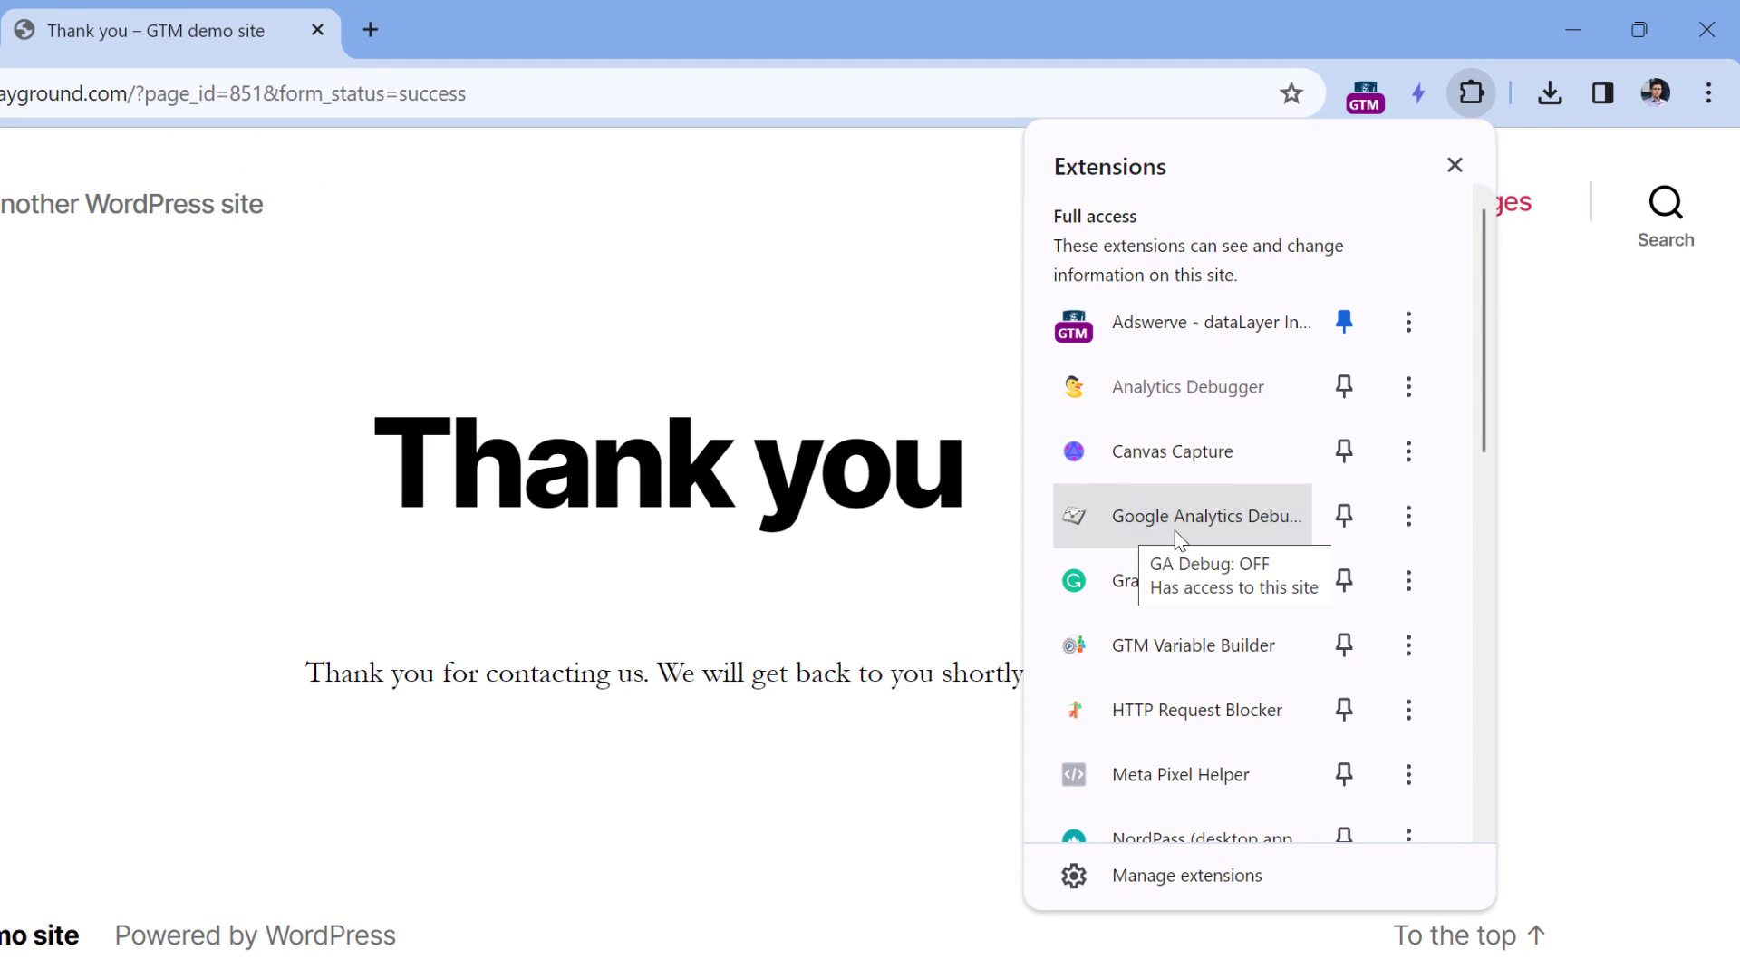
mouse_move(1204, 536)
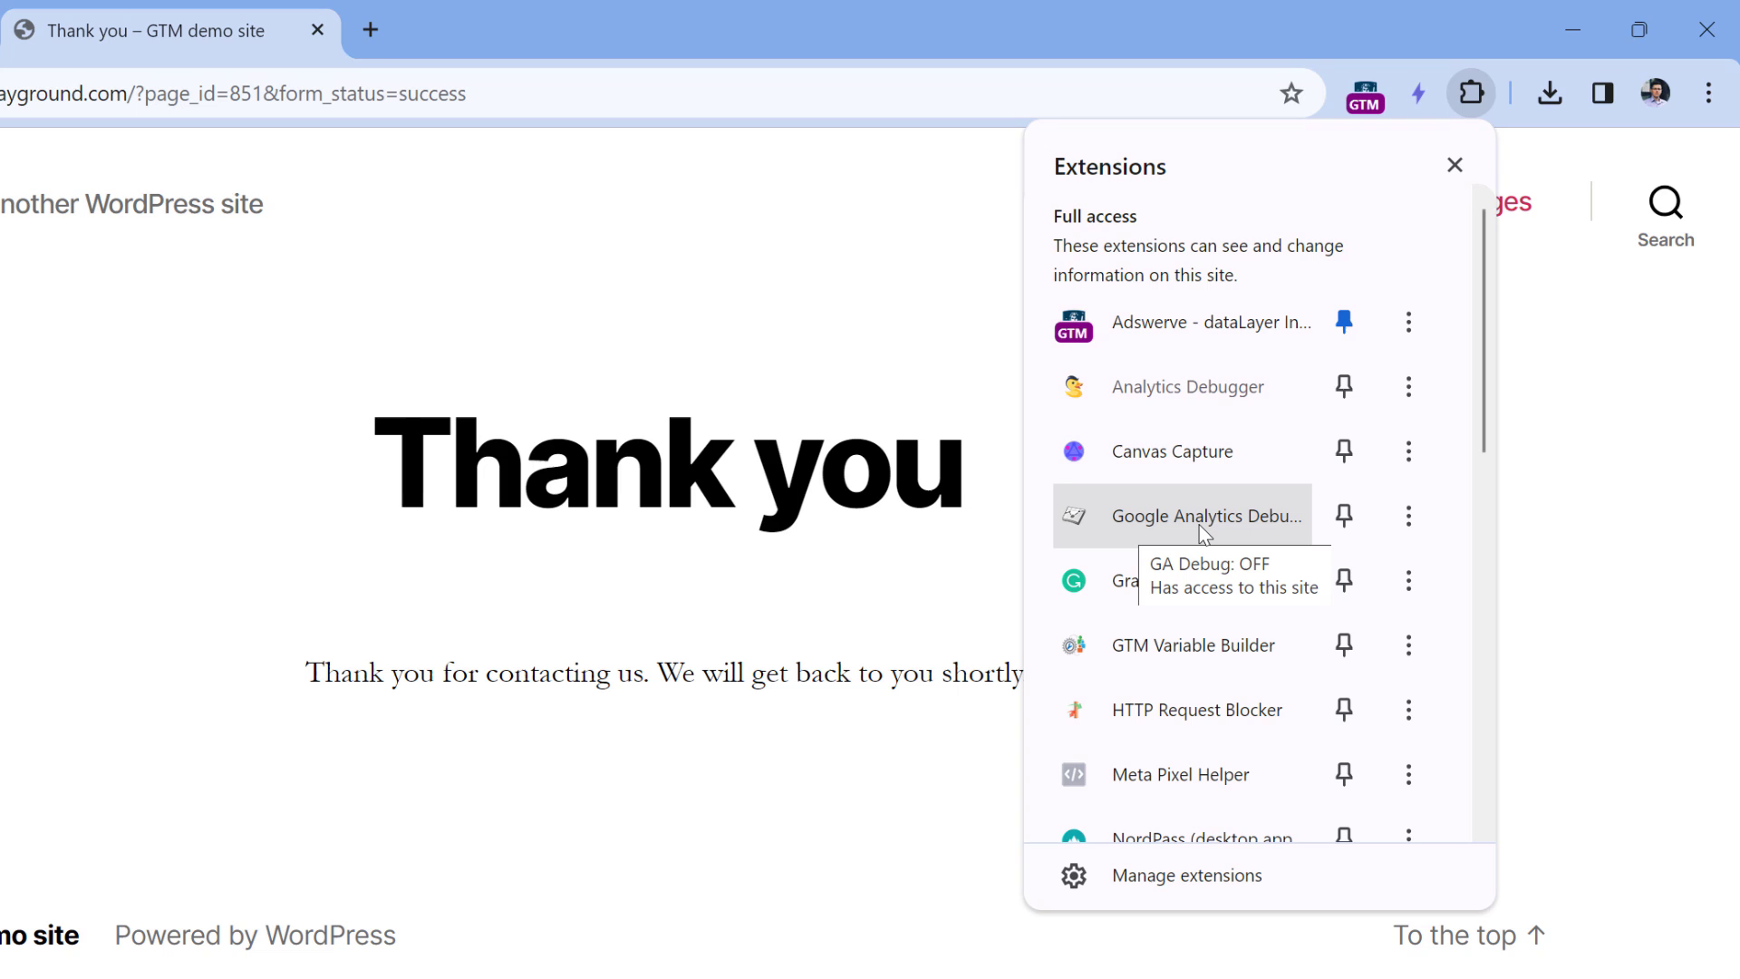
mouse_move(1207, 544)
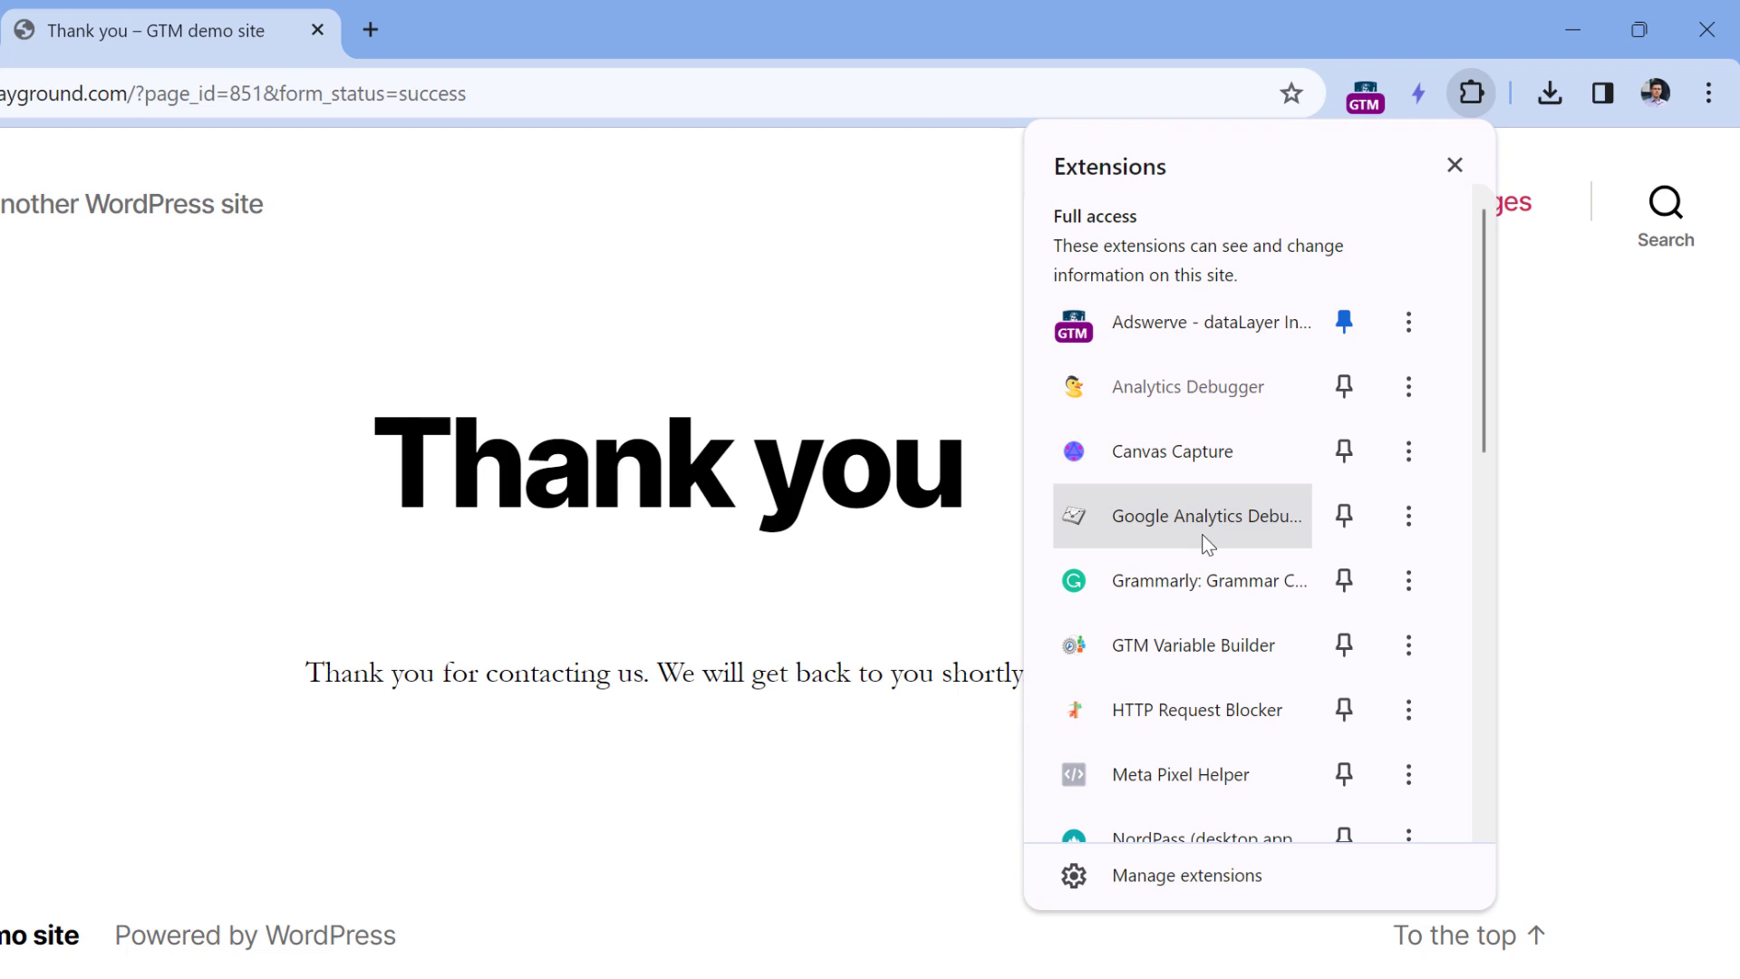
mouse_move(1208, 516)
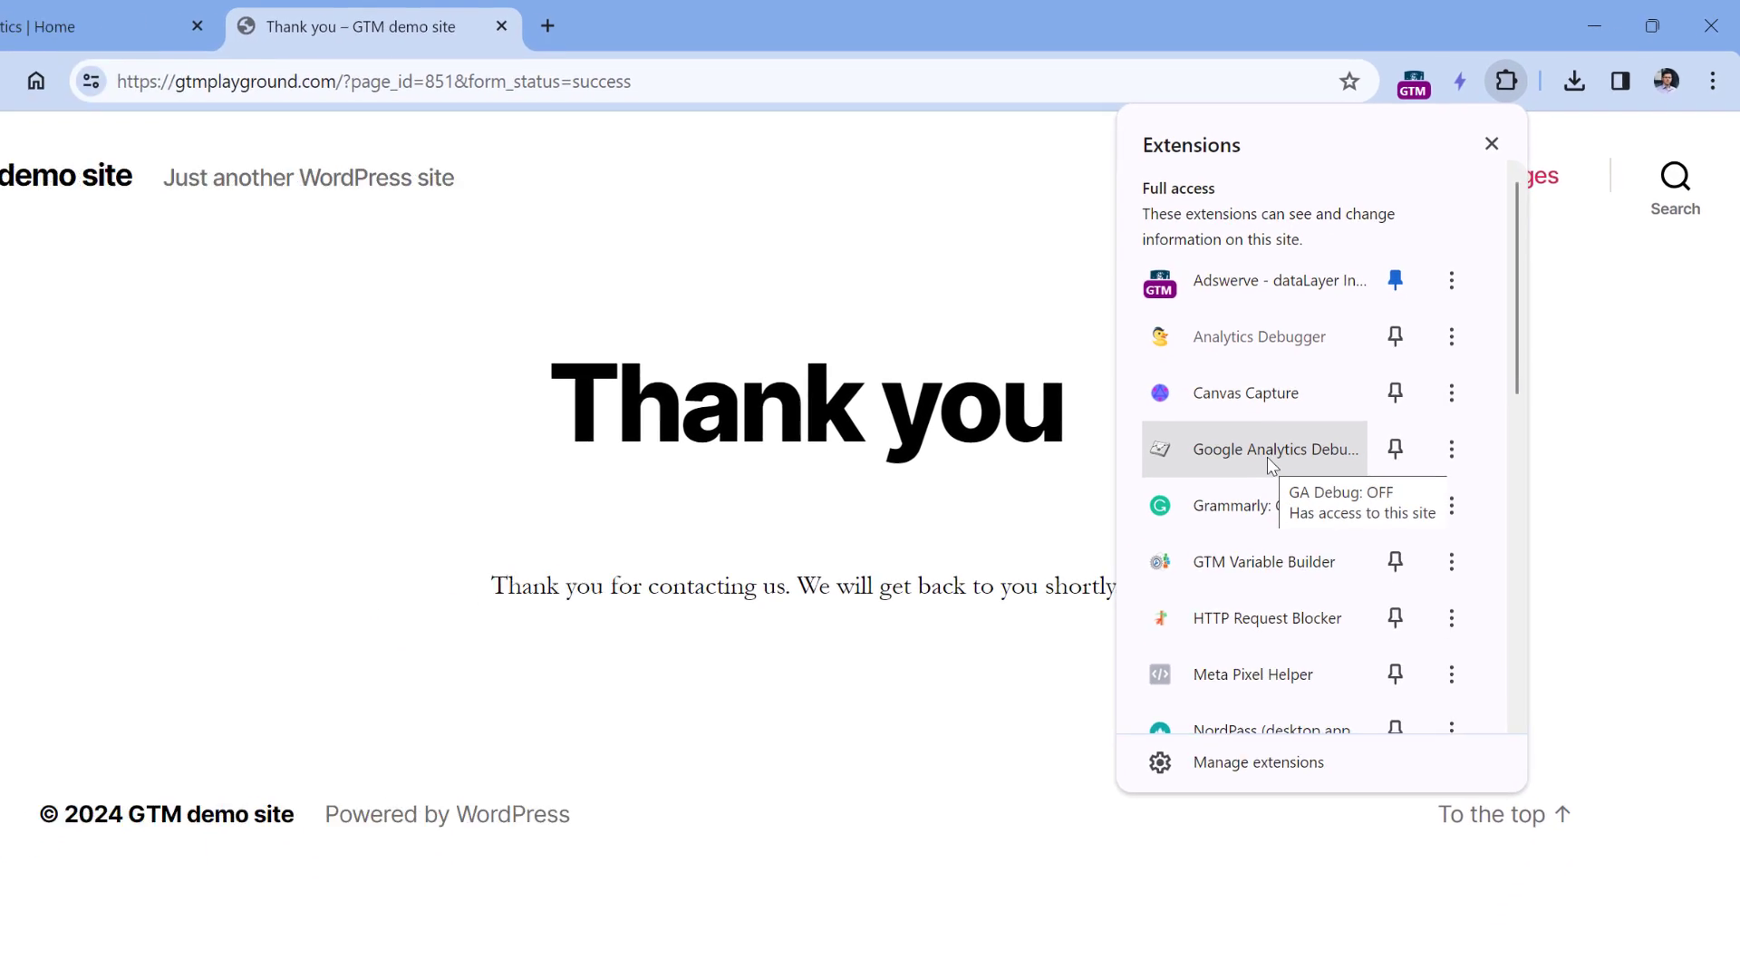
left_click(1492, 145)
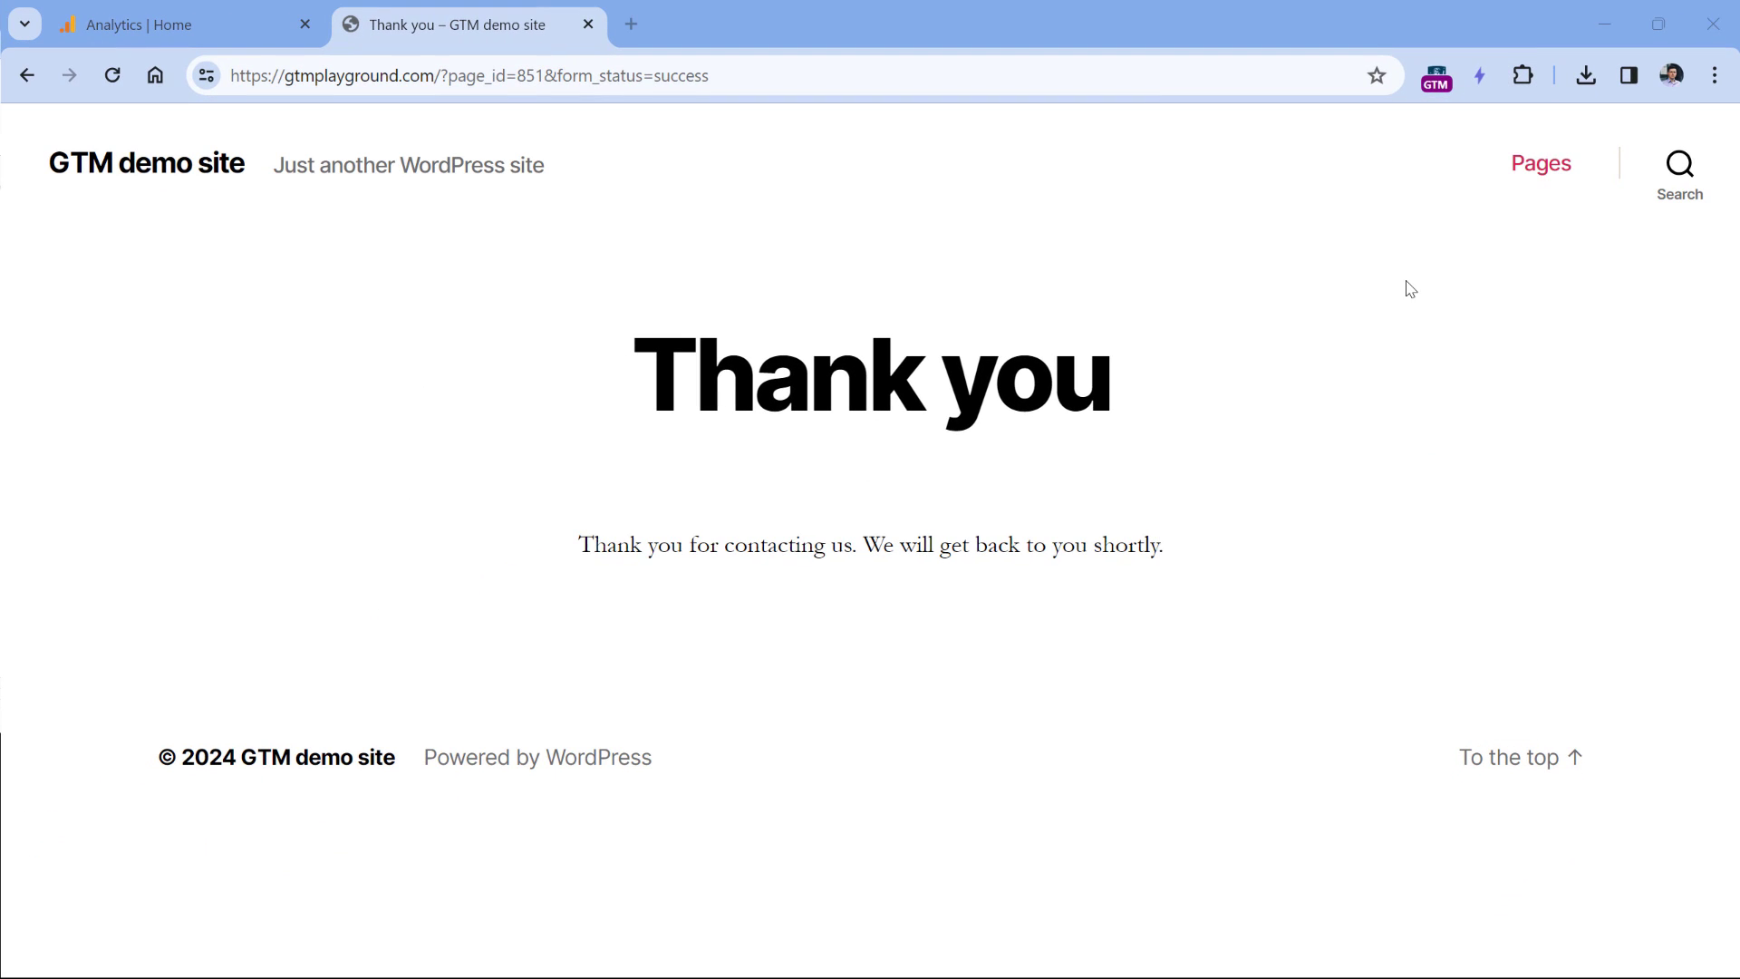
left_click(1521, 77)
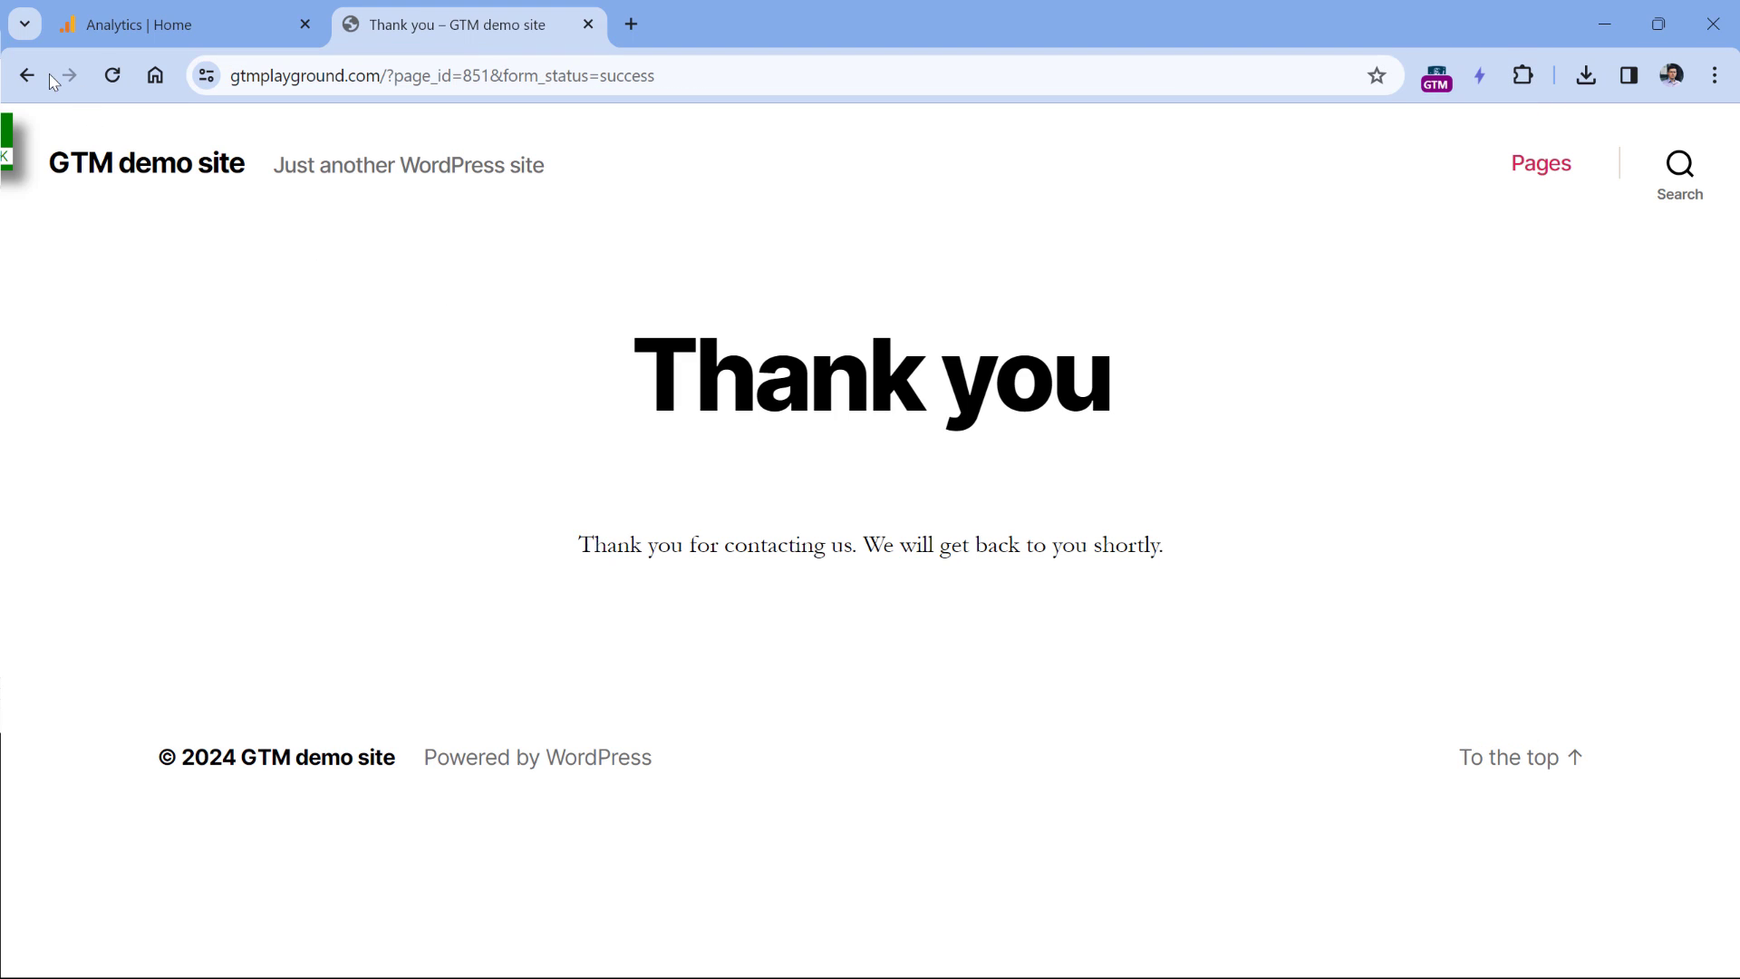
- Go back to the form, resubmit it and land on the form_status=success thank-you page
left_click(27, 76)
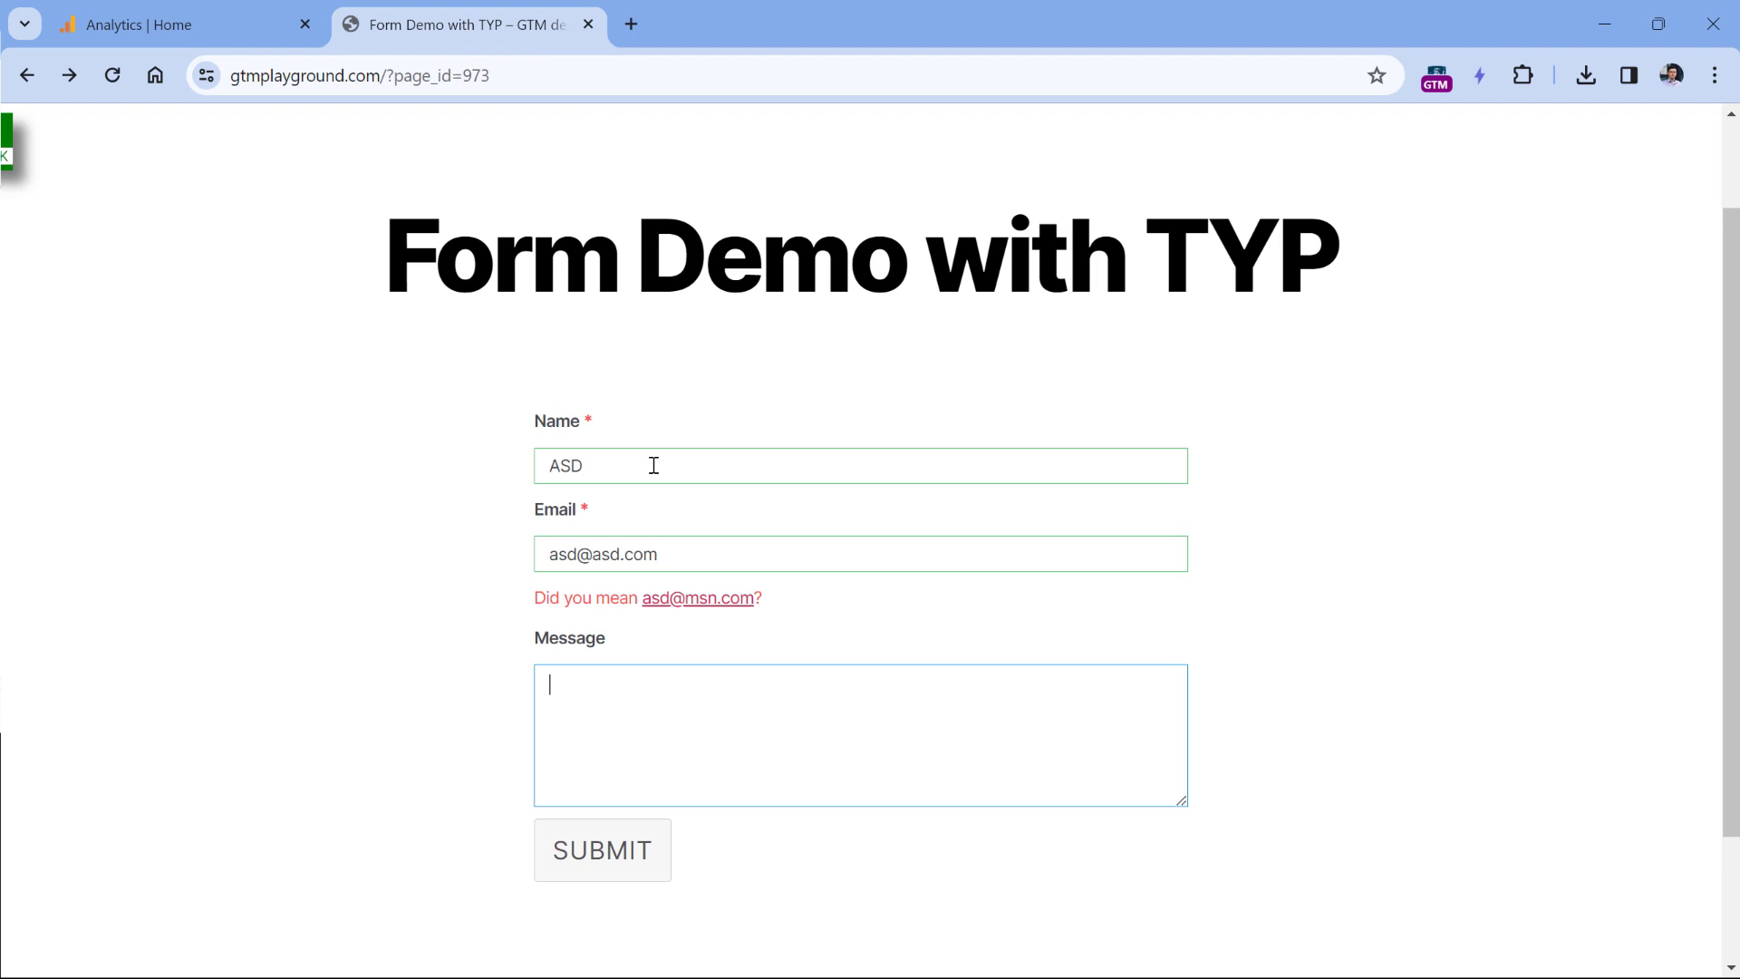
left_click(602, 848)
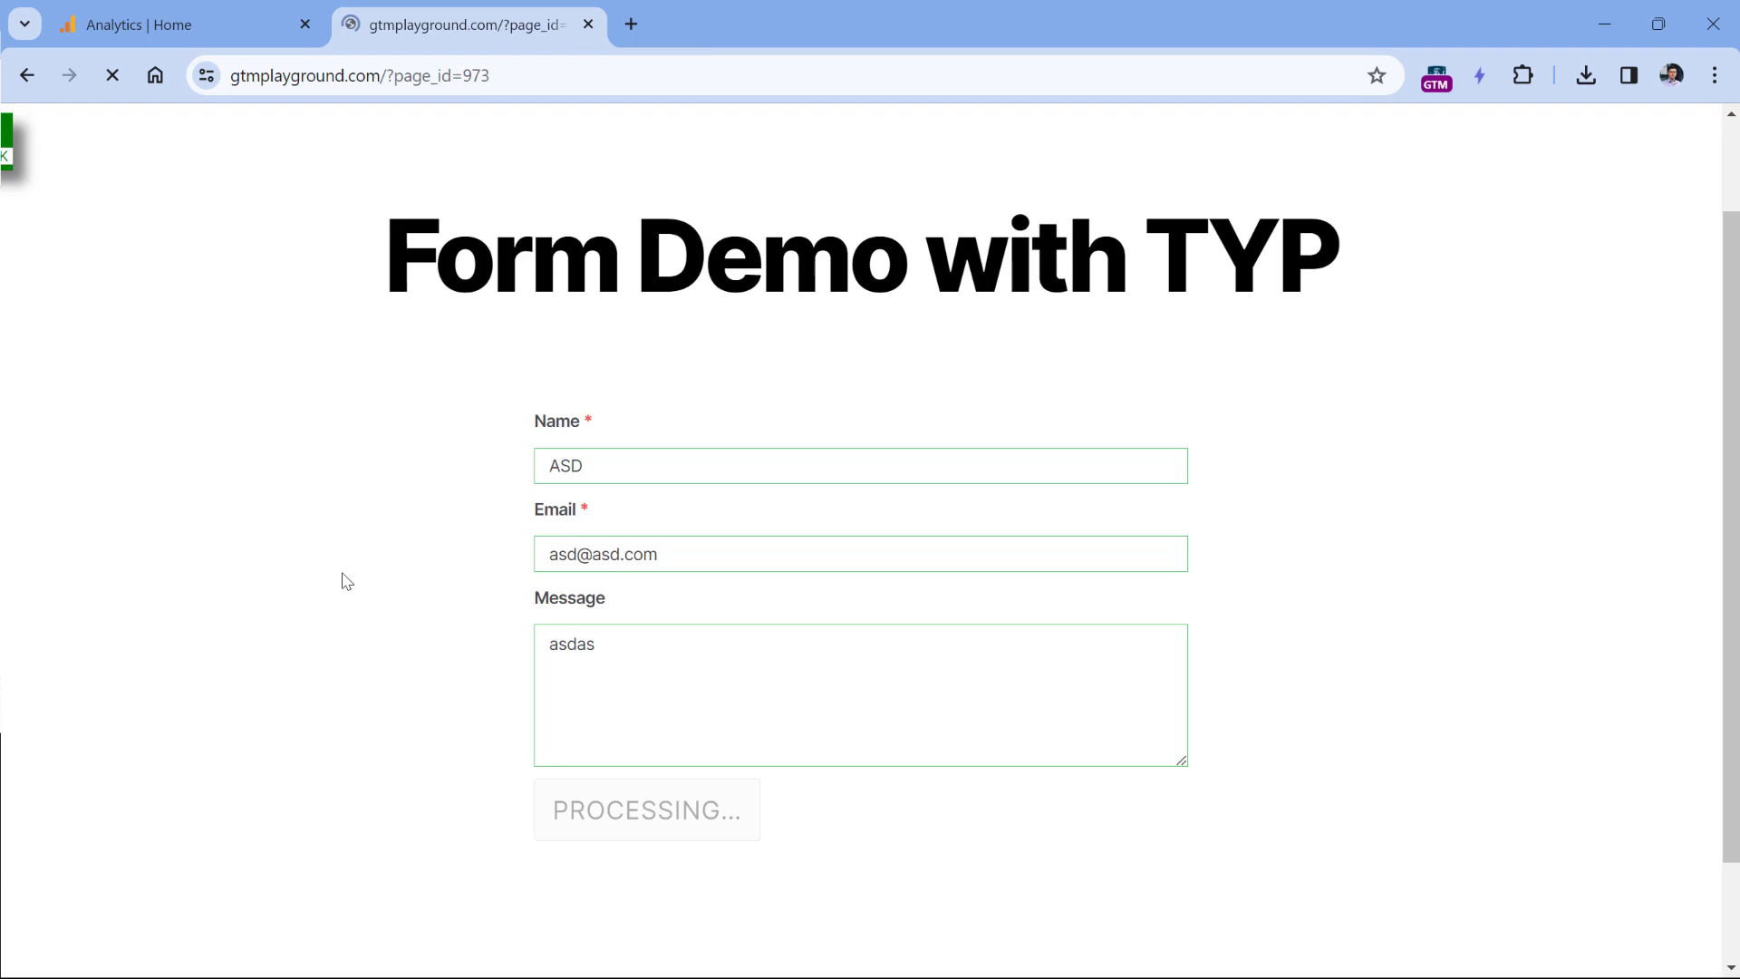
left_click(646, 808)
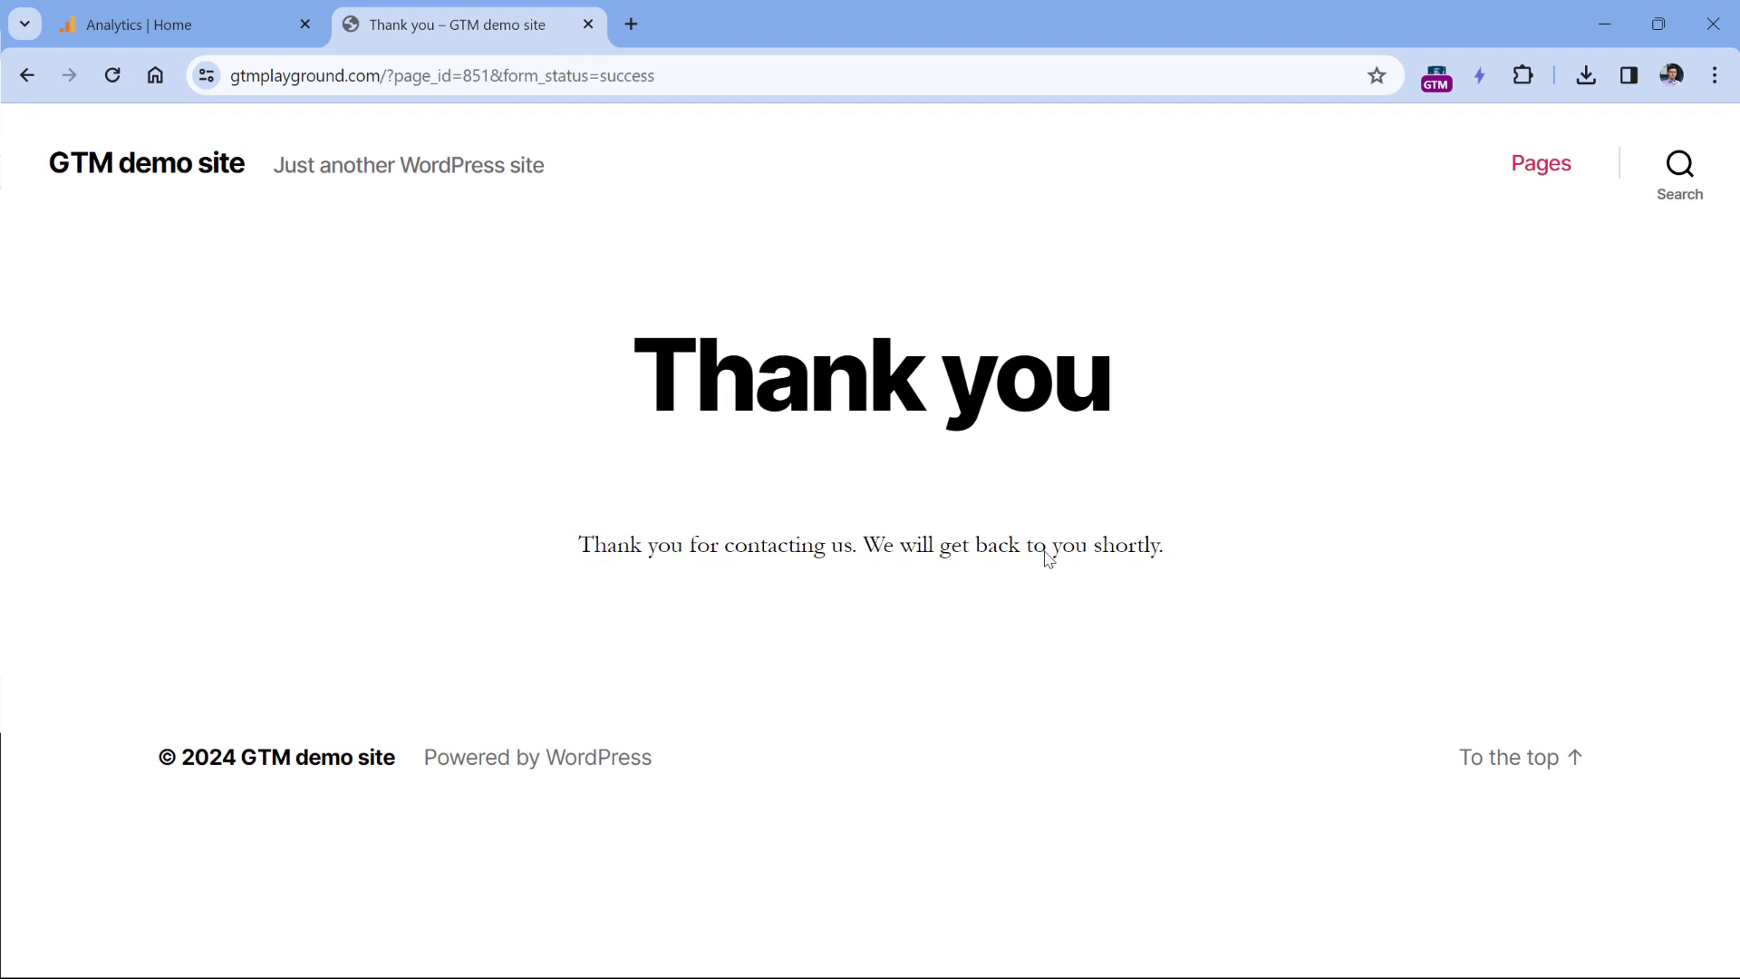
- In GA4 DebugView, select form_status=success inside the thank-you page_view's page_location
left_click(156, 23)
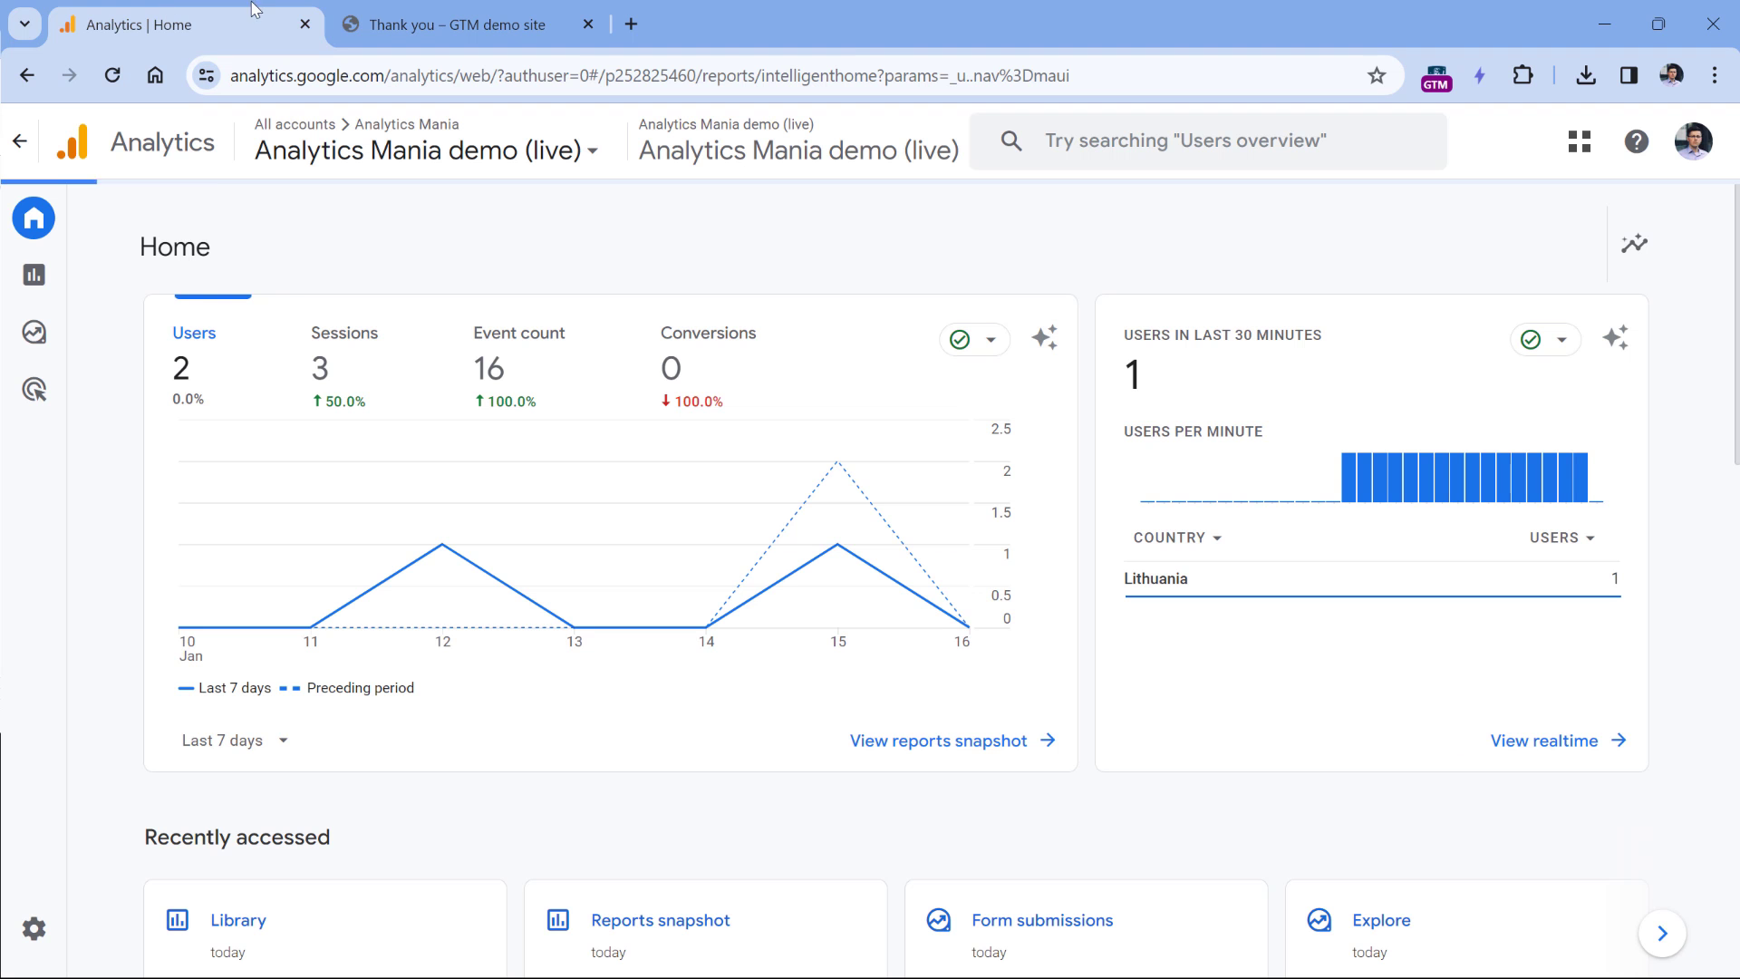
left_click(33, 929)
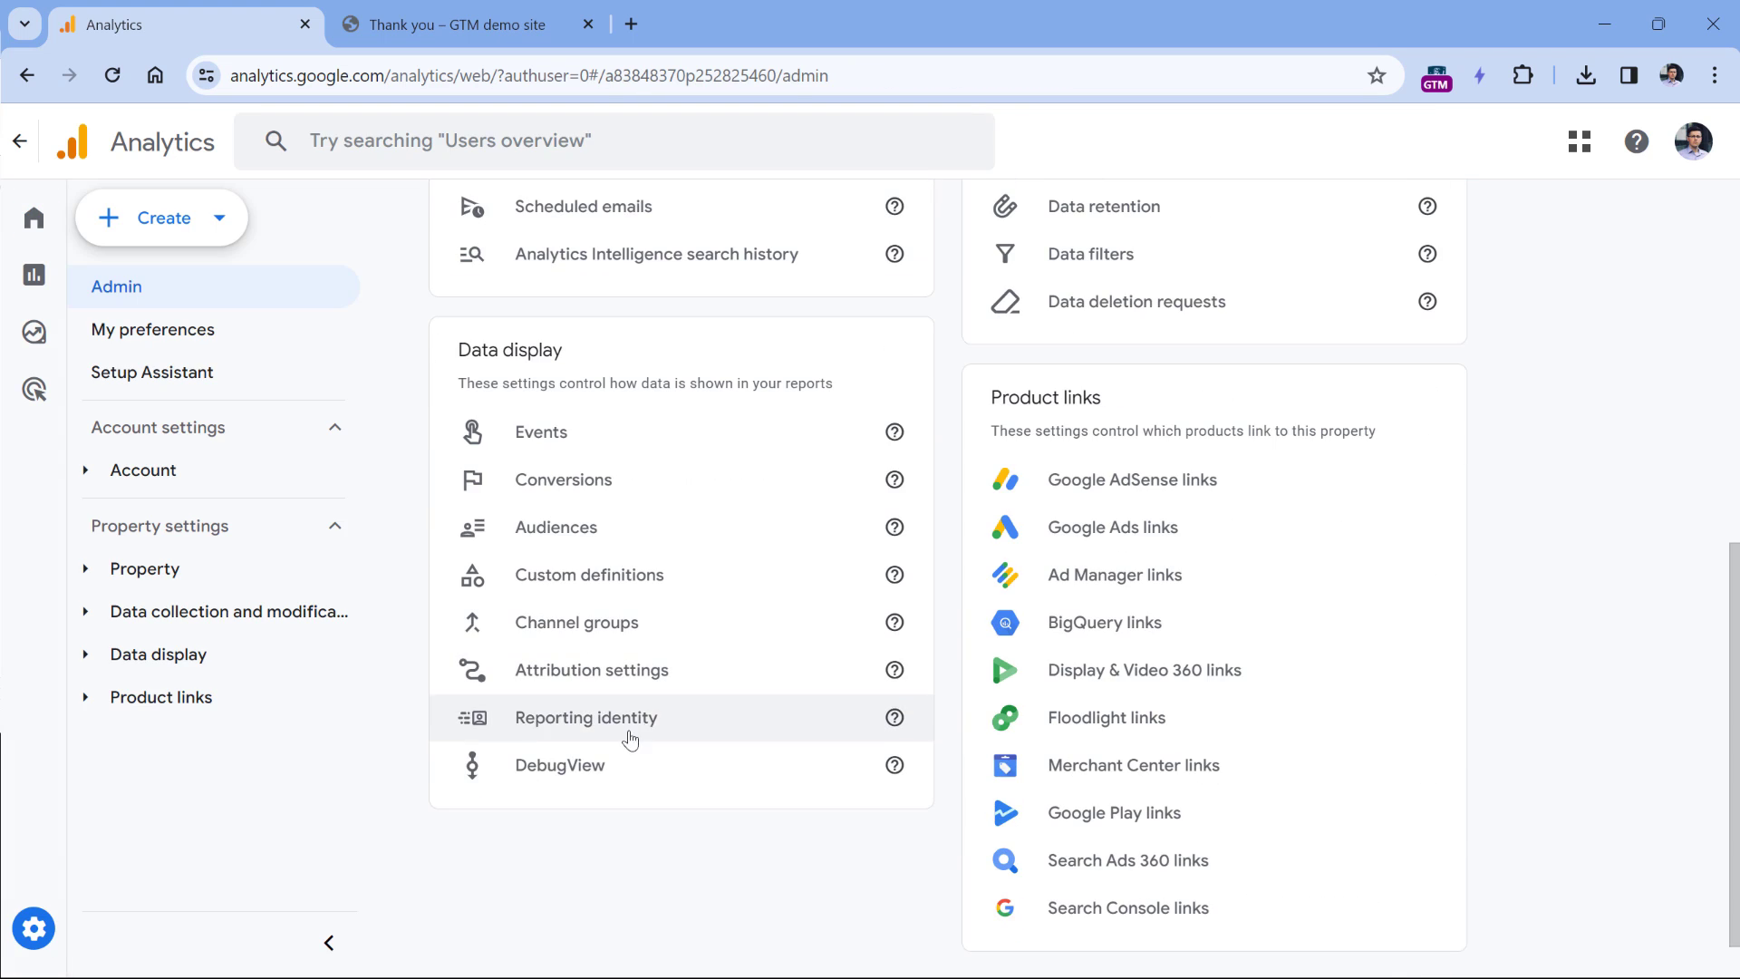
left_click(561, 765)
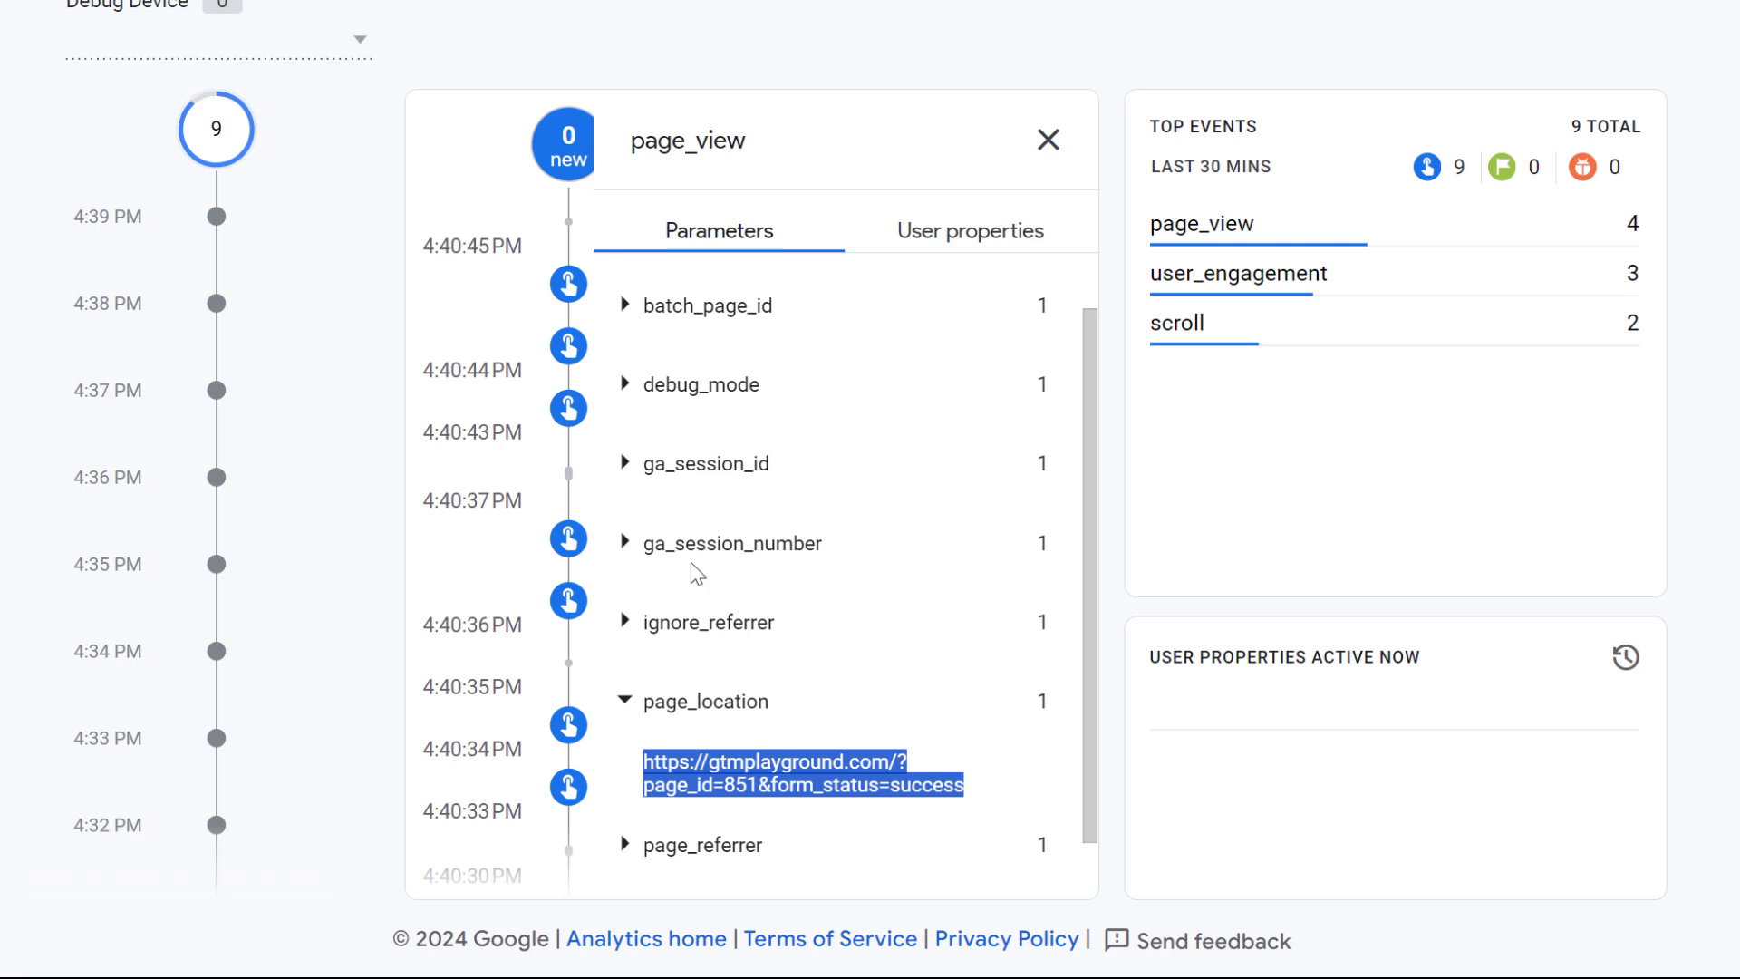
mouse_move(691, 141)
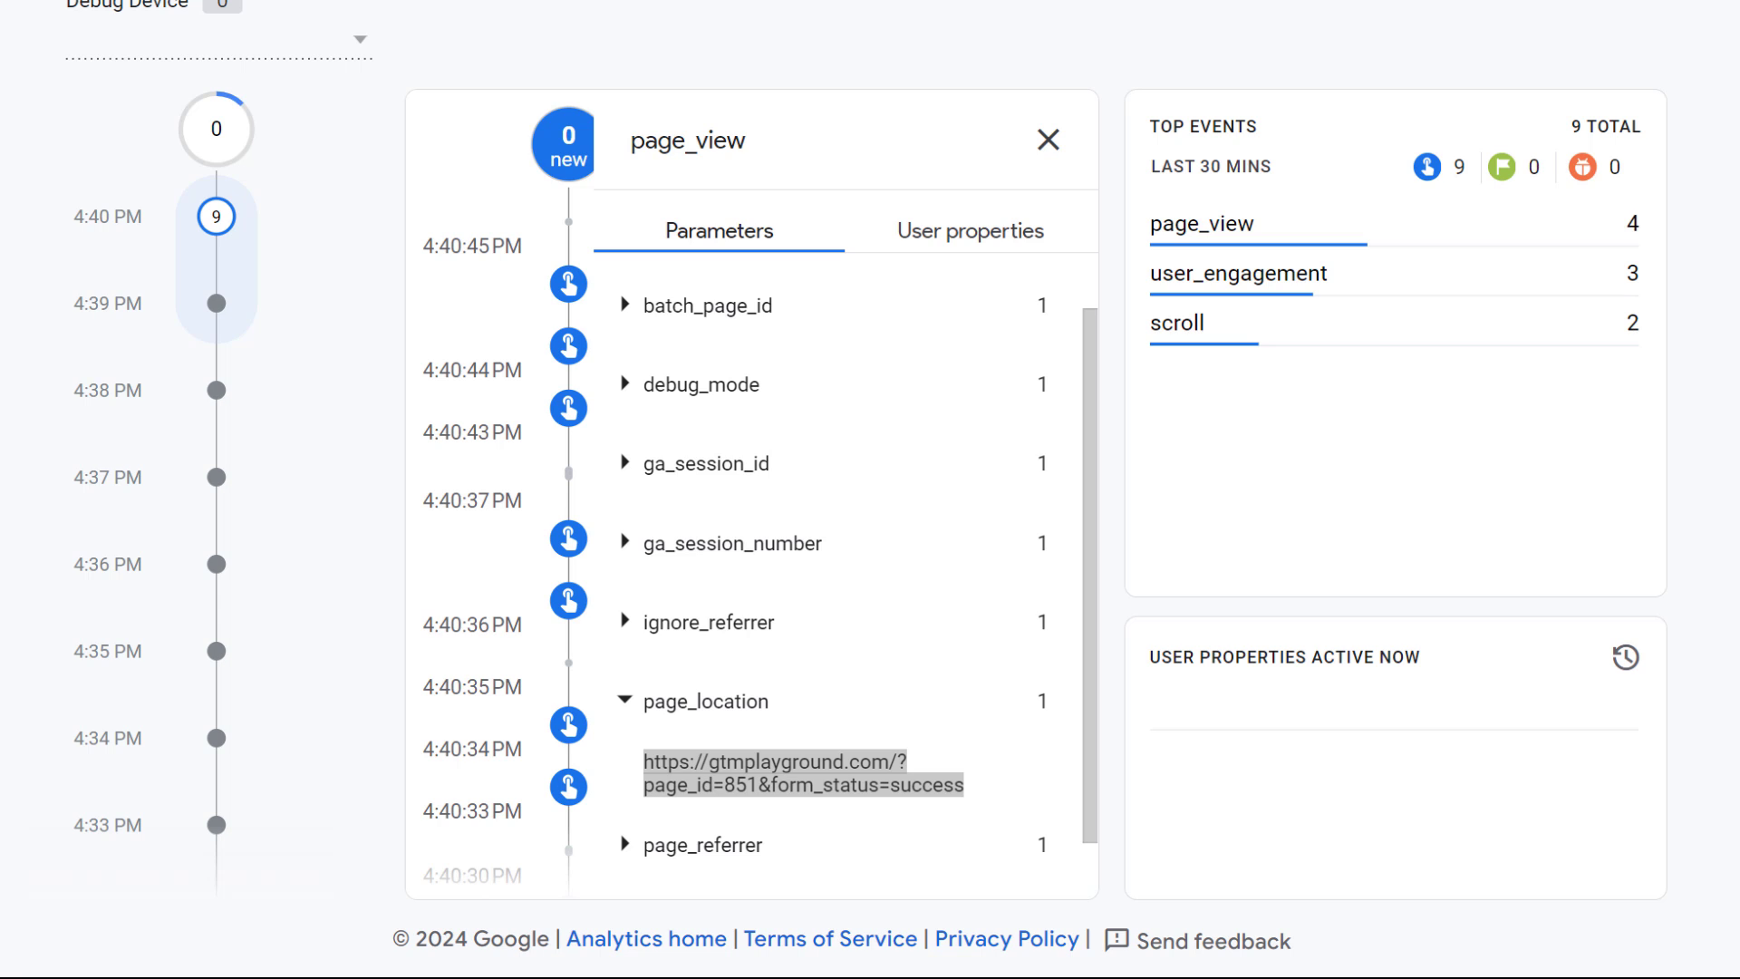
mouse_move(744, 823)
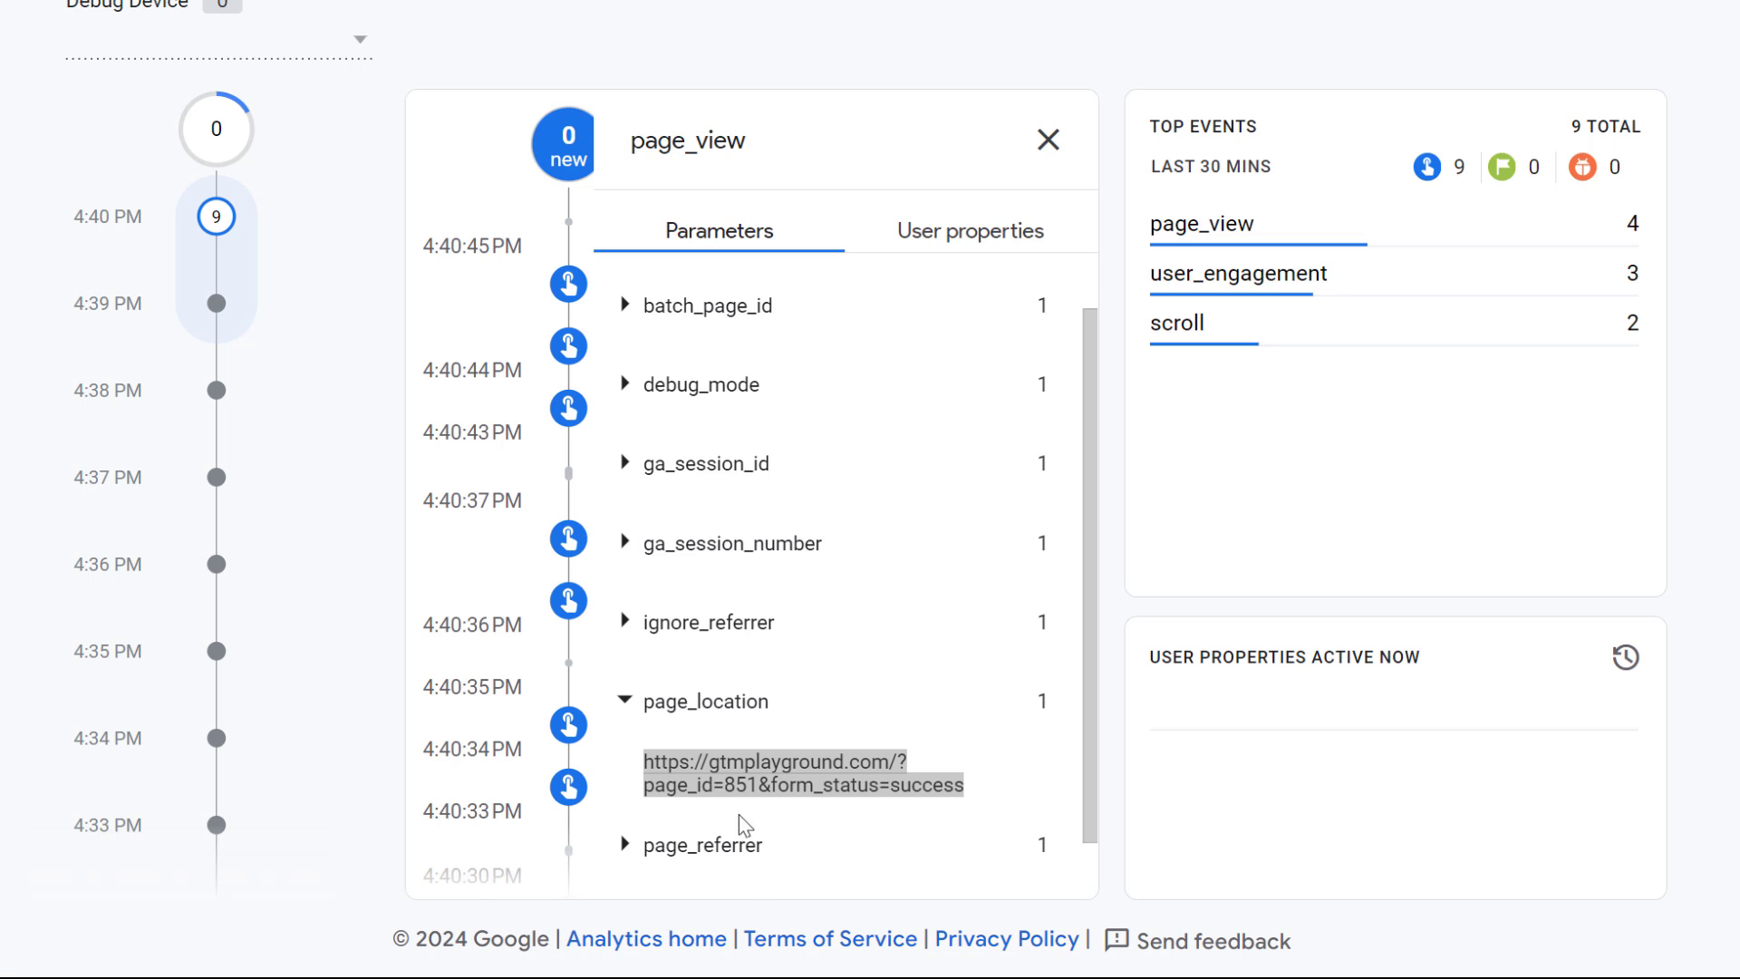
double_click(867, 785)
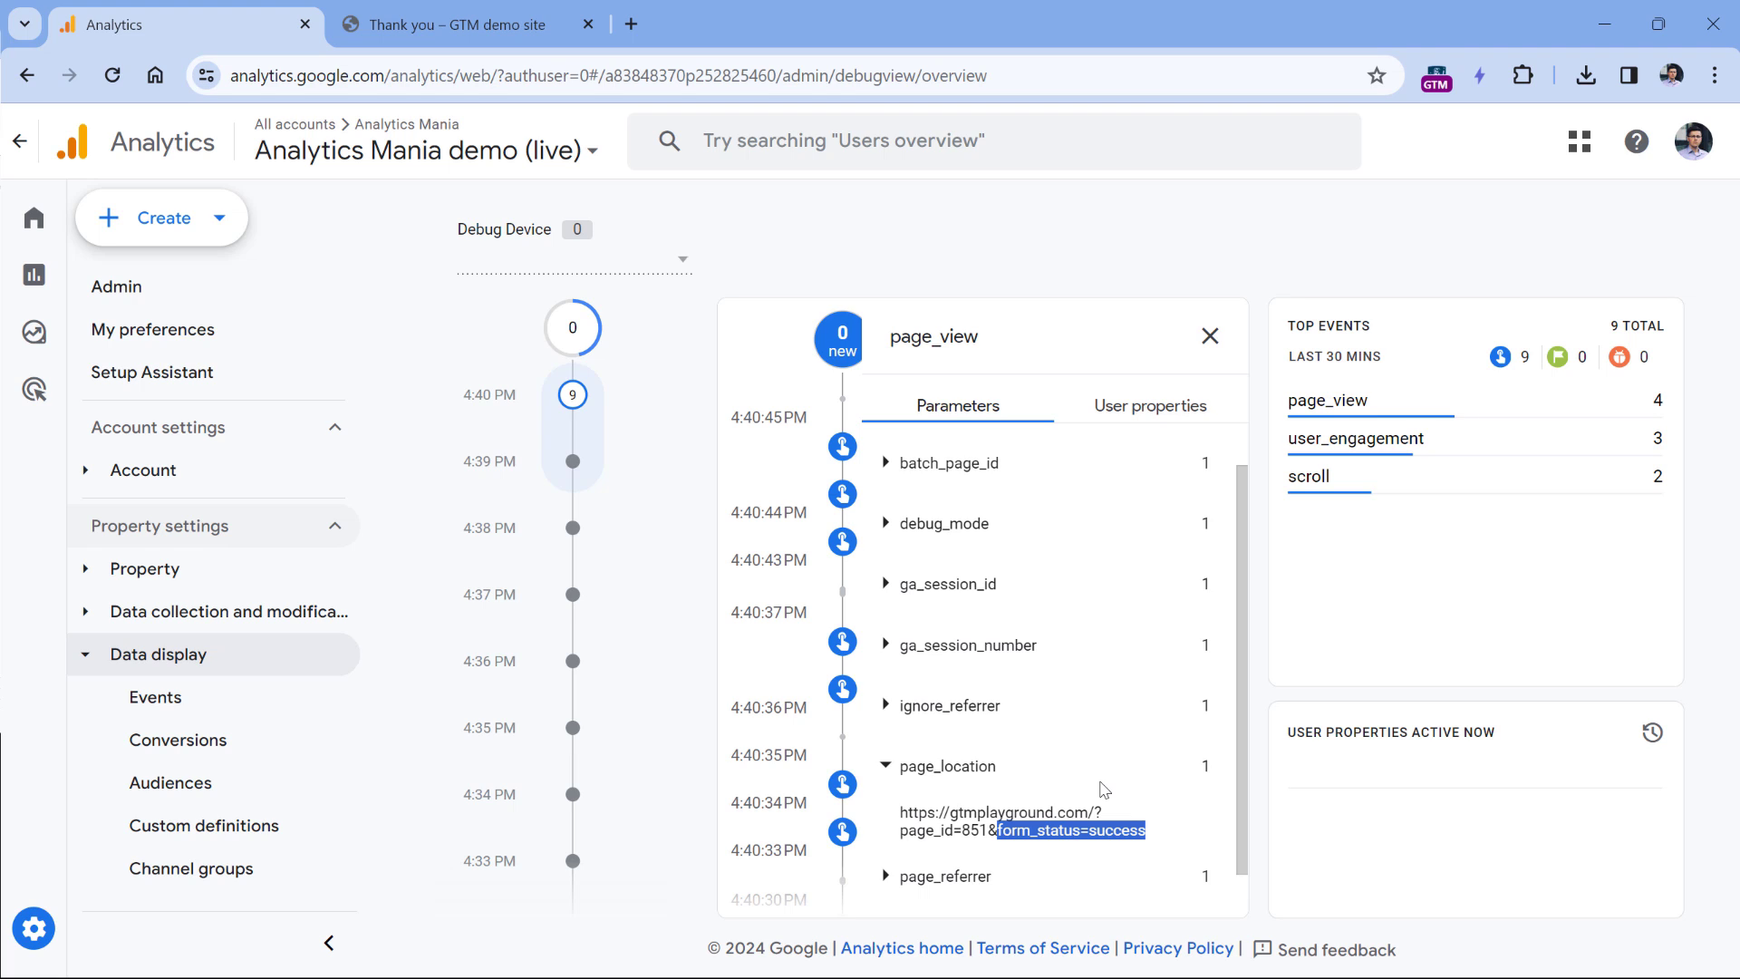
mouse_move(943, 341)
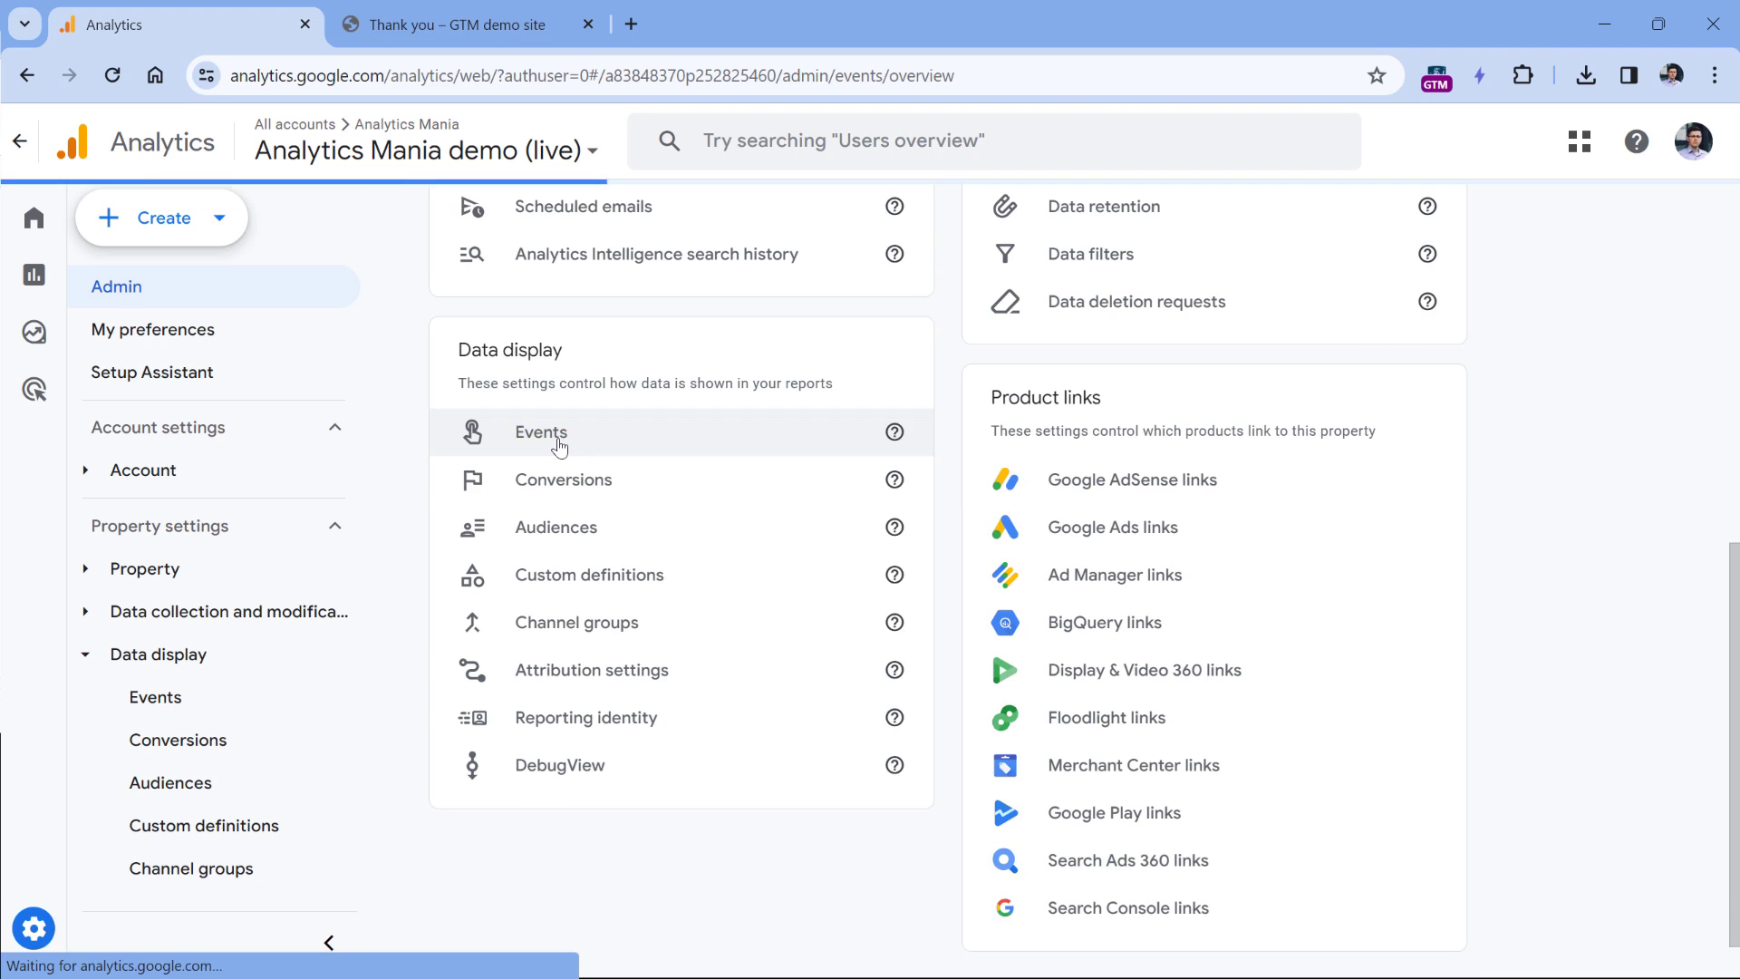
- Start a custom event named form_submission with event_name equals page_view
left_click(540, 431)
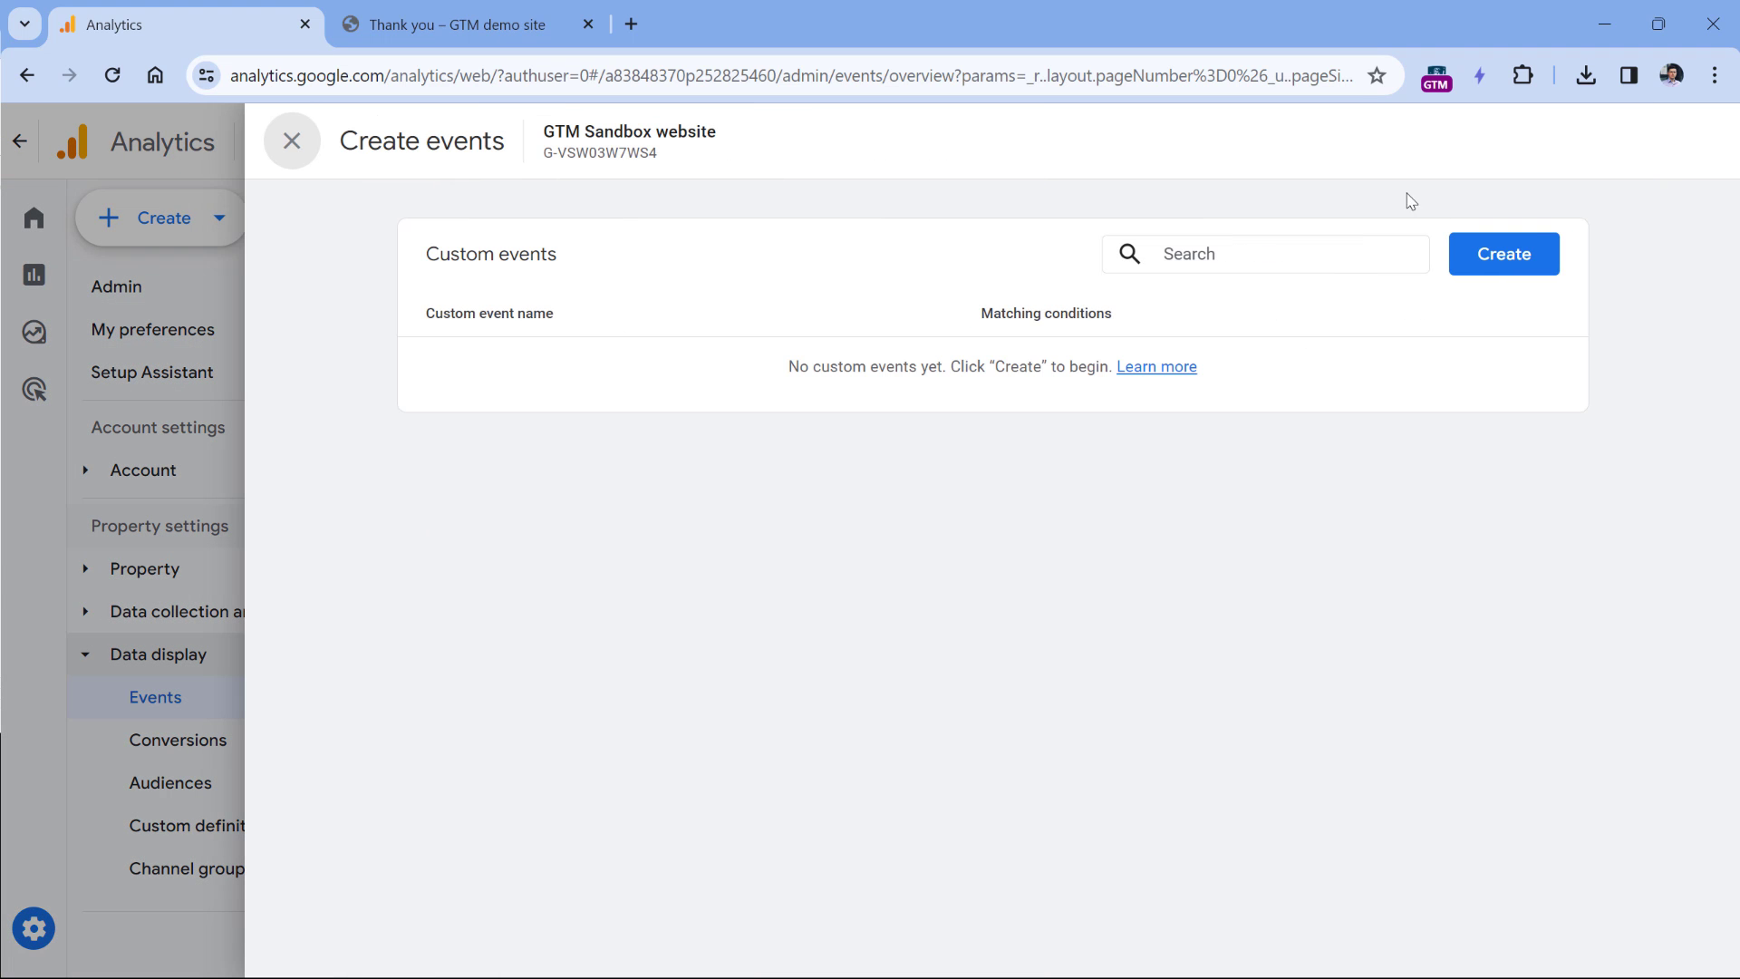
left_click(1502, 254)
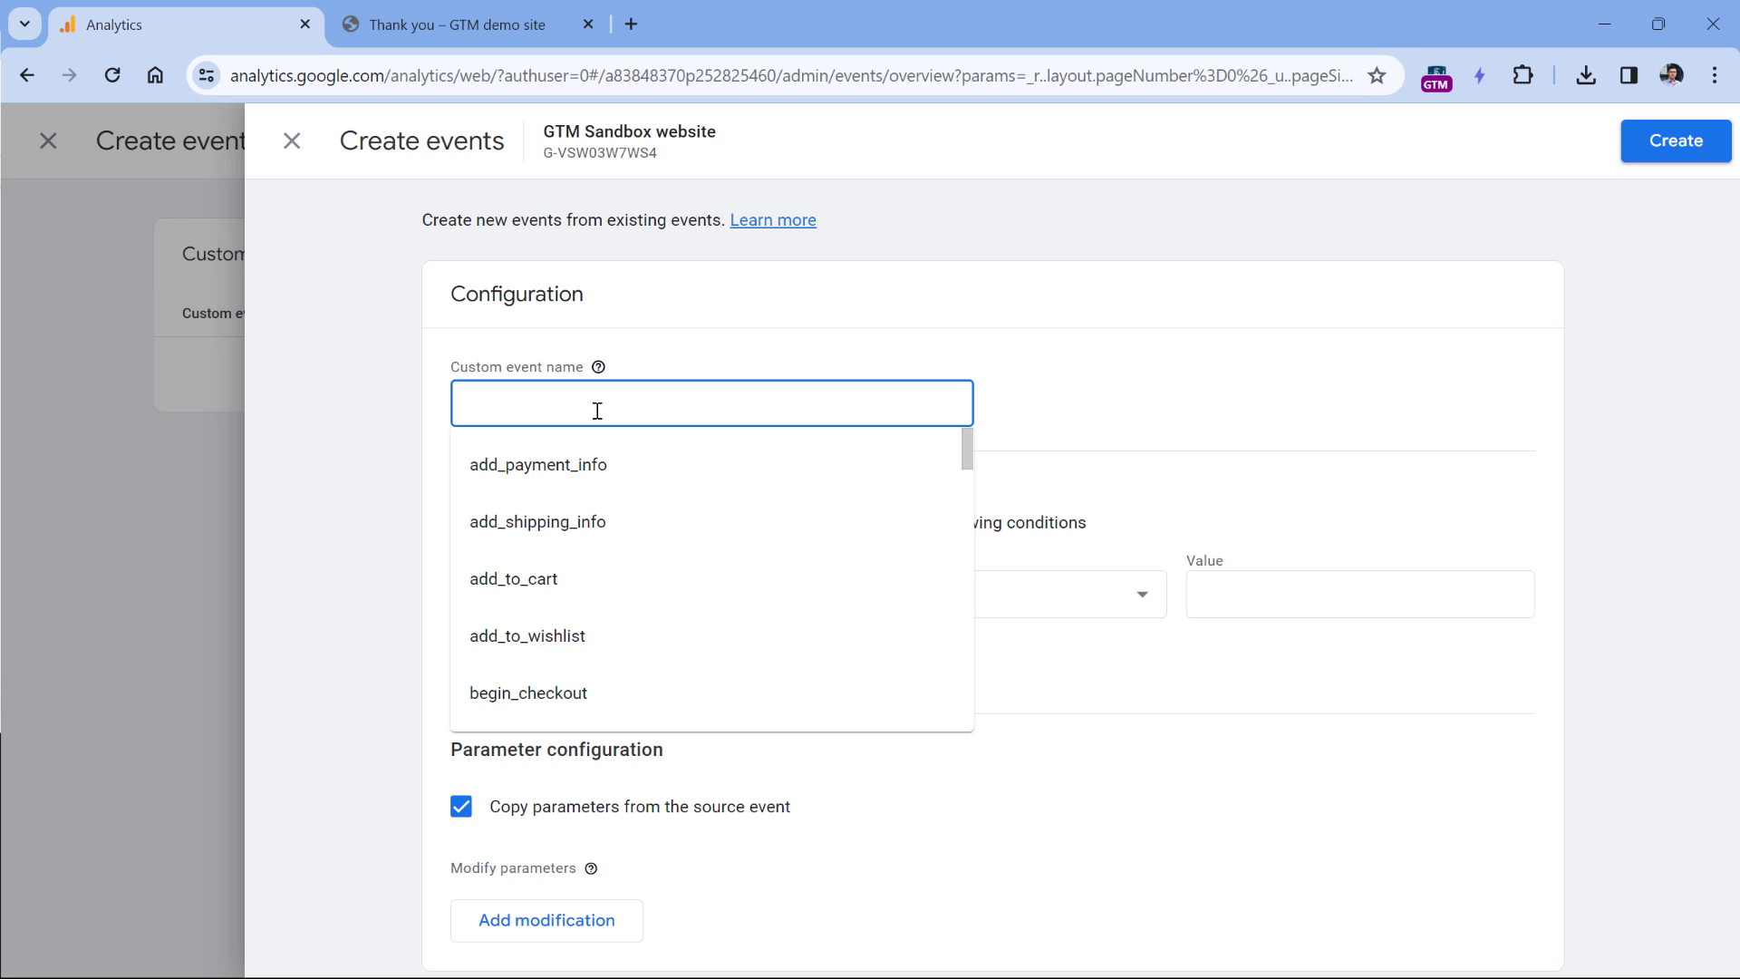
type("form_sub")
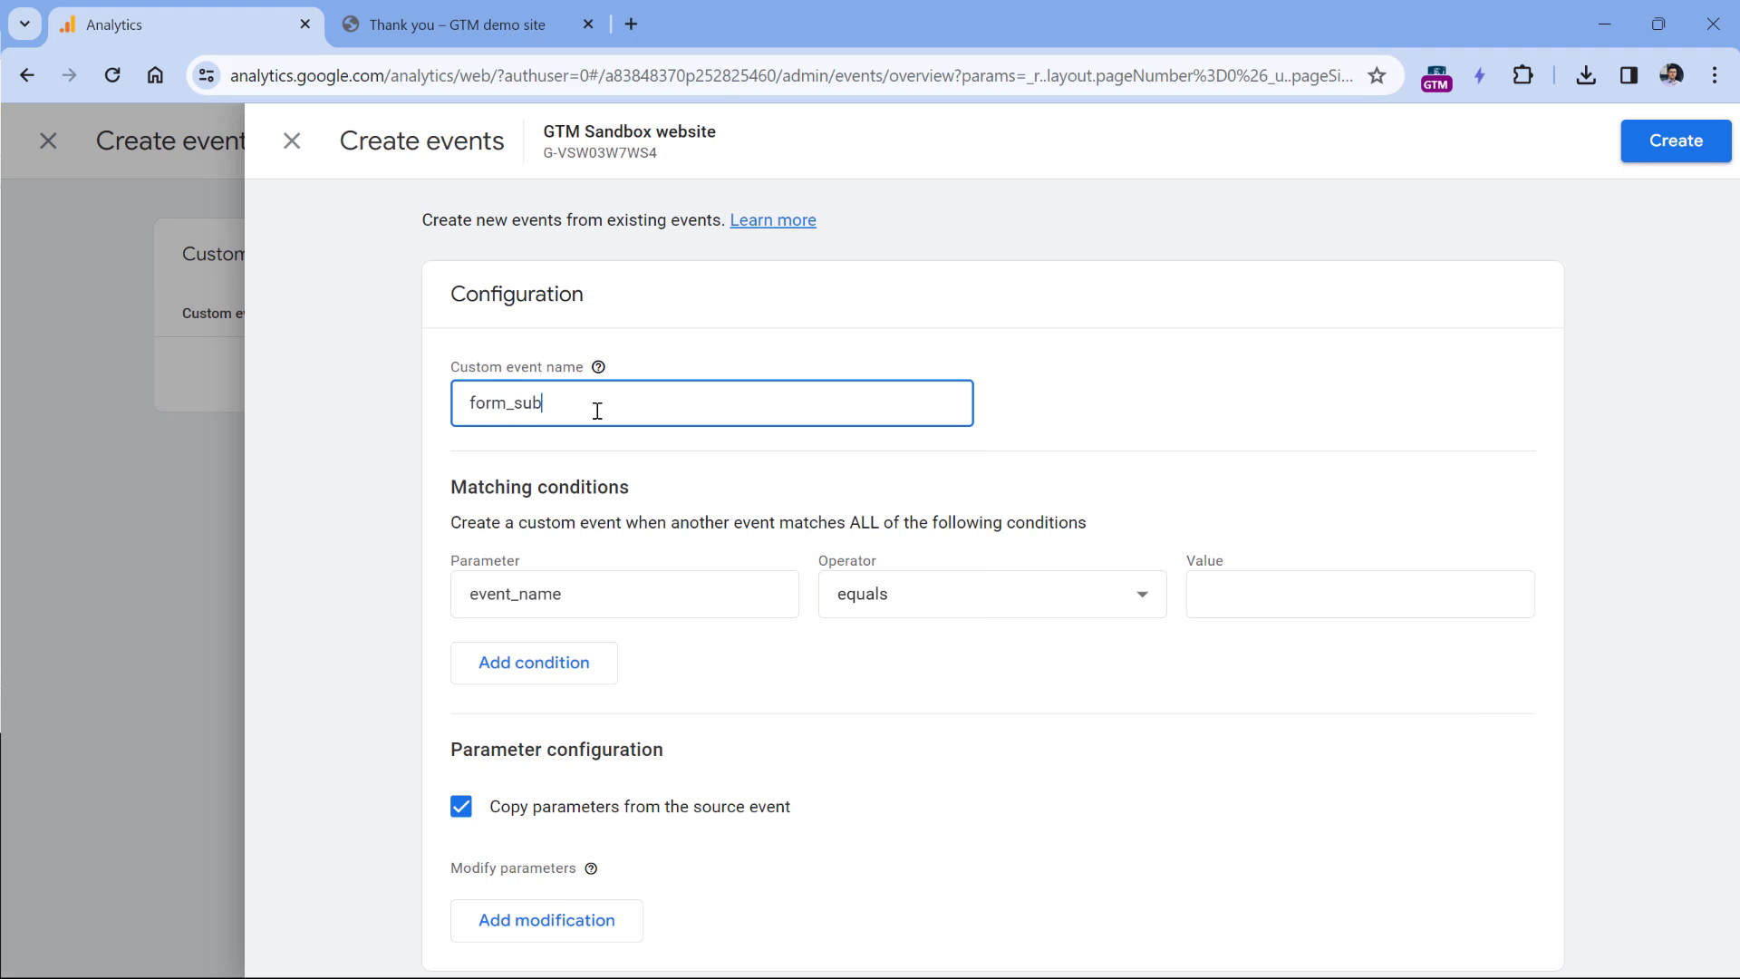
type("mission")
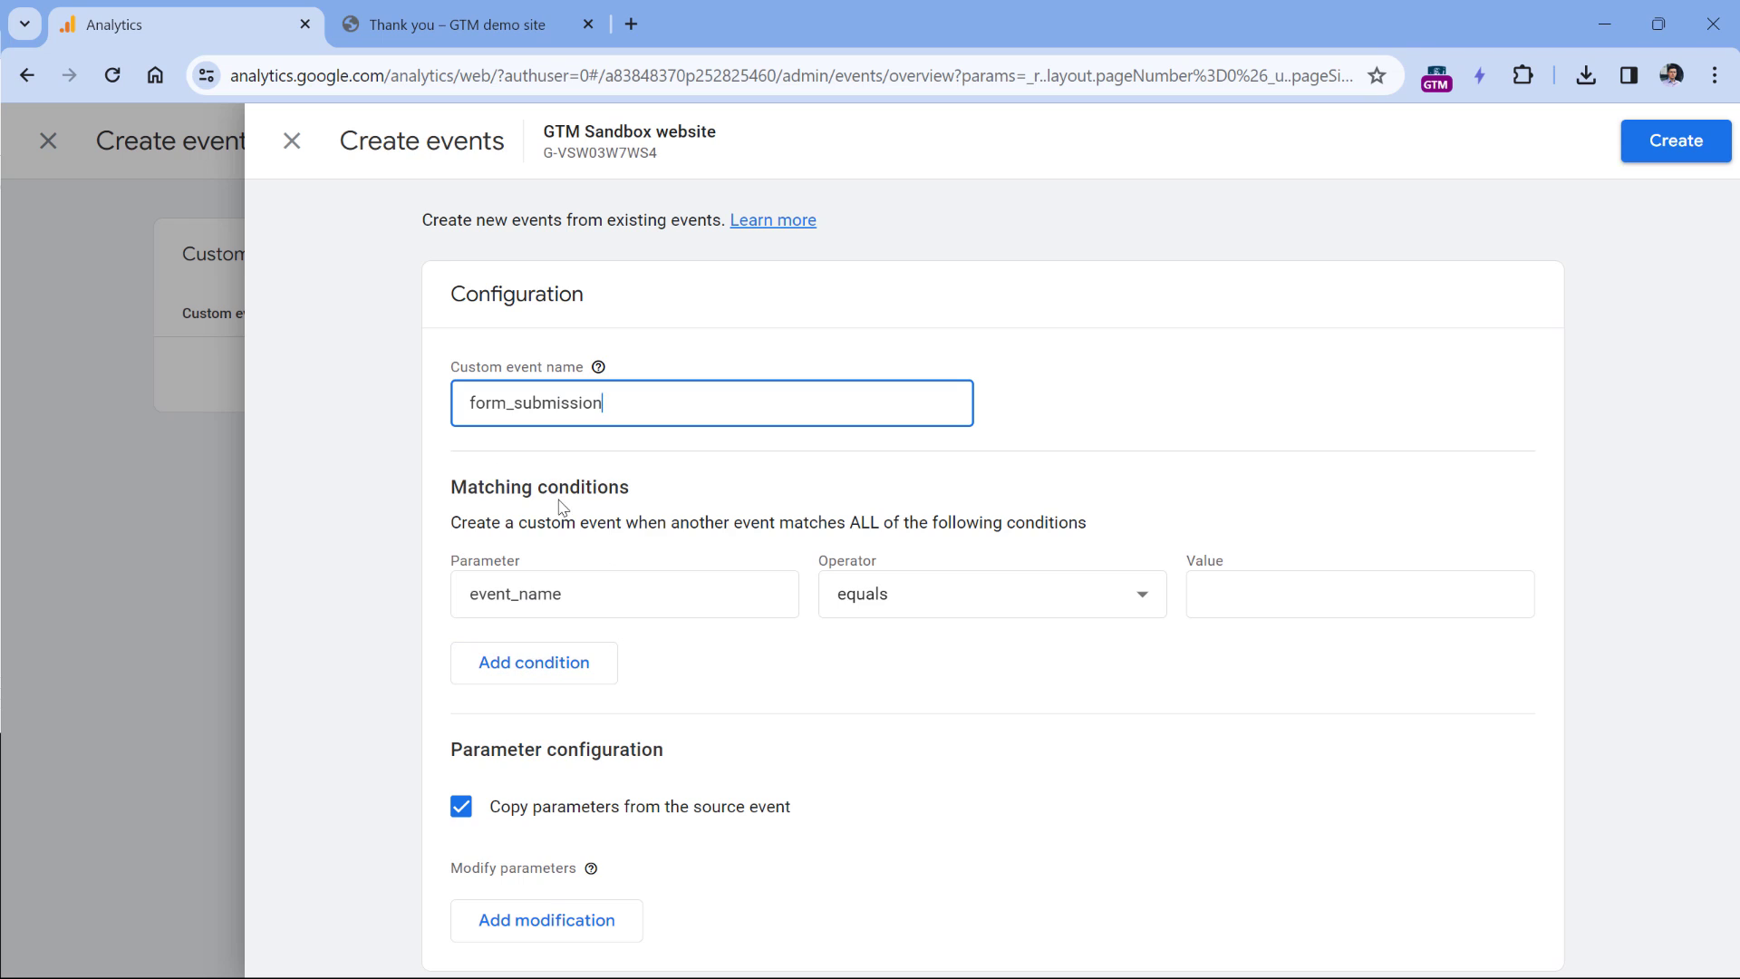
mouse_move(560, 424)
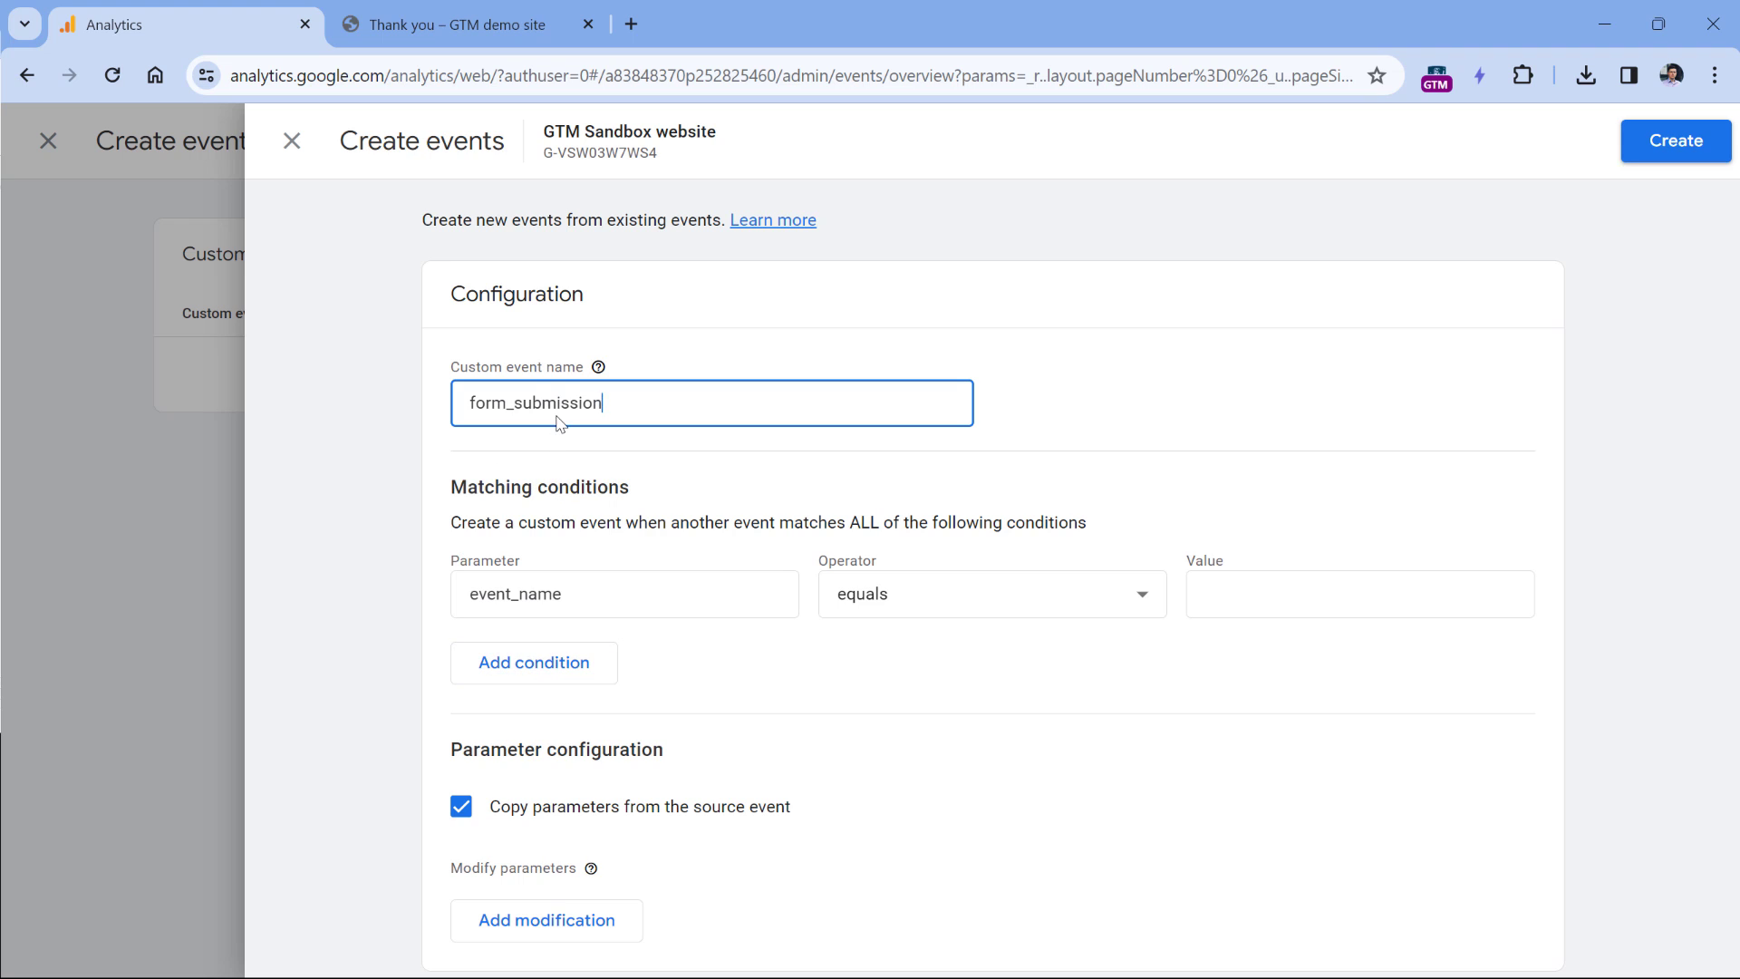
mouse_move(533, 401)
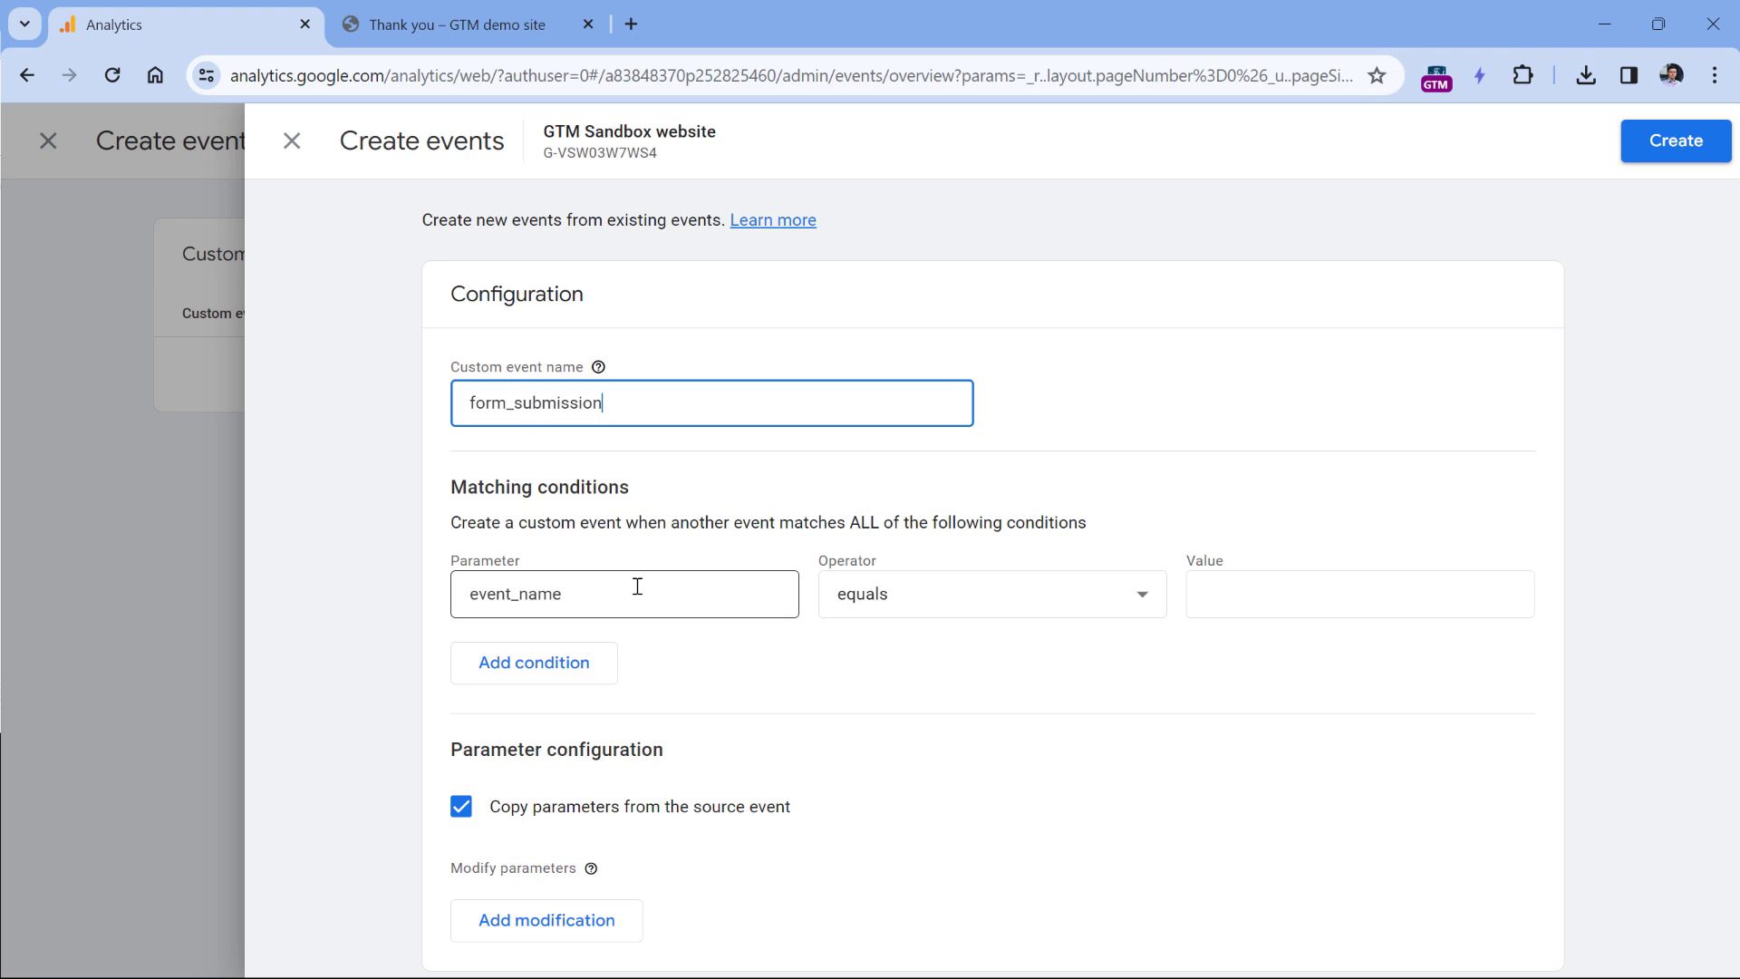
type("page_")
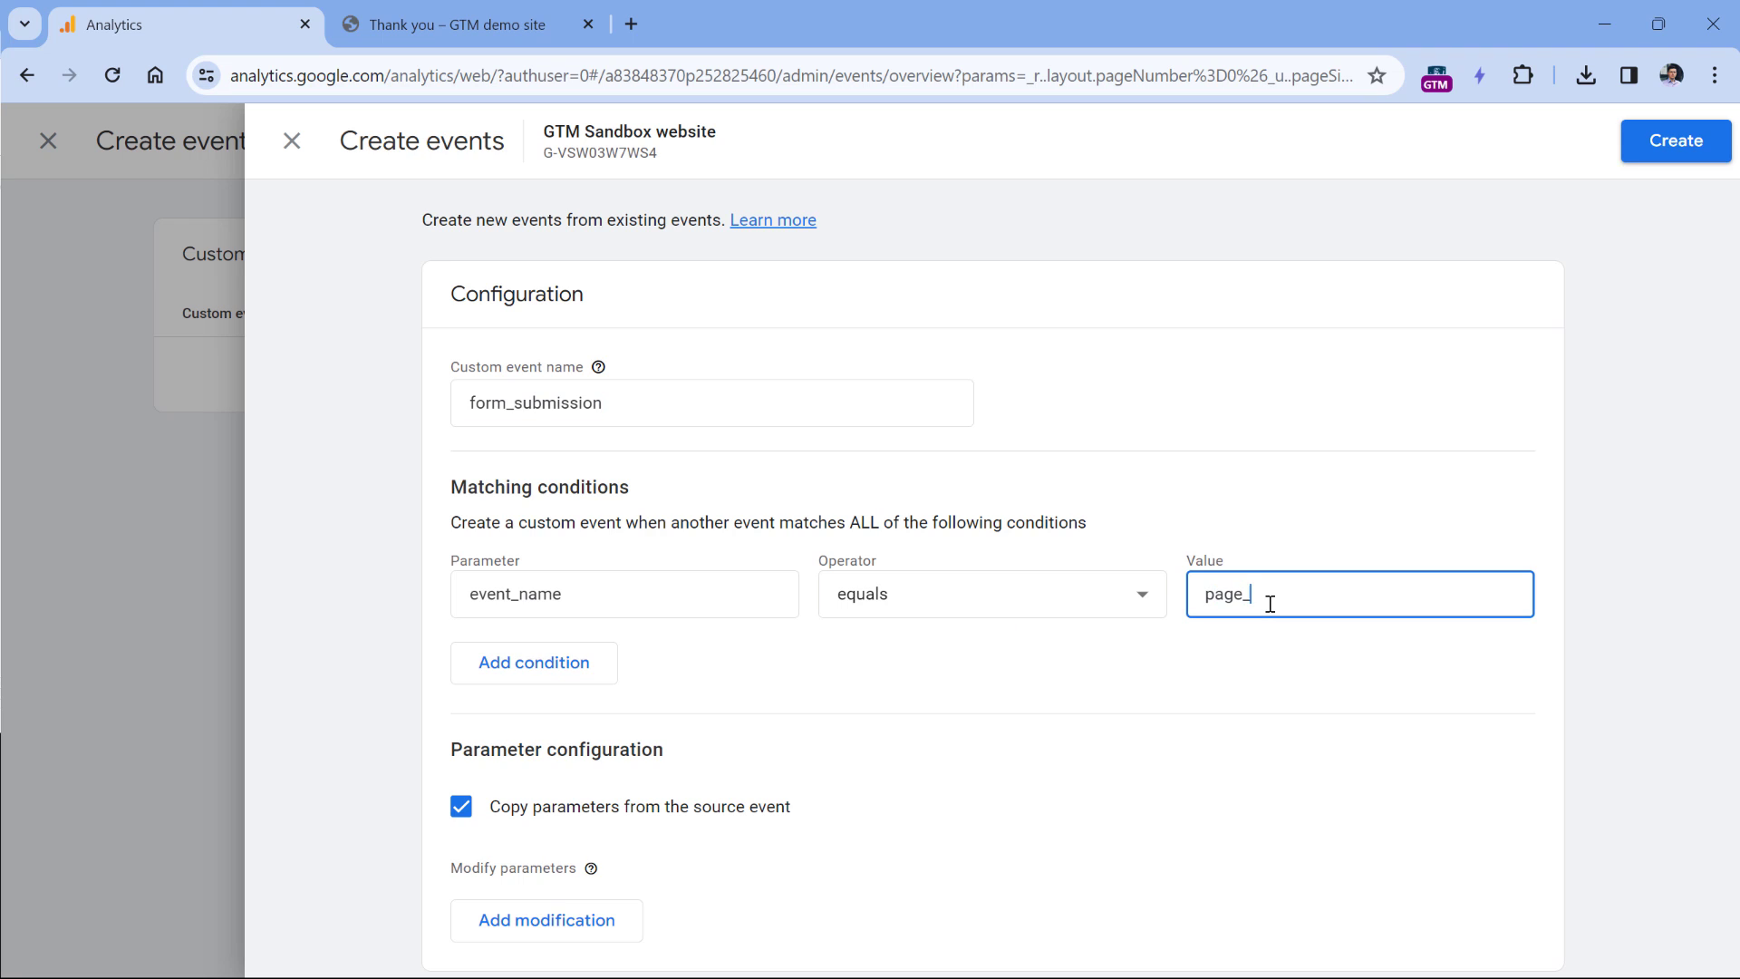
type("view")
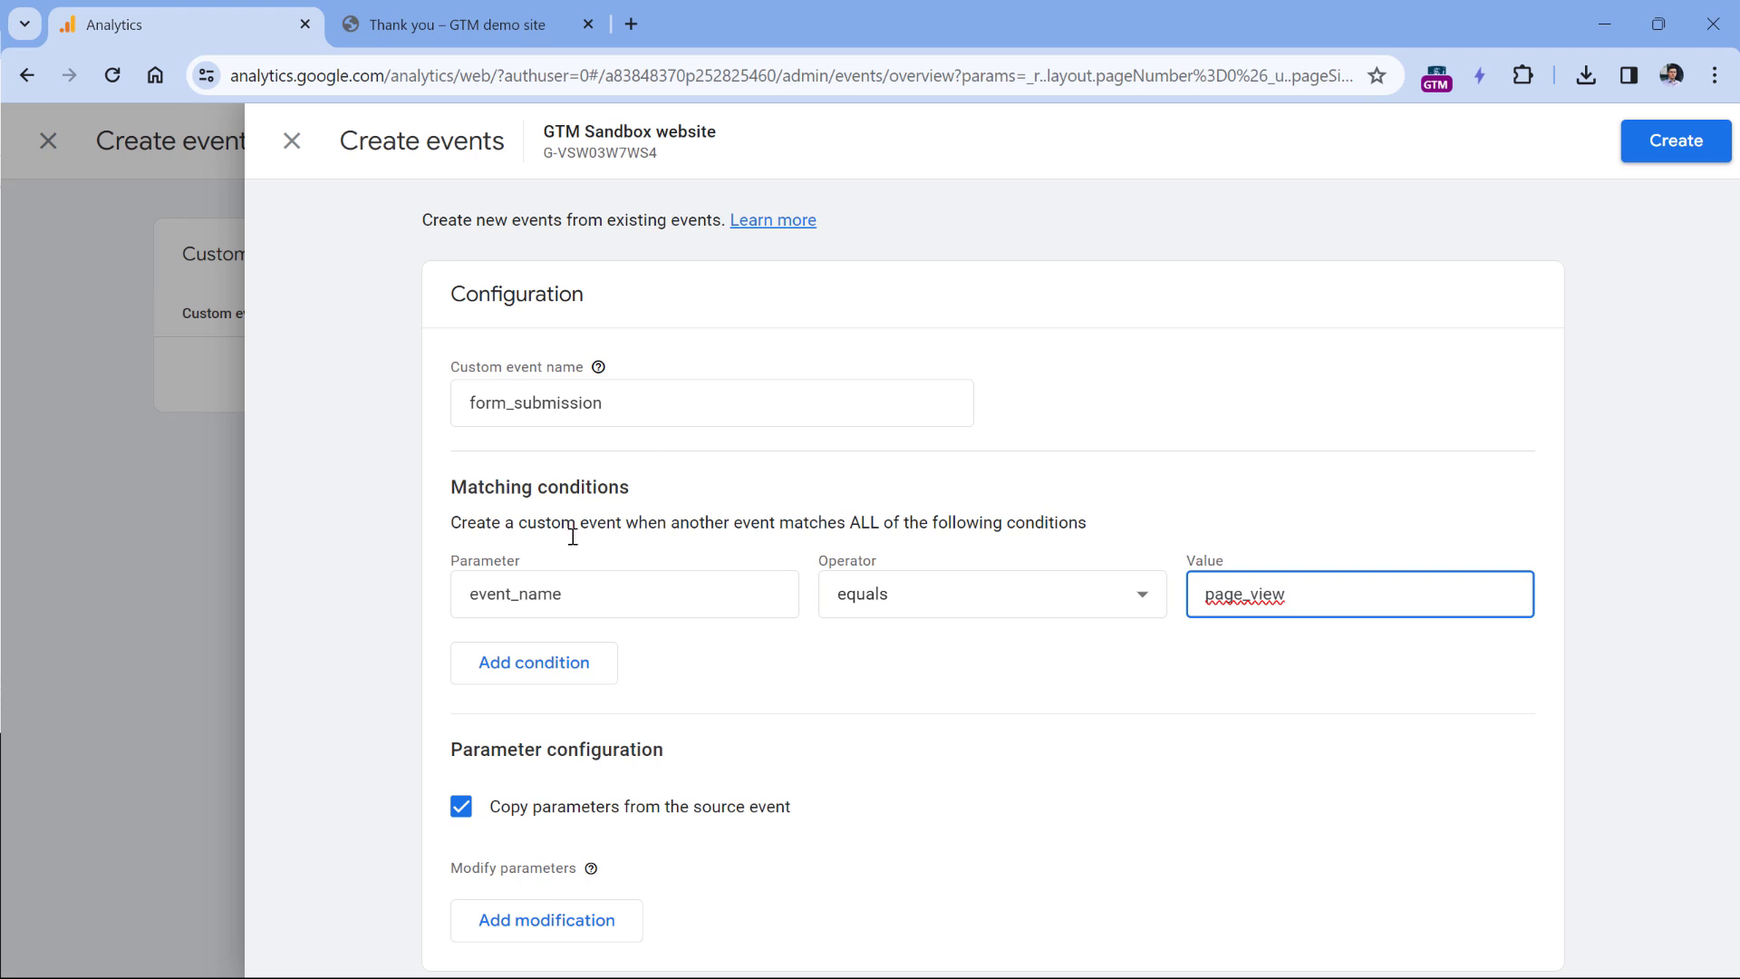
mouse_move(624, 689)
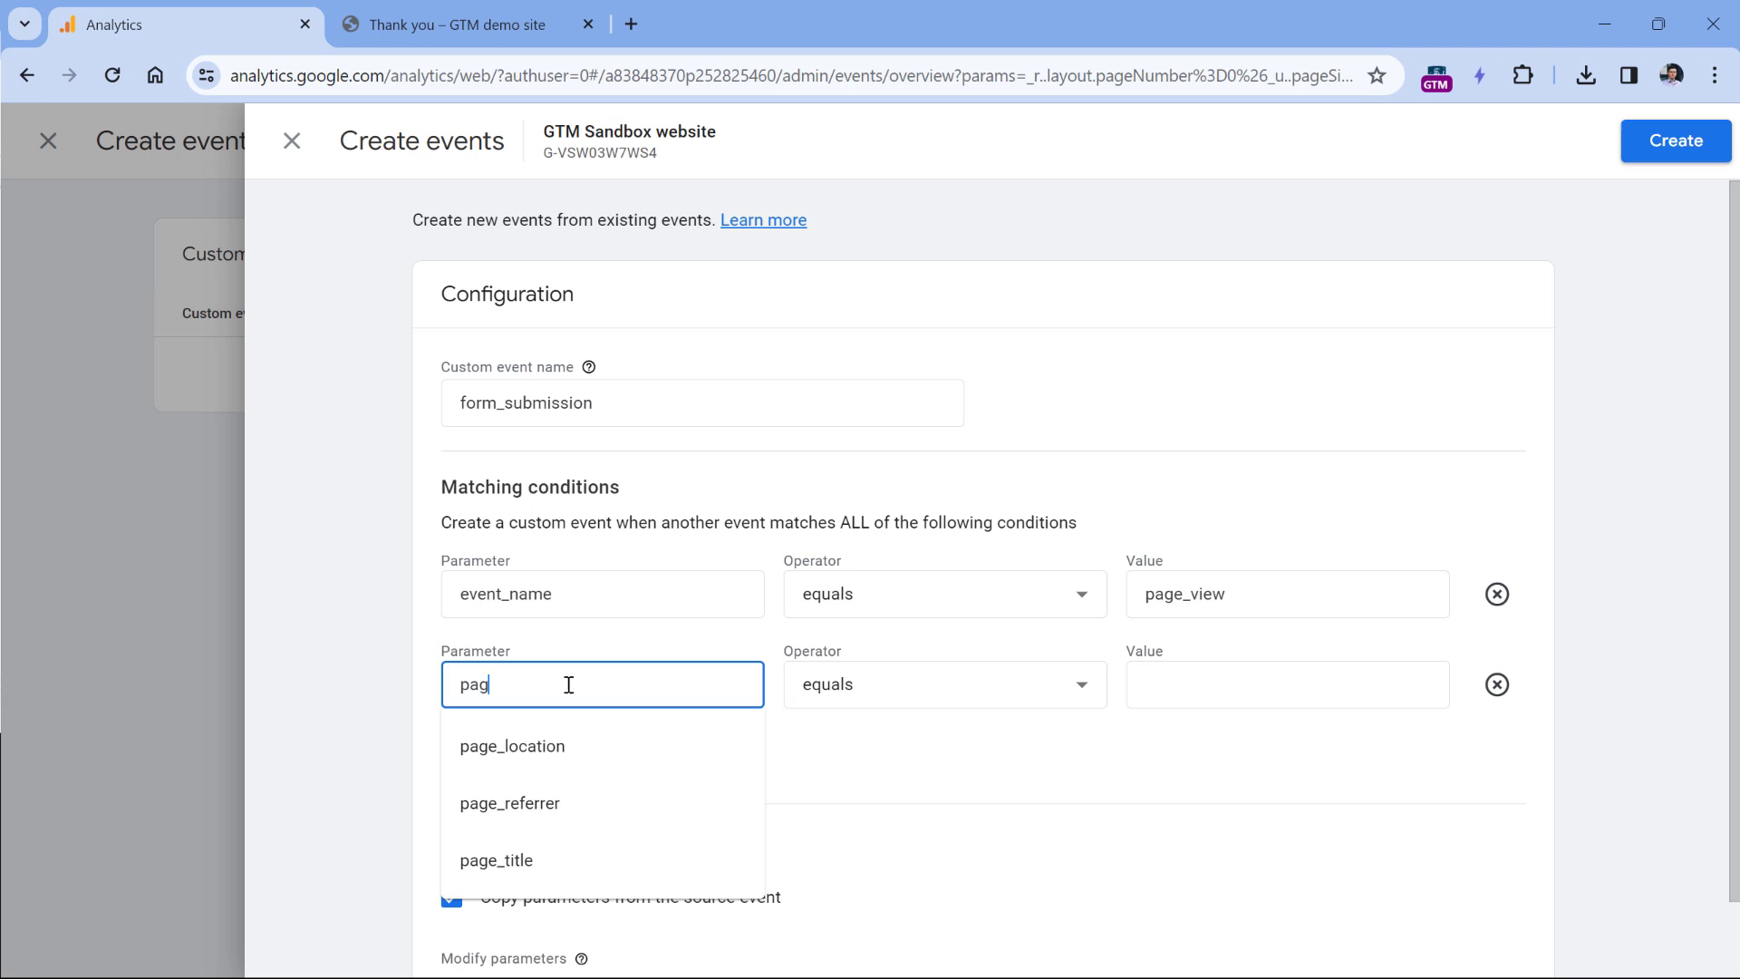
- Add the condition page_location contains form_status=success and save the custom event
left_click(511, 745)
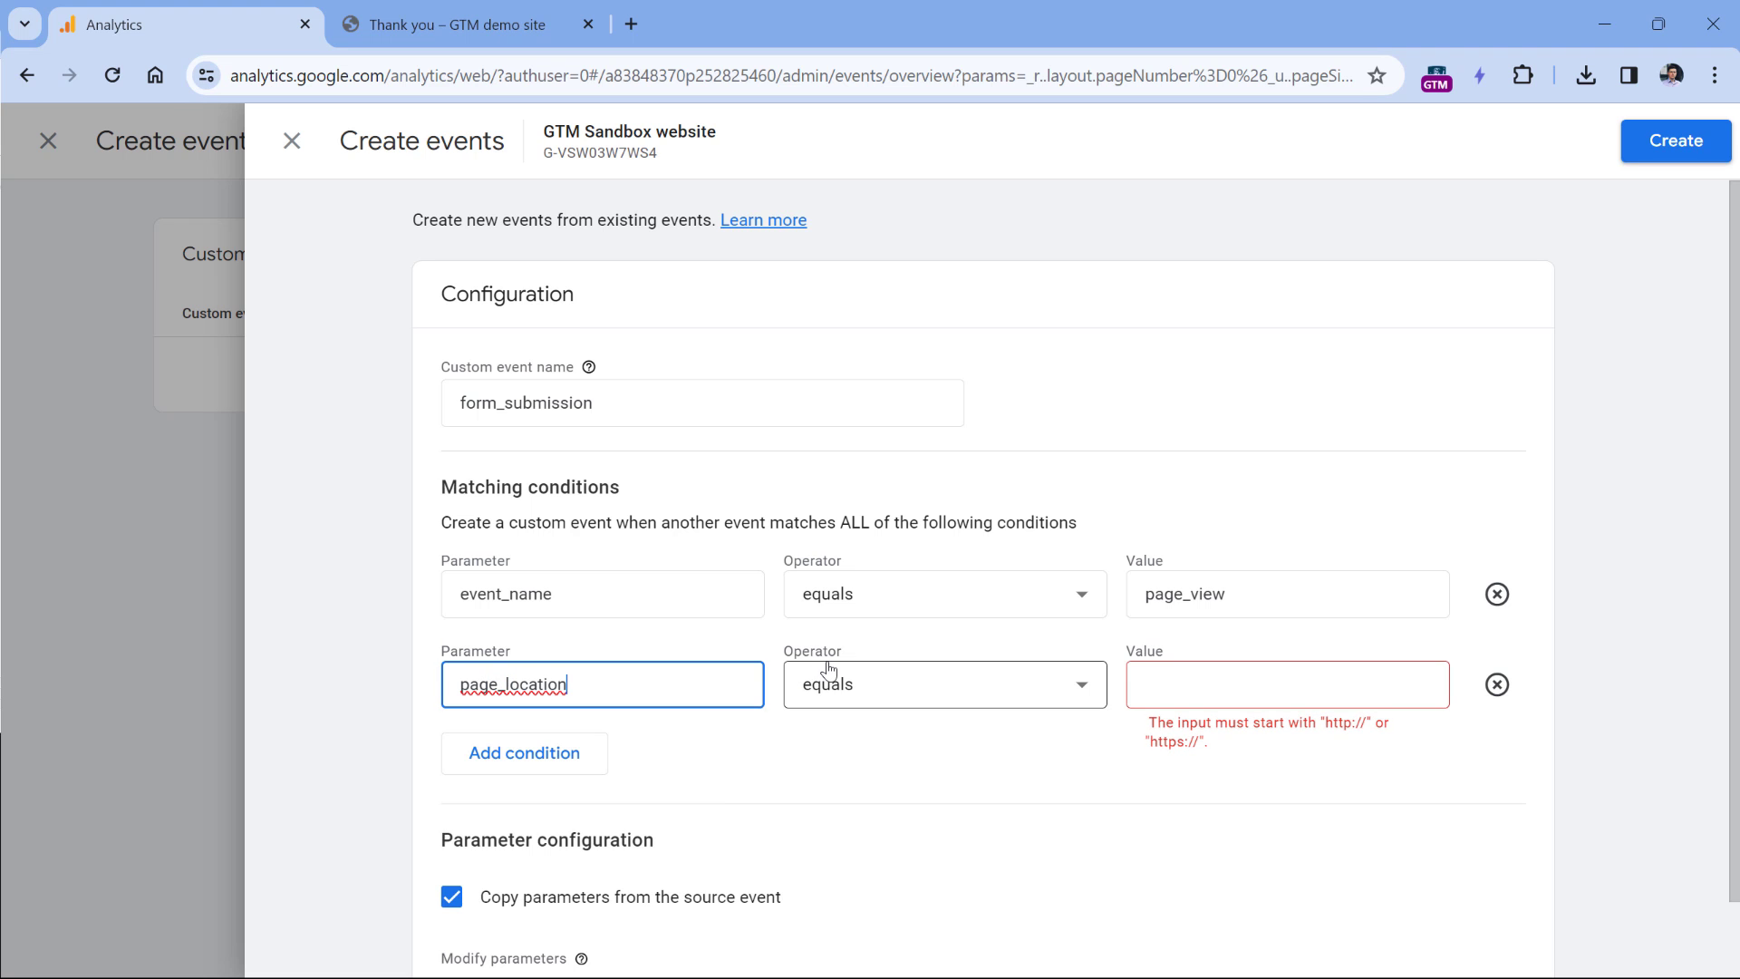
left_click(455, 23)
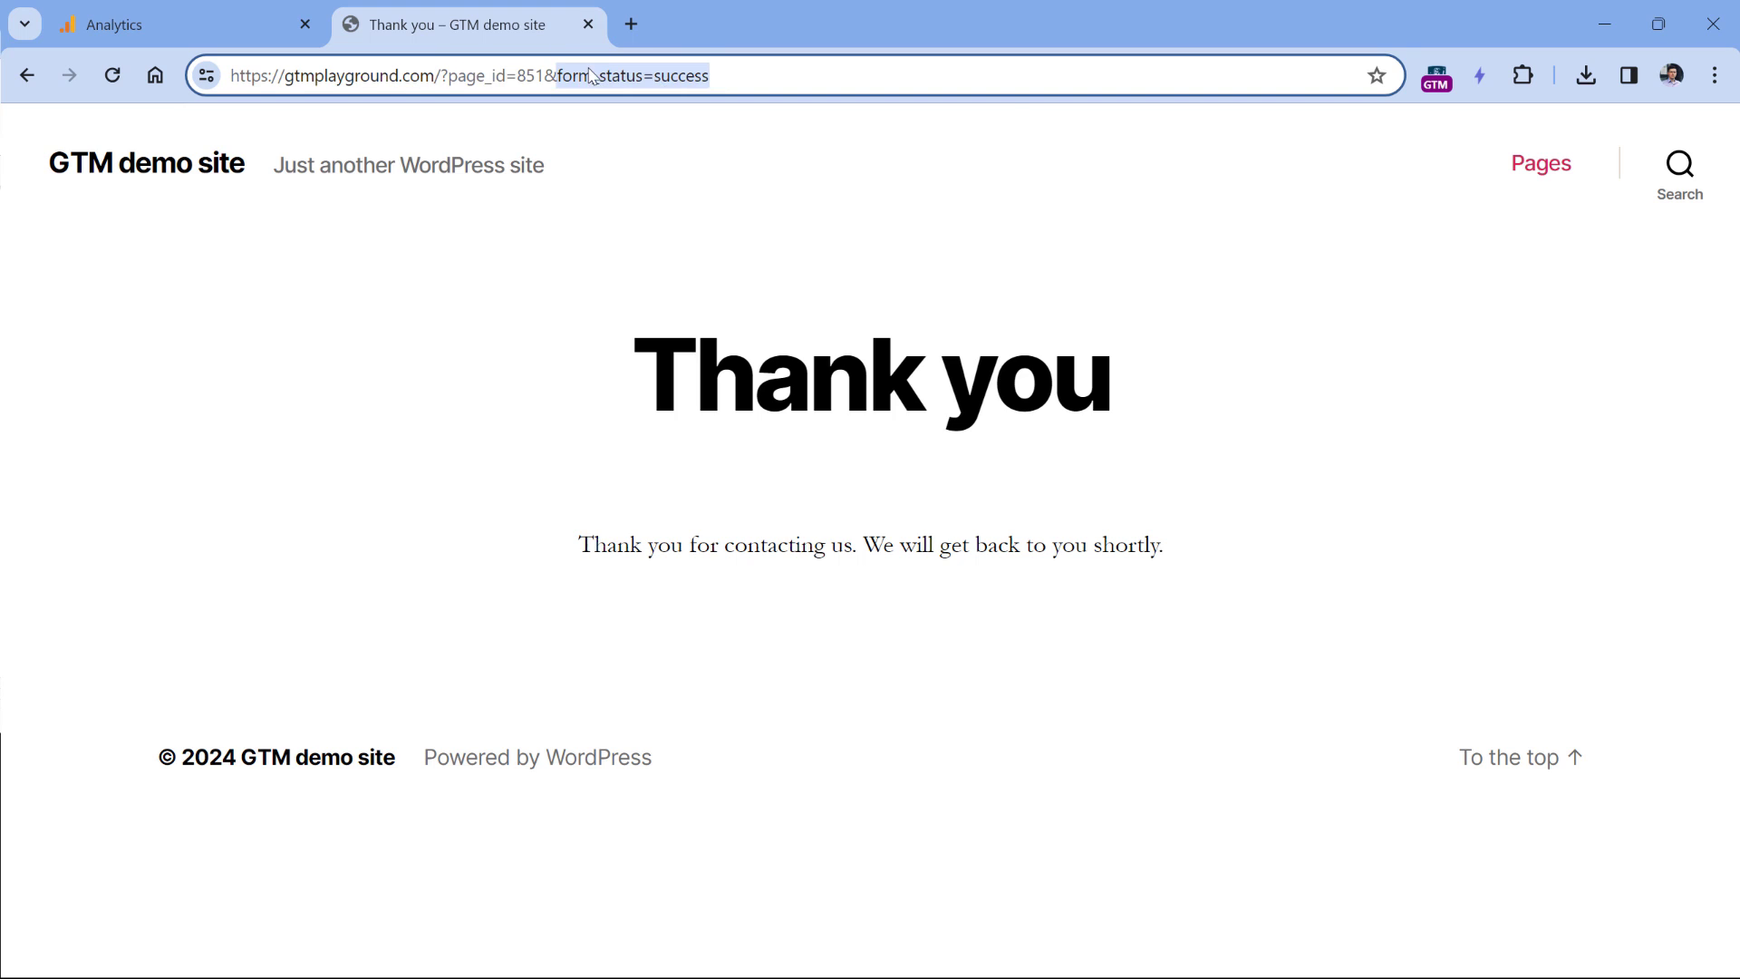
left_click(110, 24)
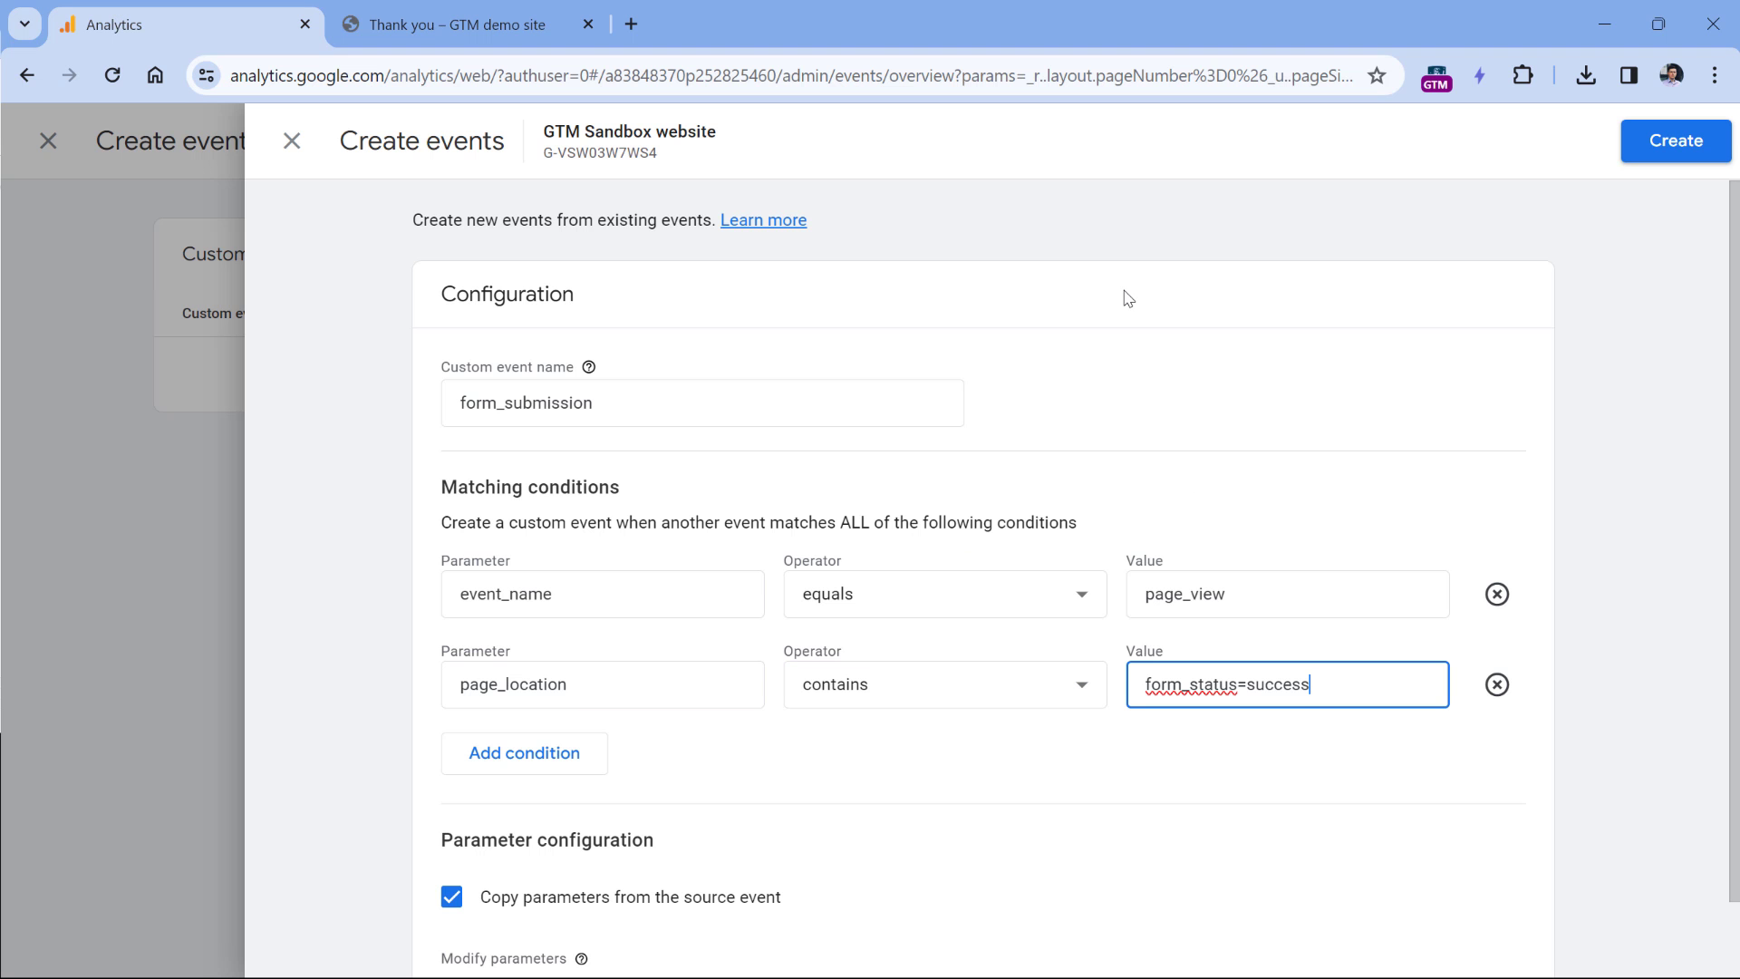
mouse_move(885, 611)
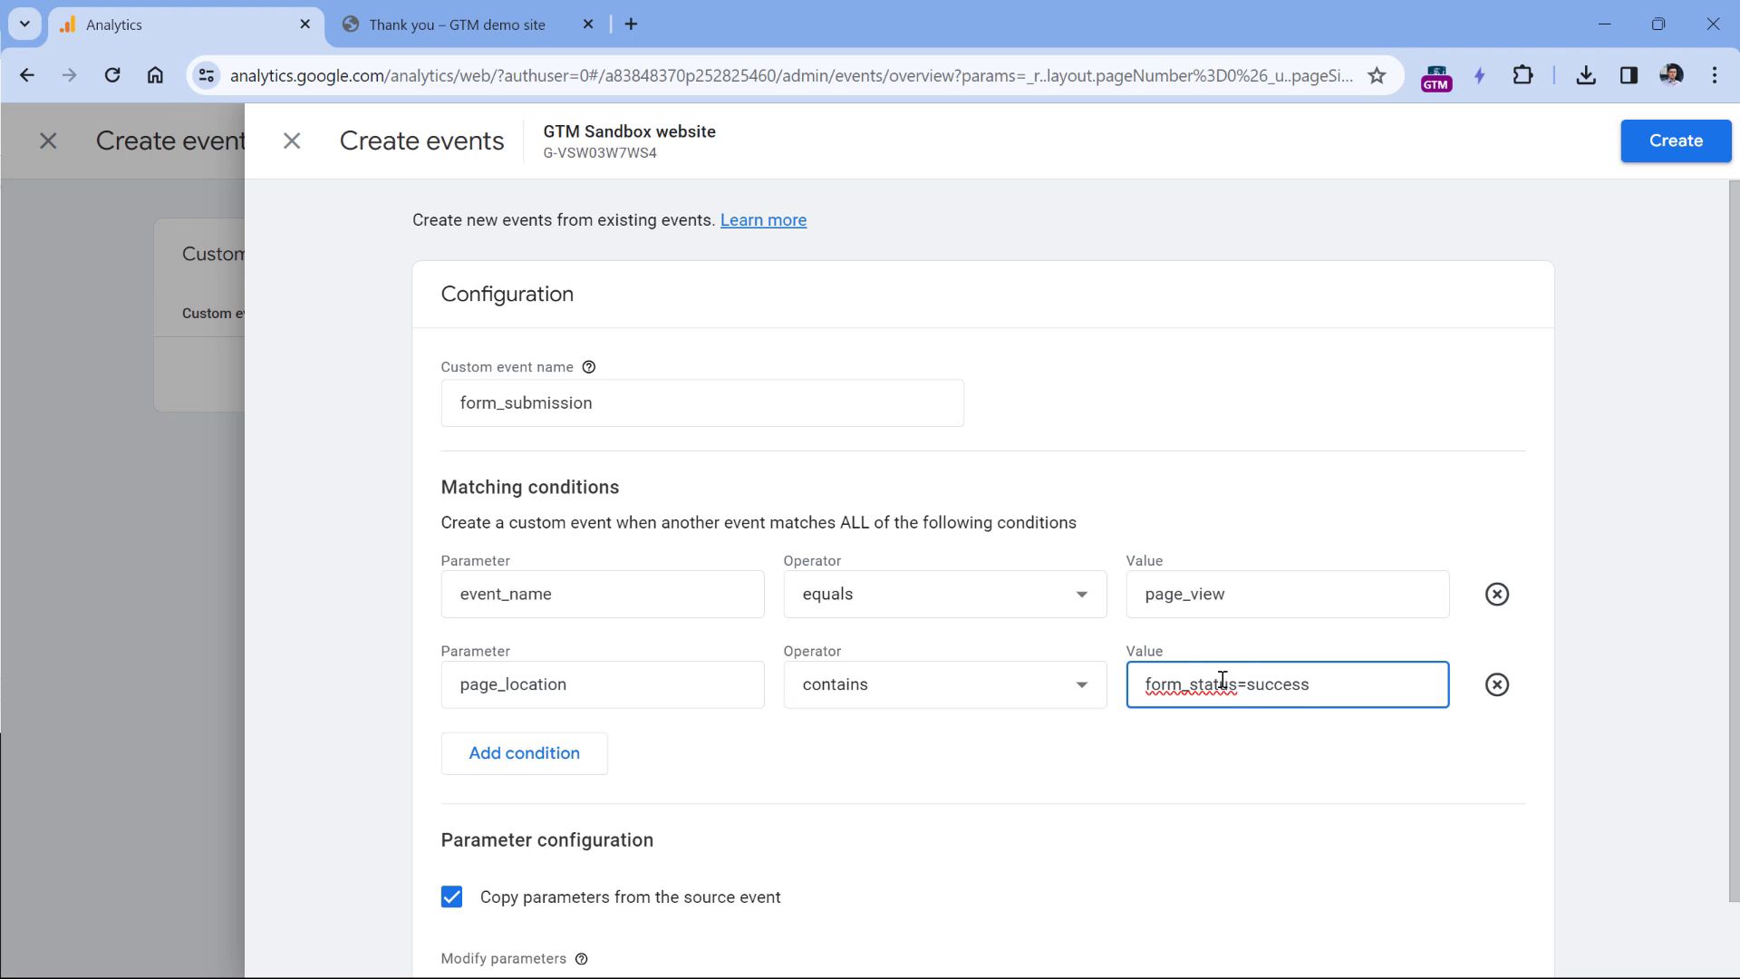
scroll("down", 3)
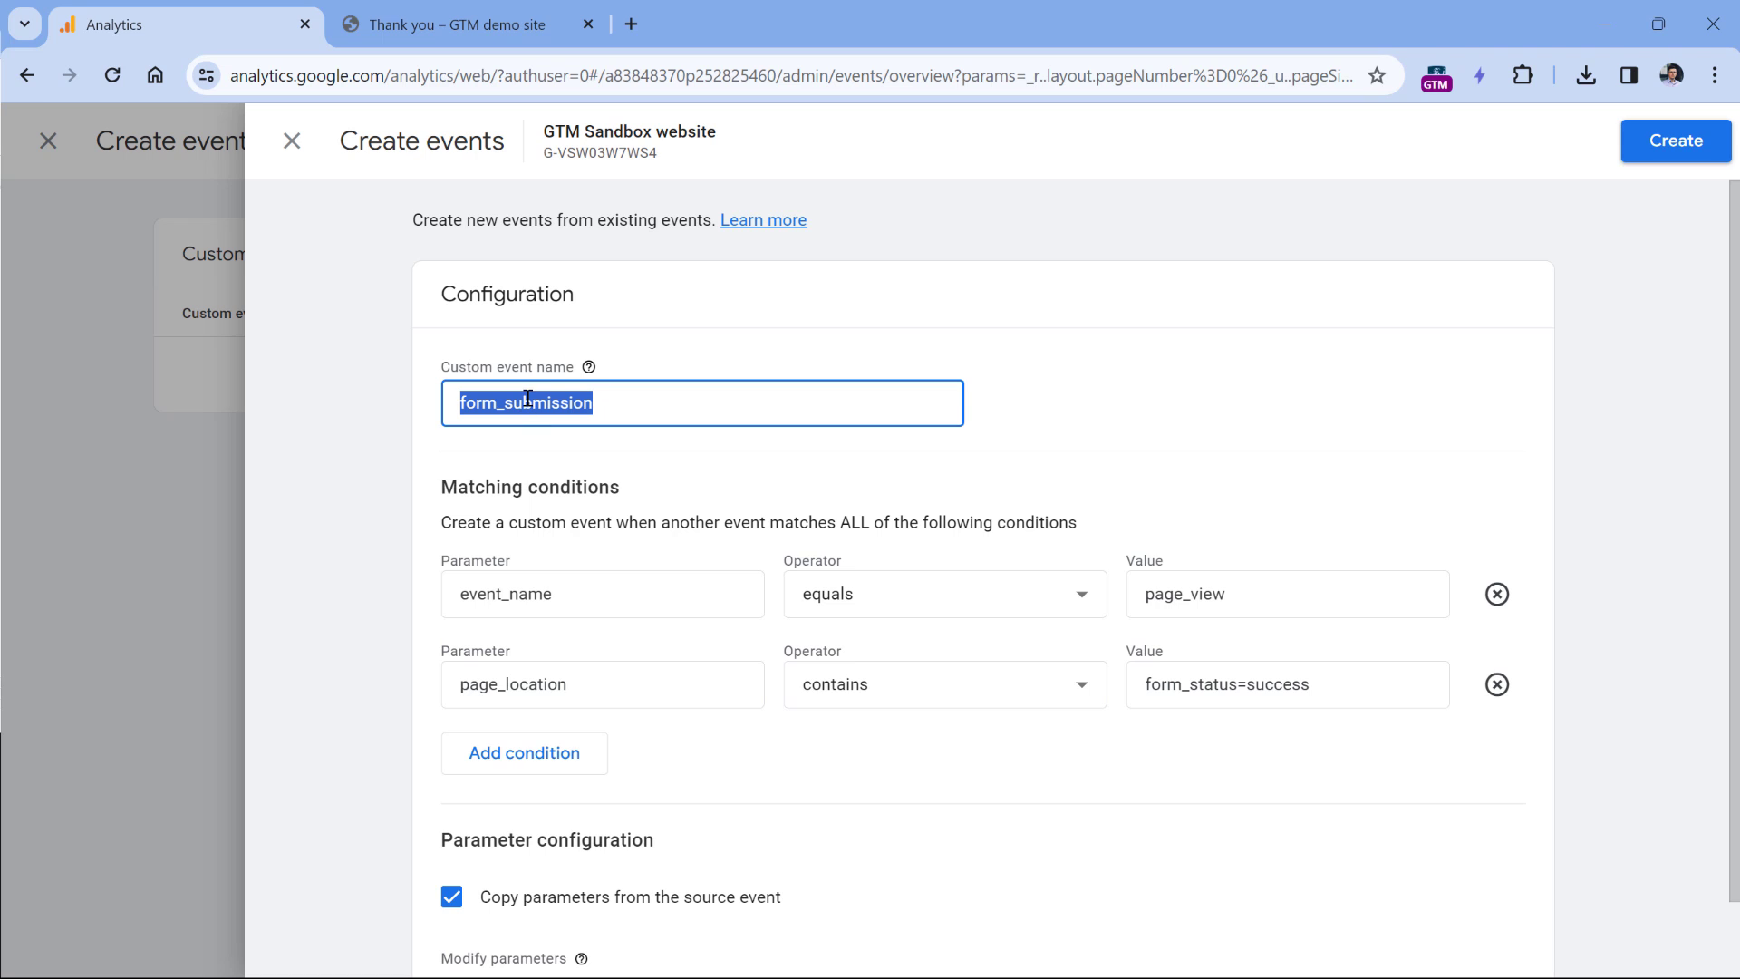
mouse_move(587, 459)
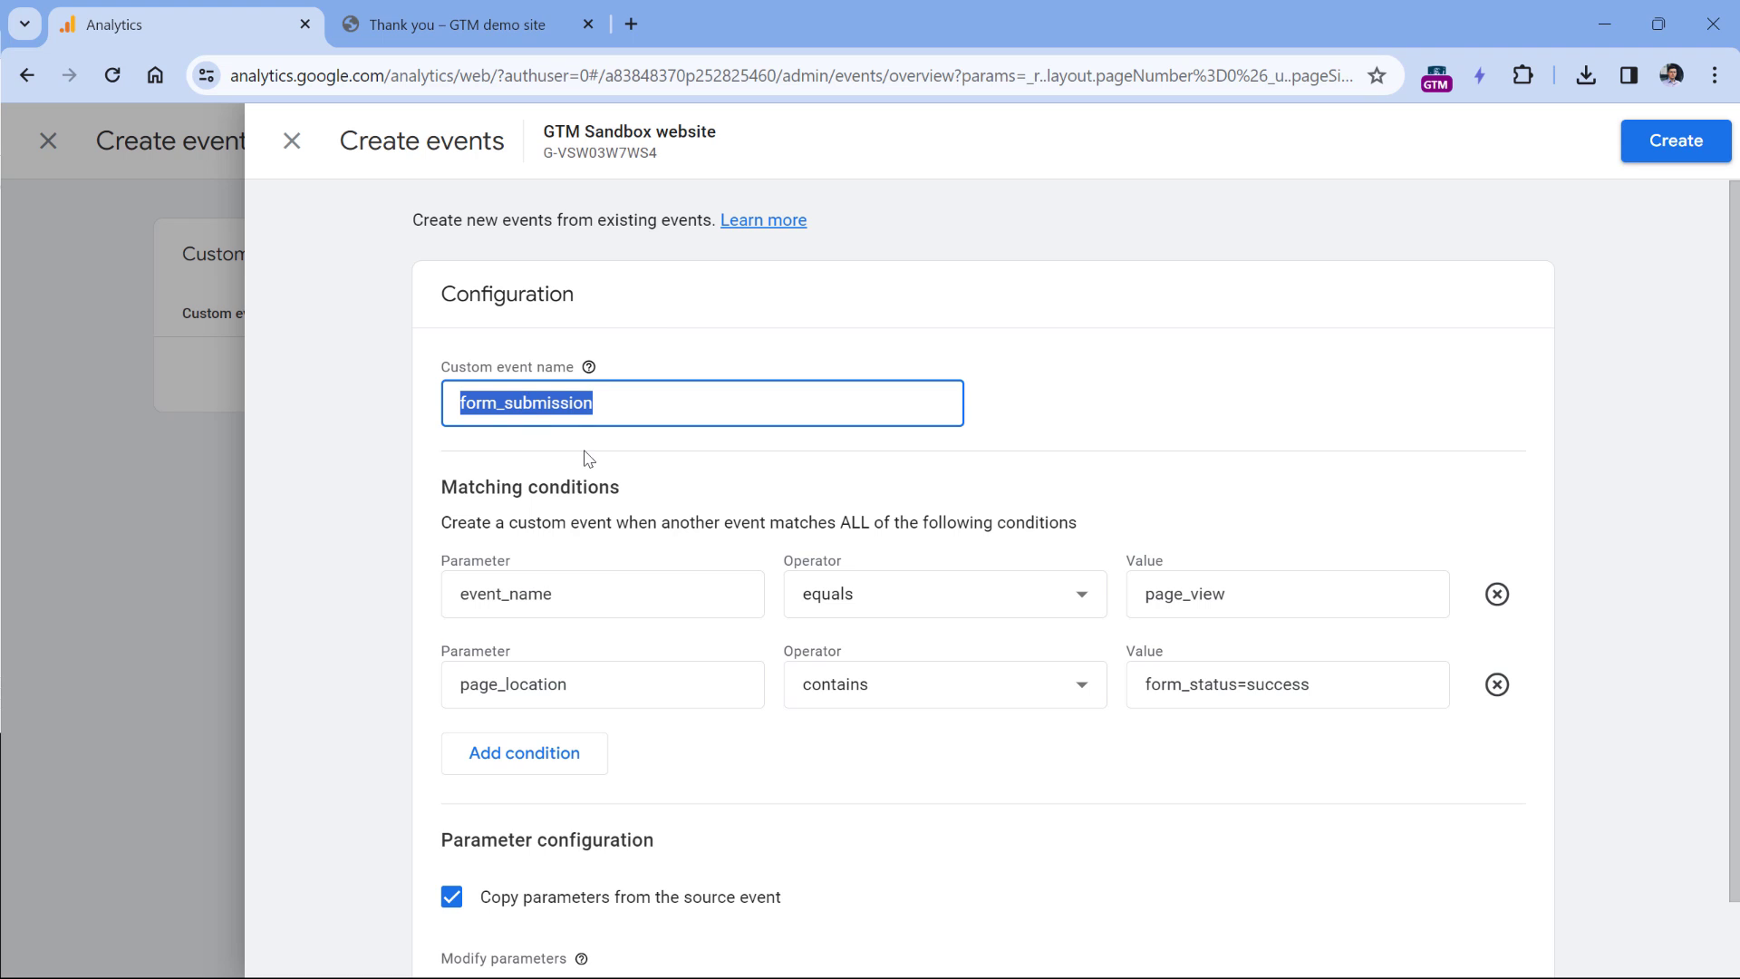
scroll("down", 3)
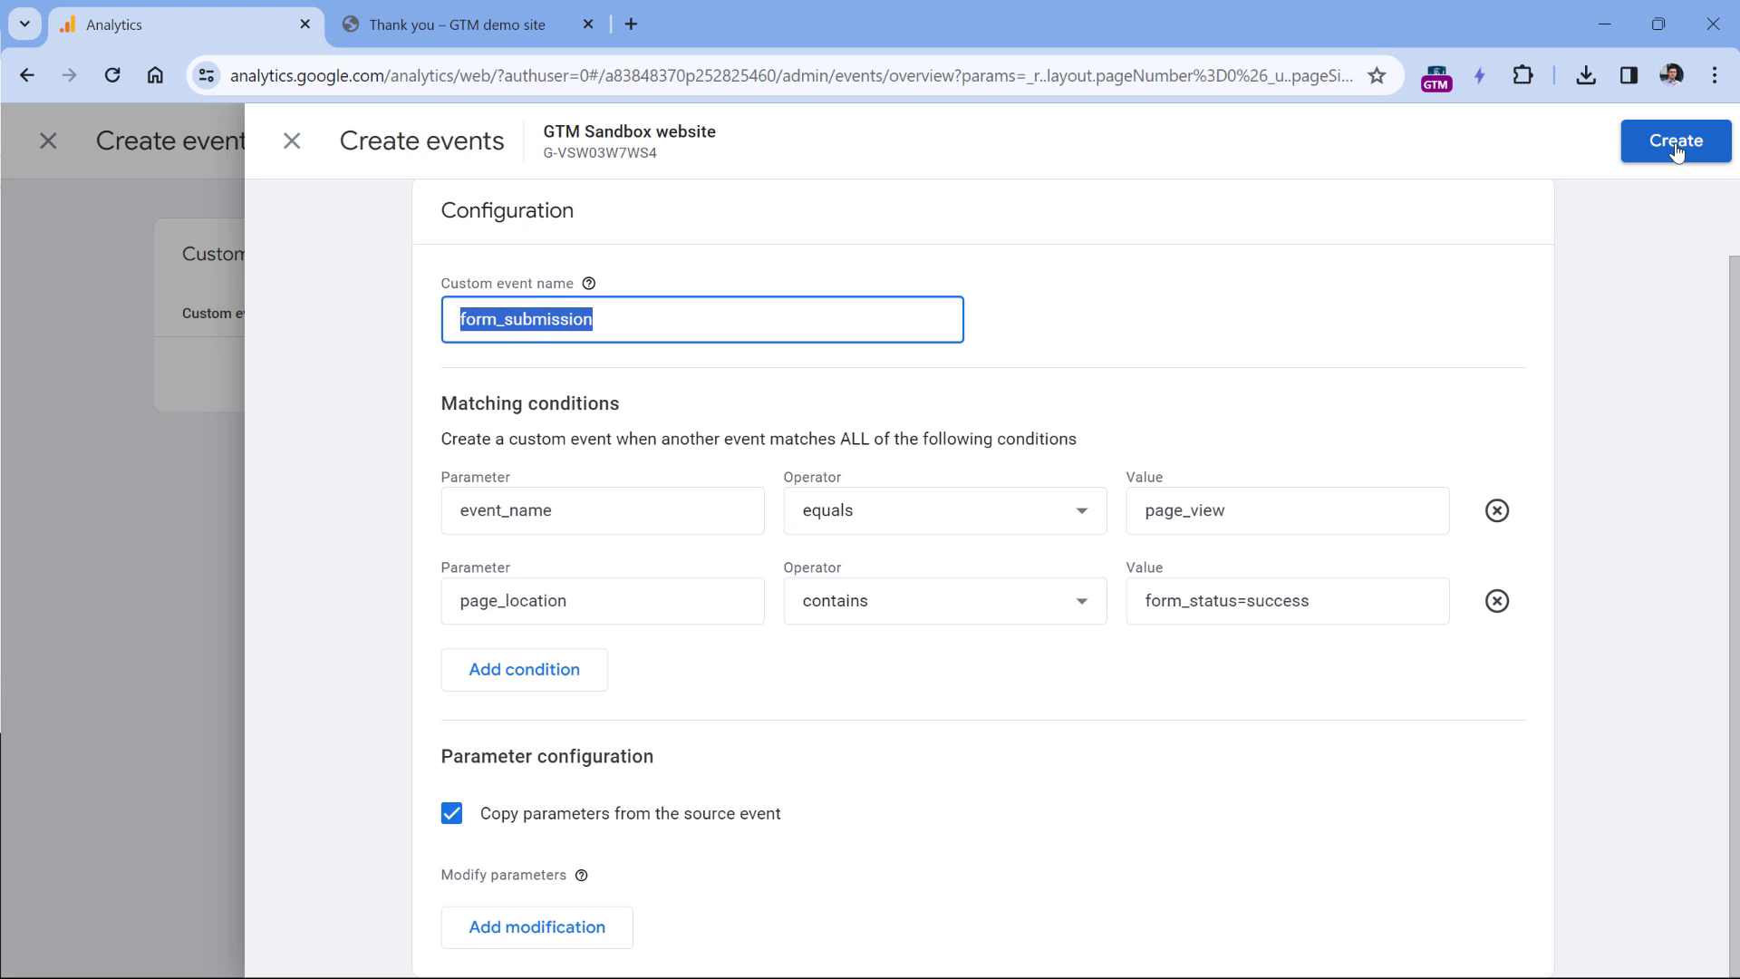
left_click(1676, 141)
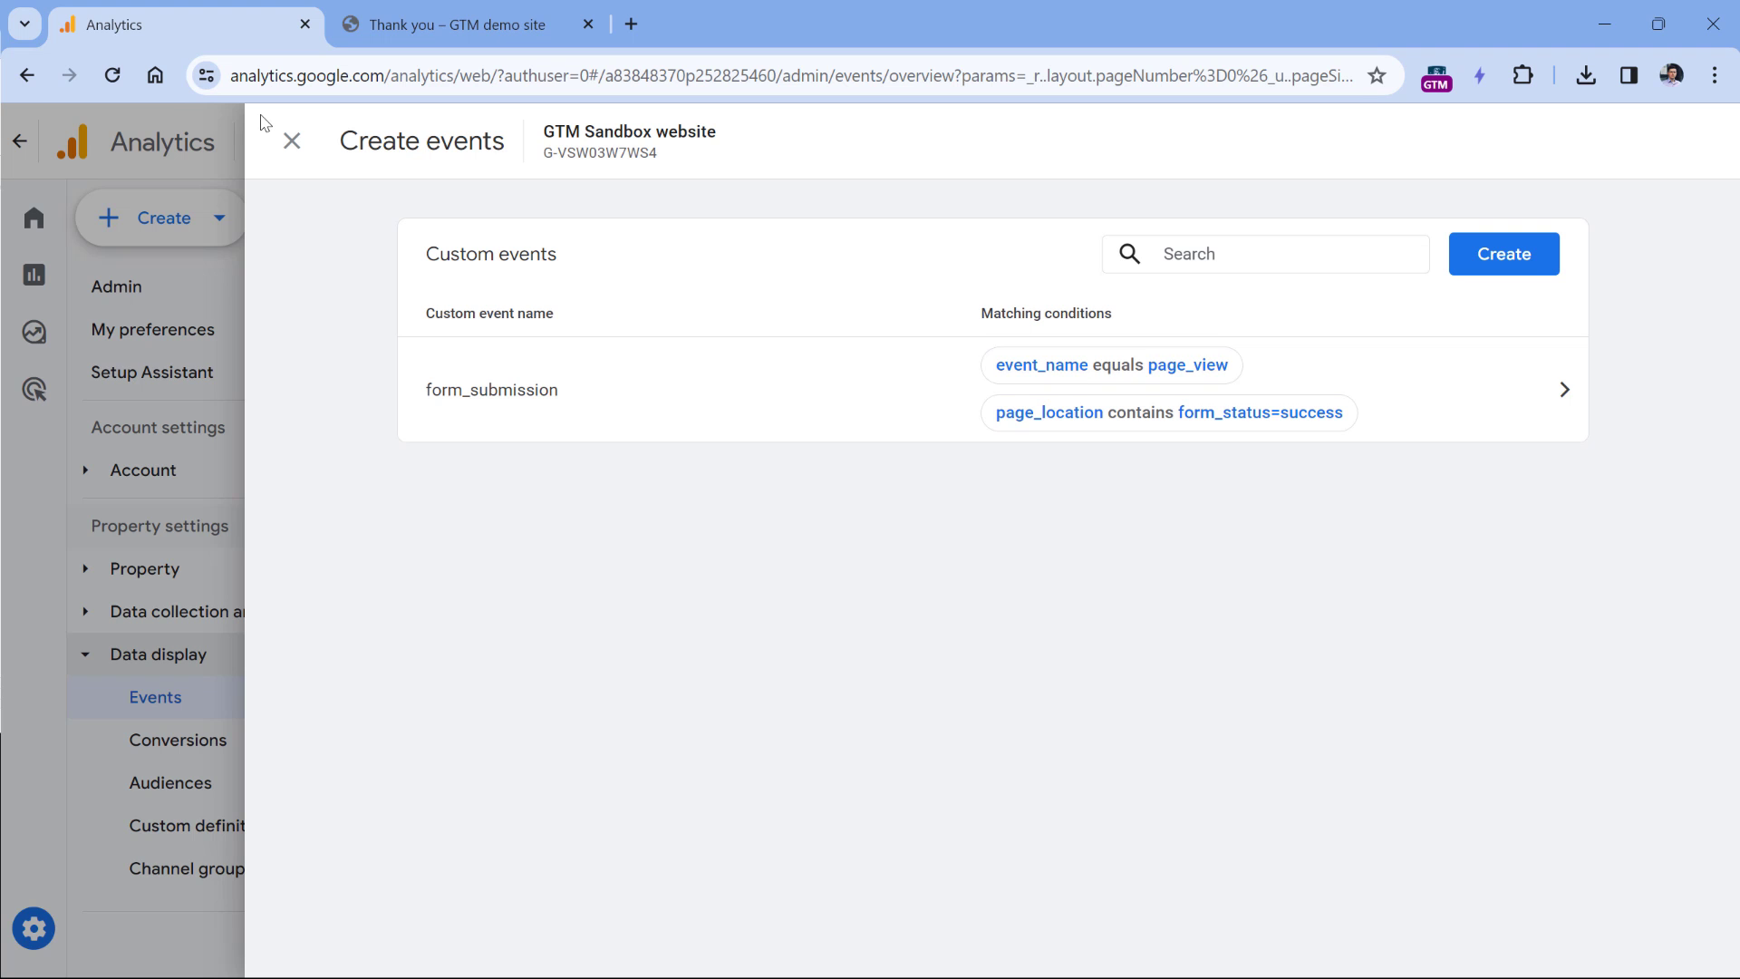
- Submit the demo form again and return to DebugView to watch for form_submission
left_click(292, 140)
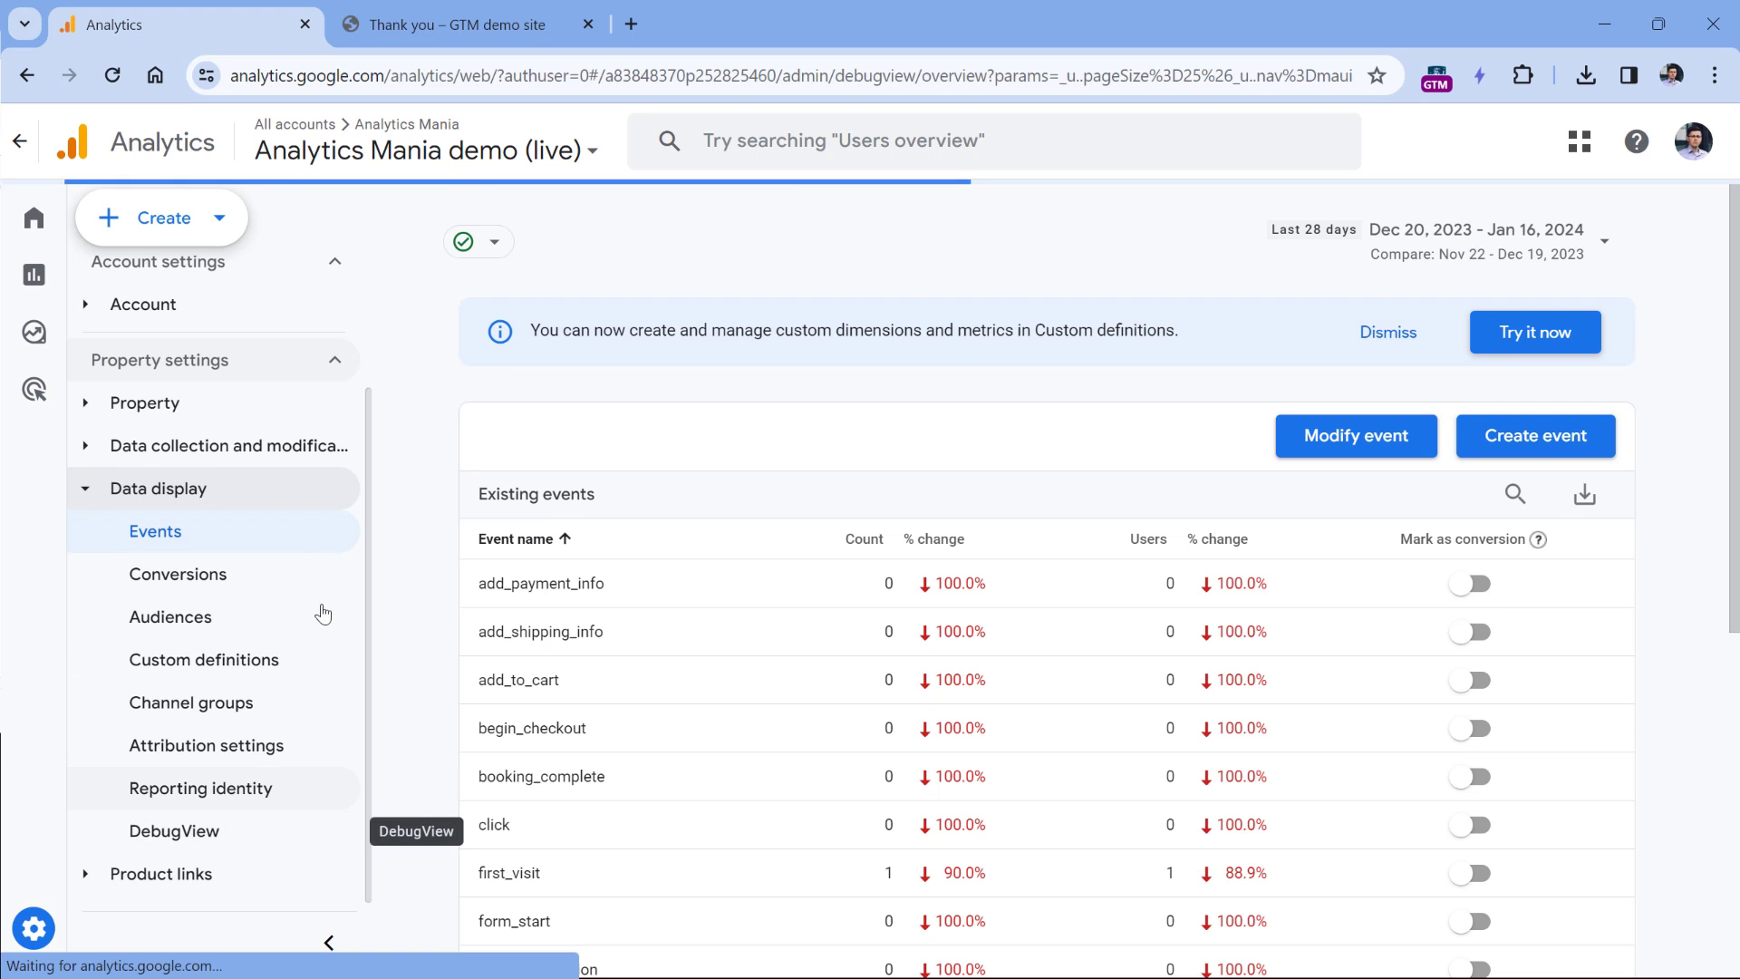
left_click(455, 24)
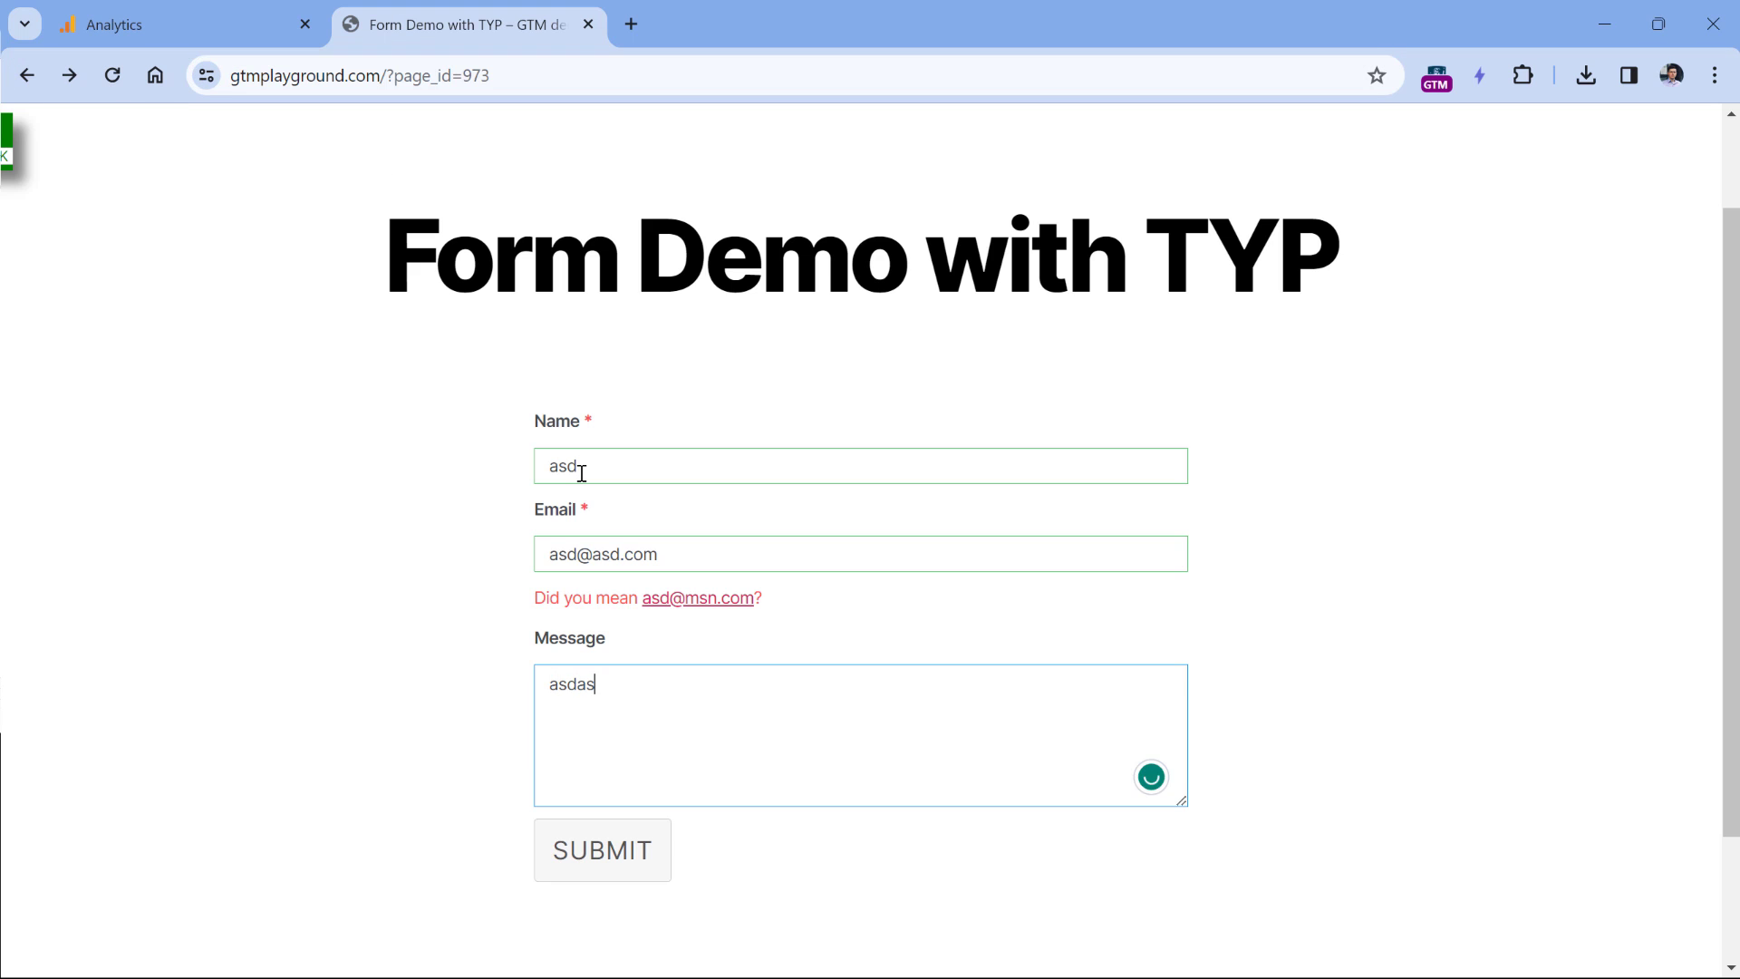
left_click(602, 851)
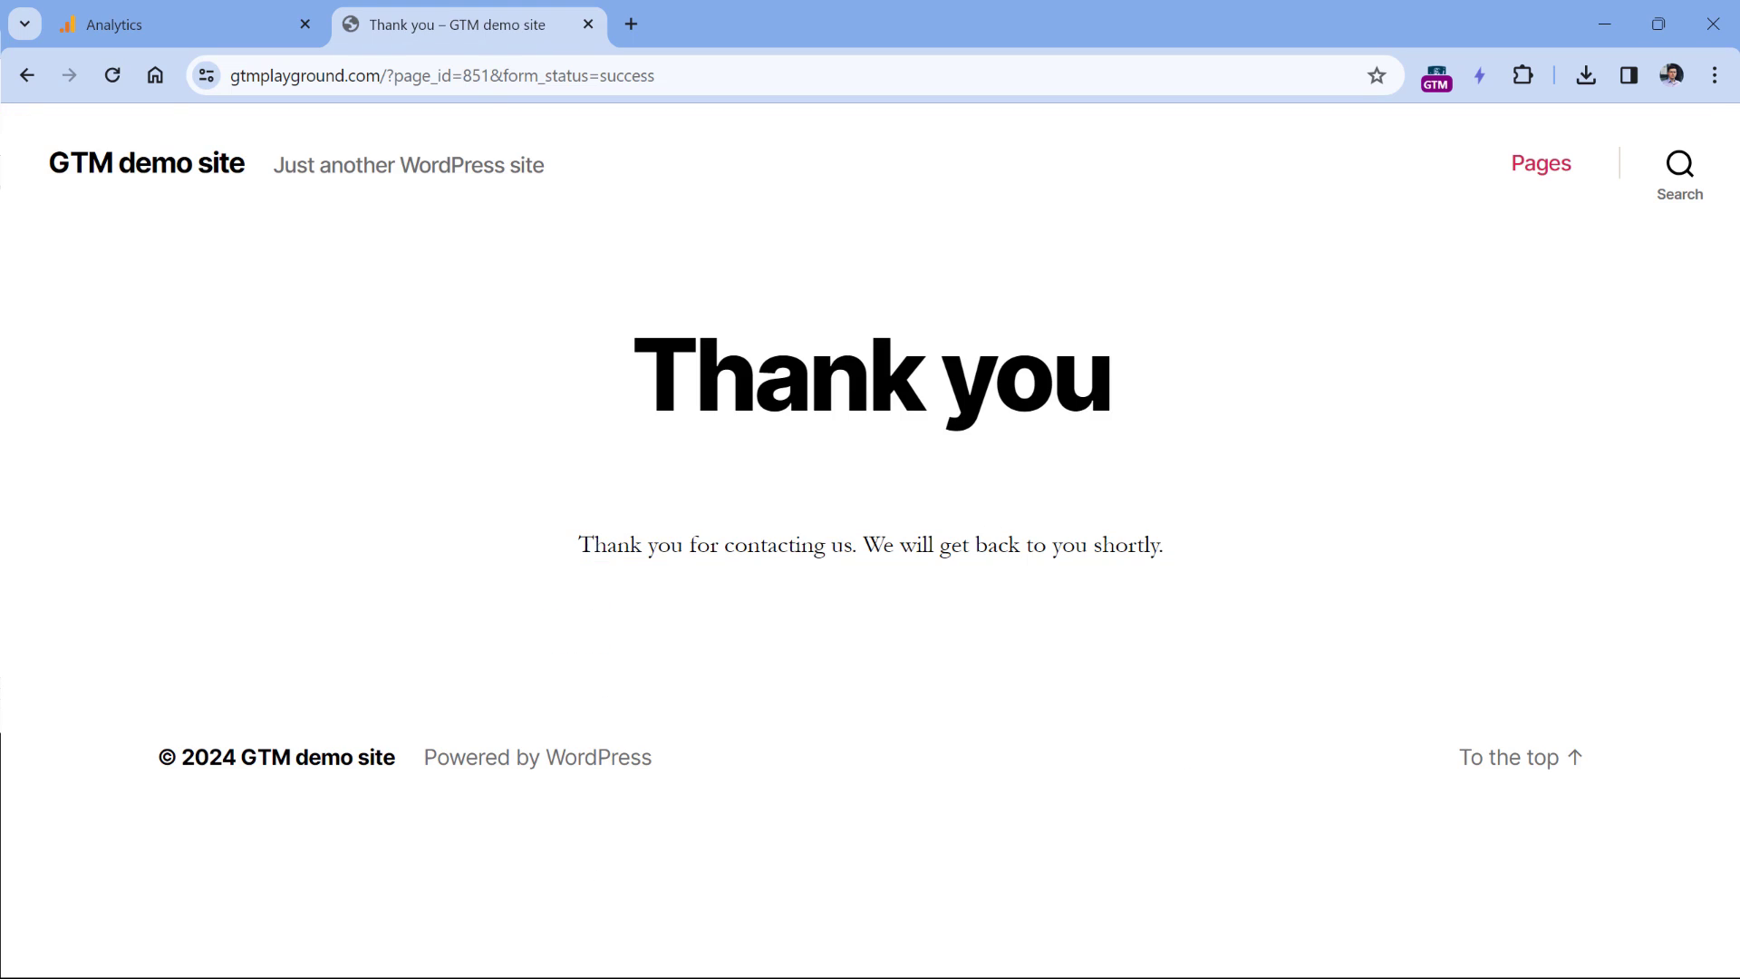
left_click(167, 24)
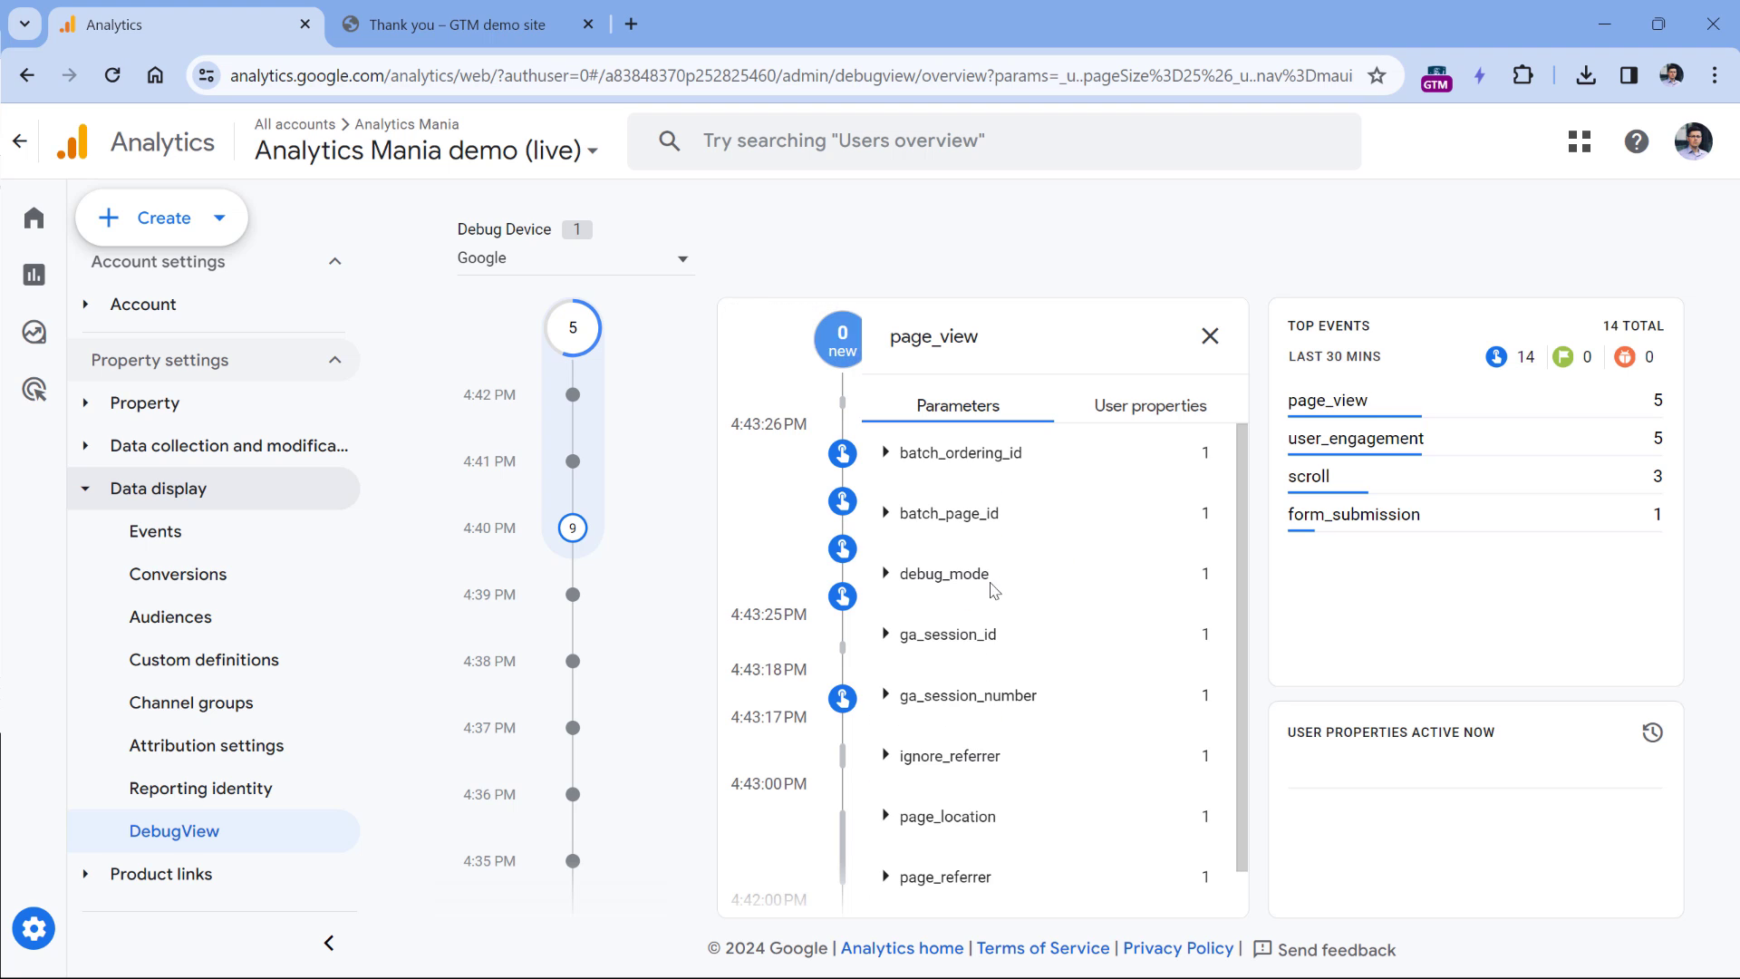
- Inspect the form_submission event's parameters in DebugView, then close them back to the event stream
scroll("down", 3)
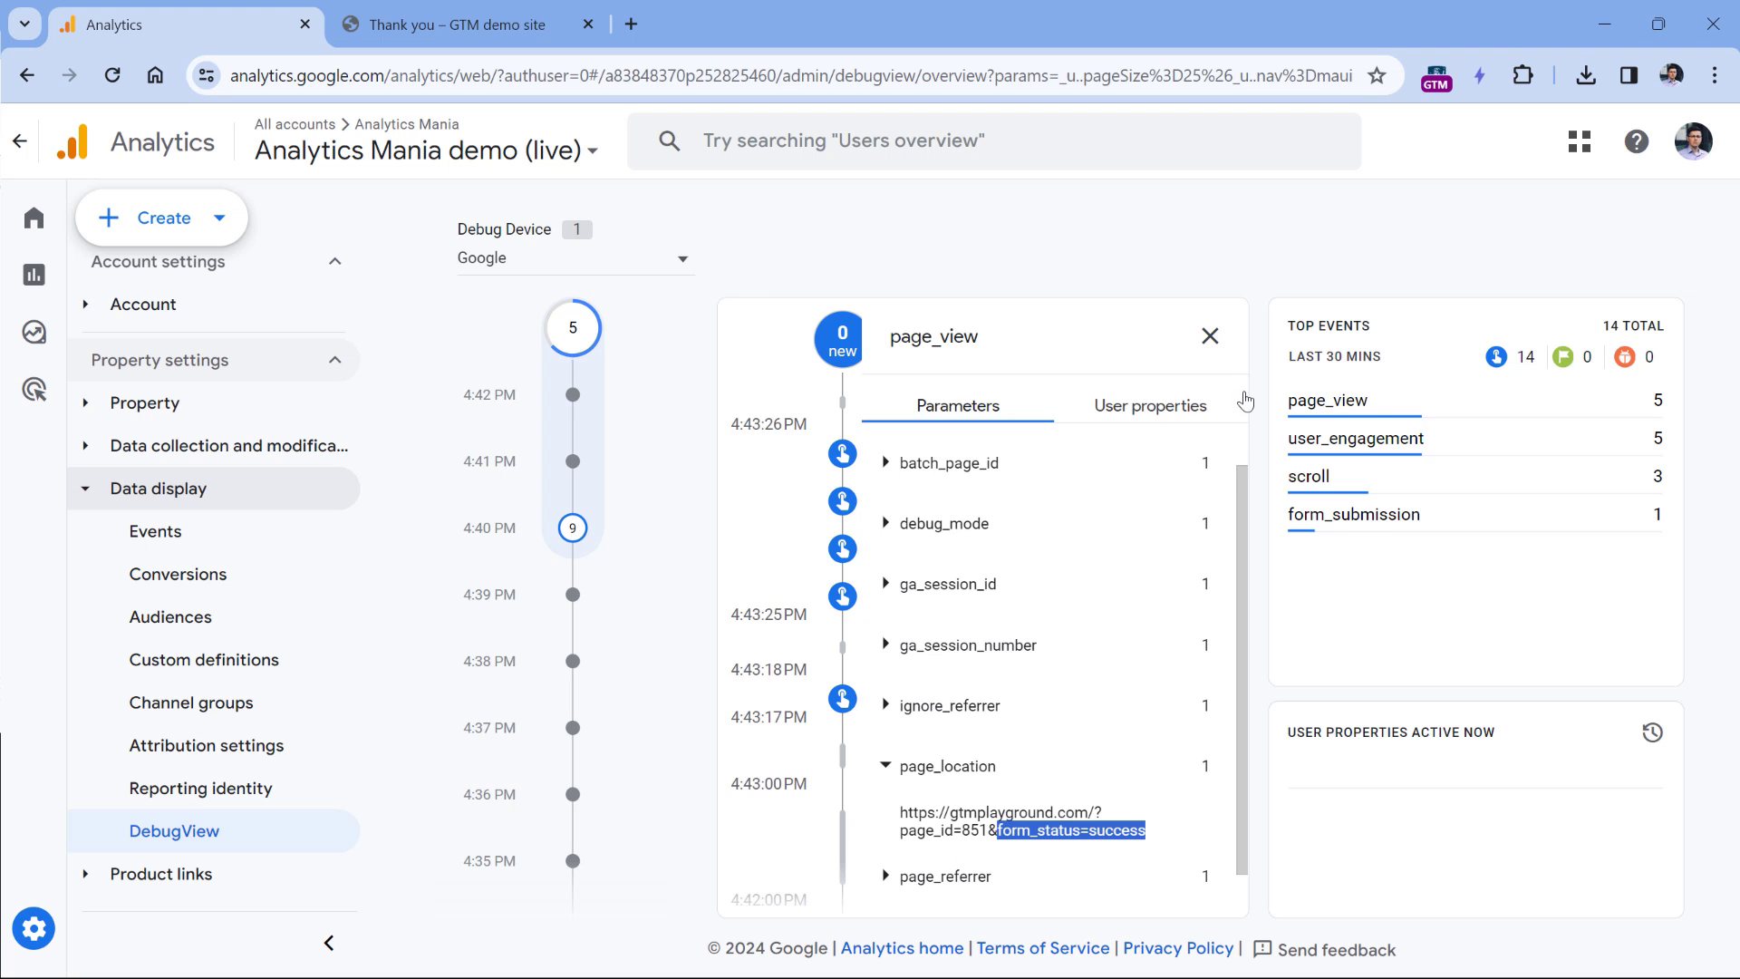
left_click(1209, 335)
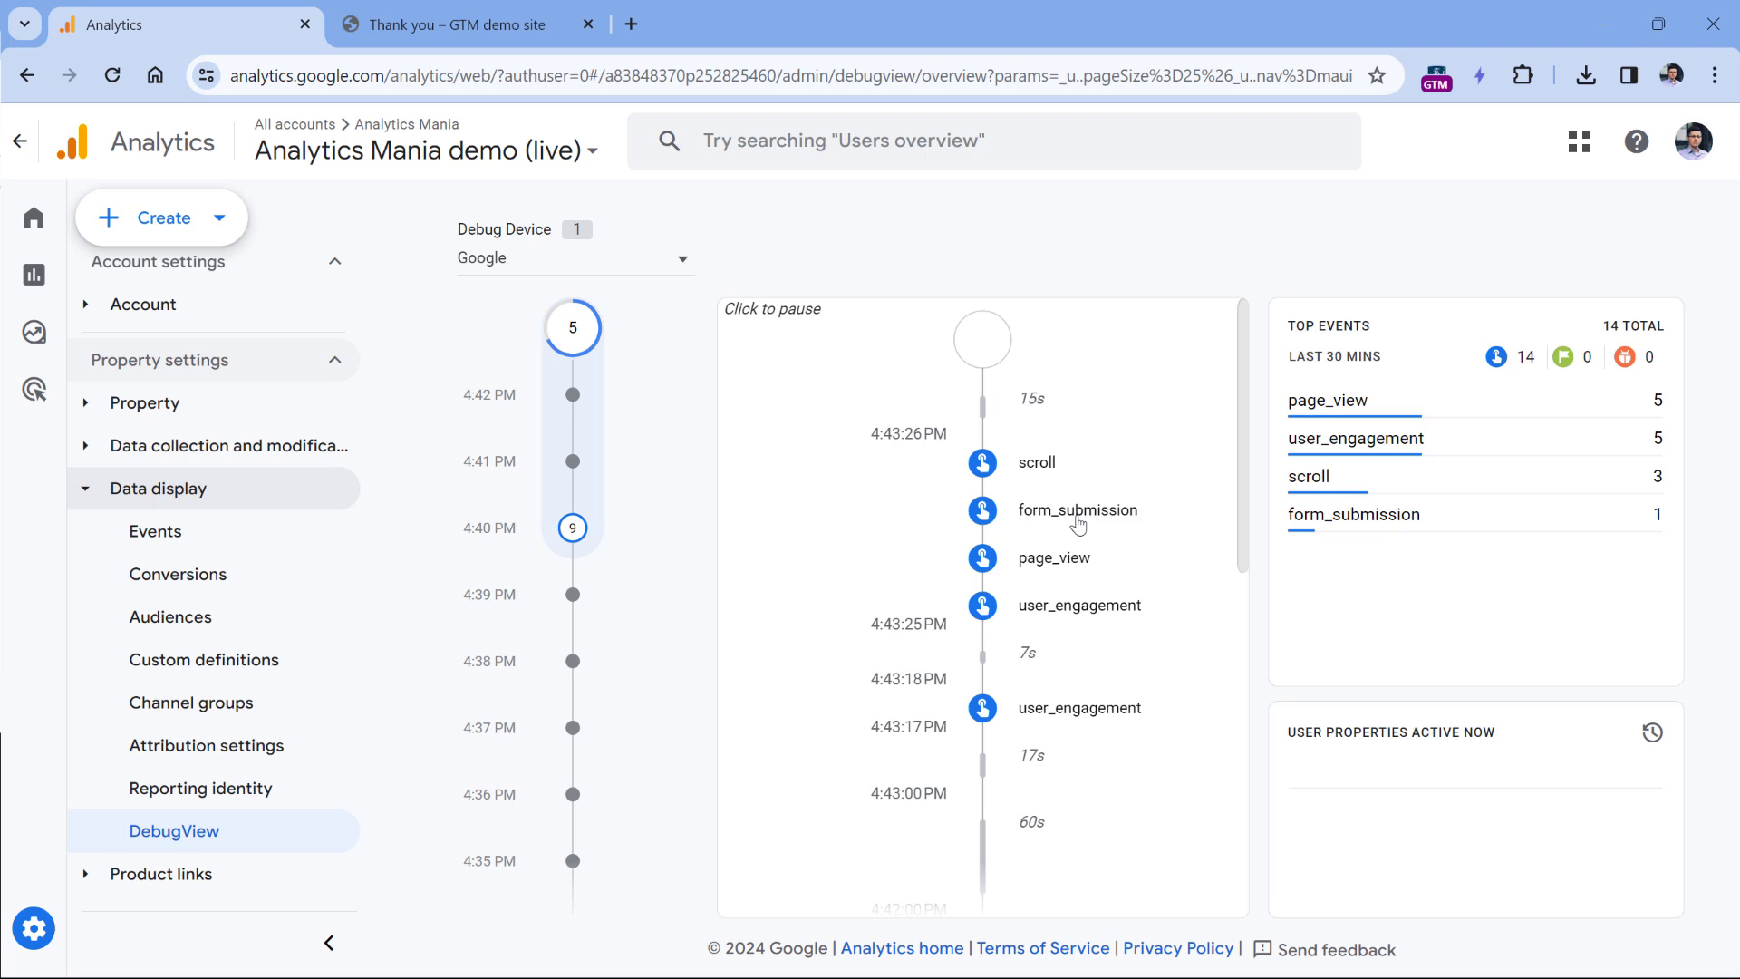
left_click(1076, 510)
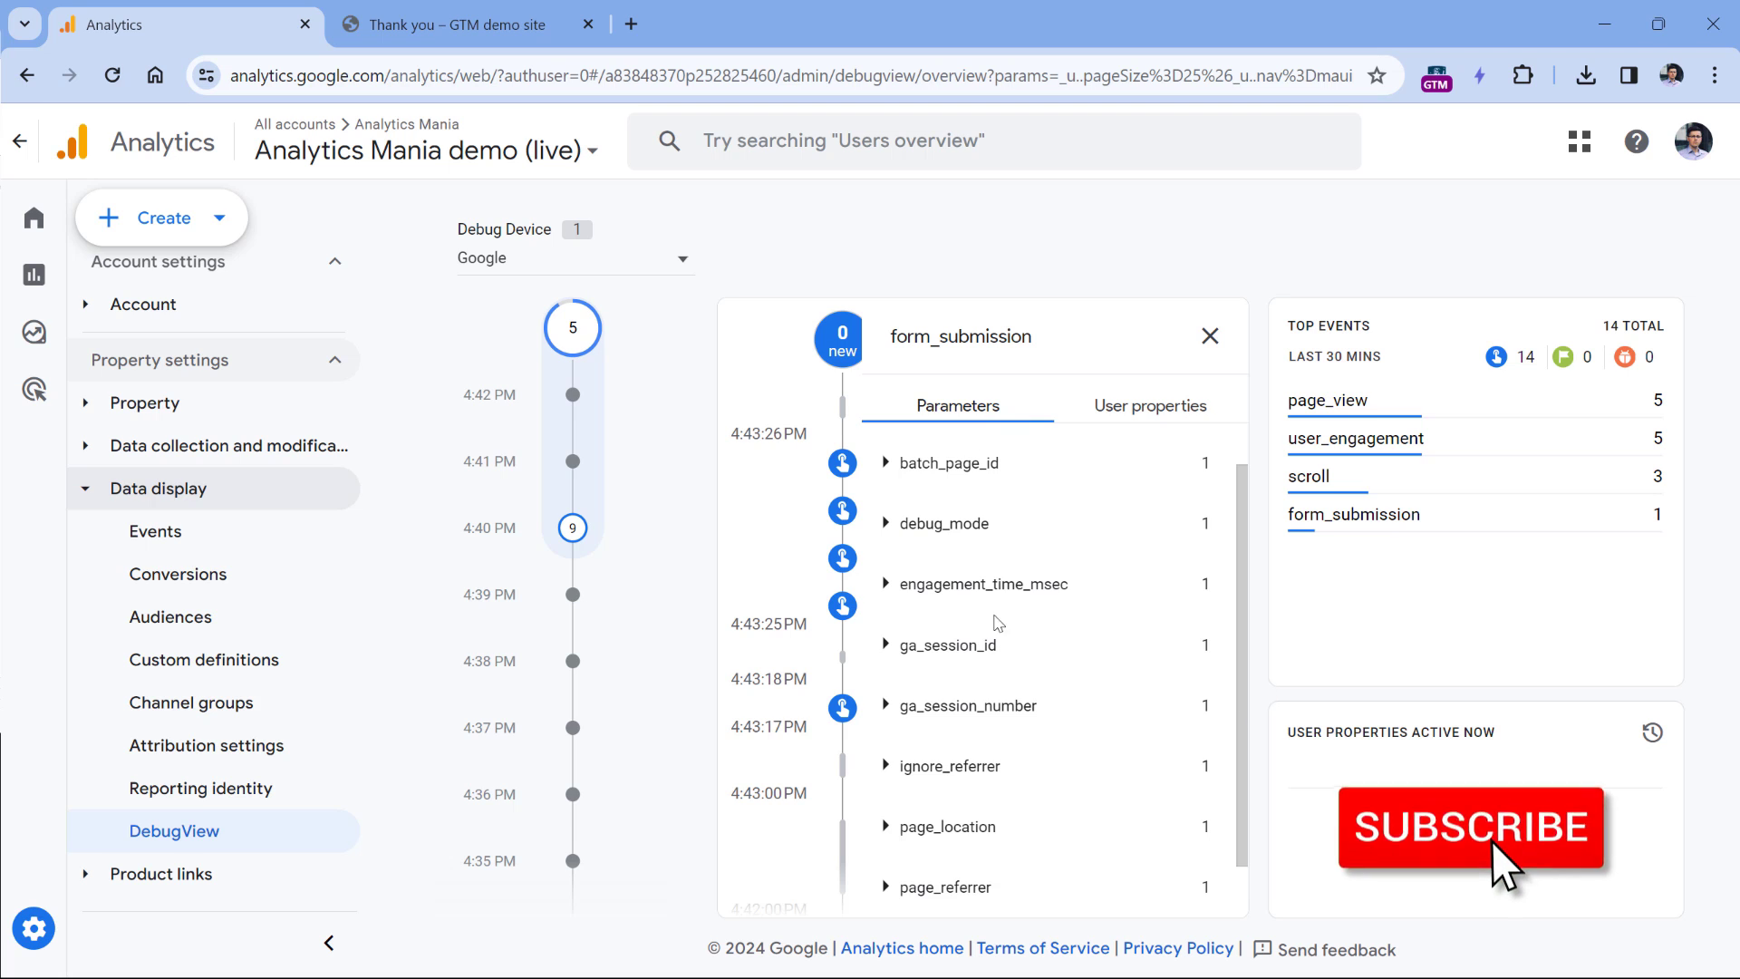
mouse_move(983, 584)
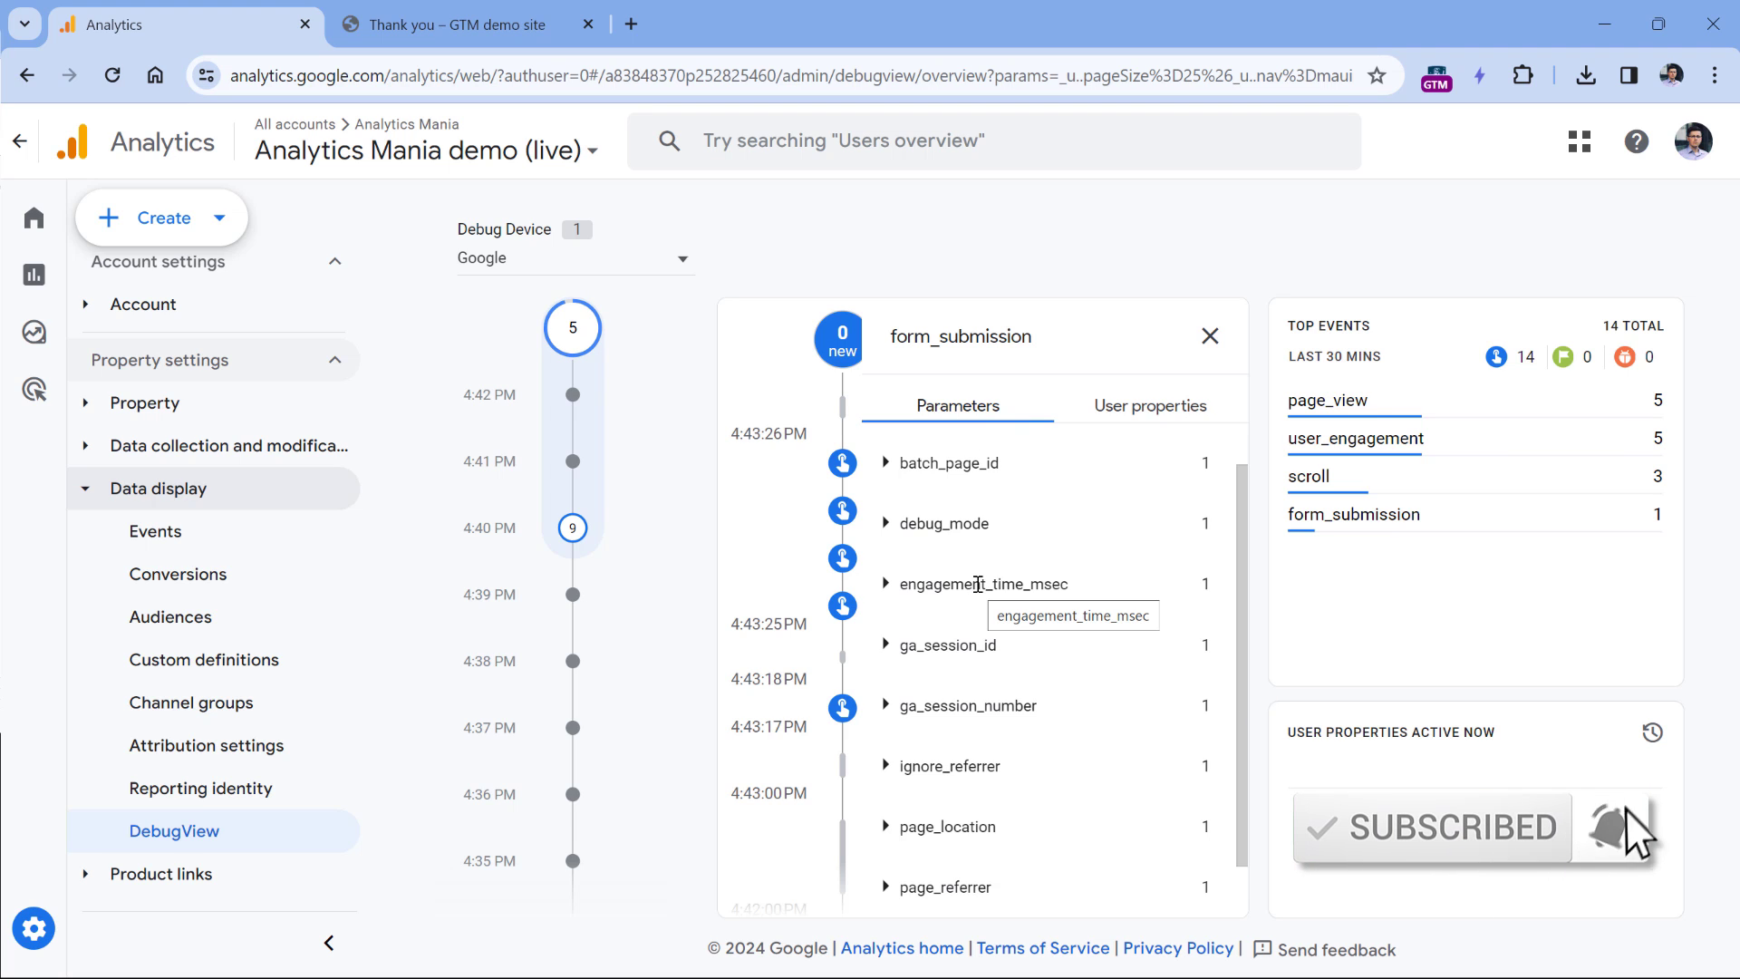
mouse_move(1615, 827)
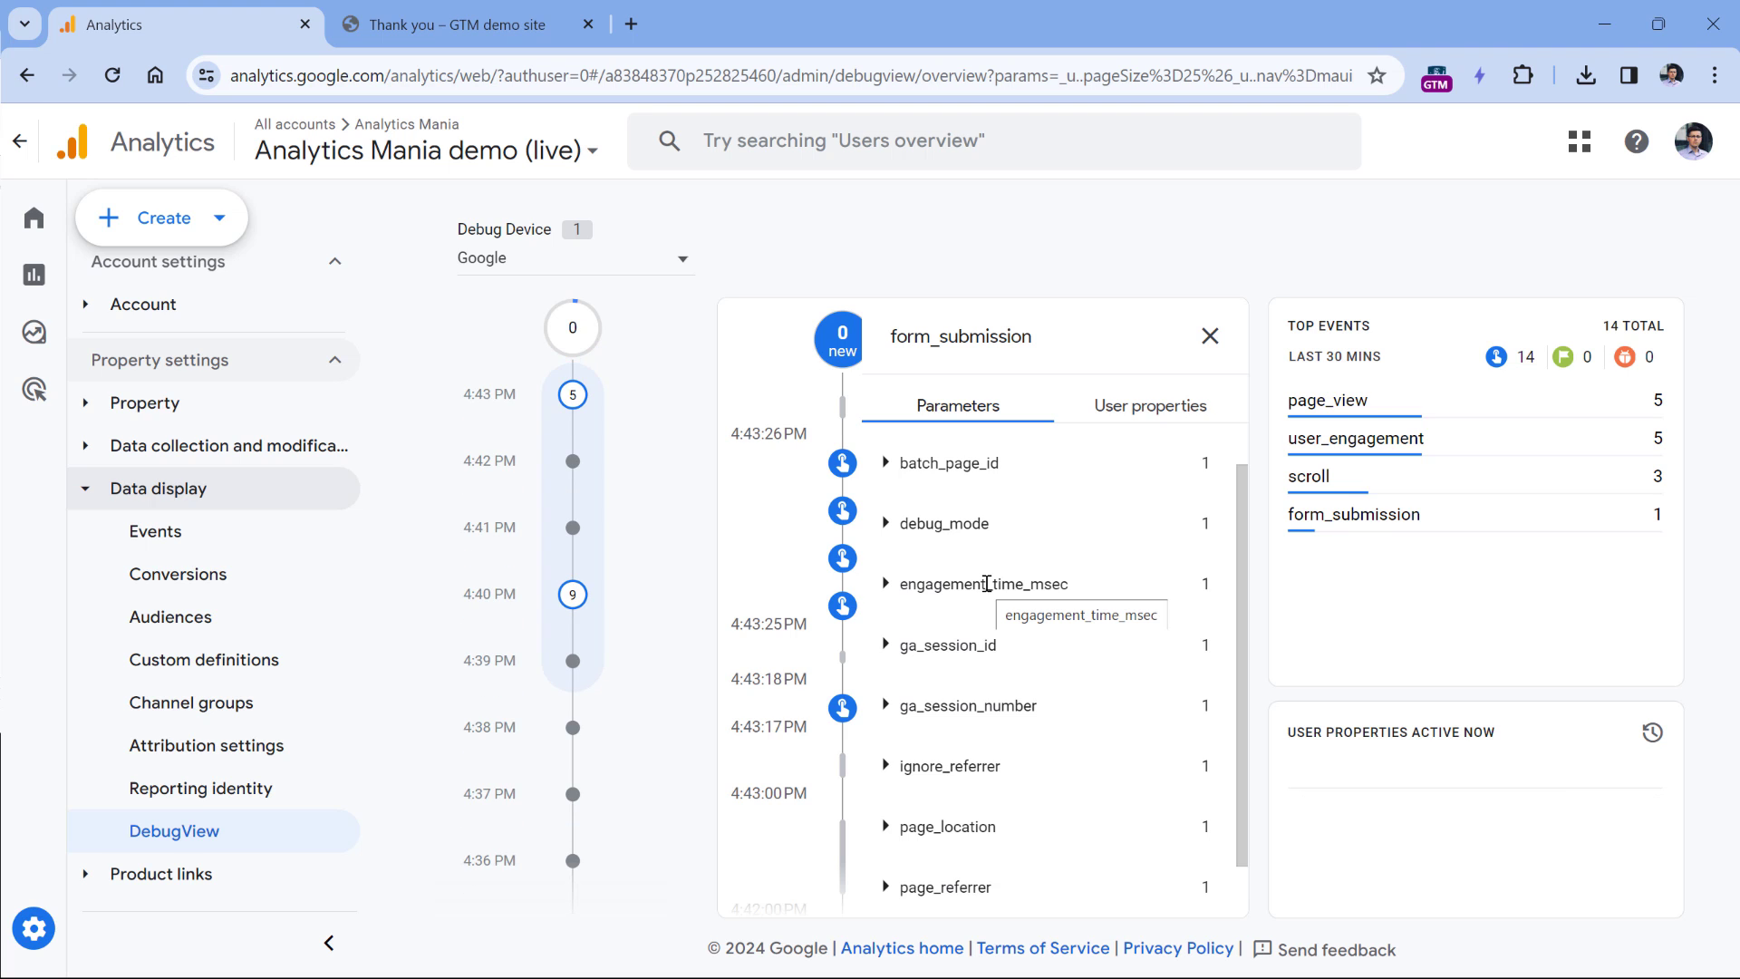
left_click(1209, 335)
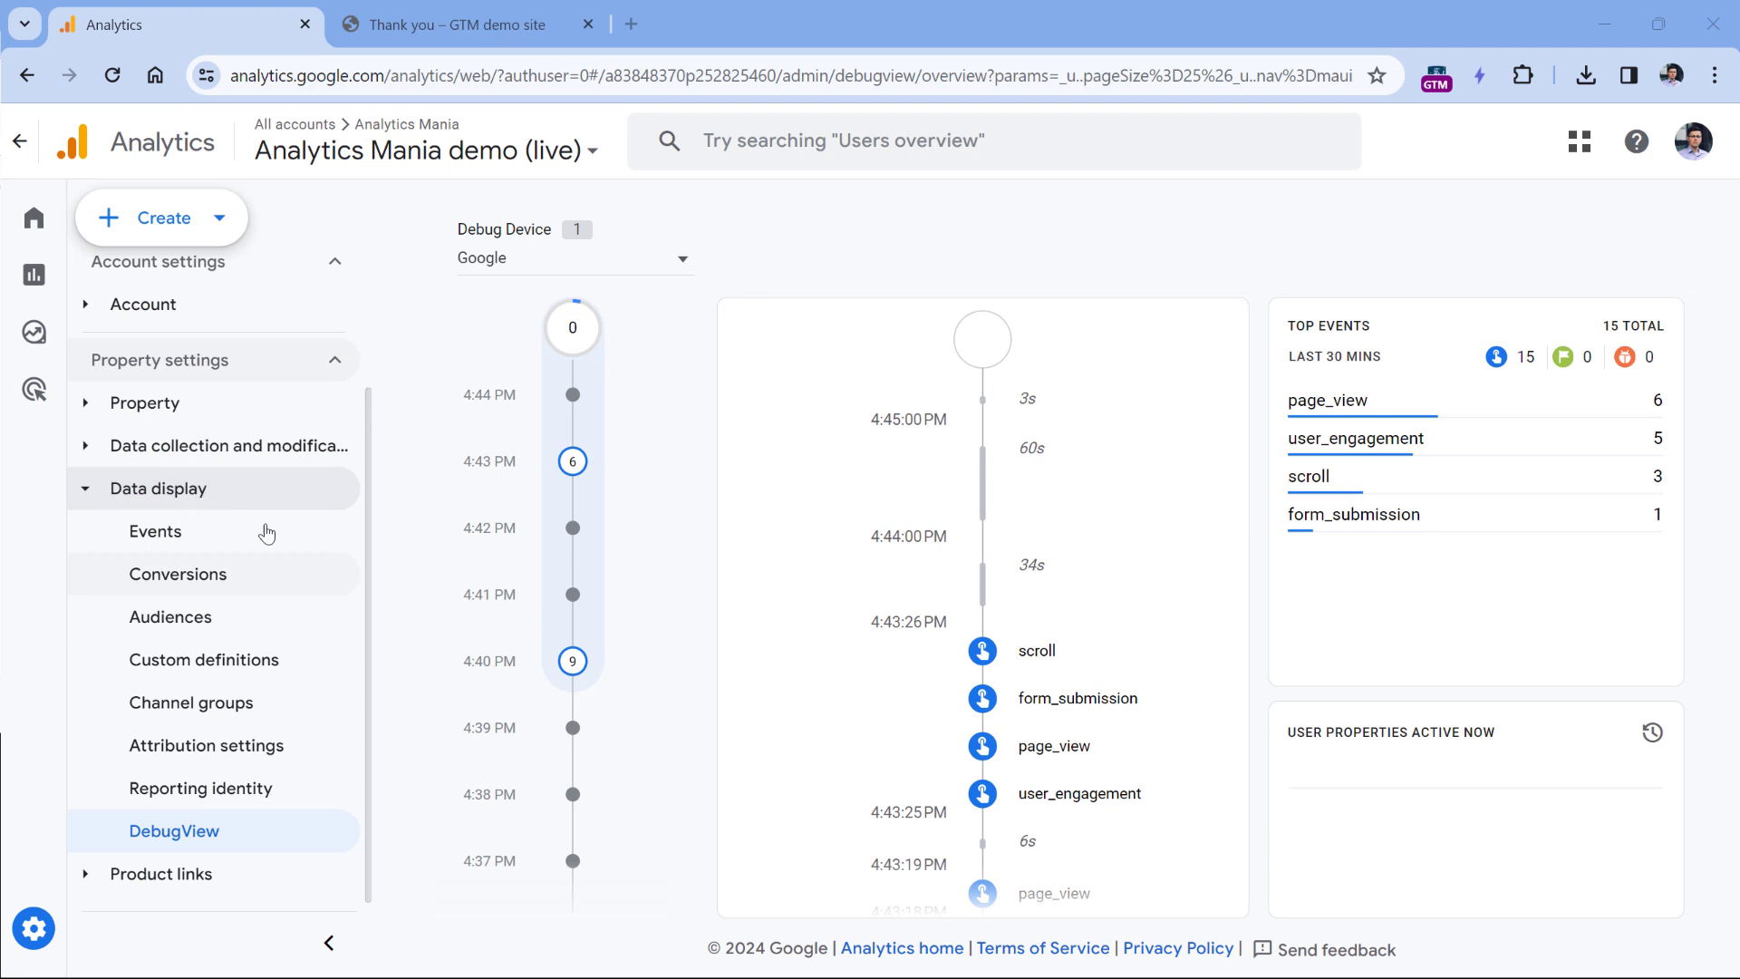
mouse_move(177, 488)
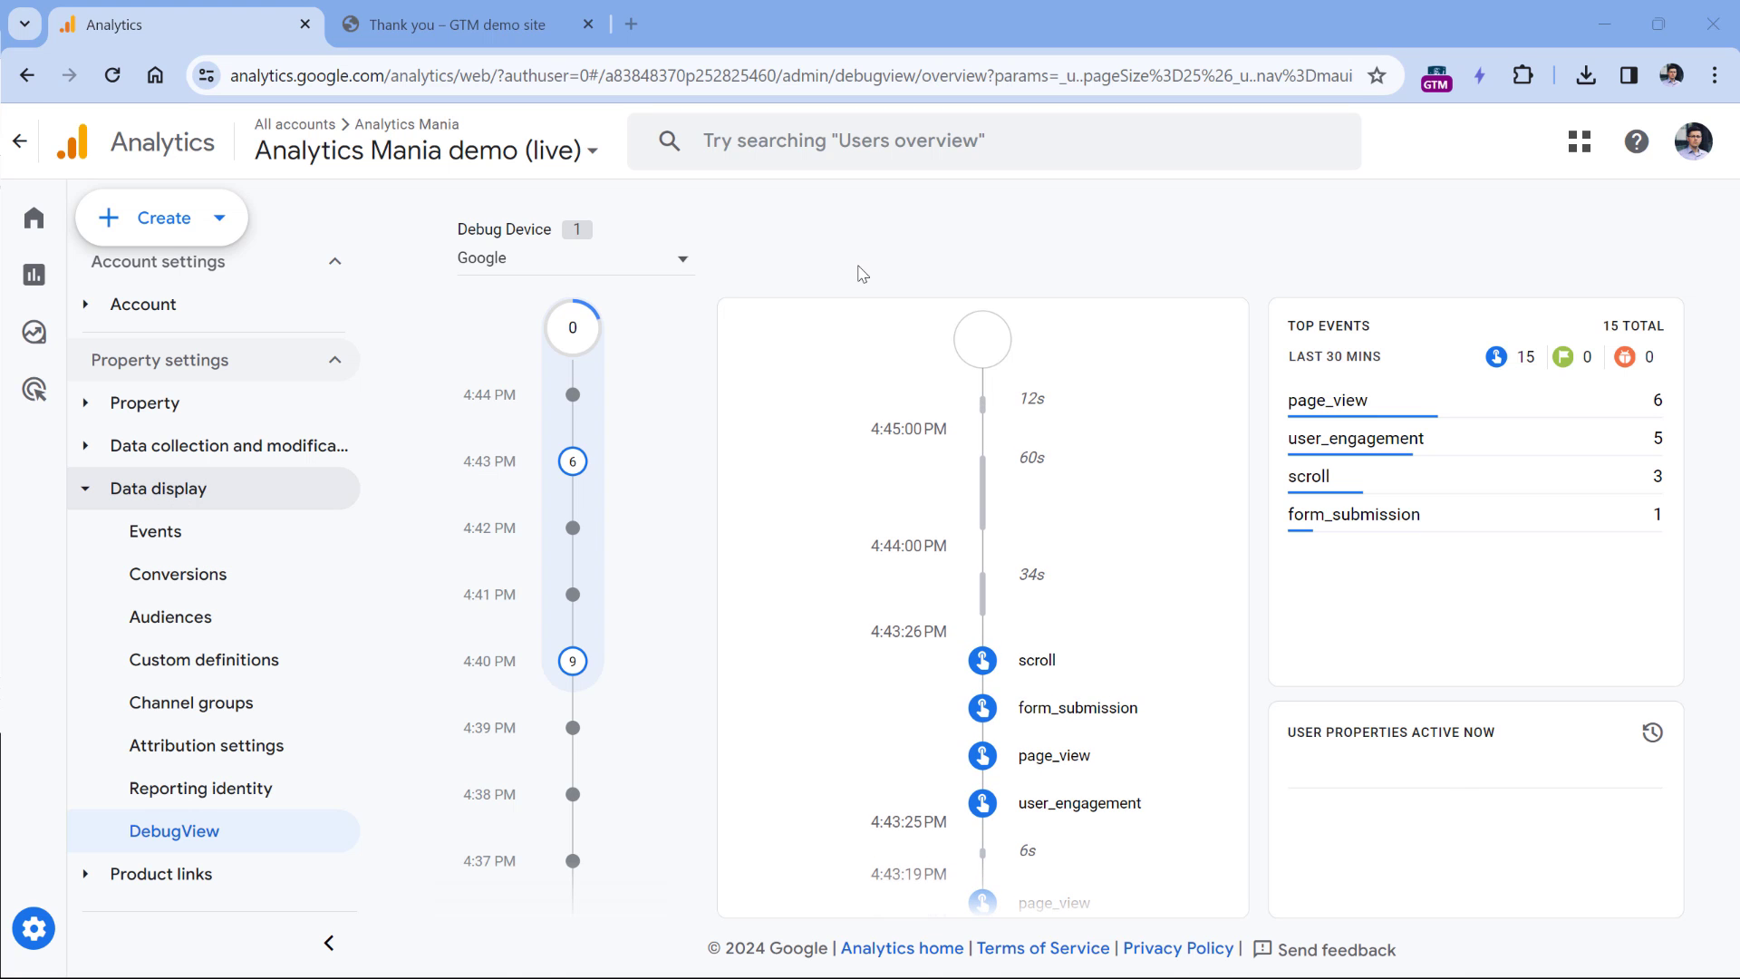
- Review the form_submission custom event's conditions under Admin > Events, then close back to the Events list
left_click(156, 531)
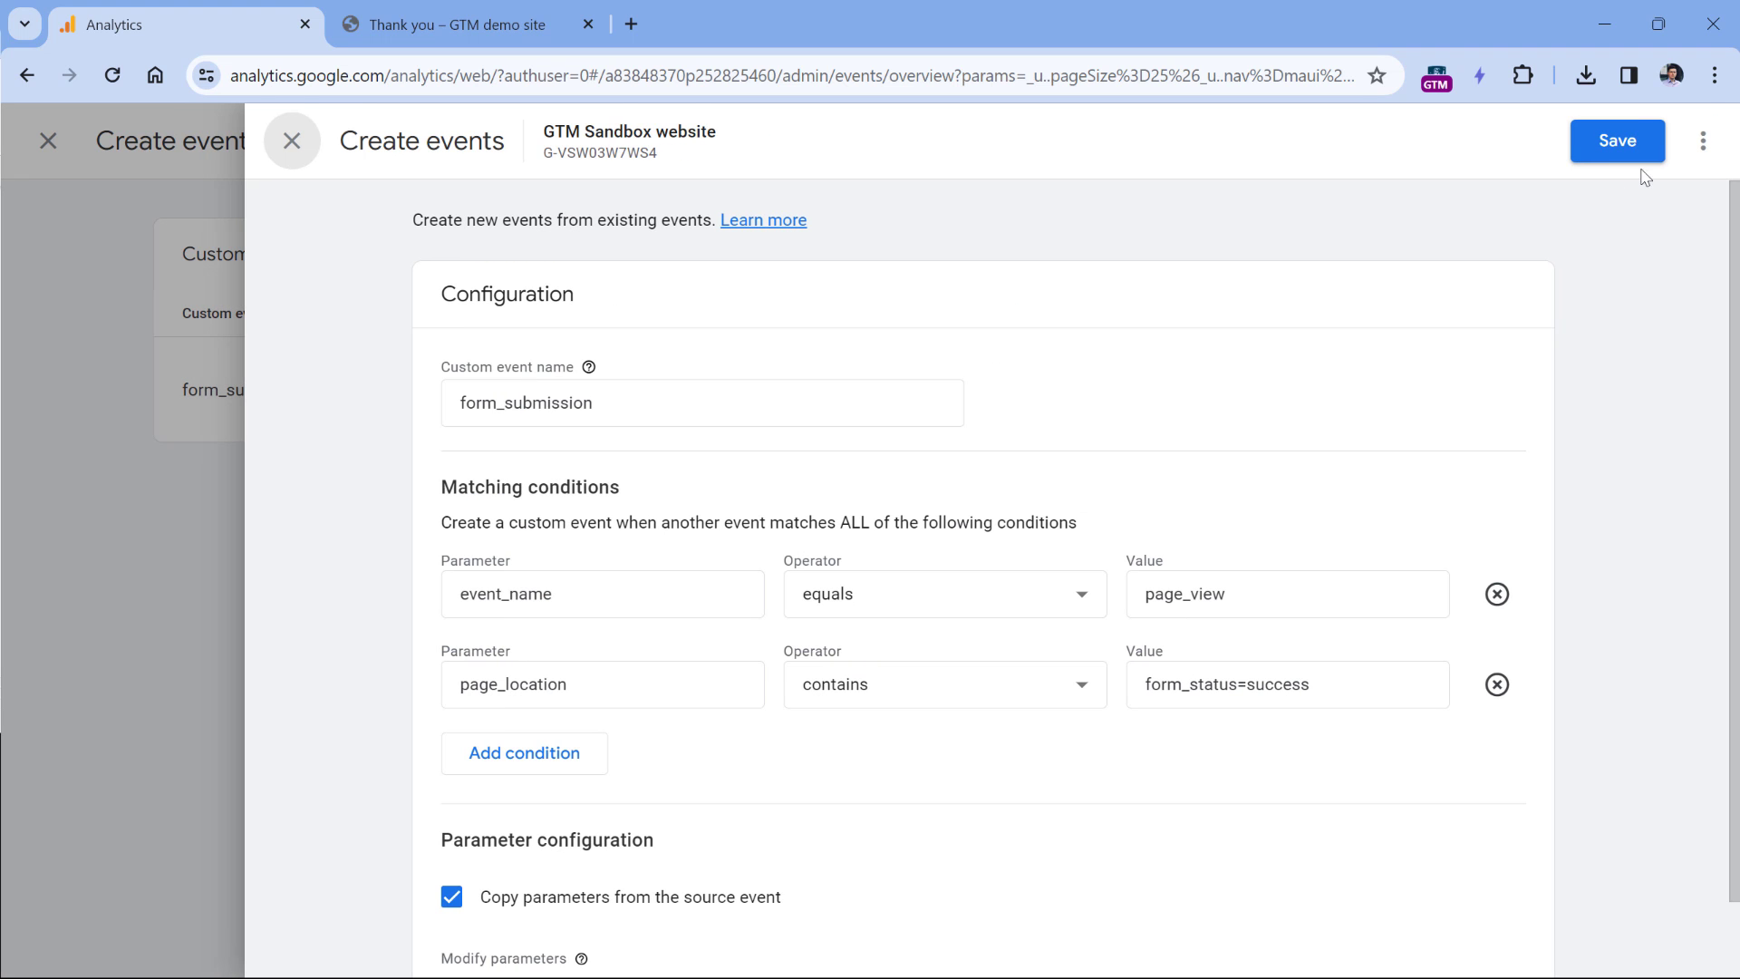
left_click(1615, 141)
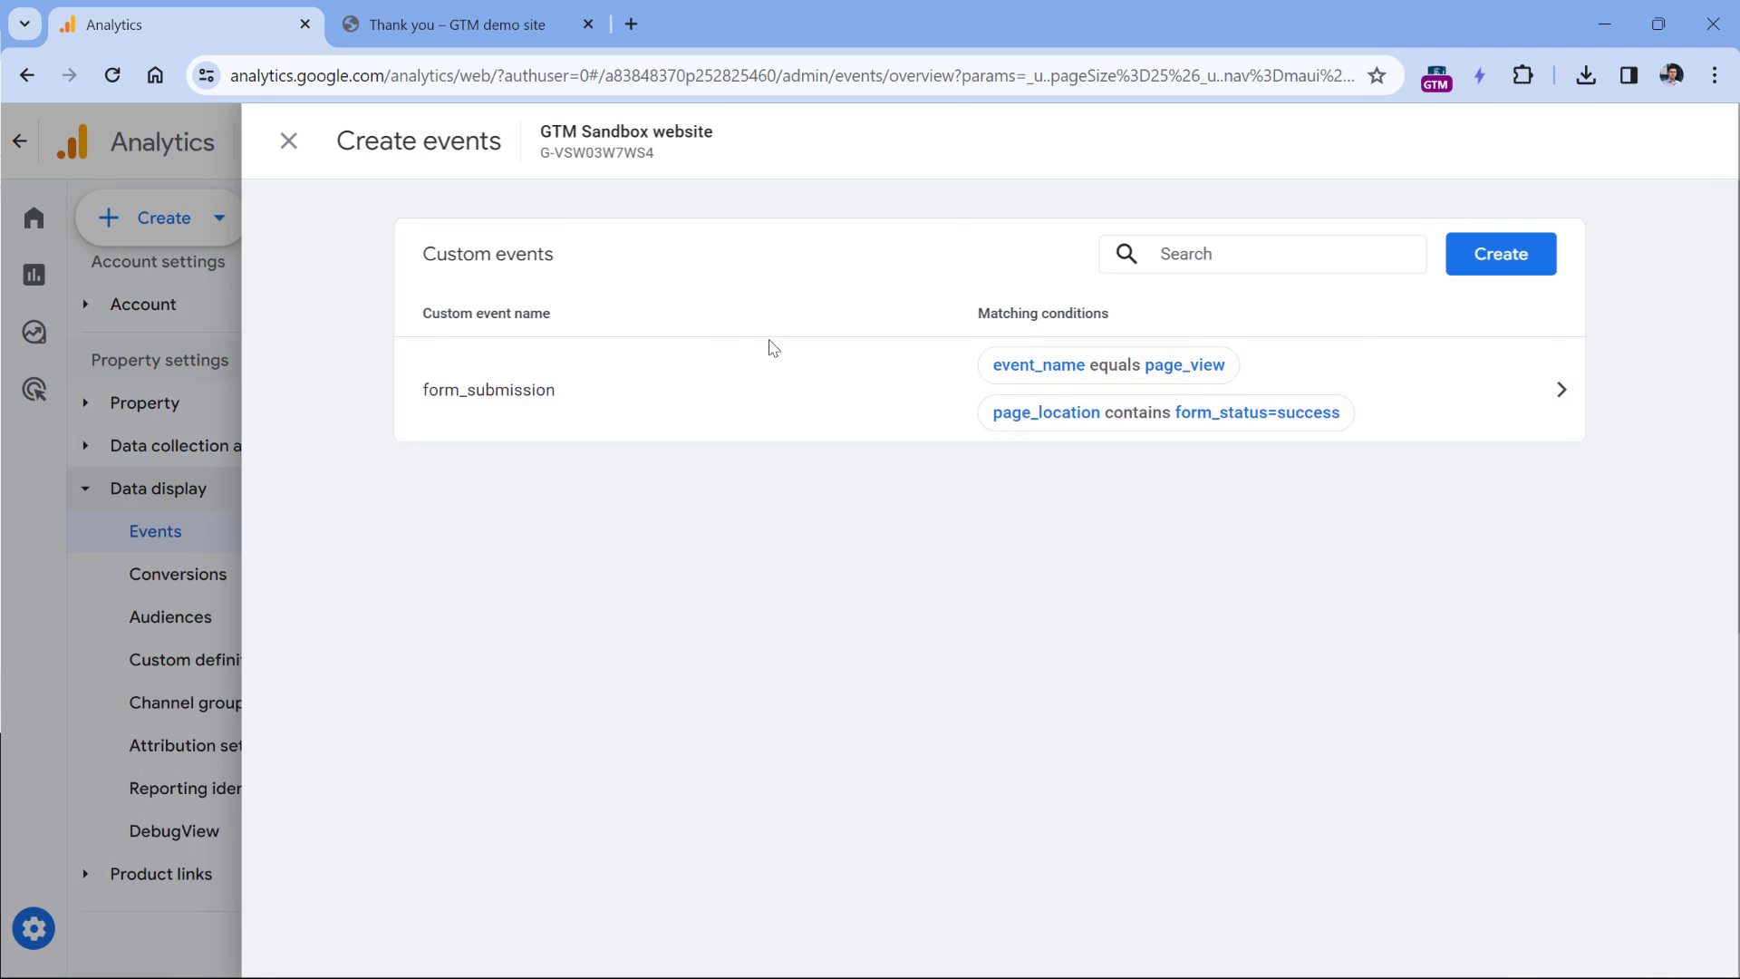
left_click(289, 142)
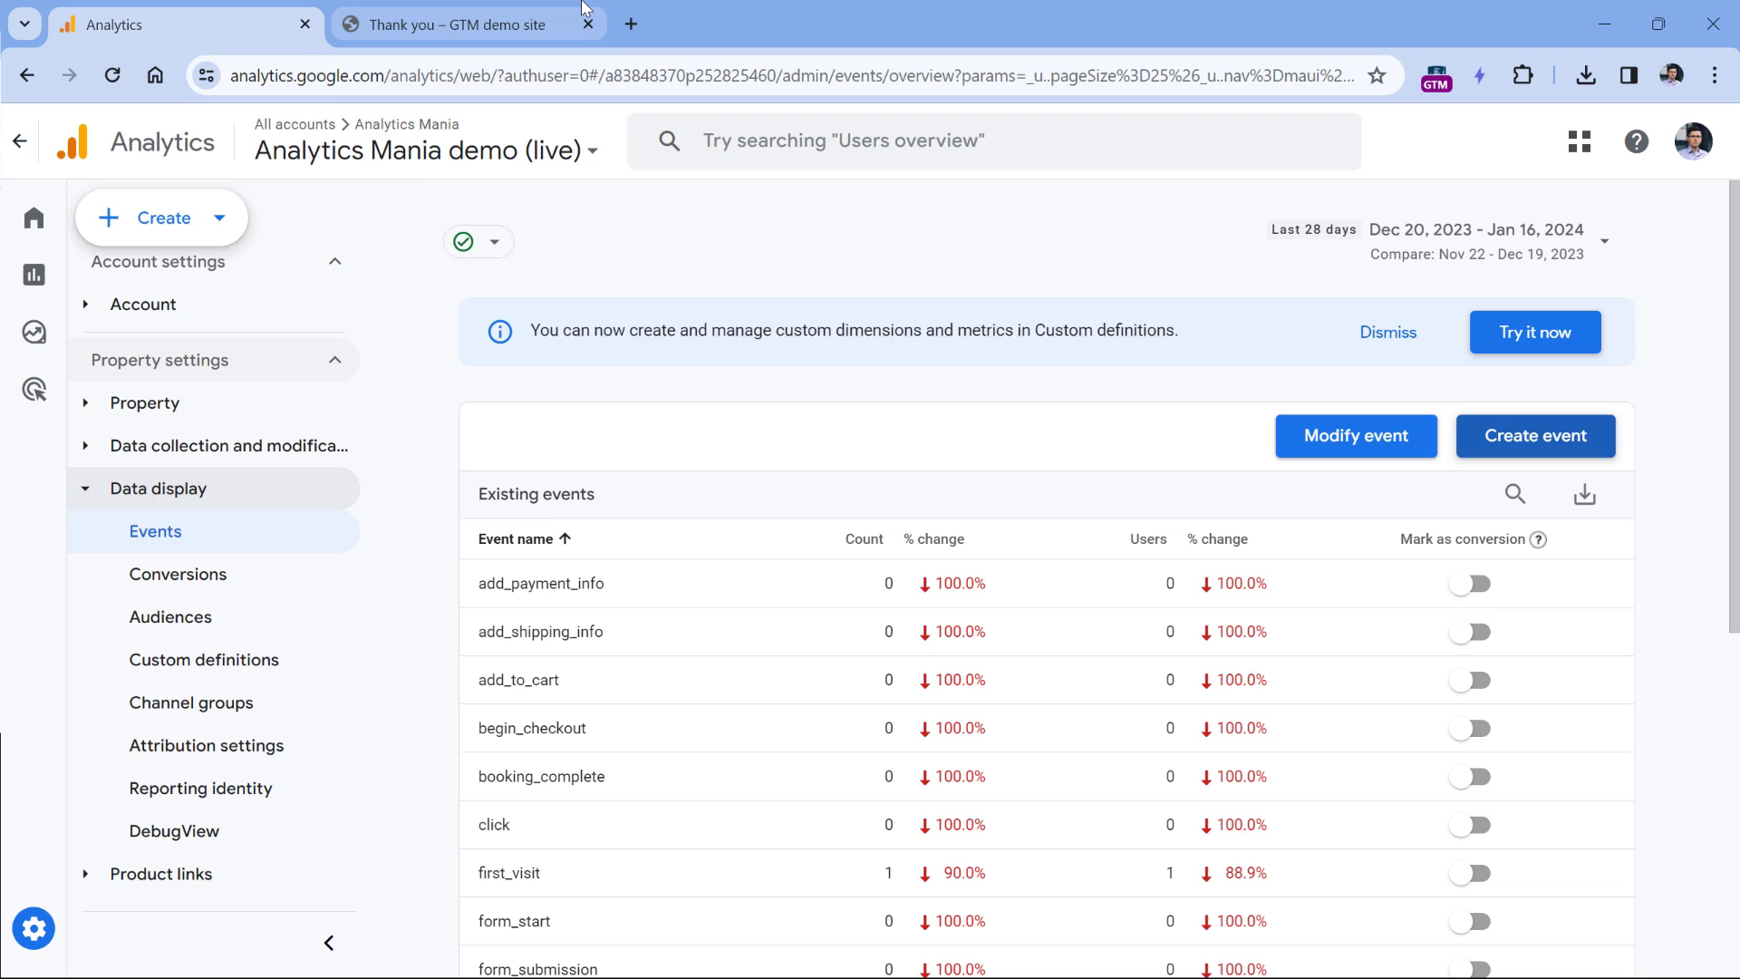
mouse_move(466, 23)
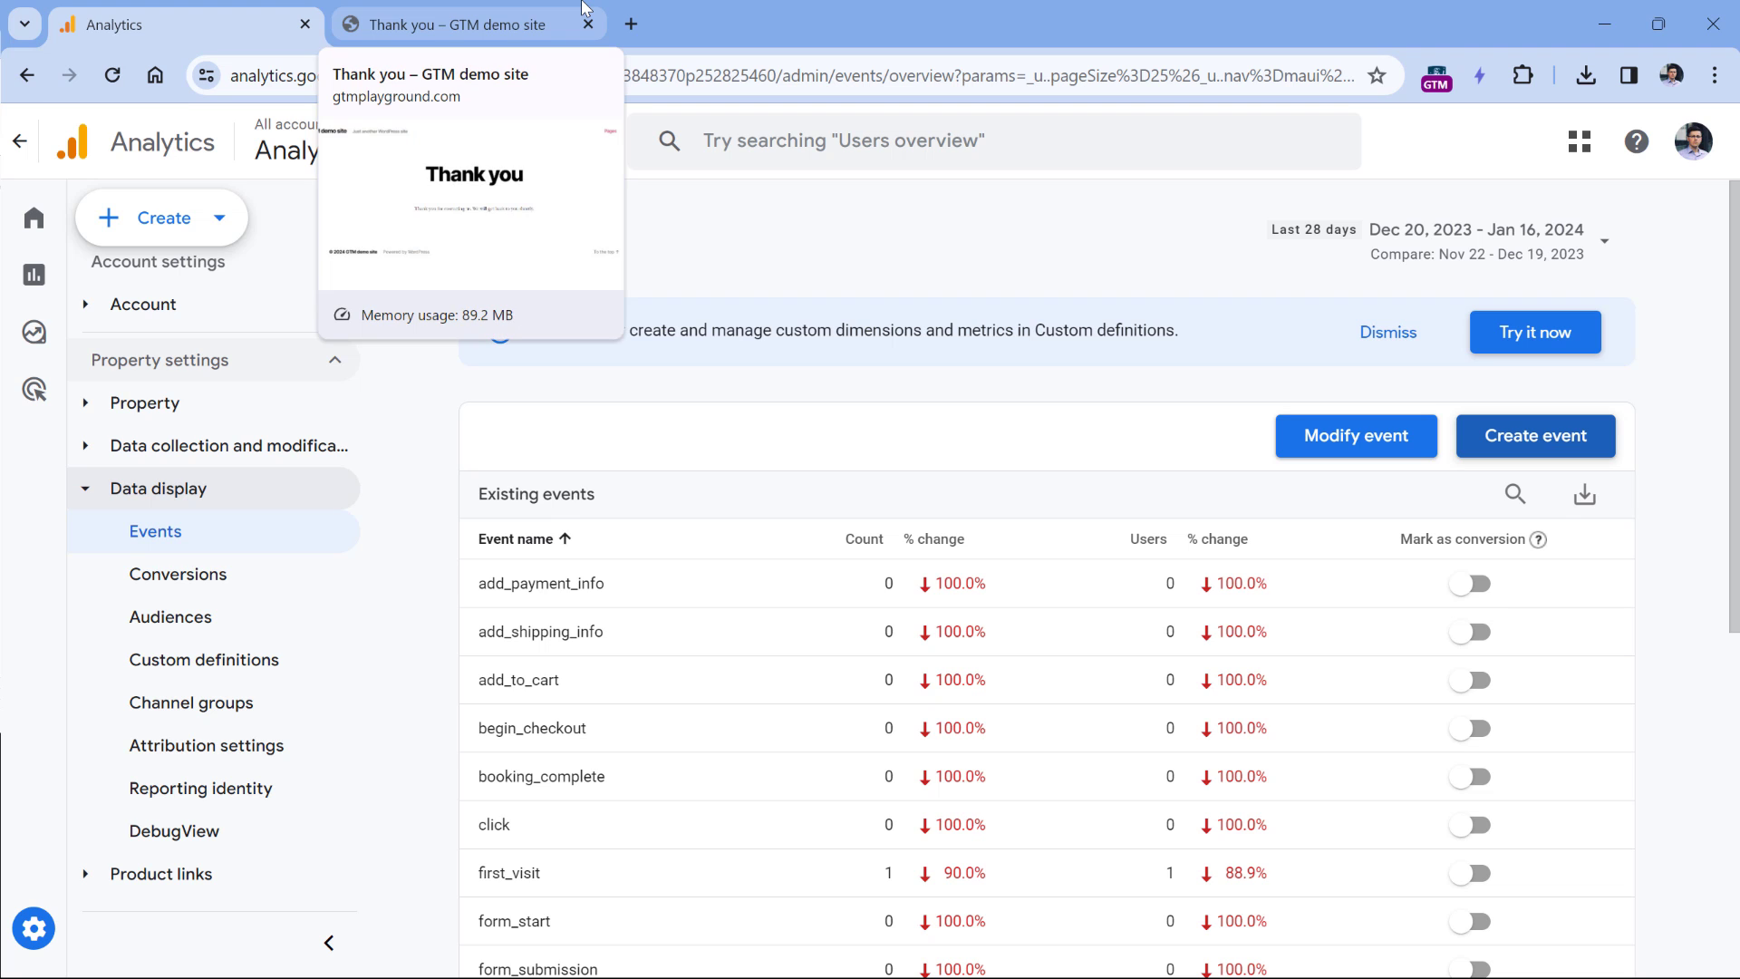
left_click(466, 23)
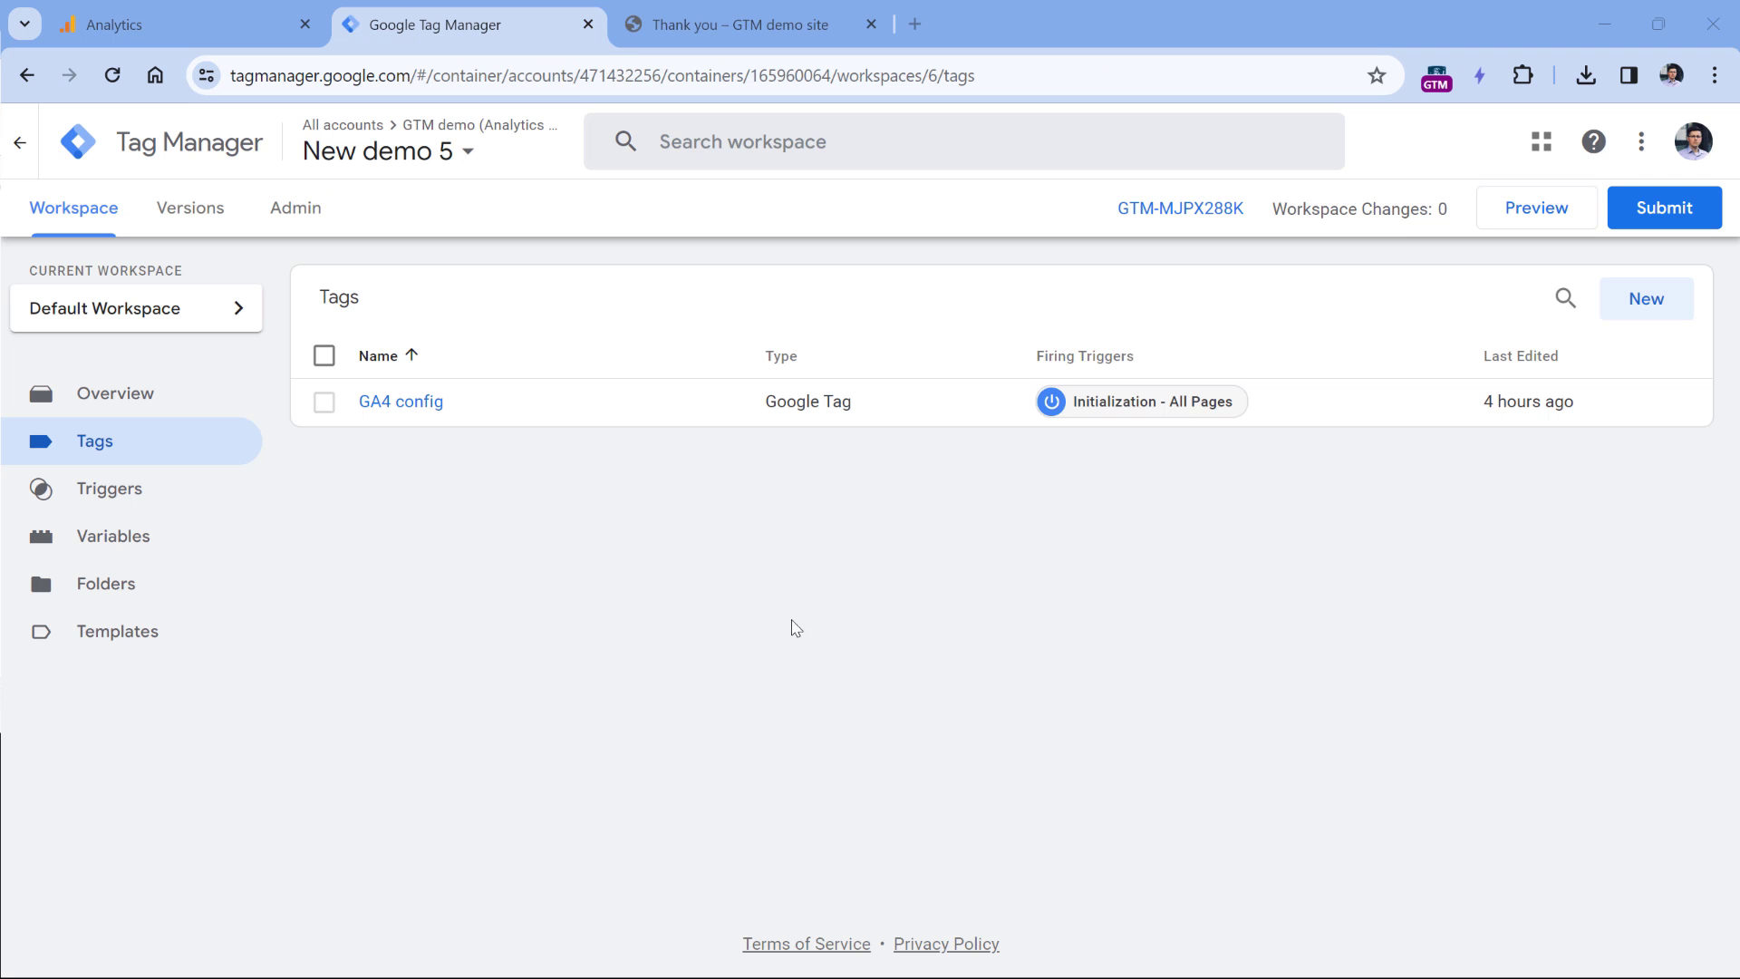
mouse_move(388, 511)
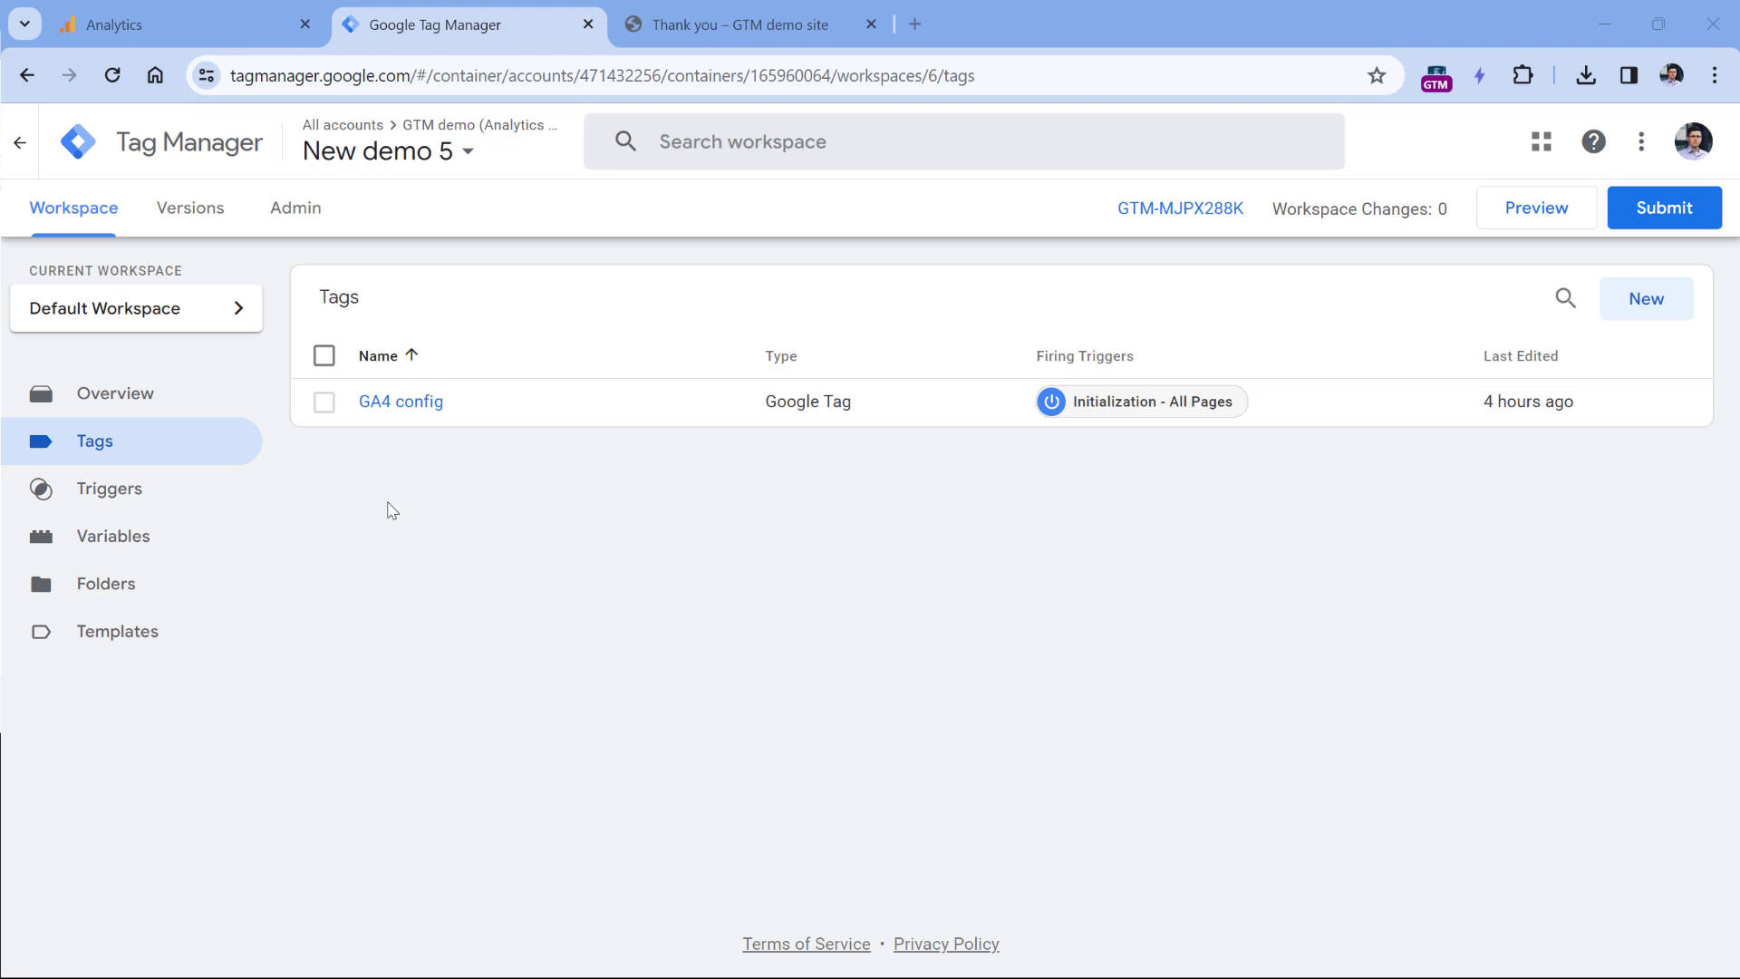
left_click(735, 23)
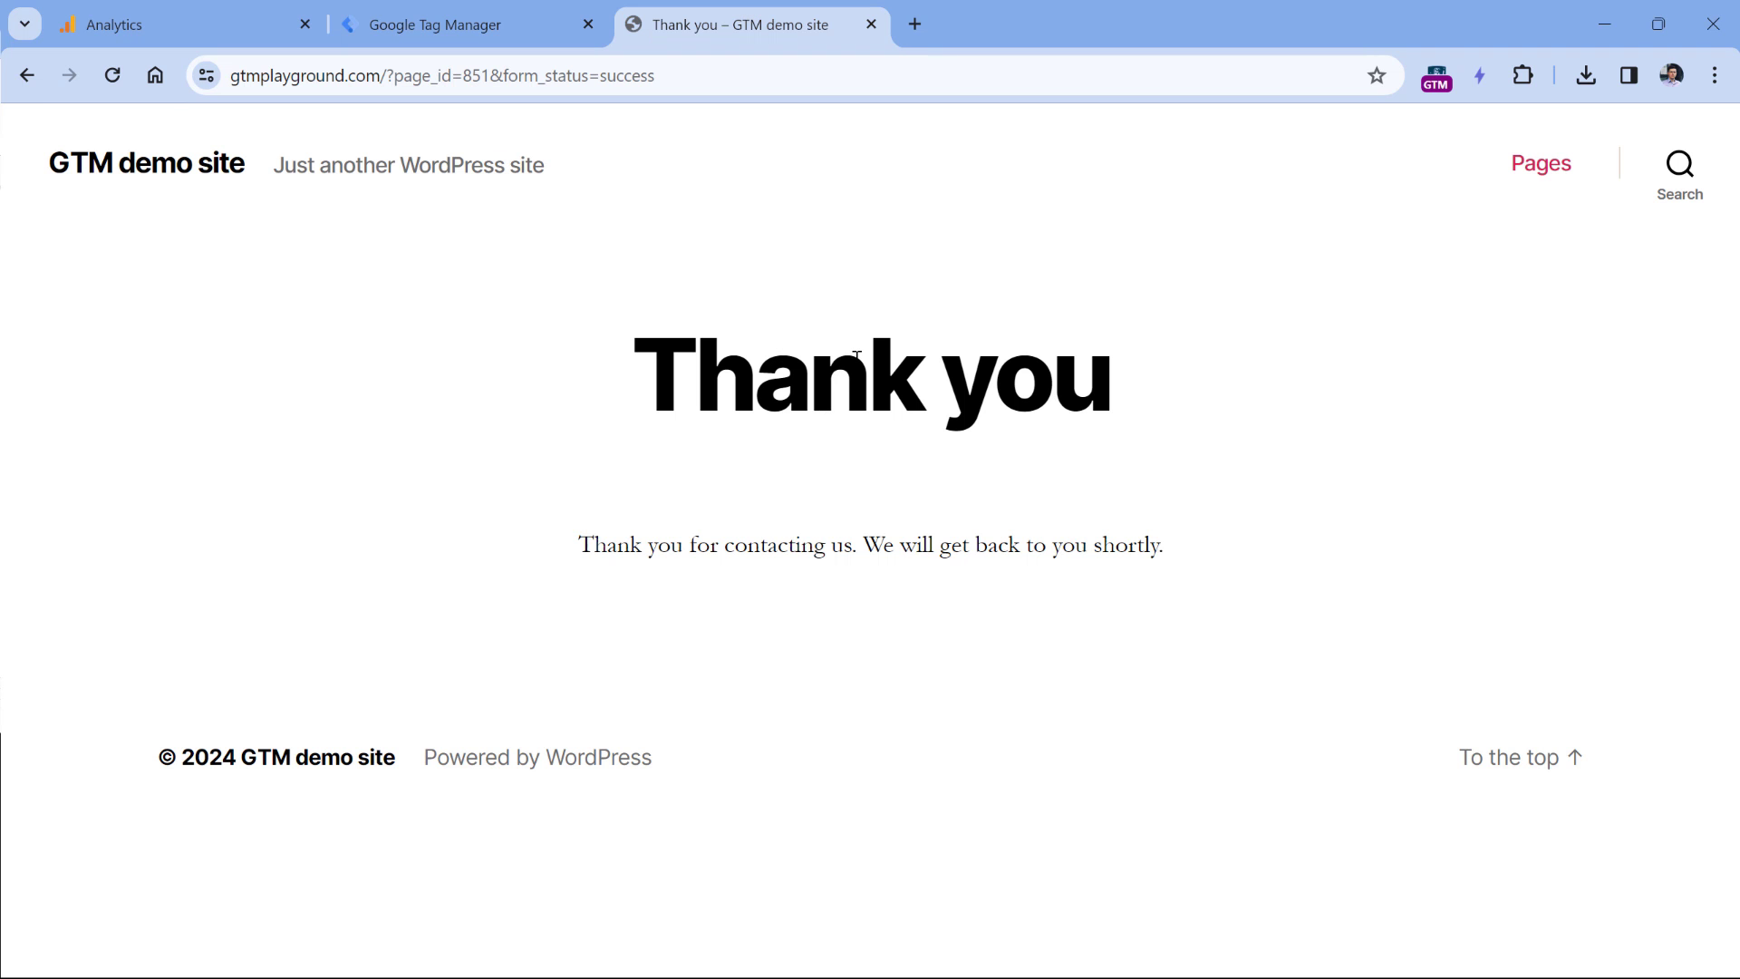
left_click(466, 23)
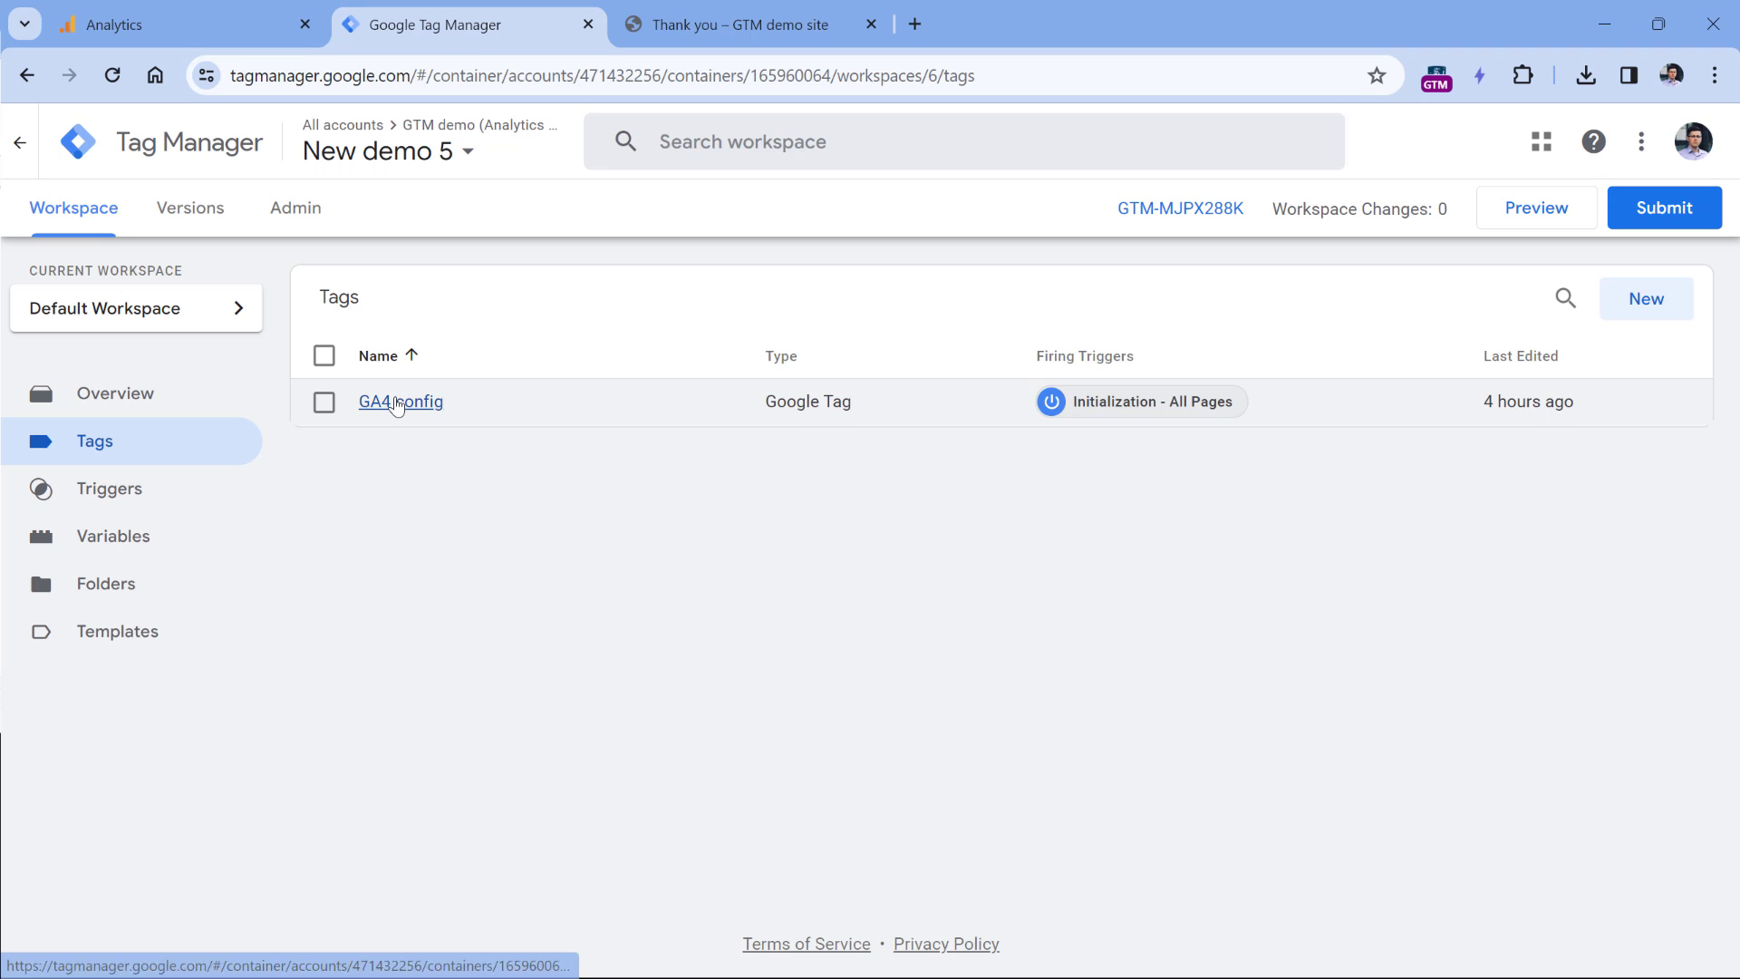
left_click(398, 401)
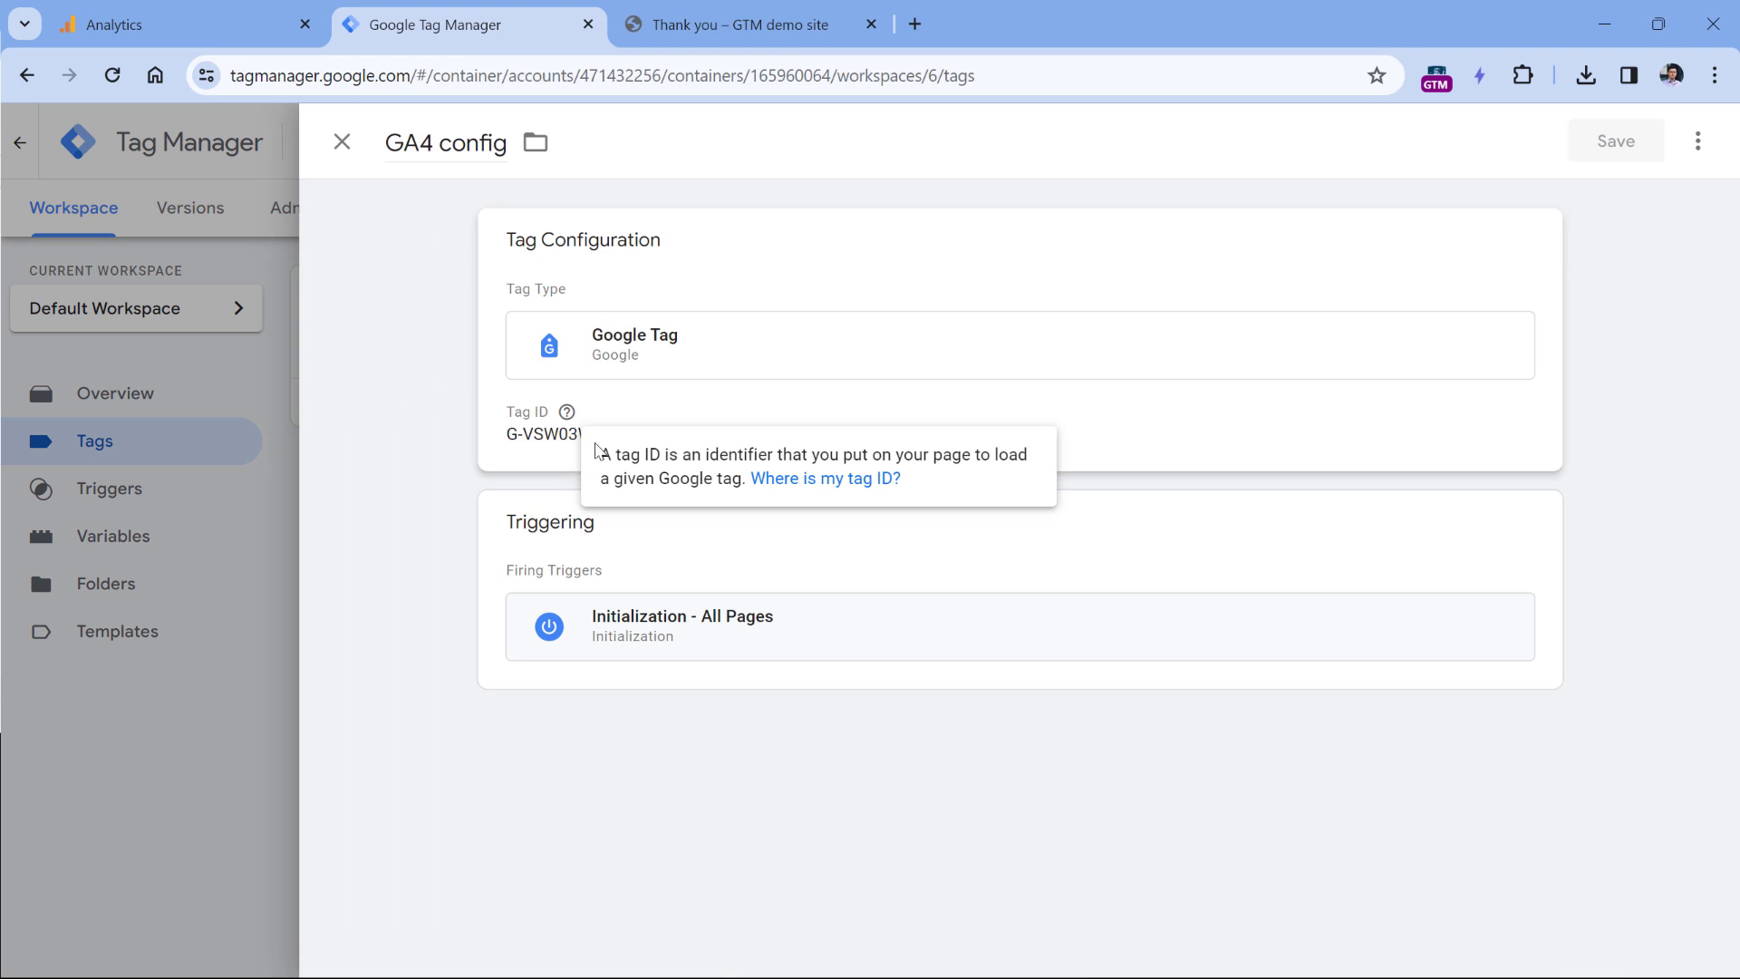
mouse_move(588, 451)
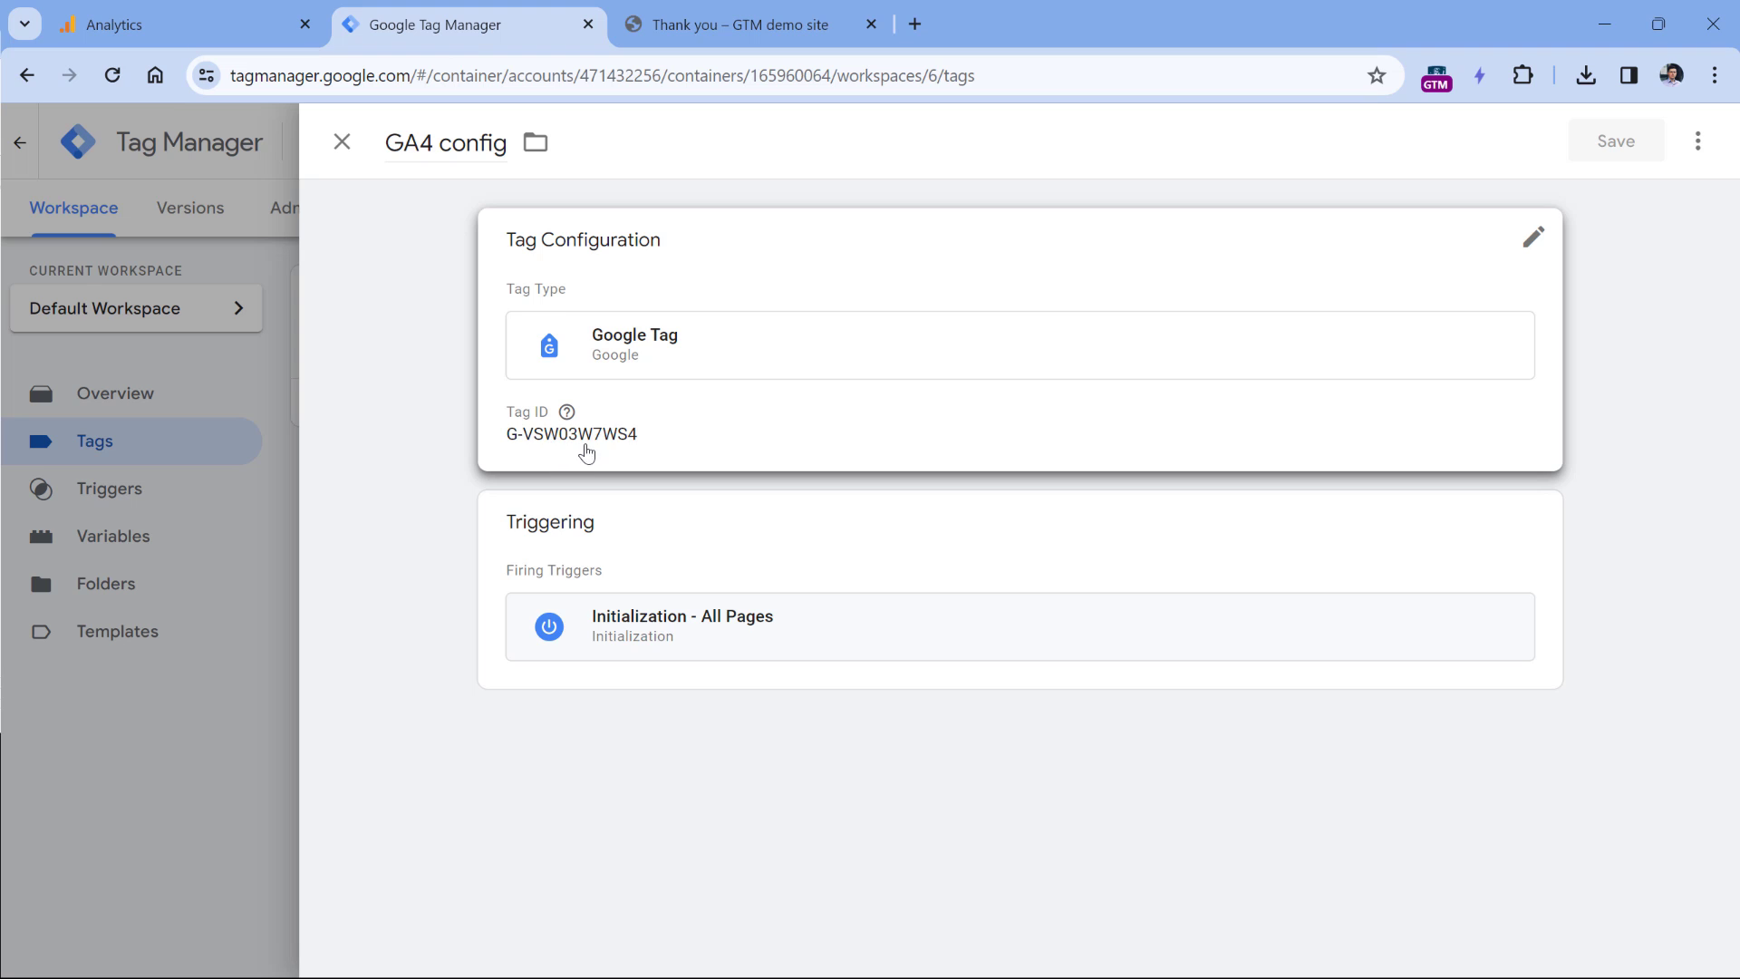
mouse_move(571, 449)
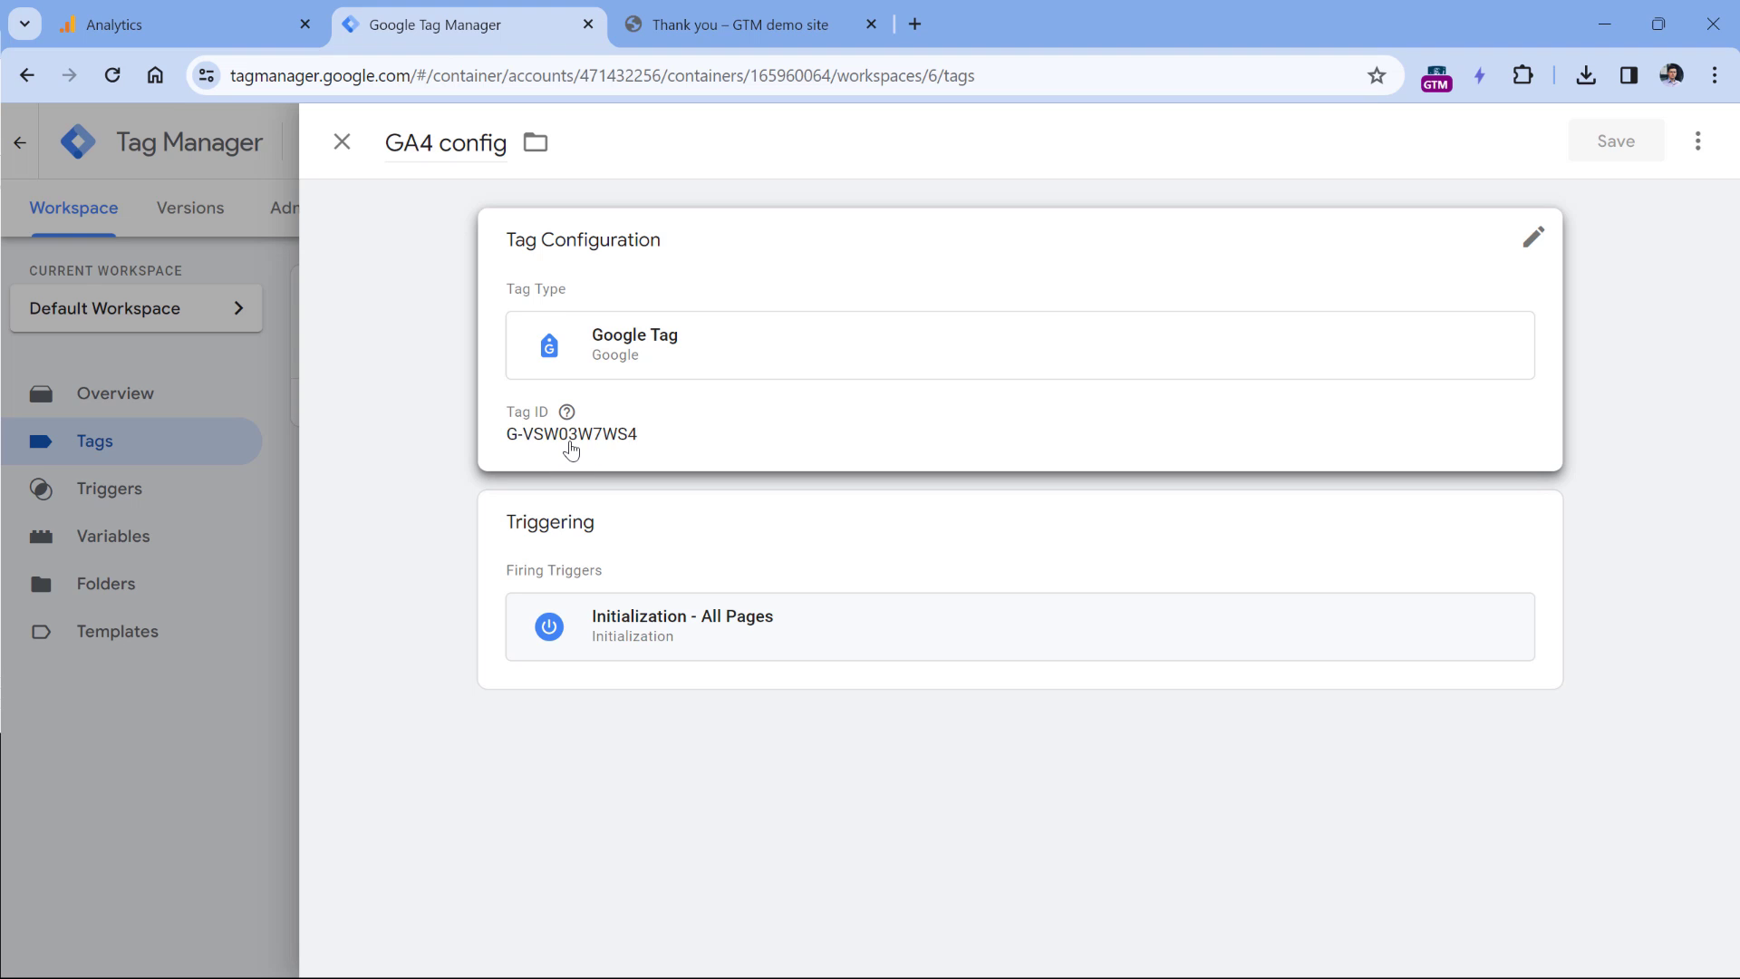
mouse_move(582, 466)
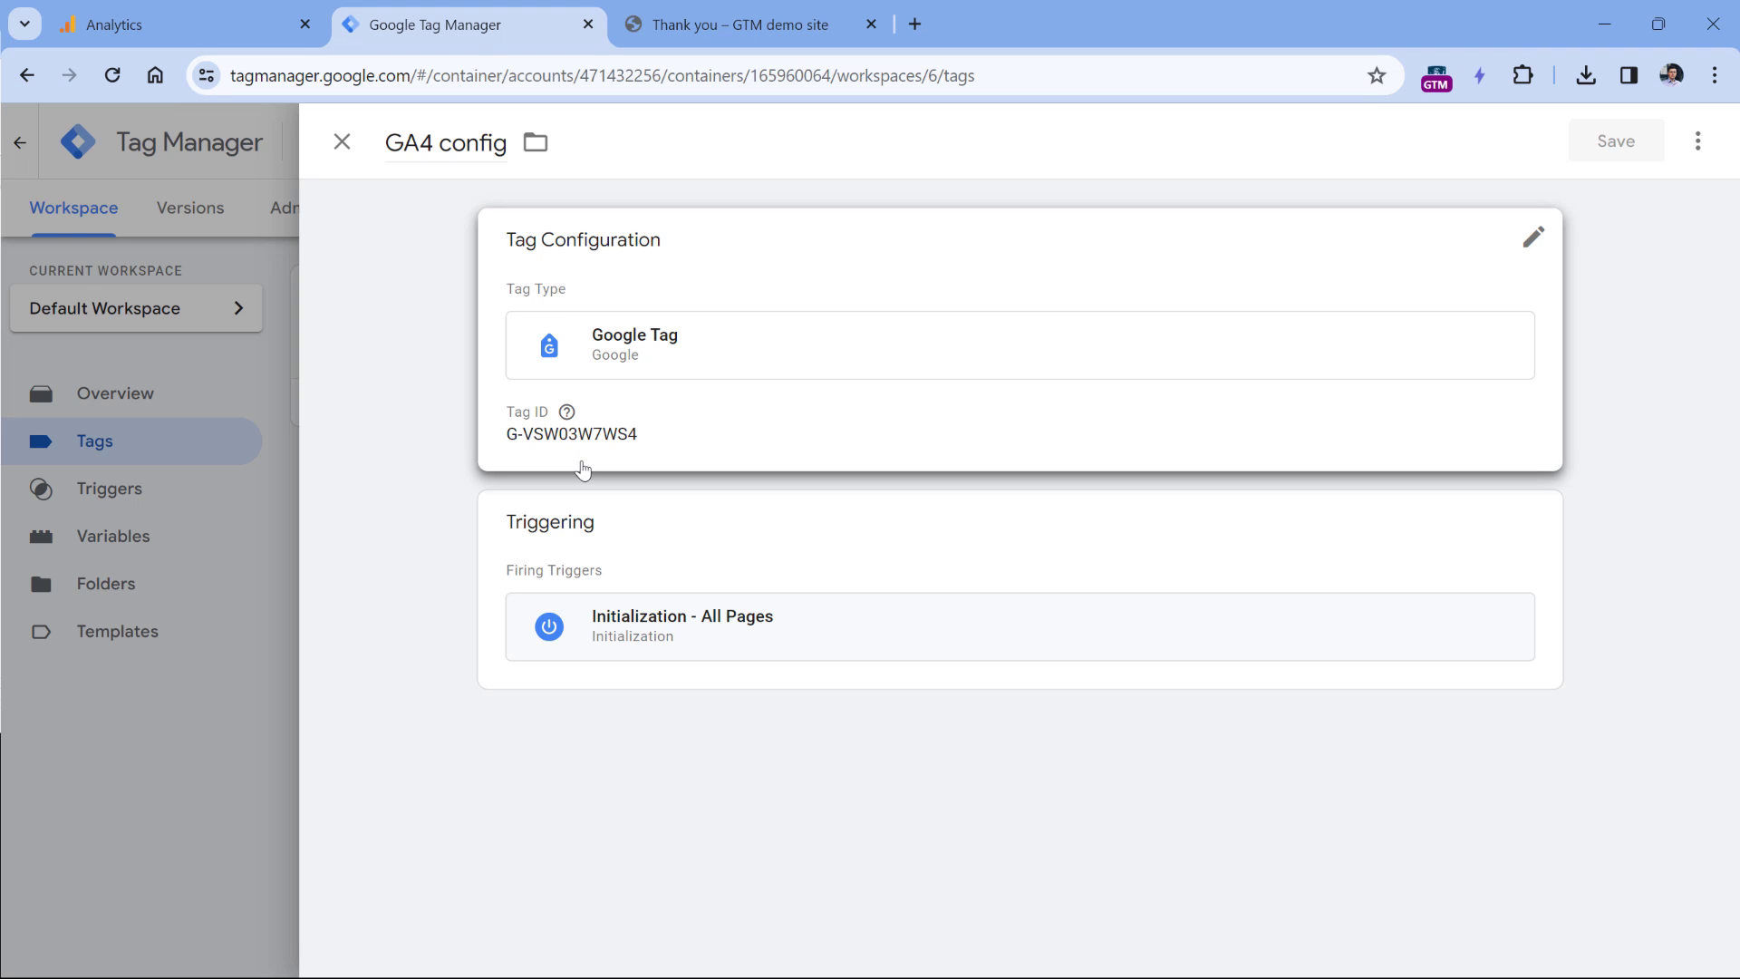
left_click(738, 23)
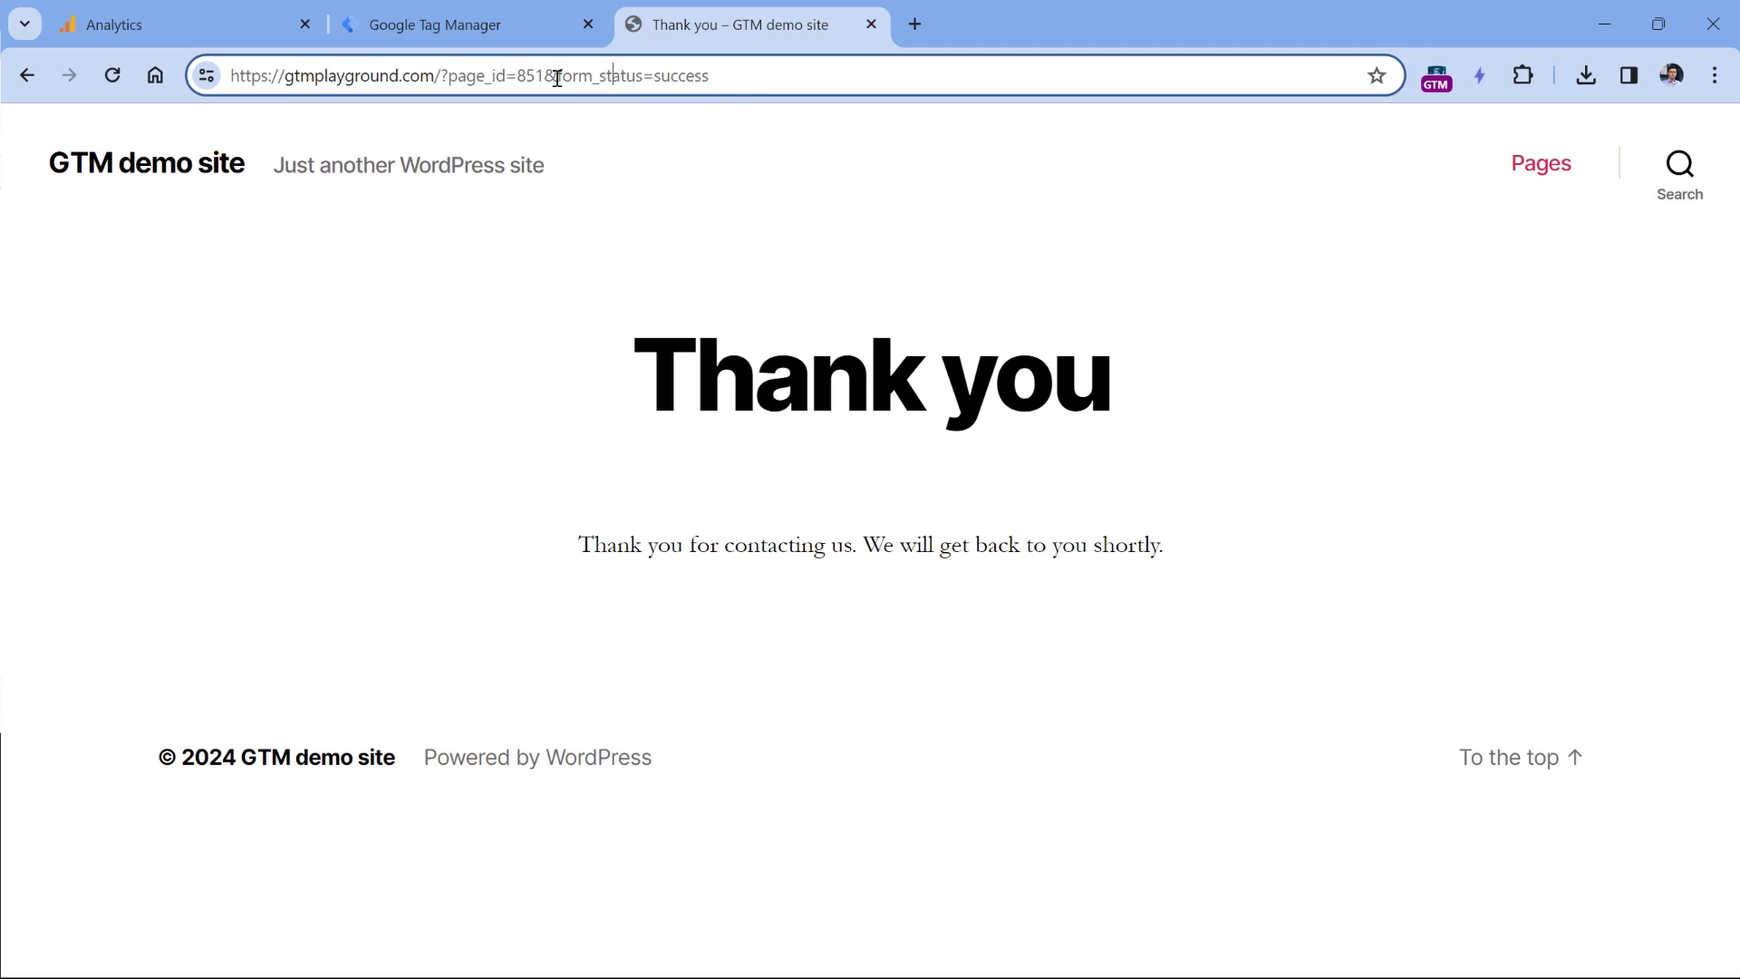
left_click(466, 23)
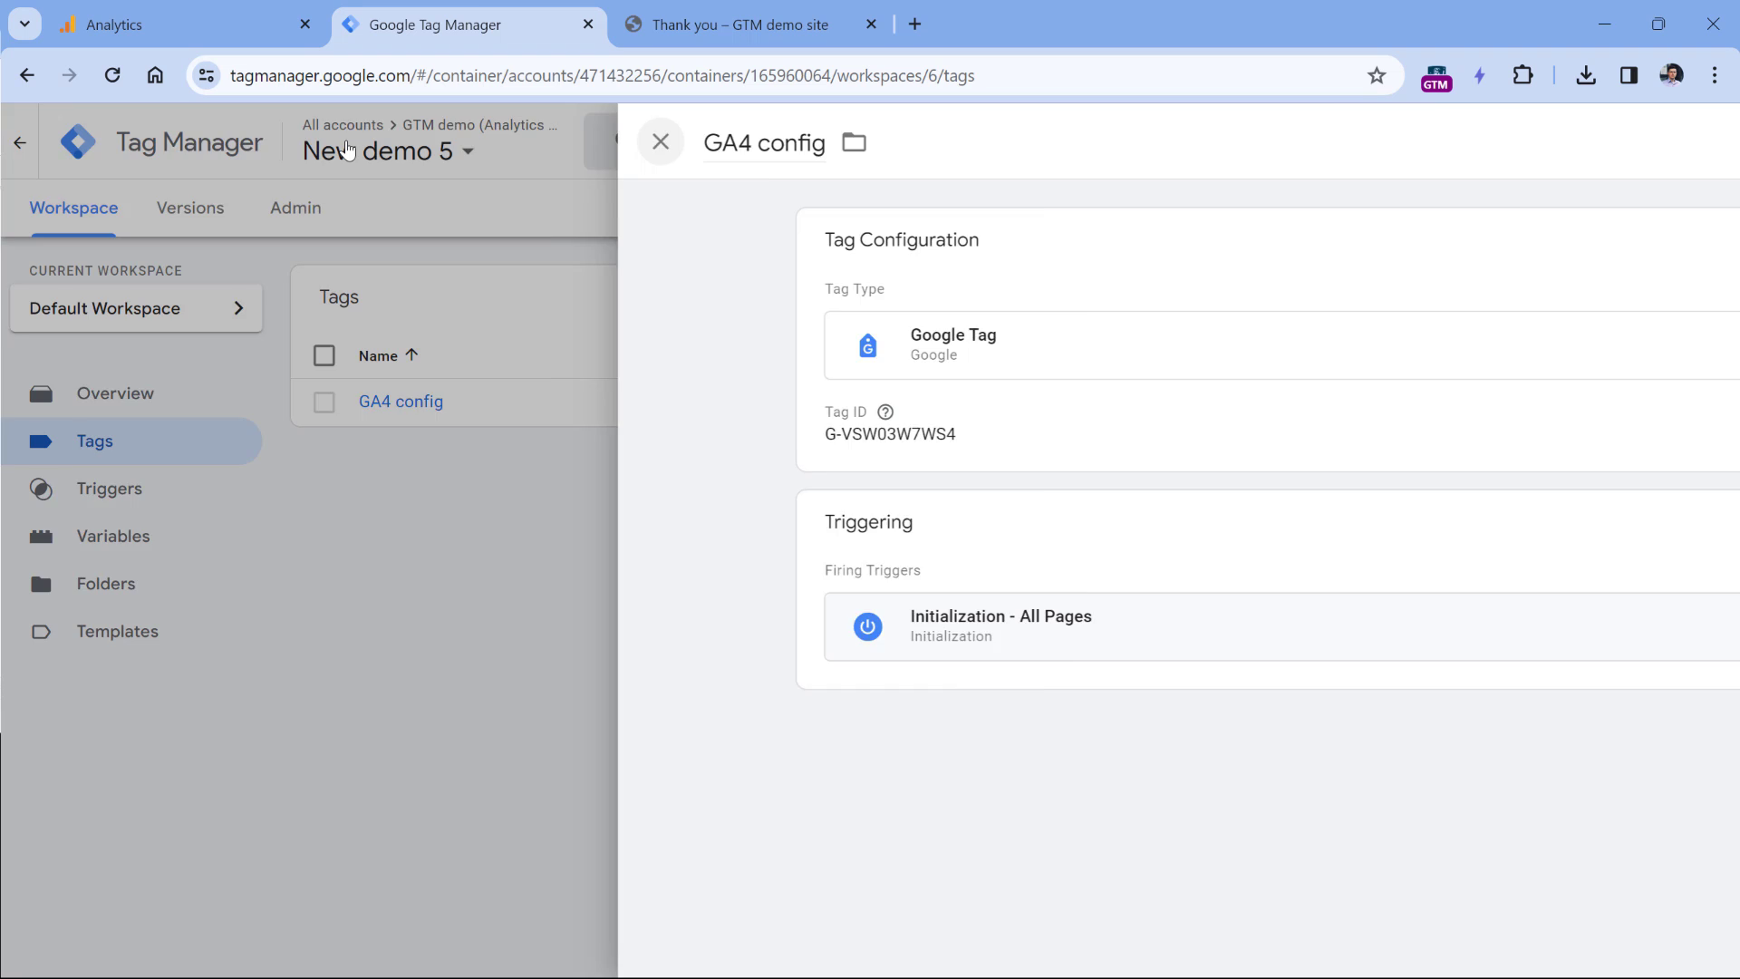
- Create a new trigger with type Page View - DOM Ready, checking the thank-you page address along the way
left_click(108, 488)
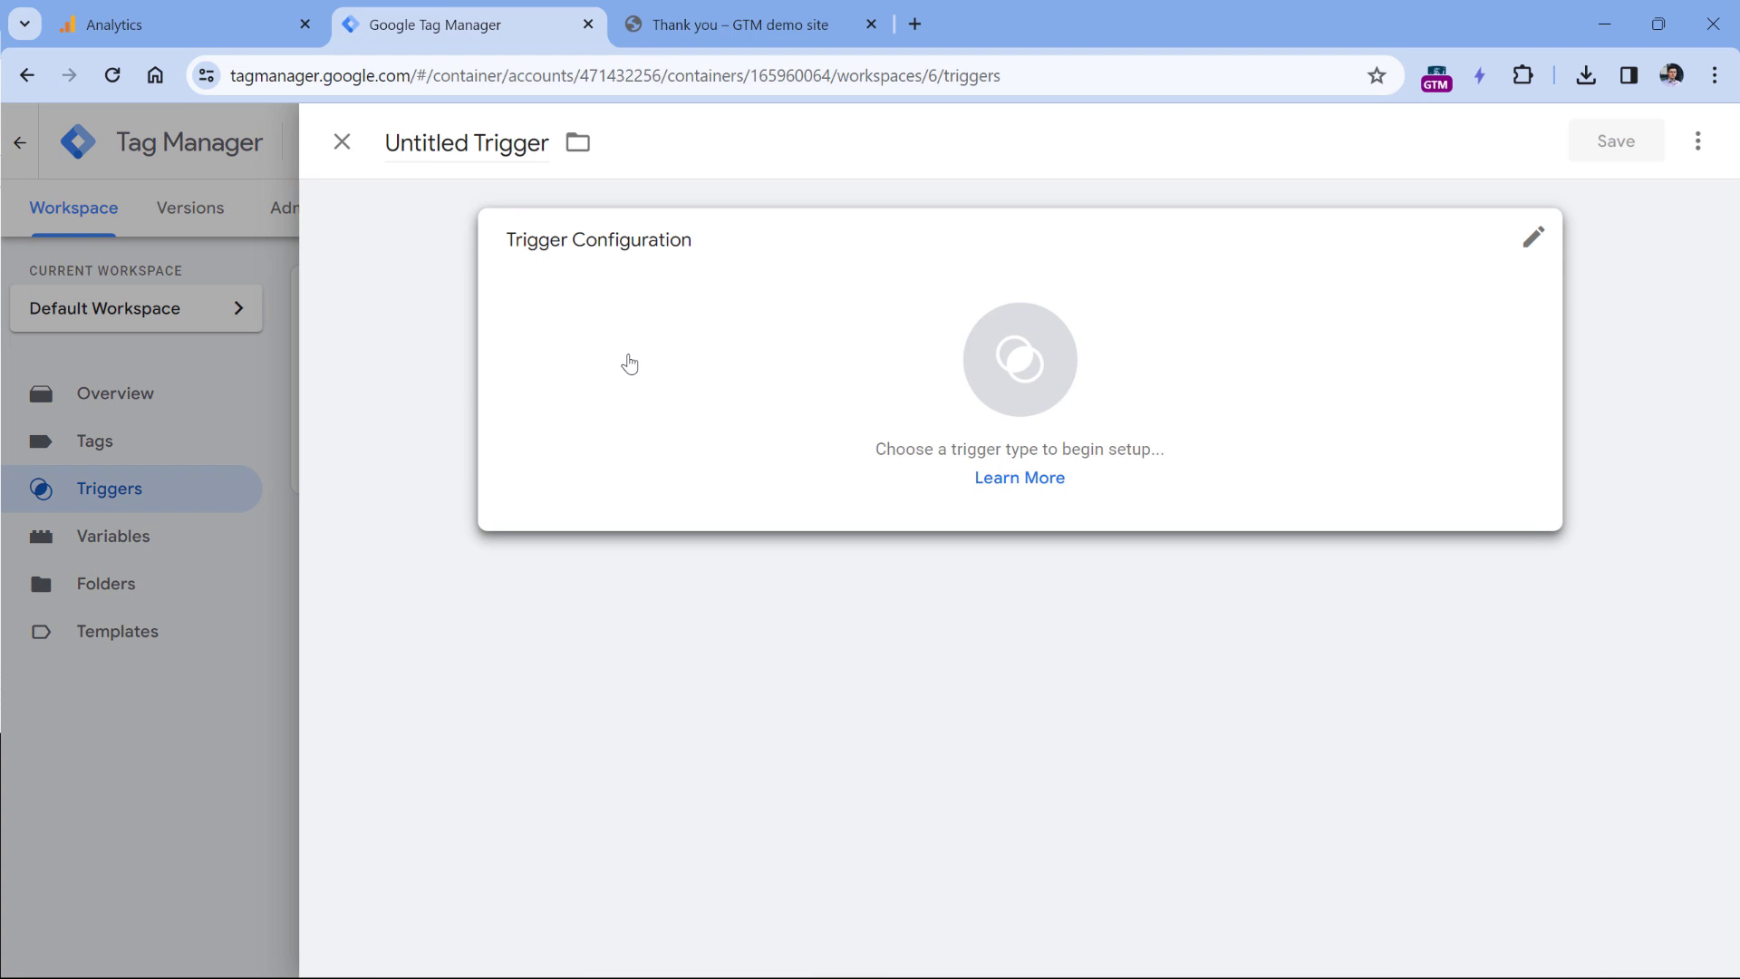
left_click(1534, 236)
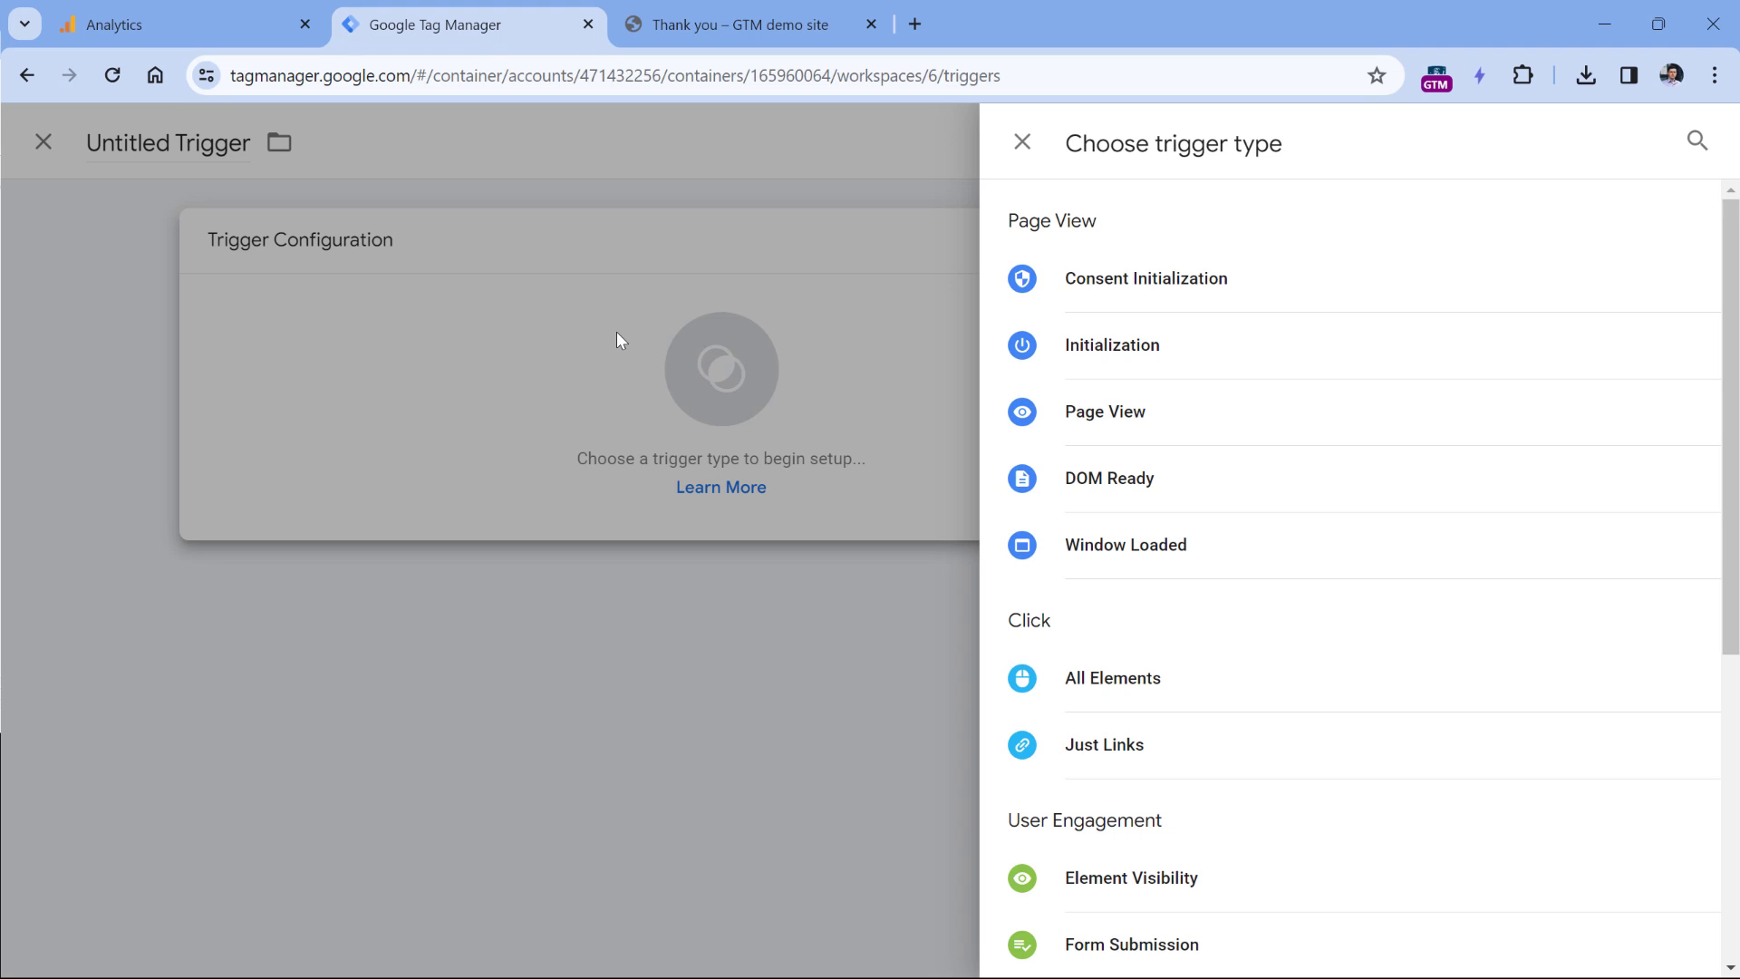
mouse_move(1124, 190)
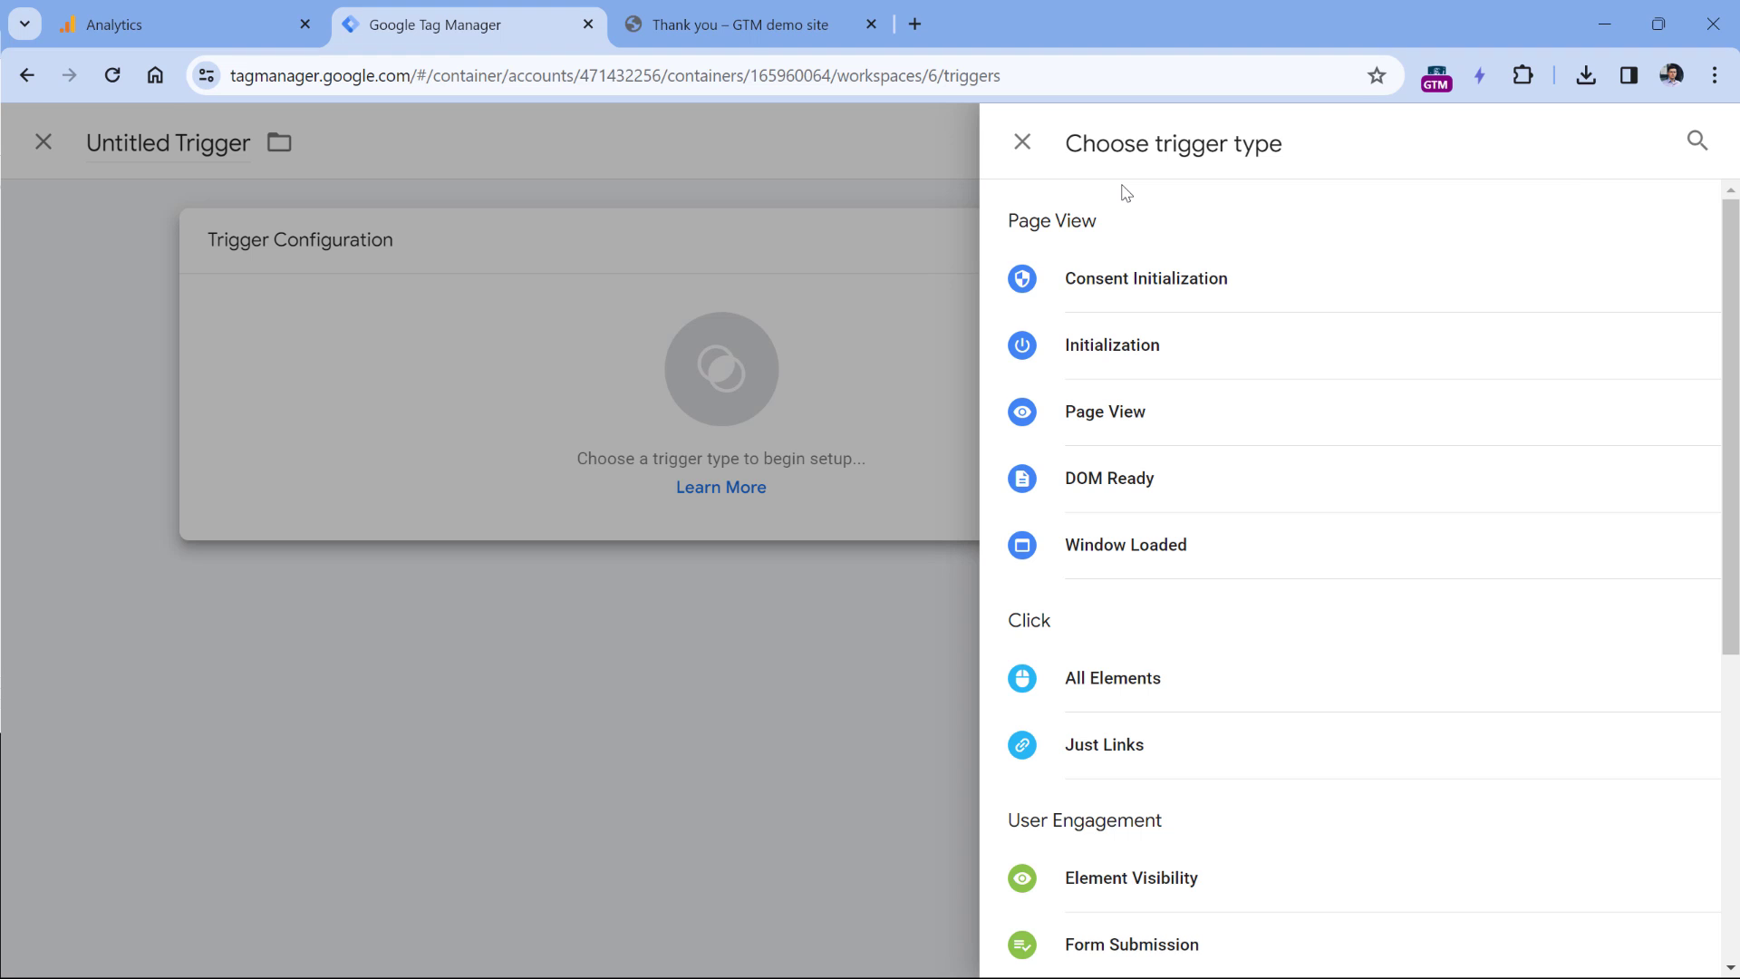
left_click(738, 23)
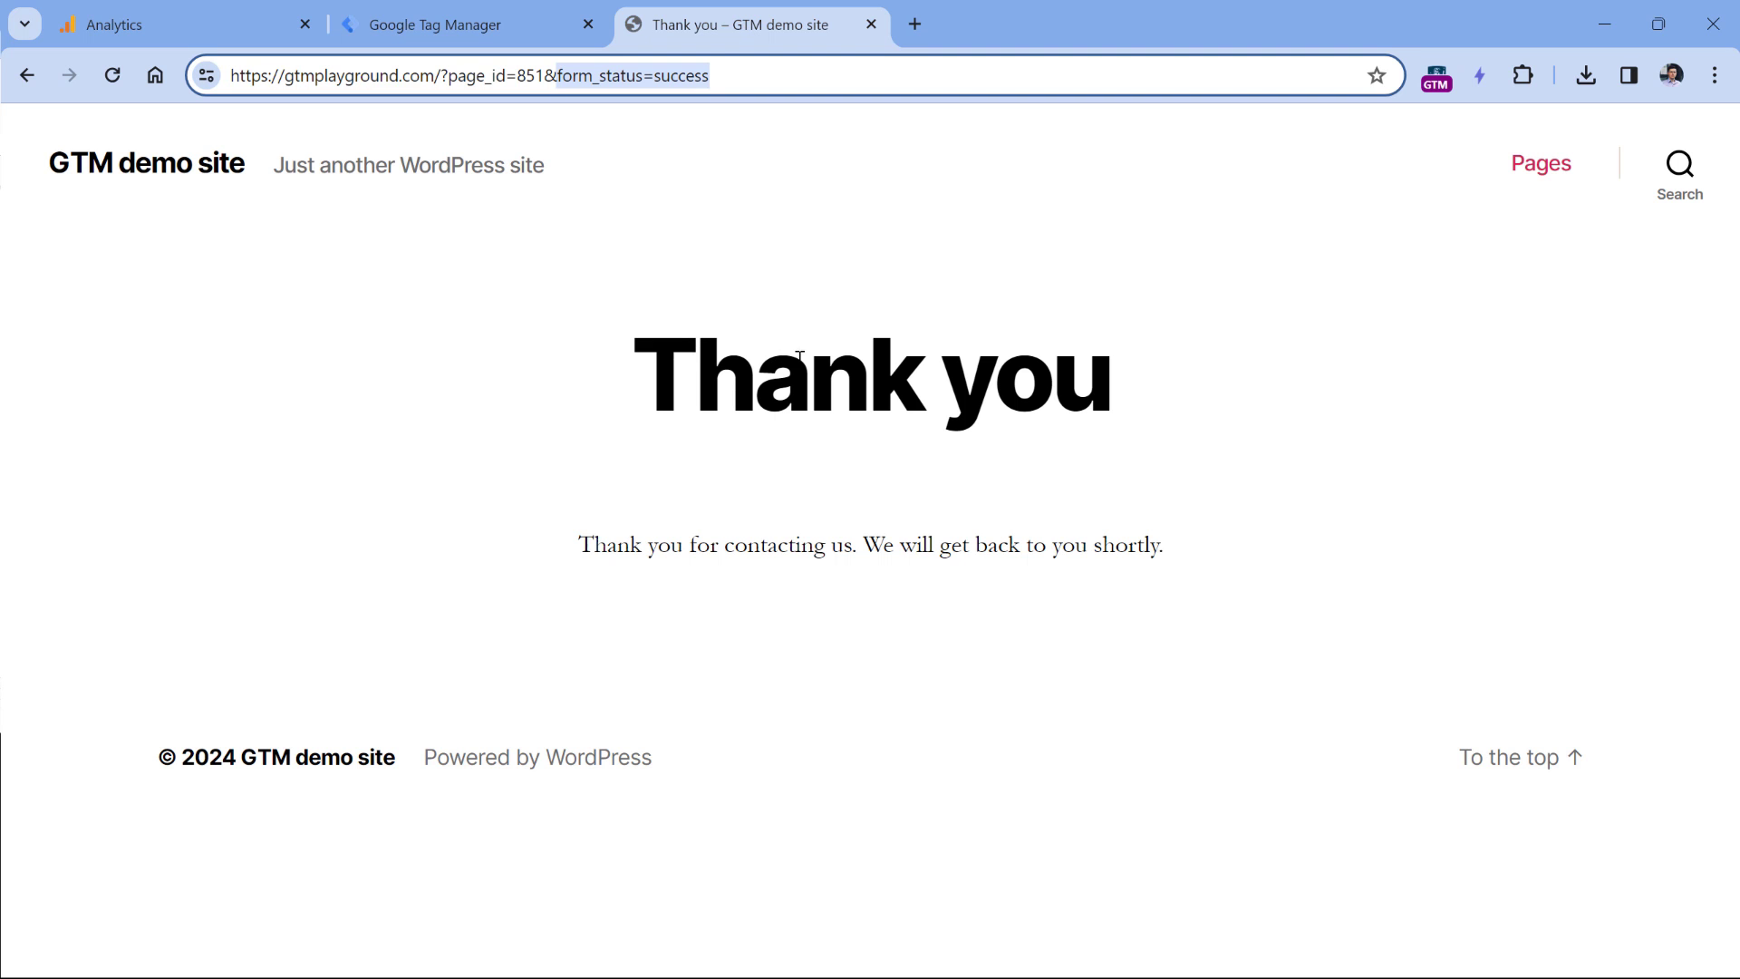
left_click(466, 23)
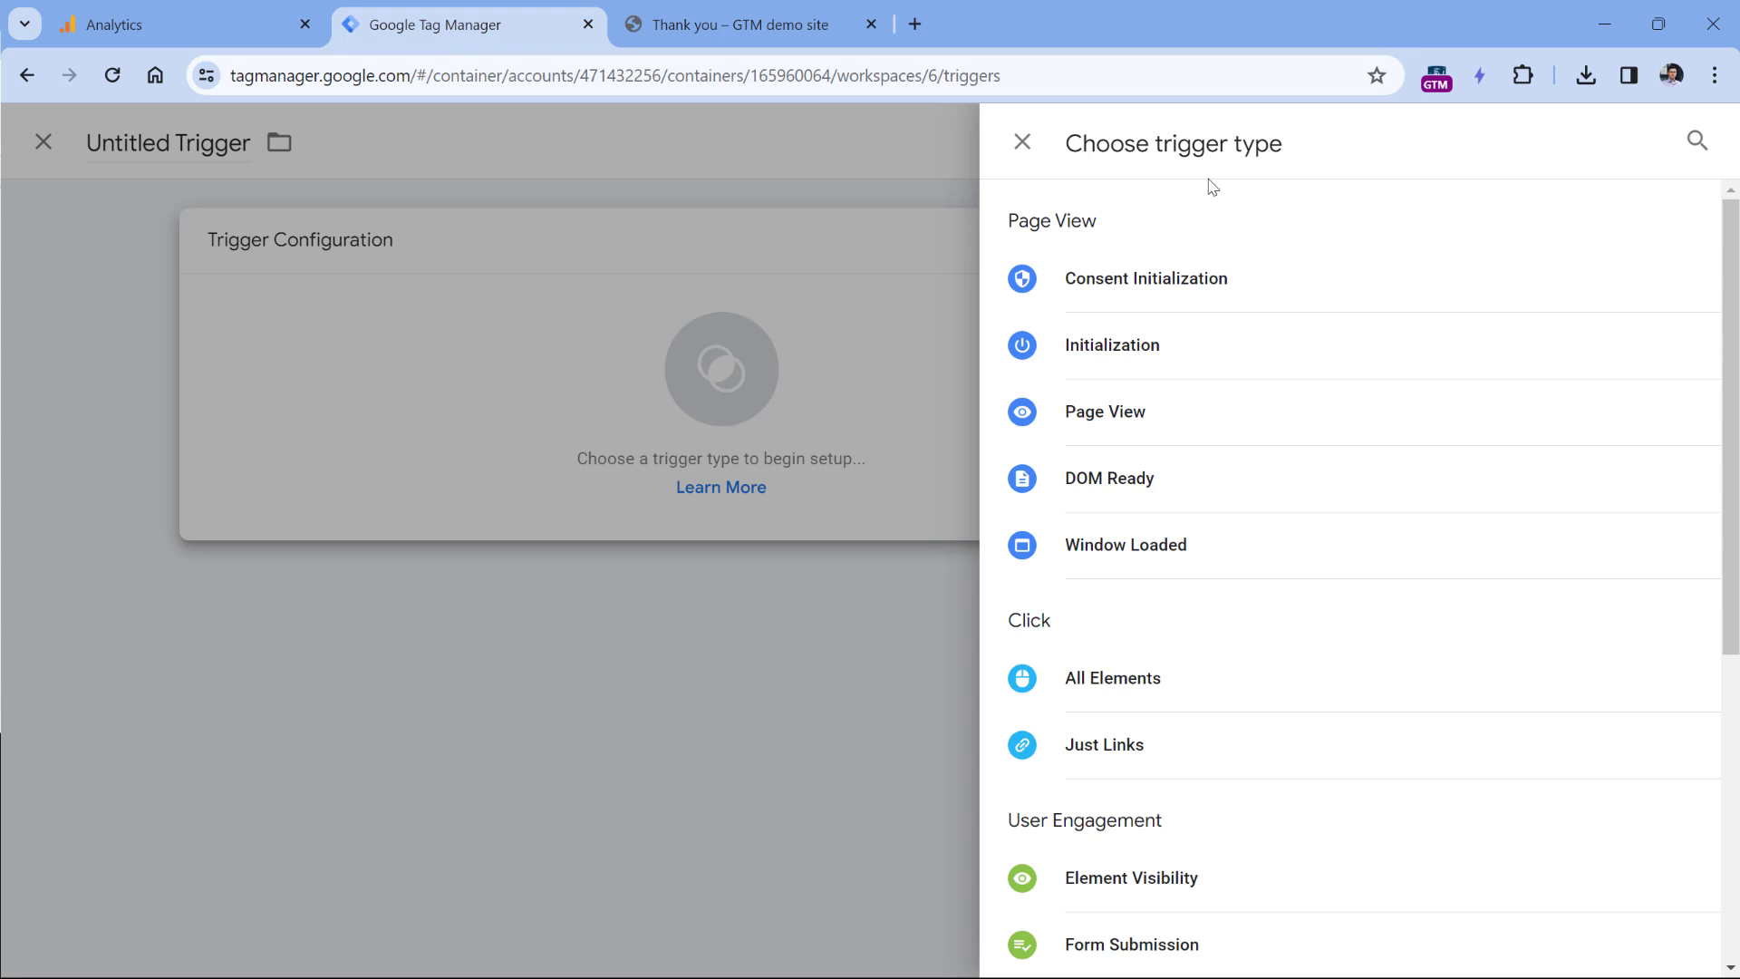
mouse_move(1112, 560)
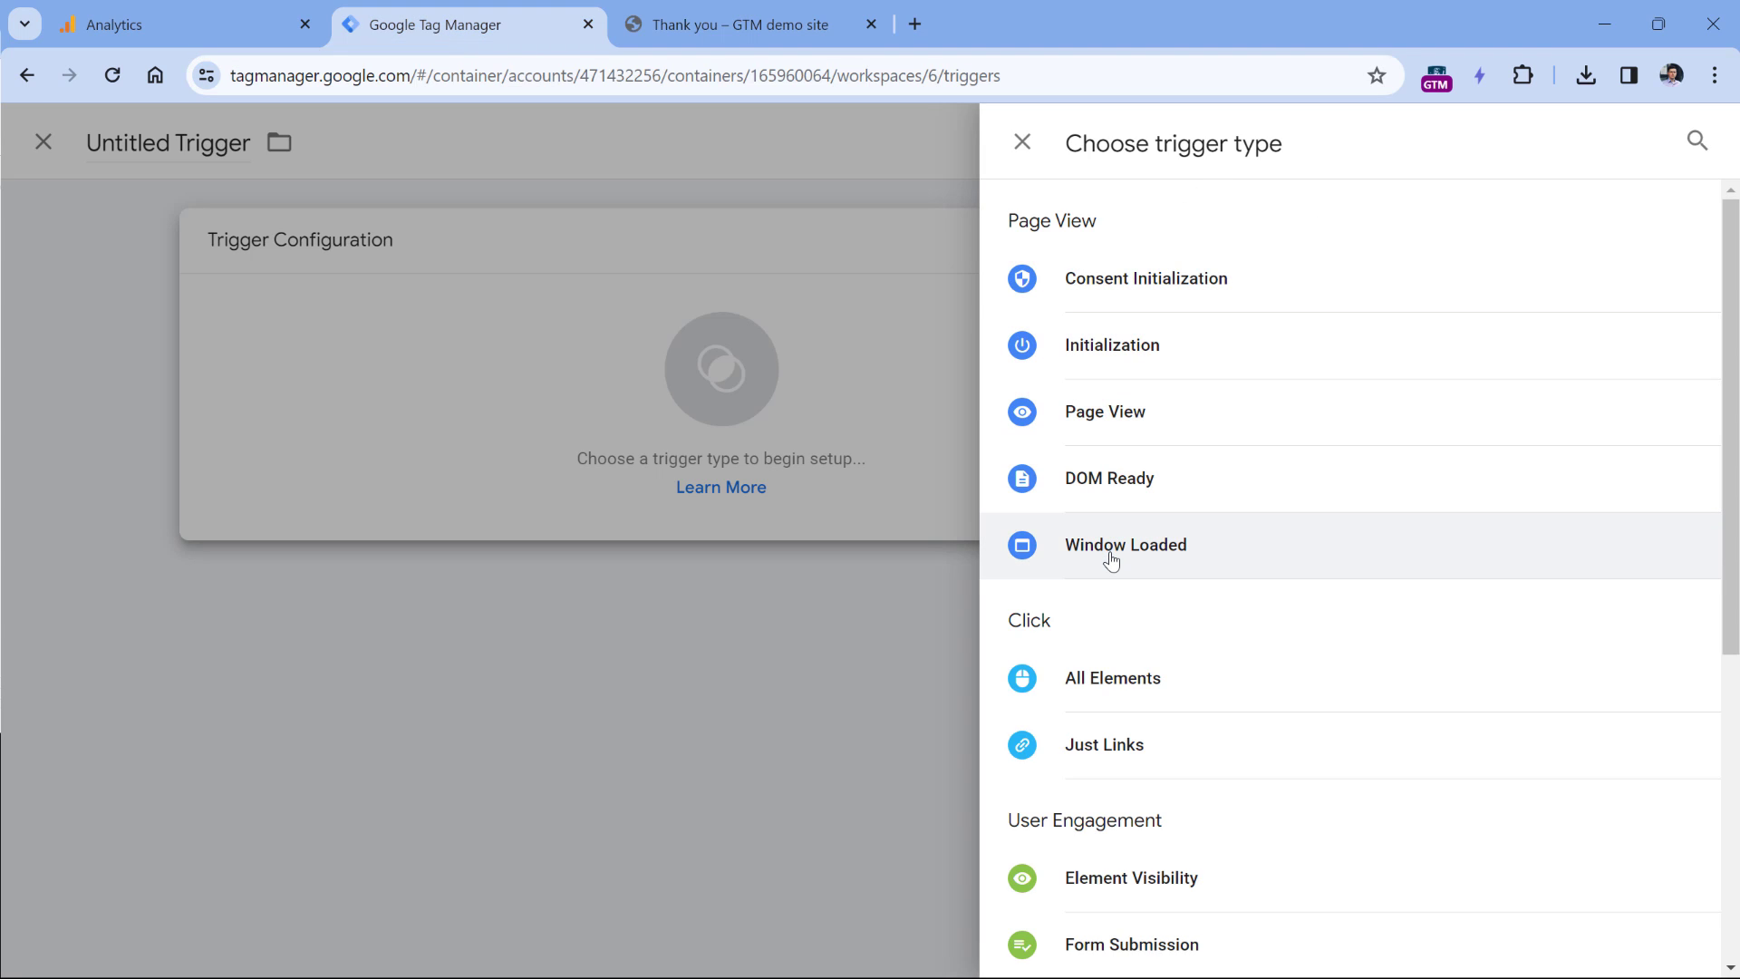
left_click(1109, 479)
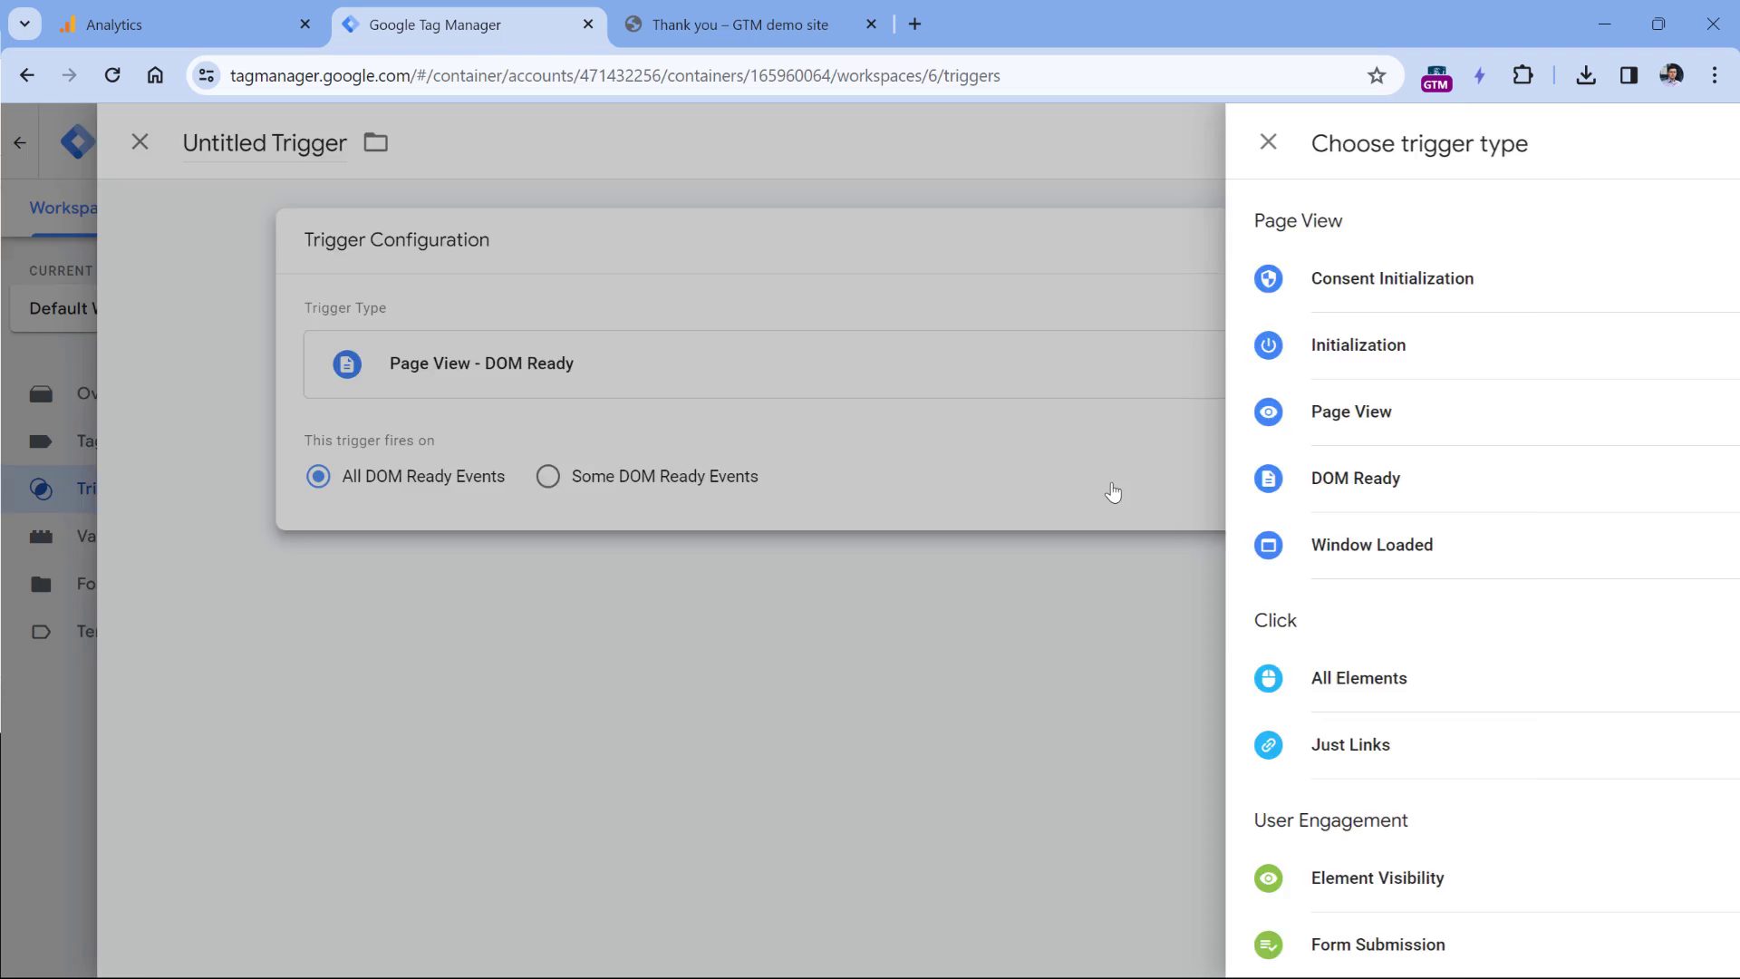
- Set the trigger to fire only when Page URL contains form_status=success, copied from the thank-you address
left_click(1269, 142)
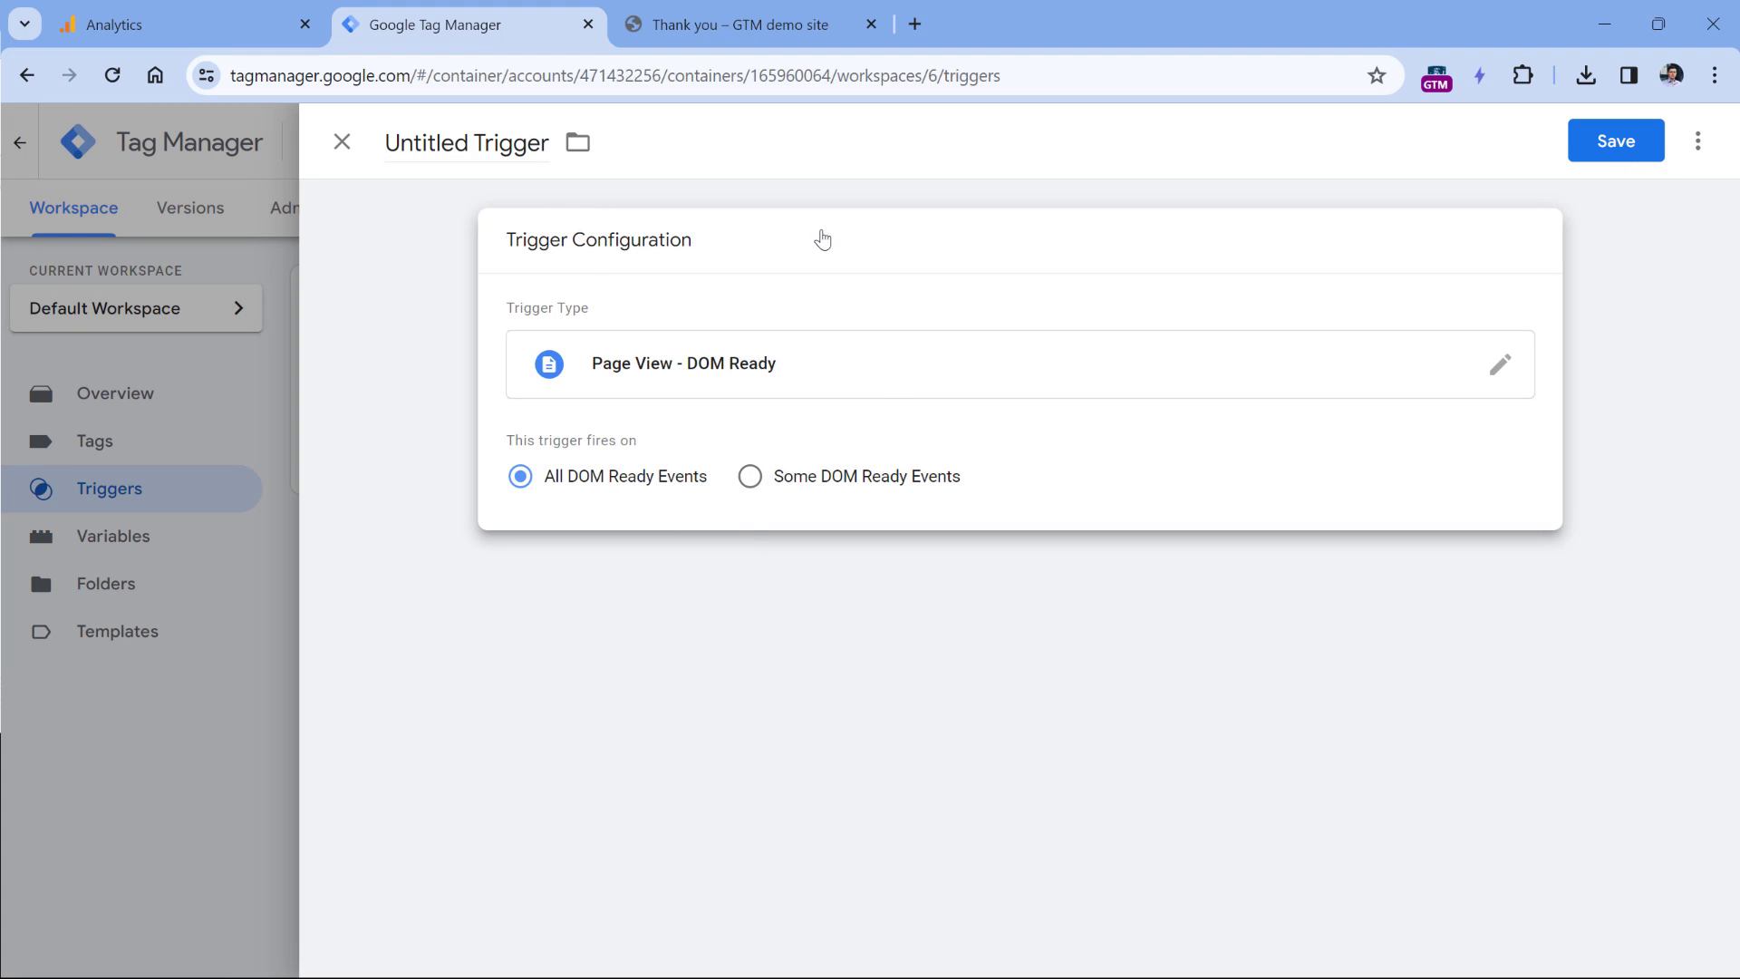
left_click(732, 24)
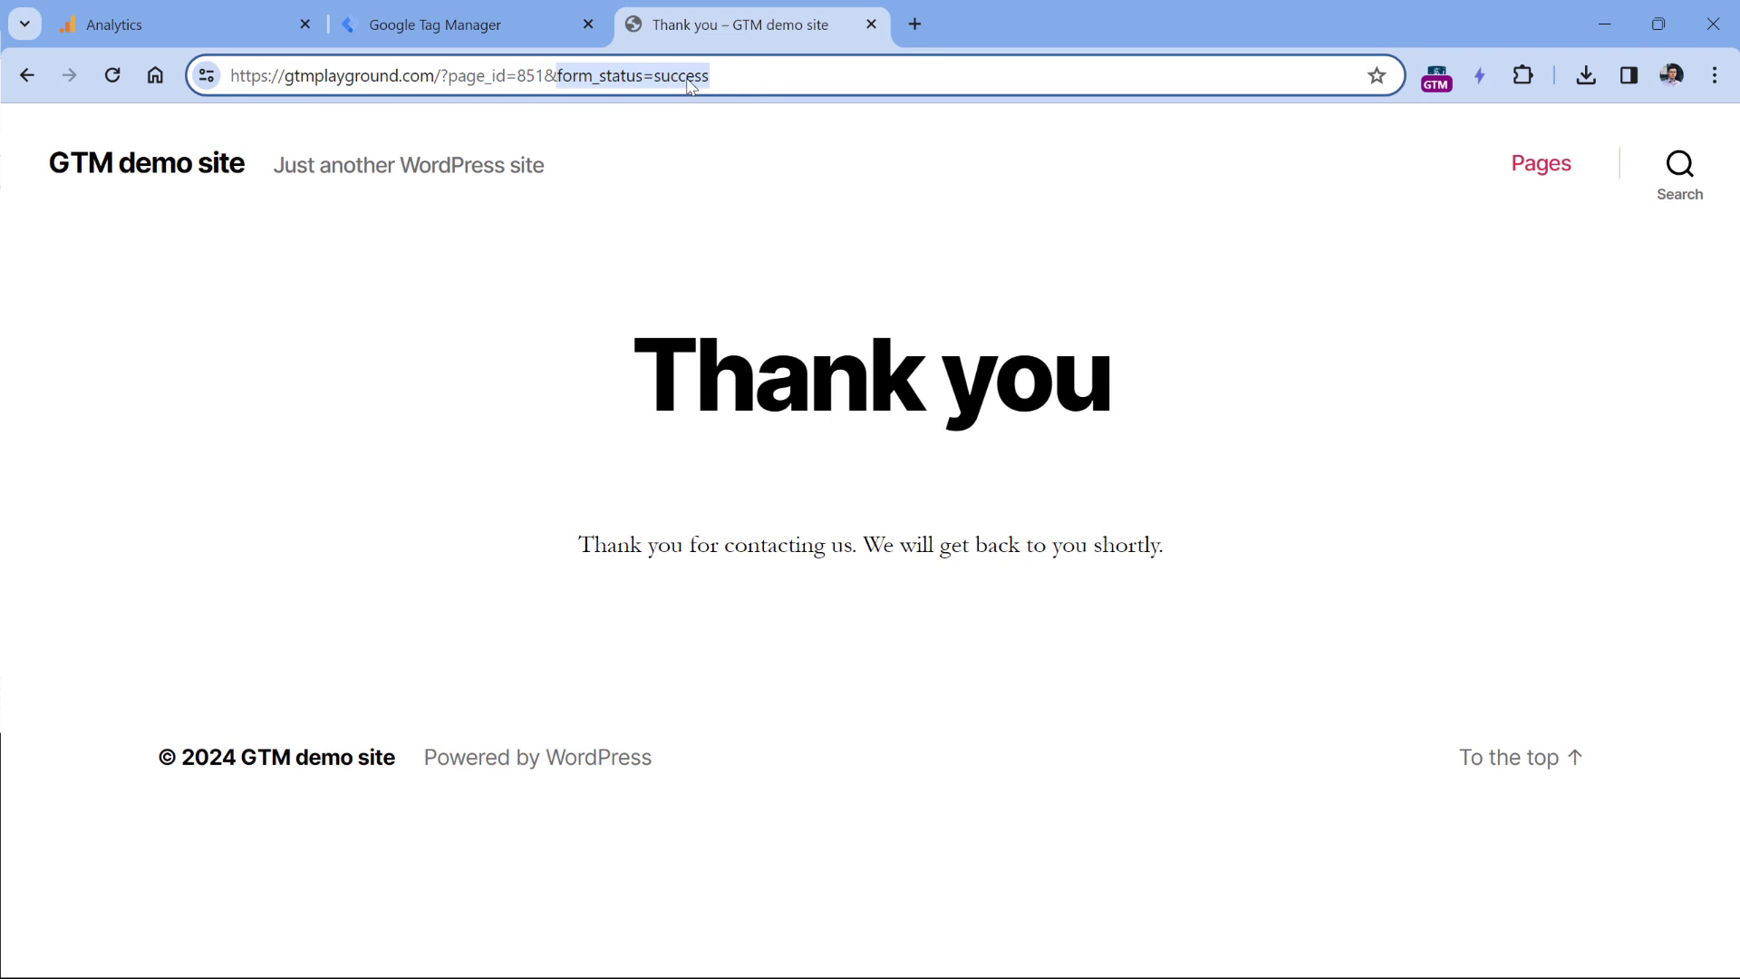
left_click(466, 24)
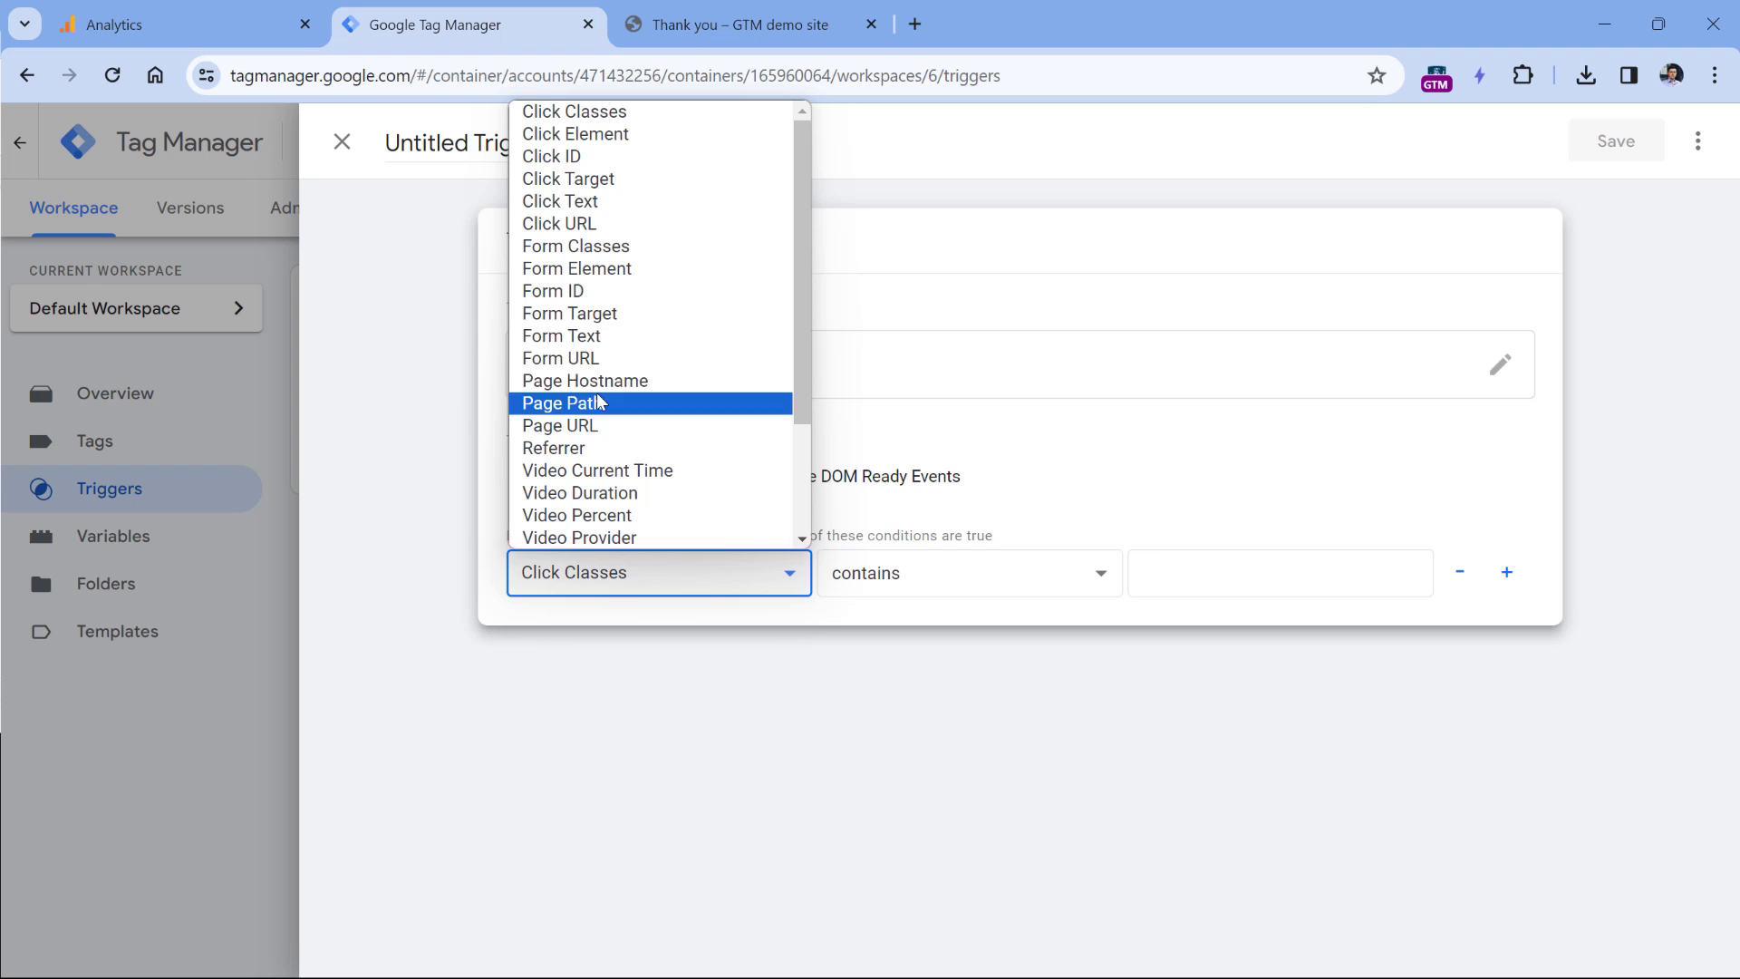
left_click(743, 24)
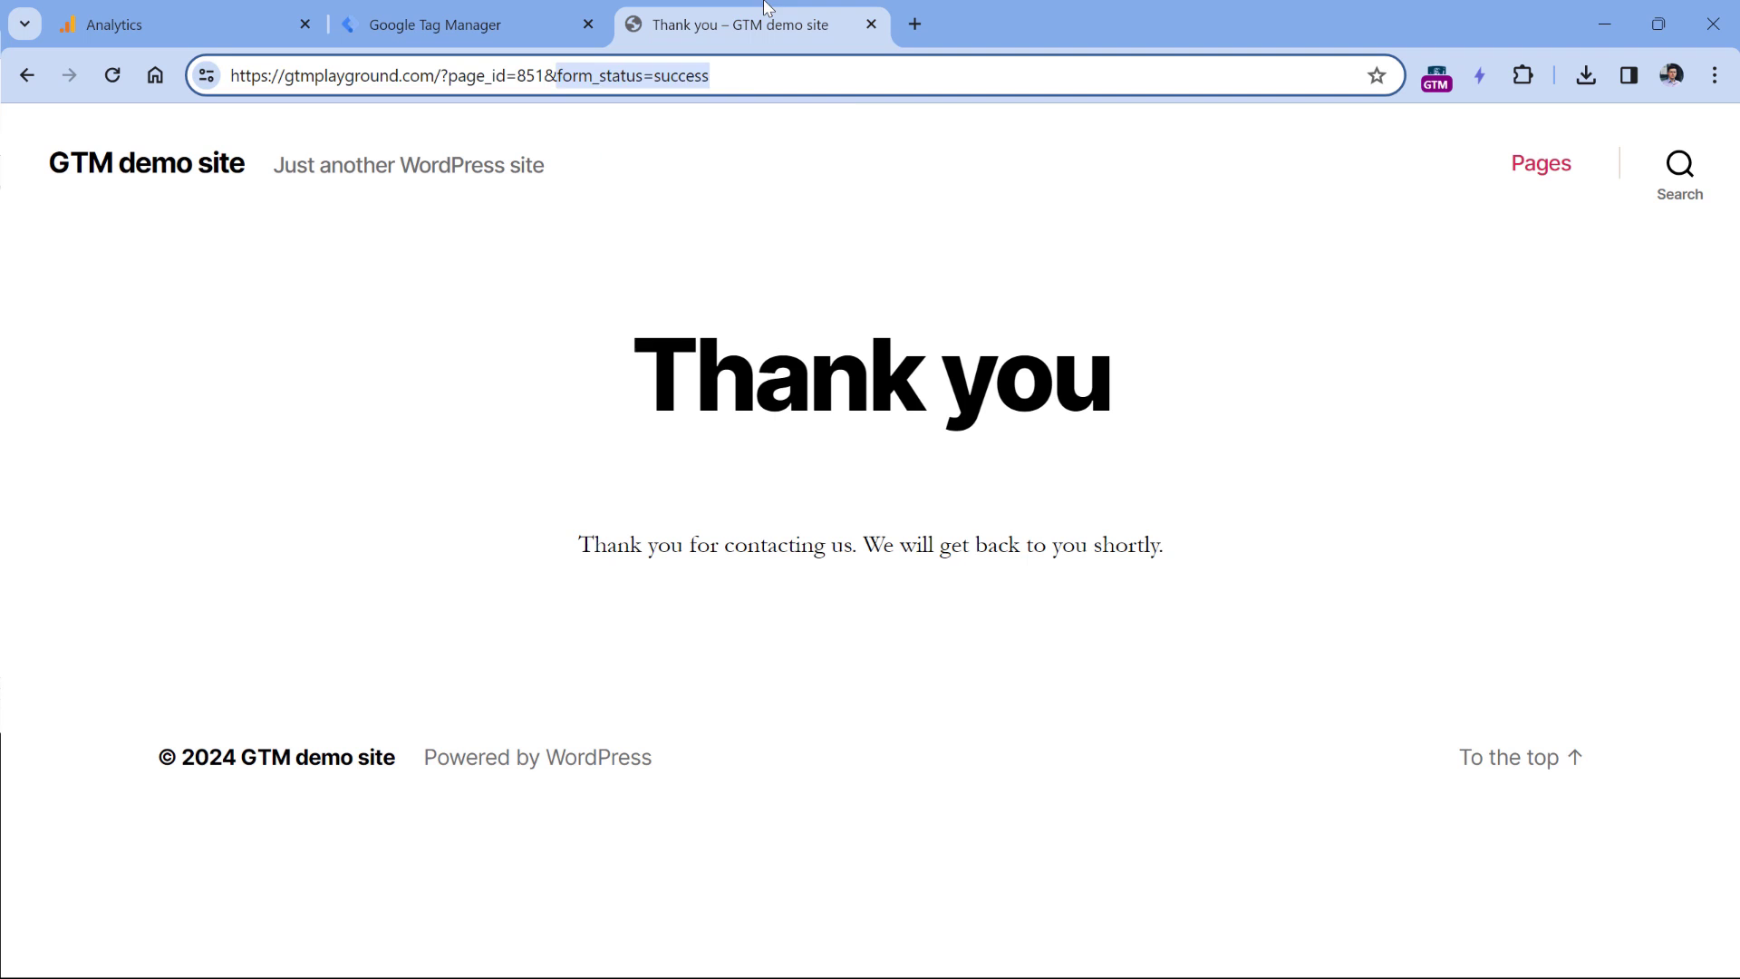
mouse_move(712, 209)
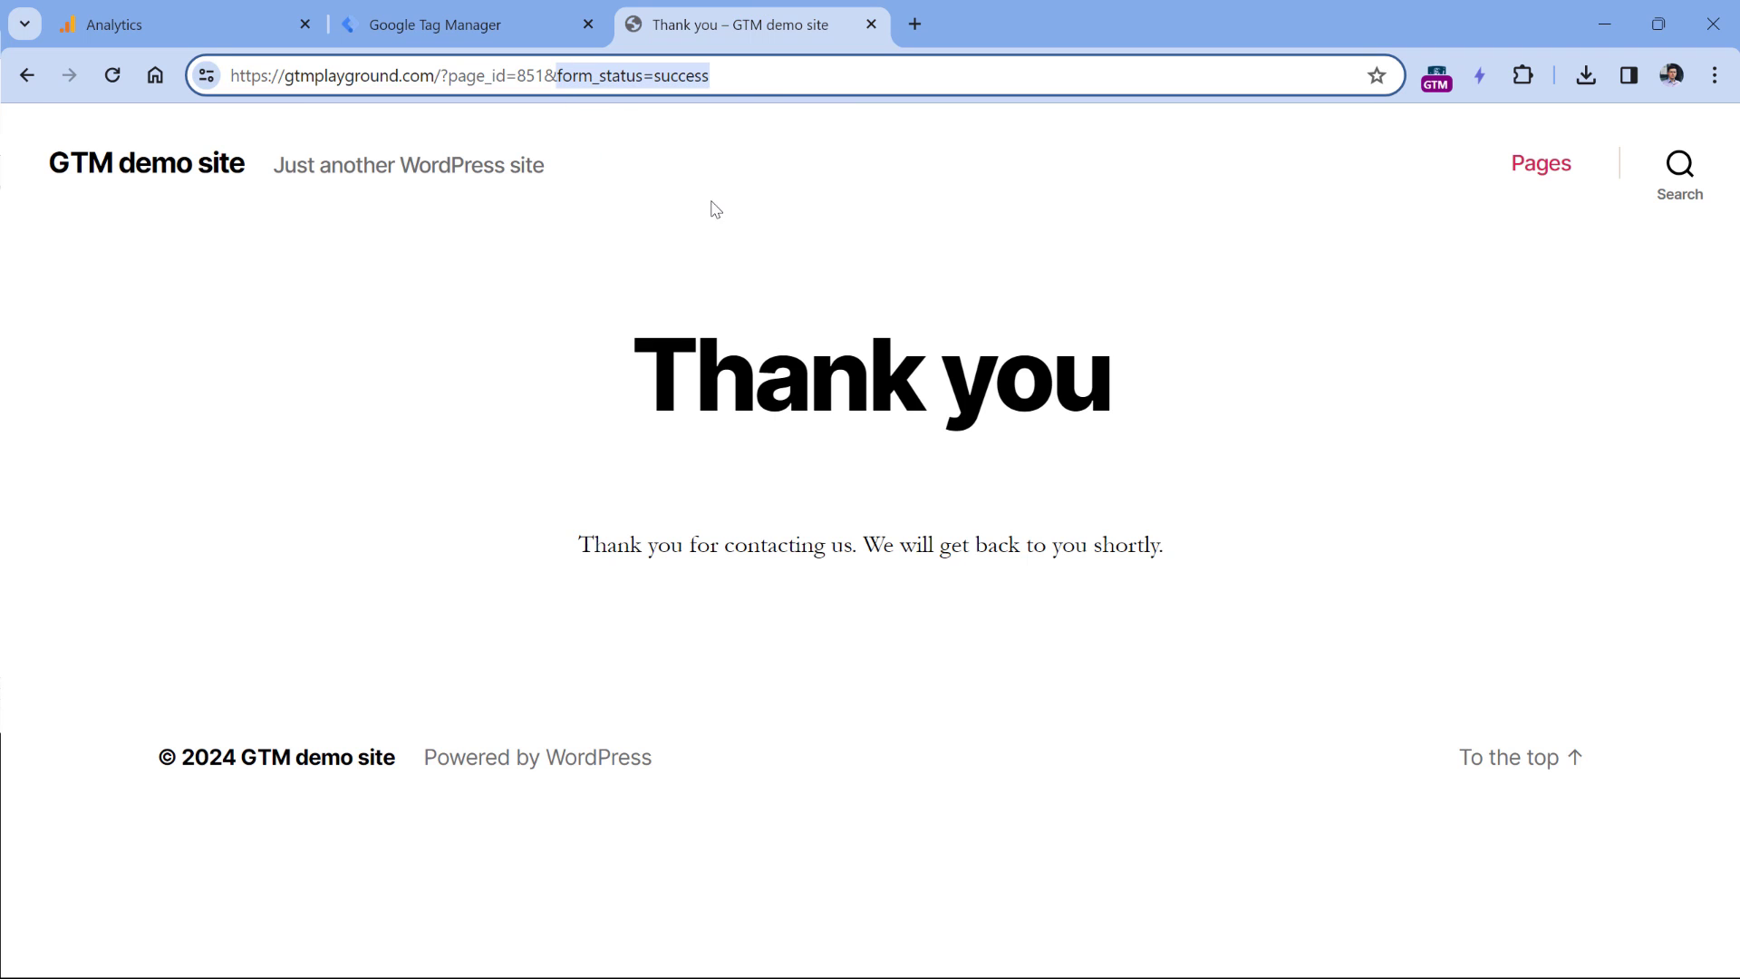
mouse_move(483, 42)
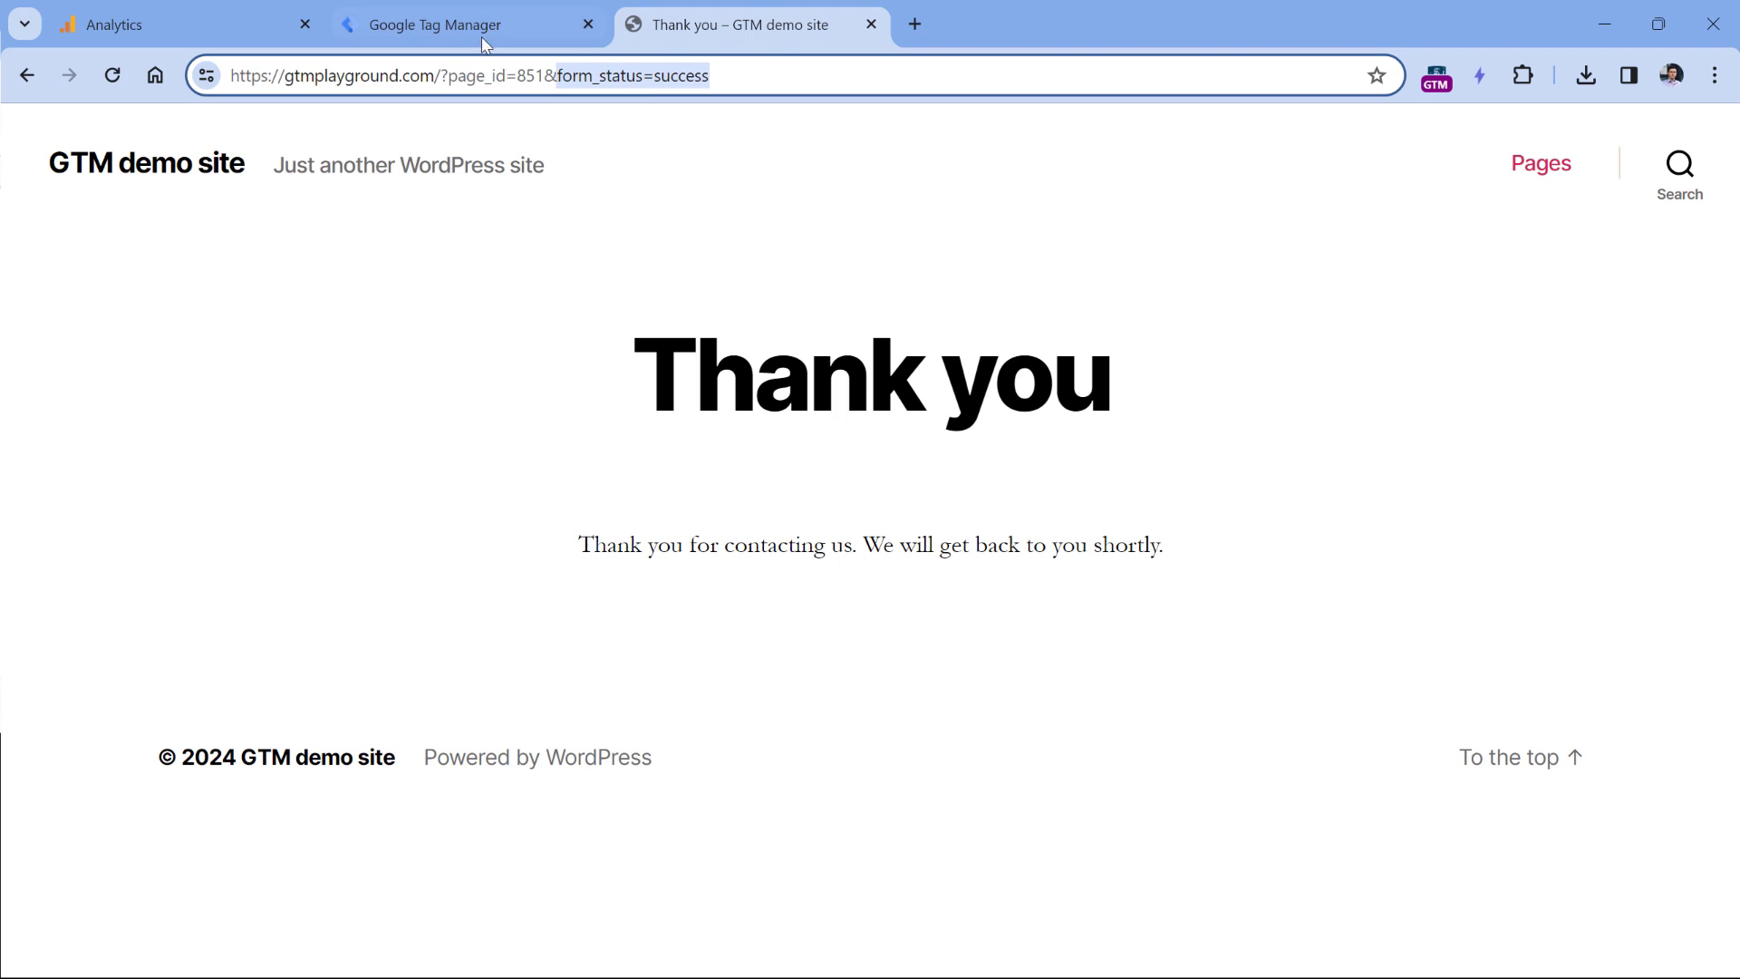
left_click(437, 24)
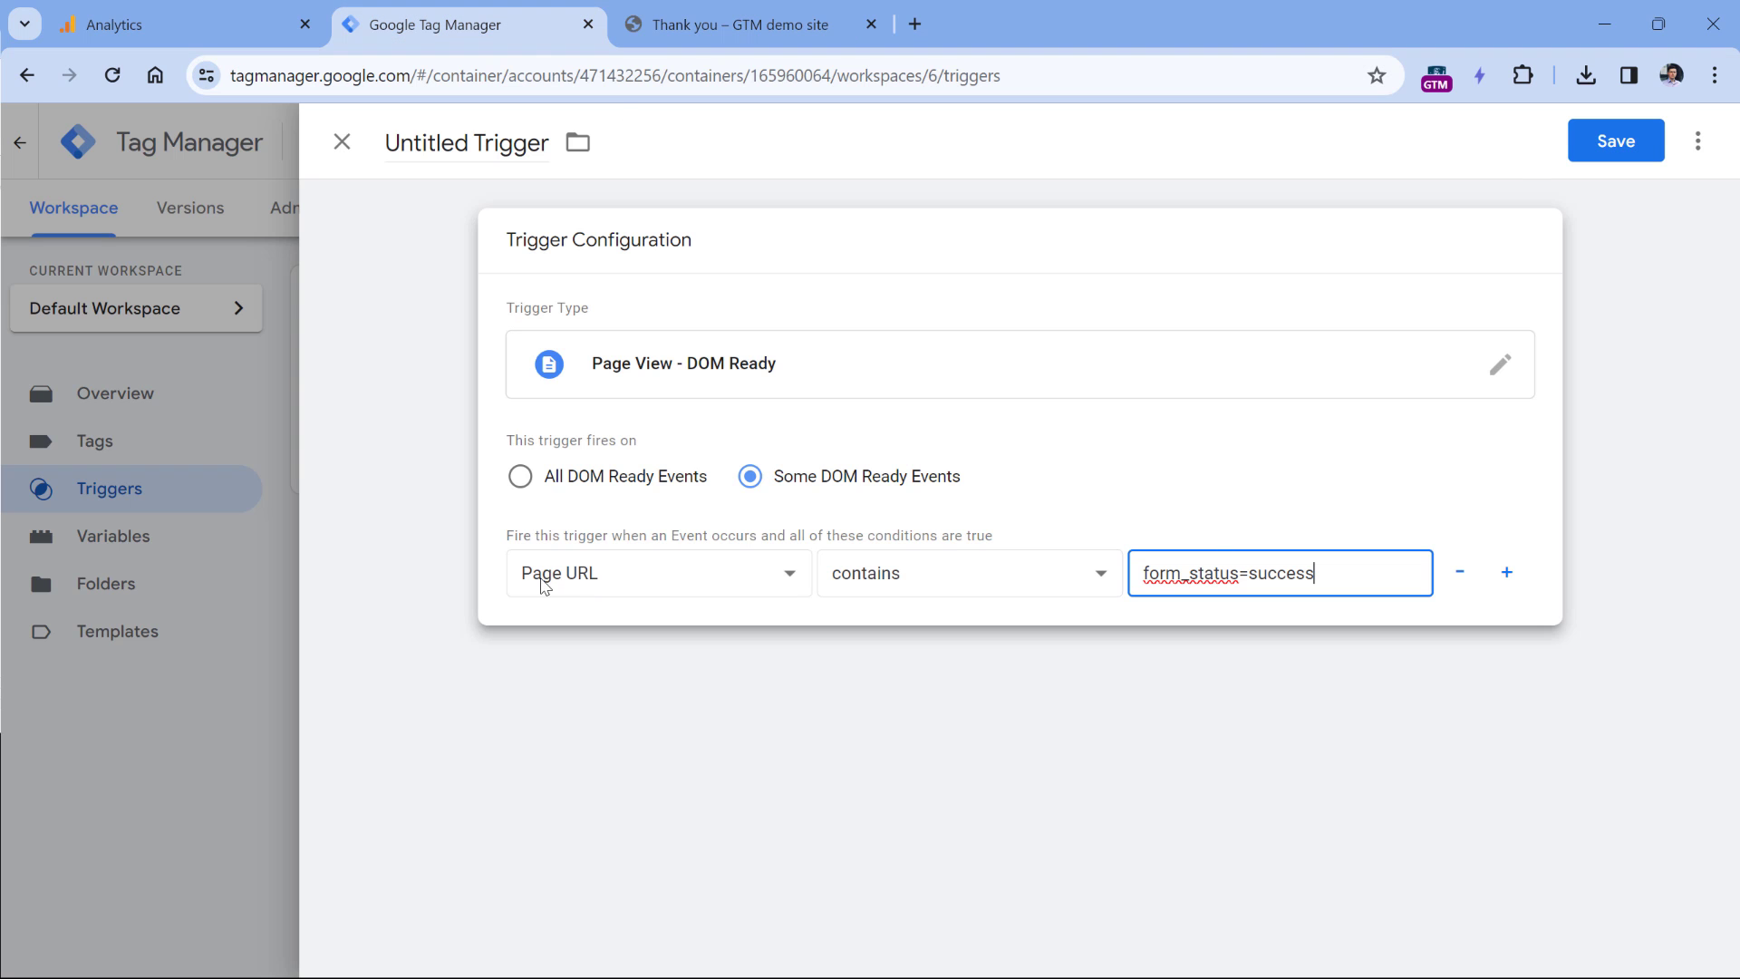
left_click(736, 23)
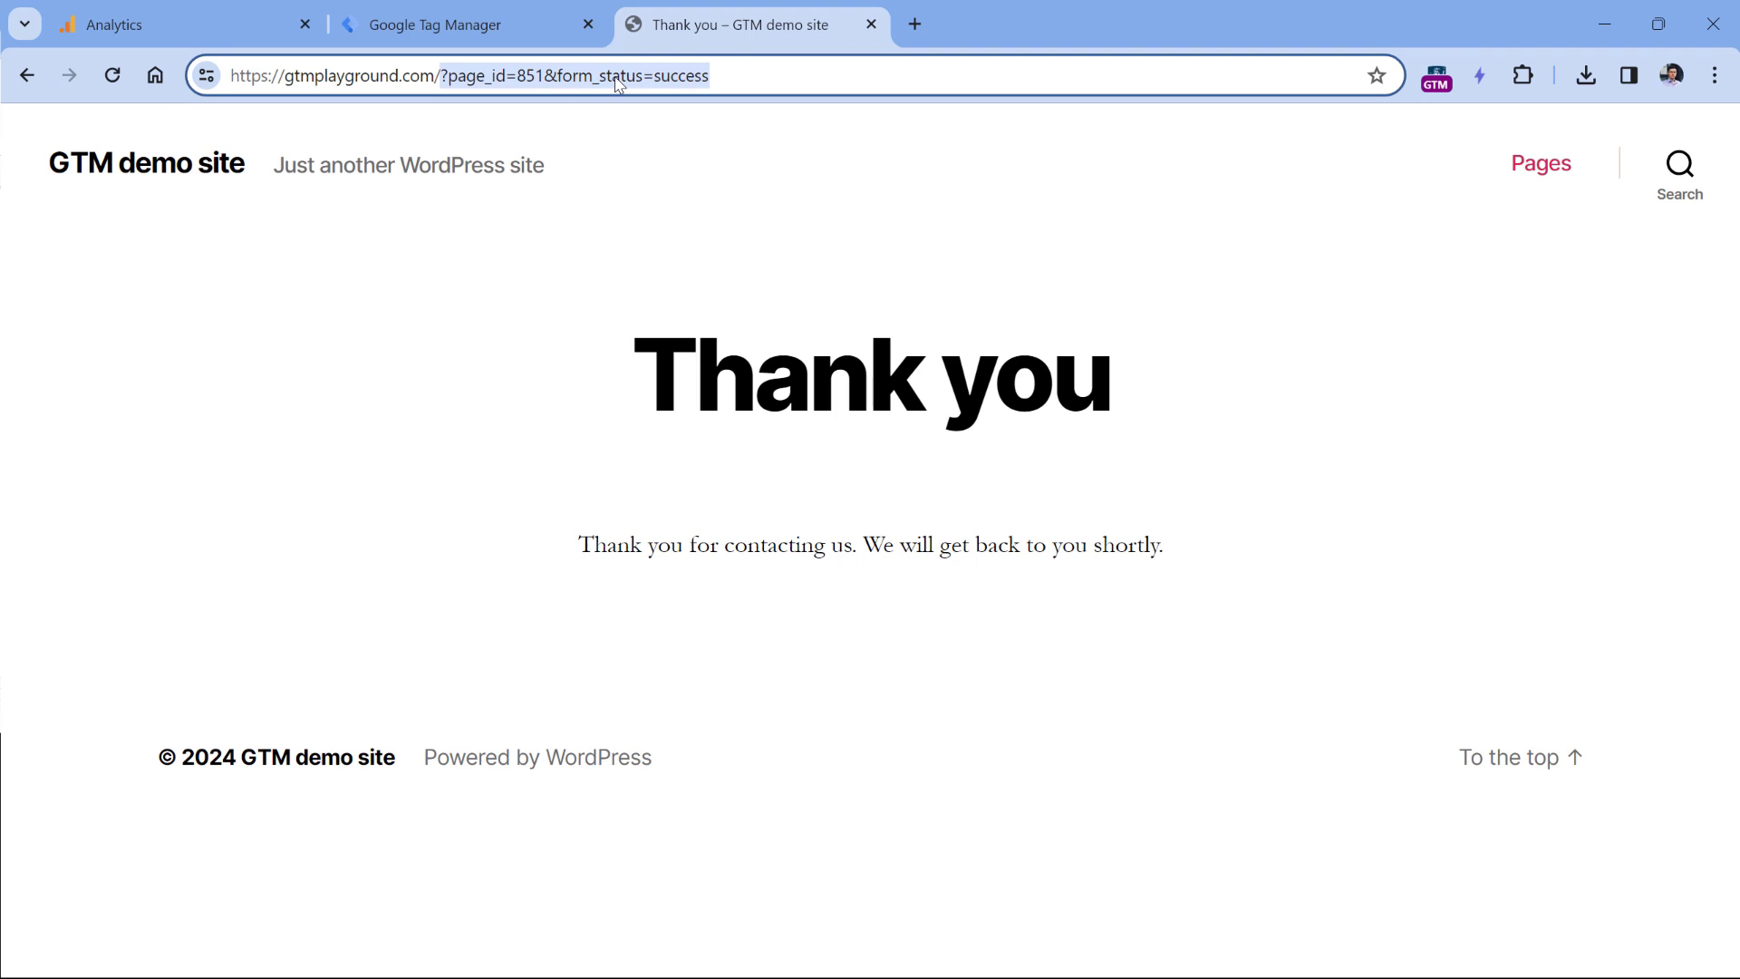
- Discard the unsaved trigger, start container Preview and copy the thank-you page URL for Tag Assistant
left_click(466, 24)
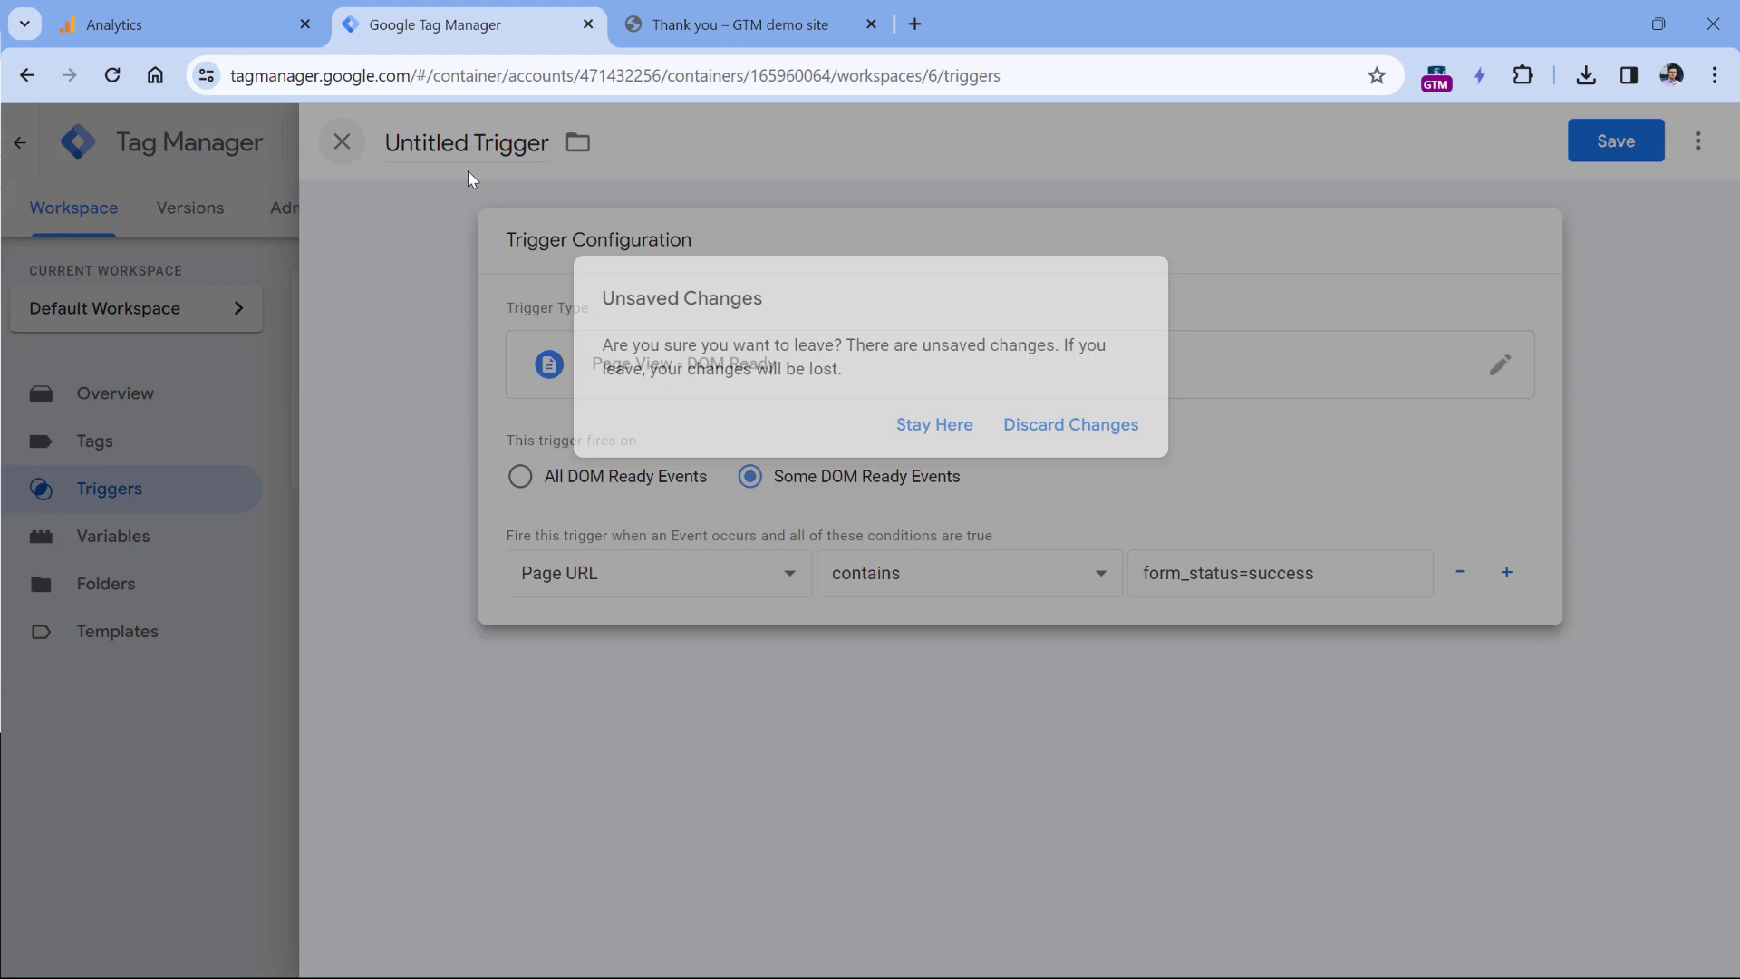
left_click(1070, 424)
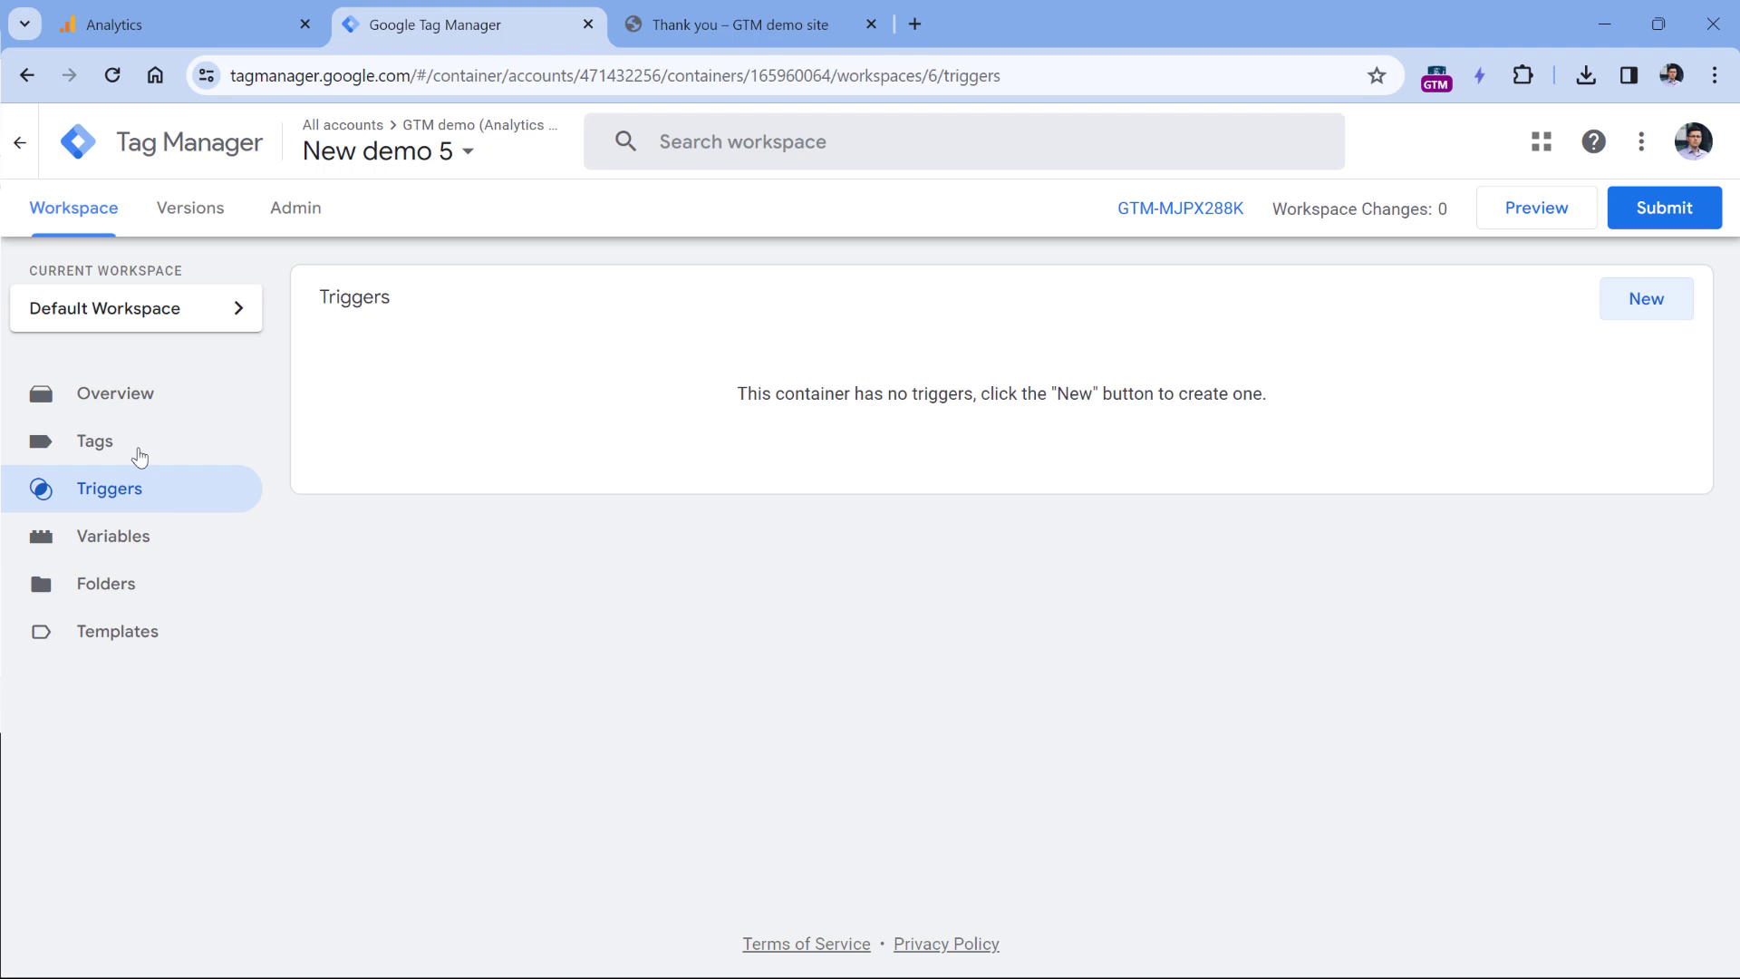
left_click(1538, 207)
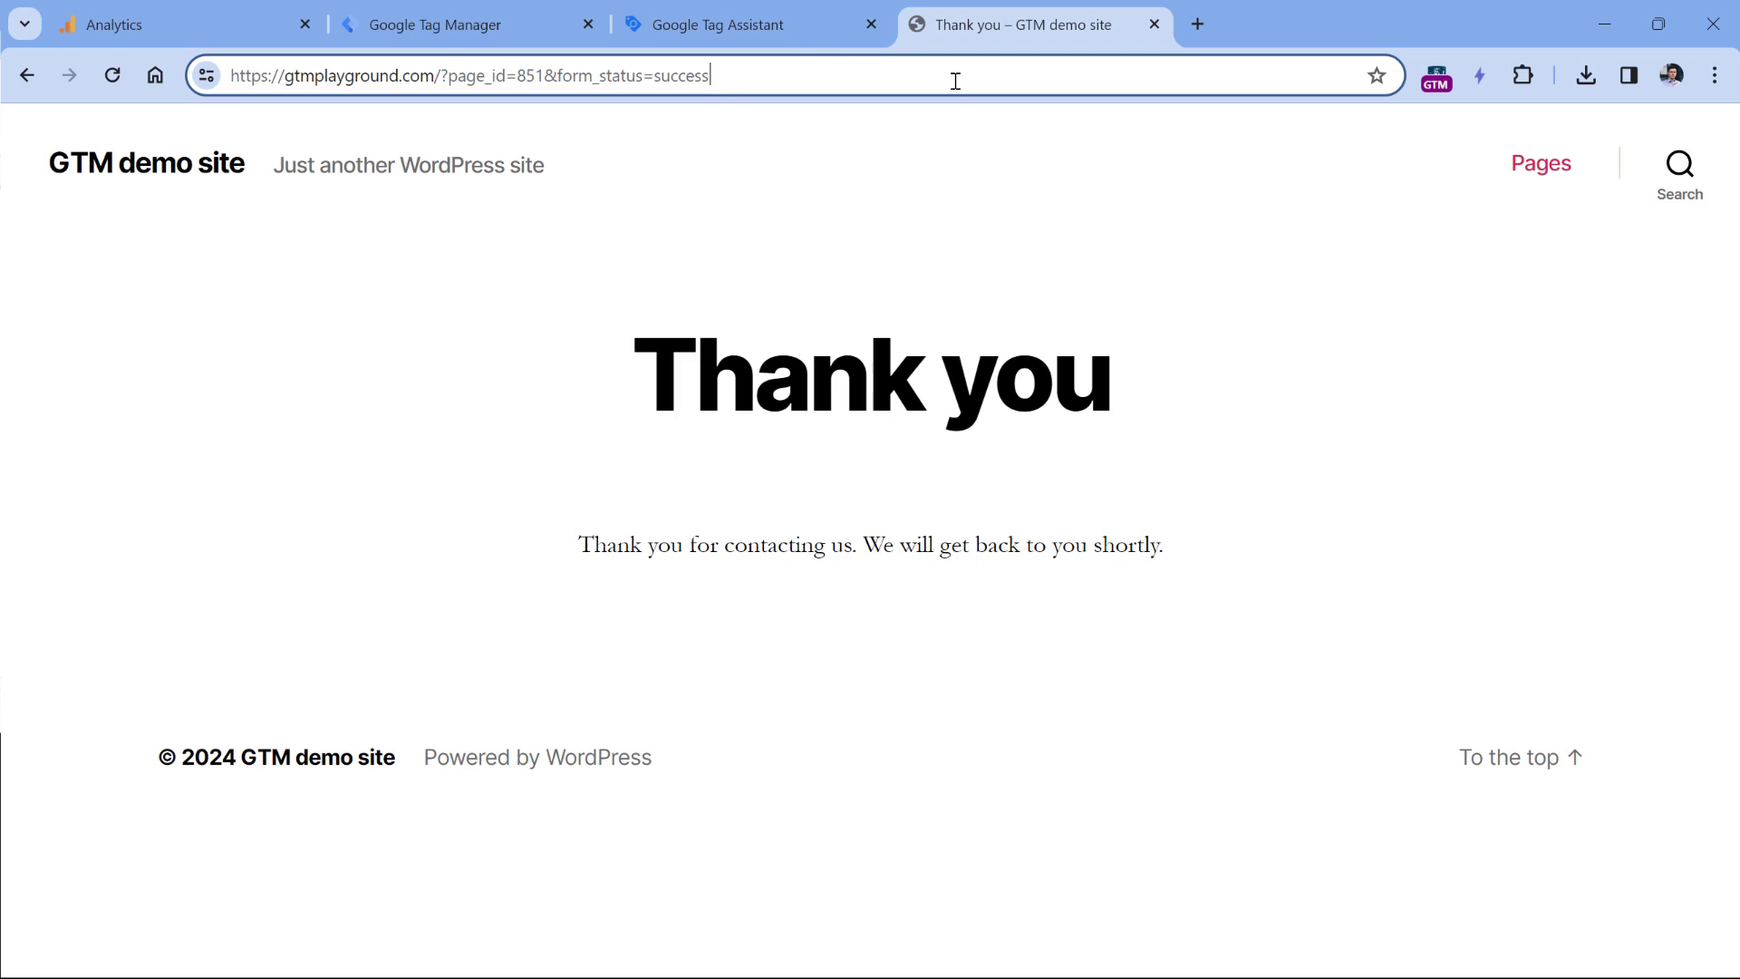
left_click(750, 23)
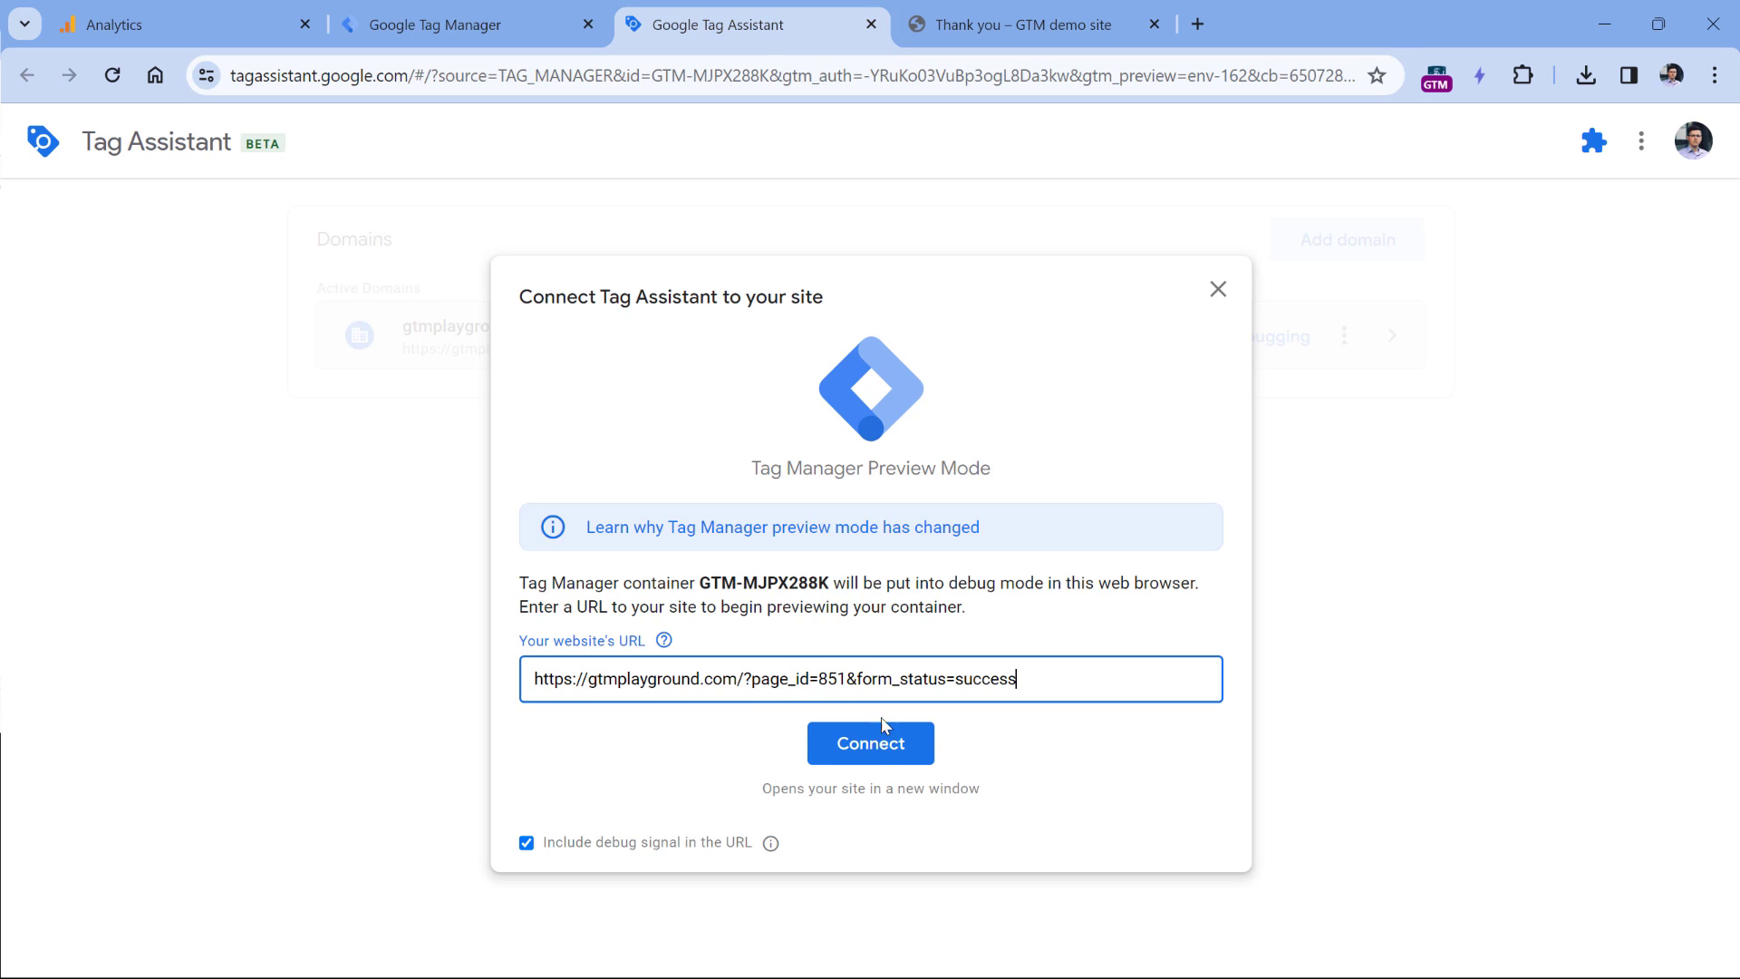
- Connect Tag Assistant to the thank-you page and check the DOM Ready Page URL contains form_status=success
left_click(870, 744)
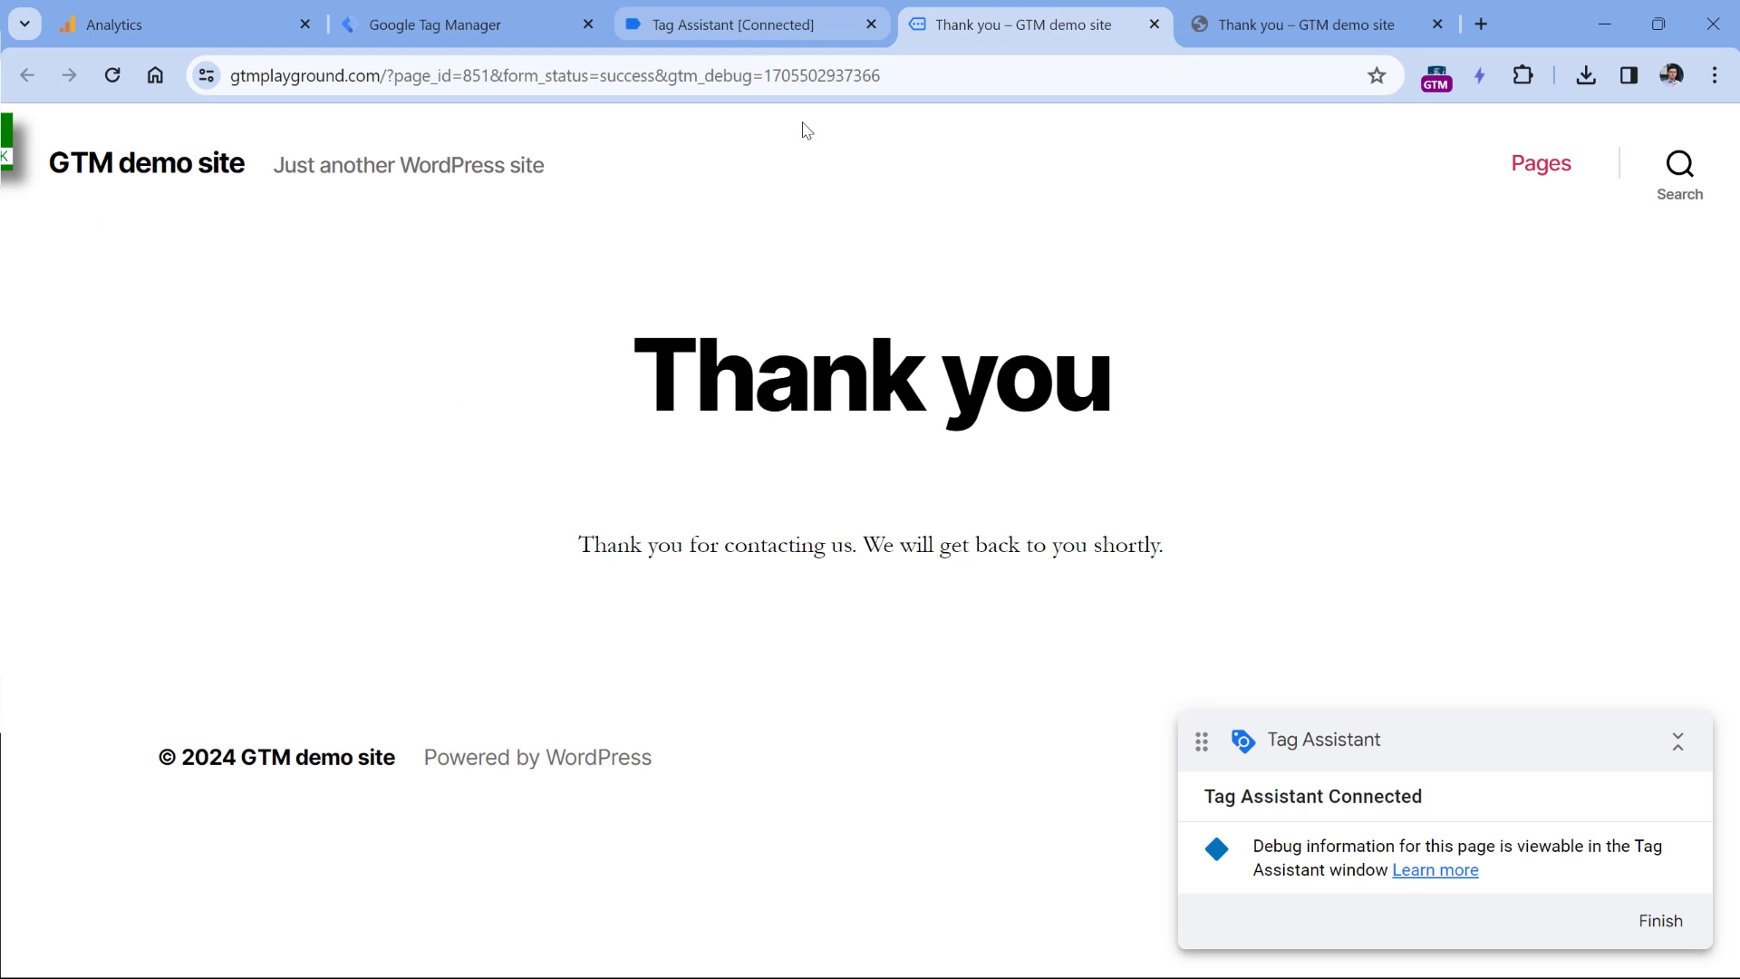
left_click(751, 24)
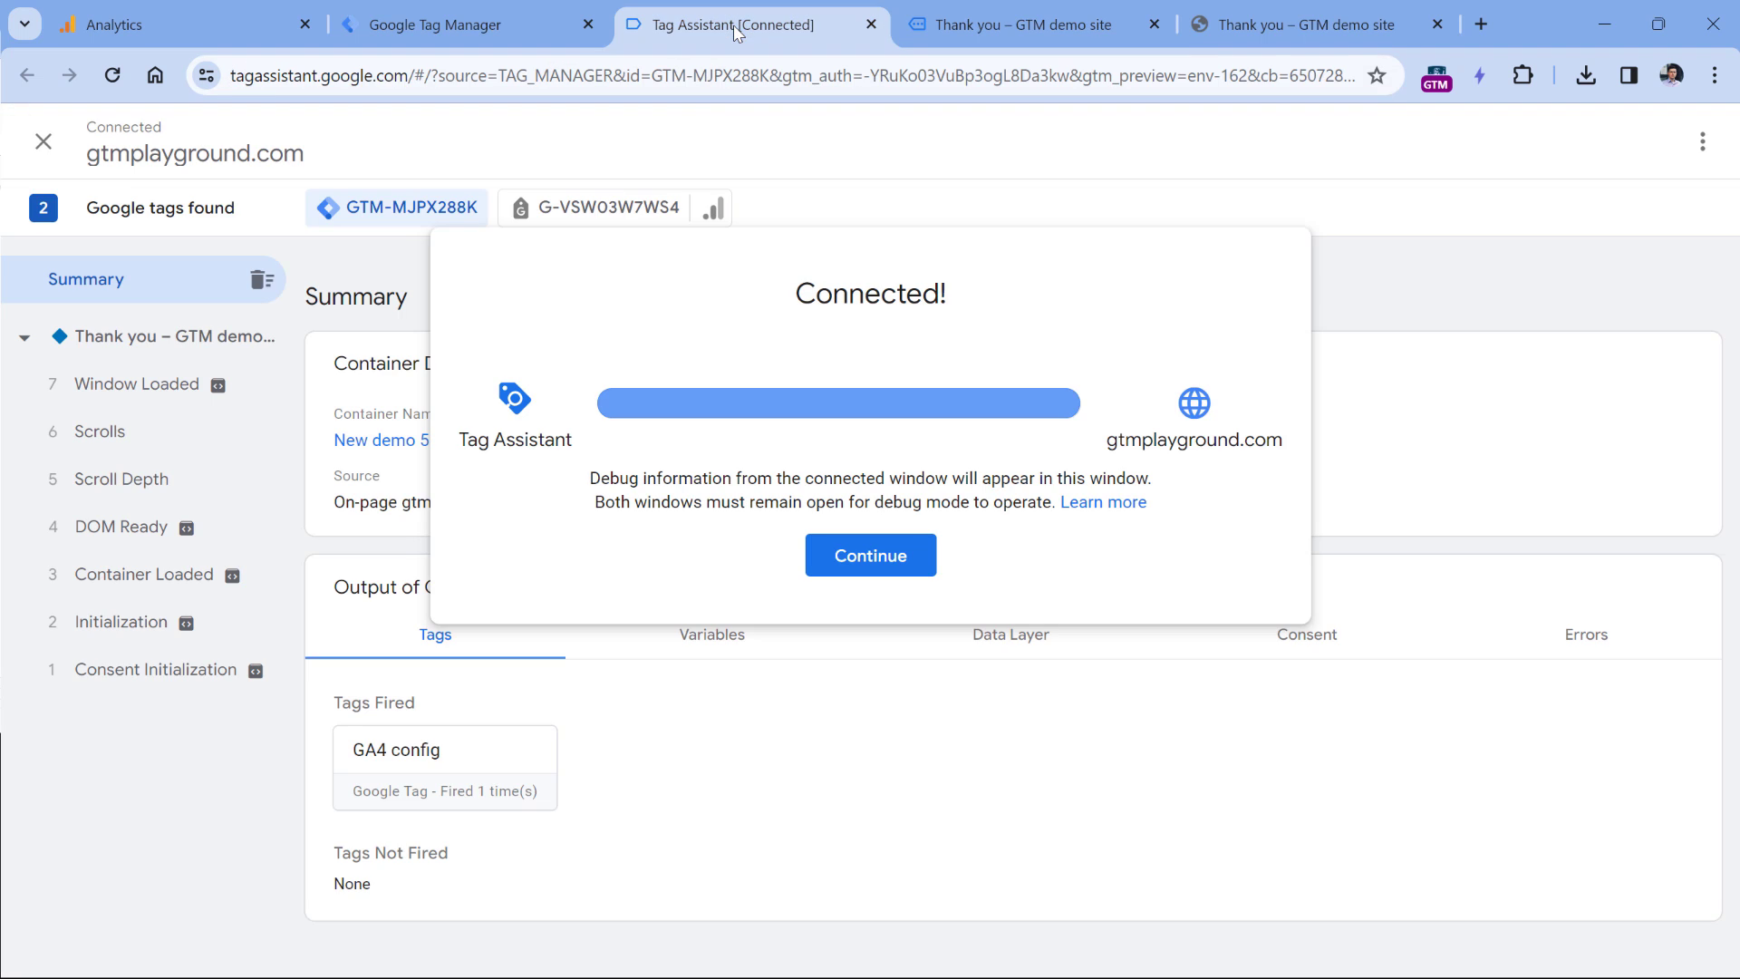
left_click(870, 554)
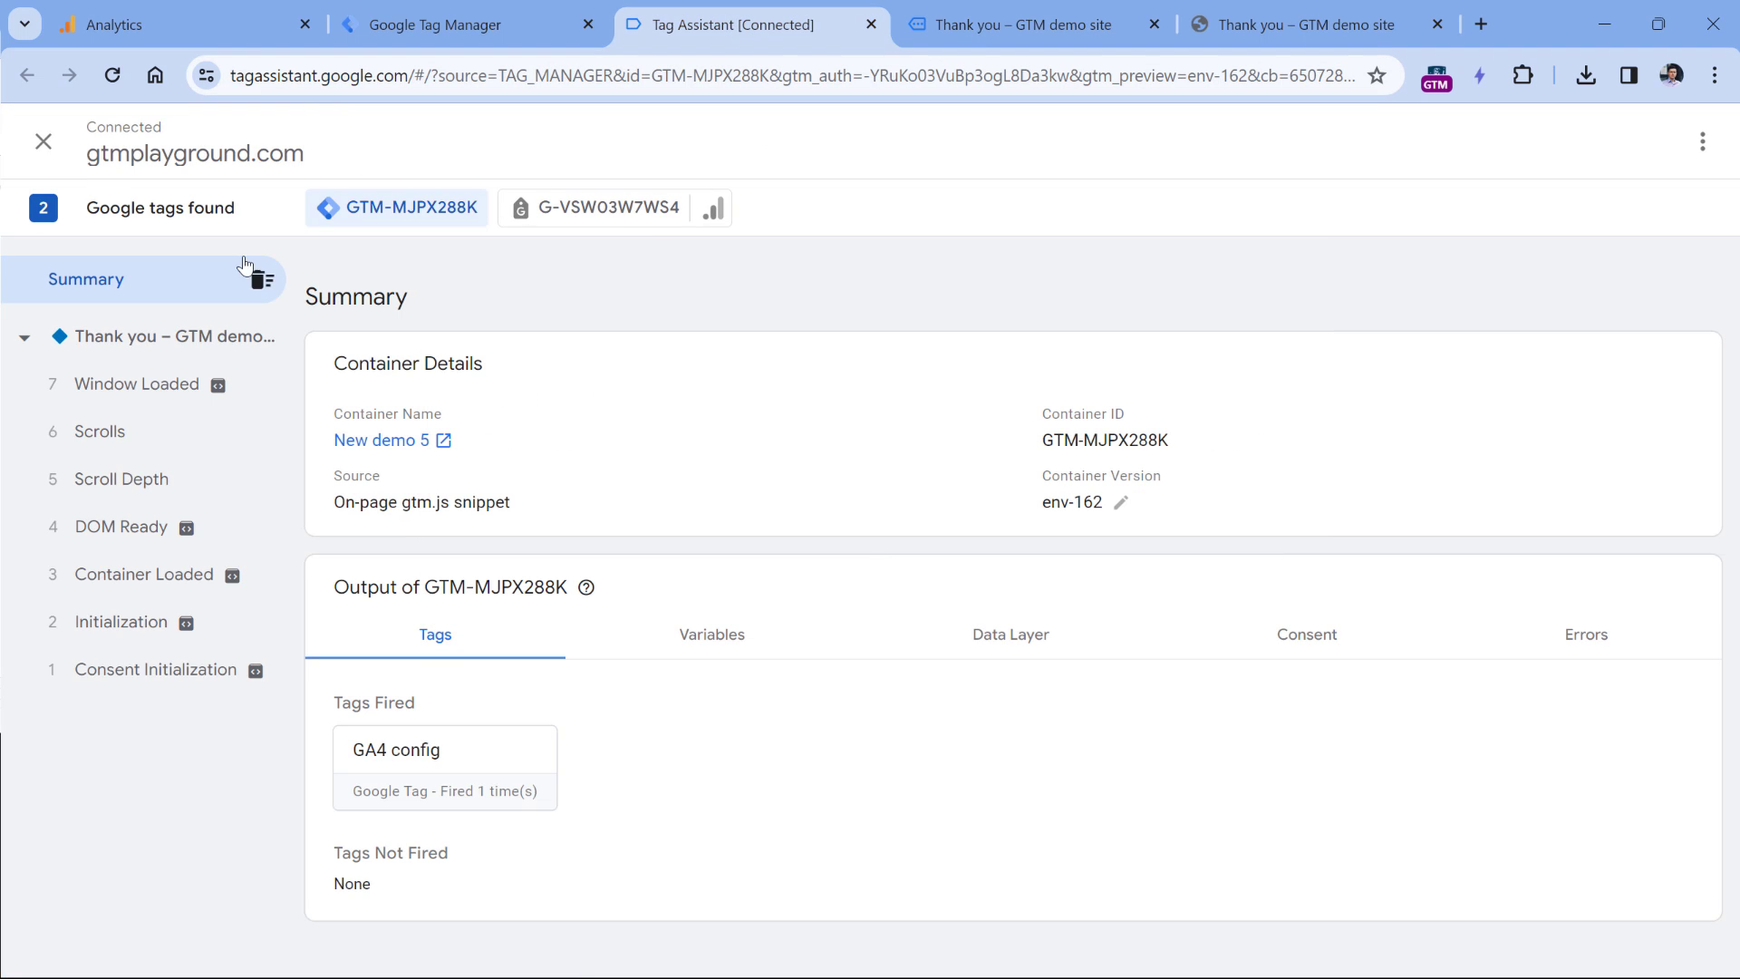
left_click(120, 527)
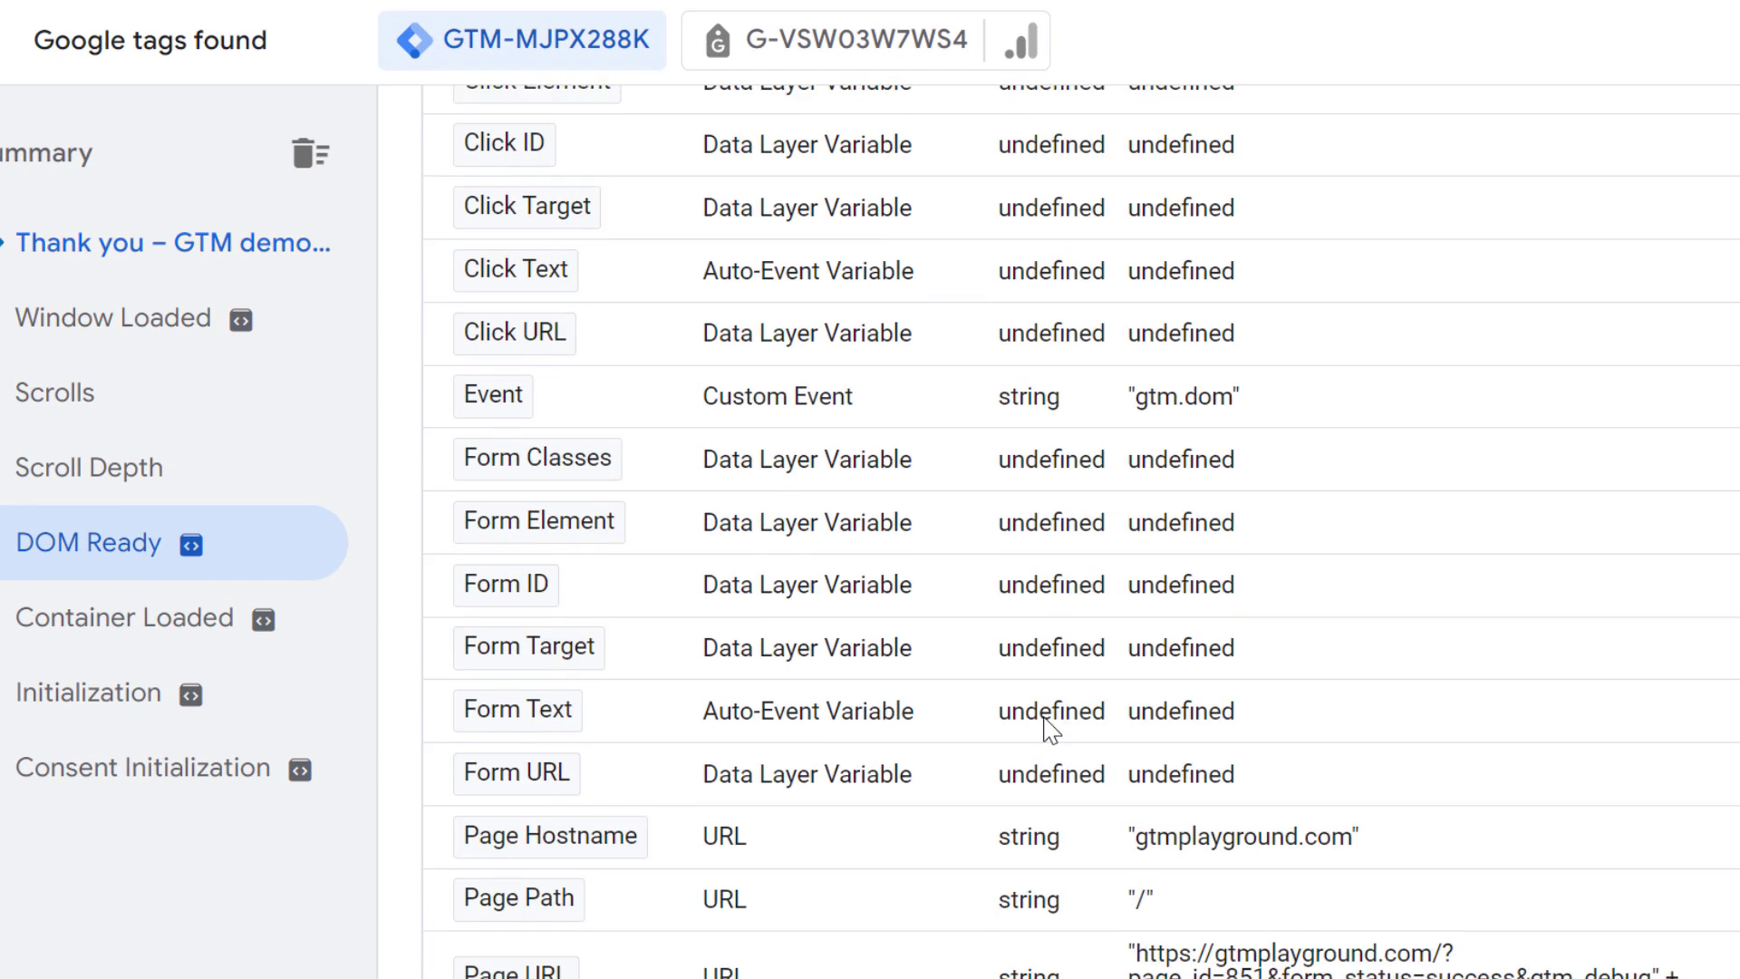
scroll("down", 3)
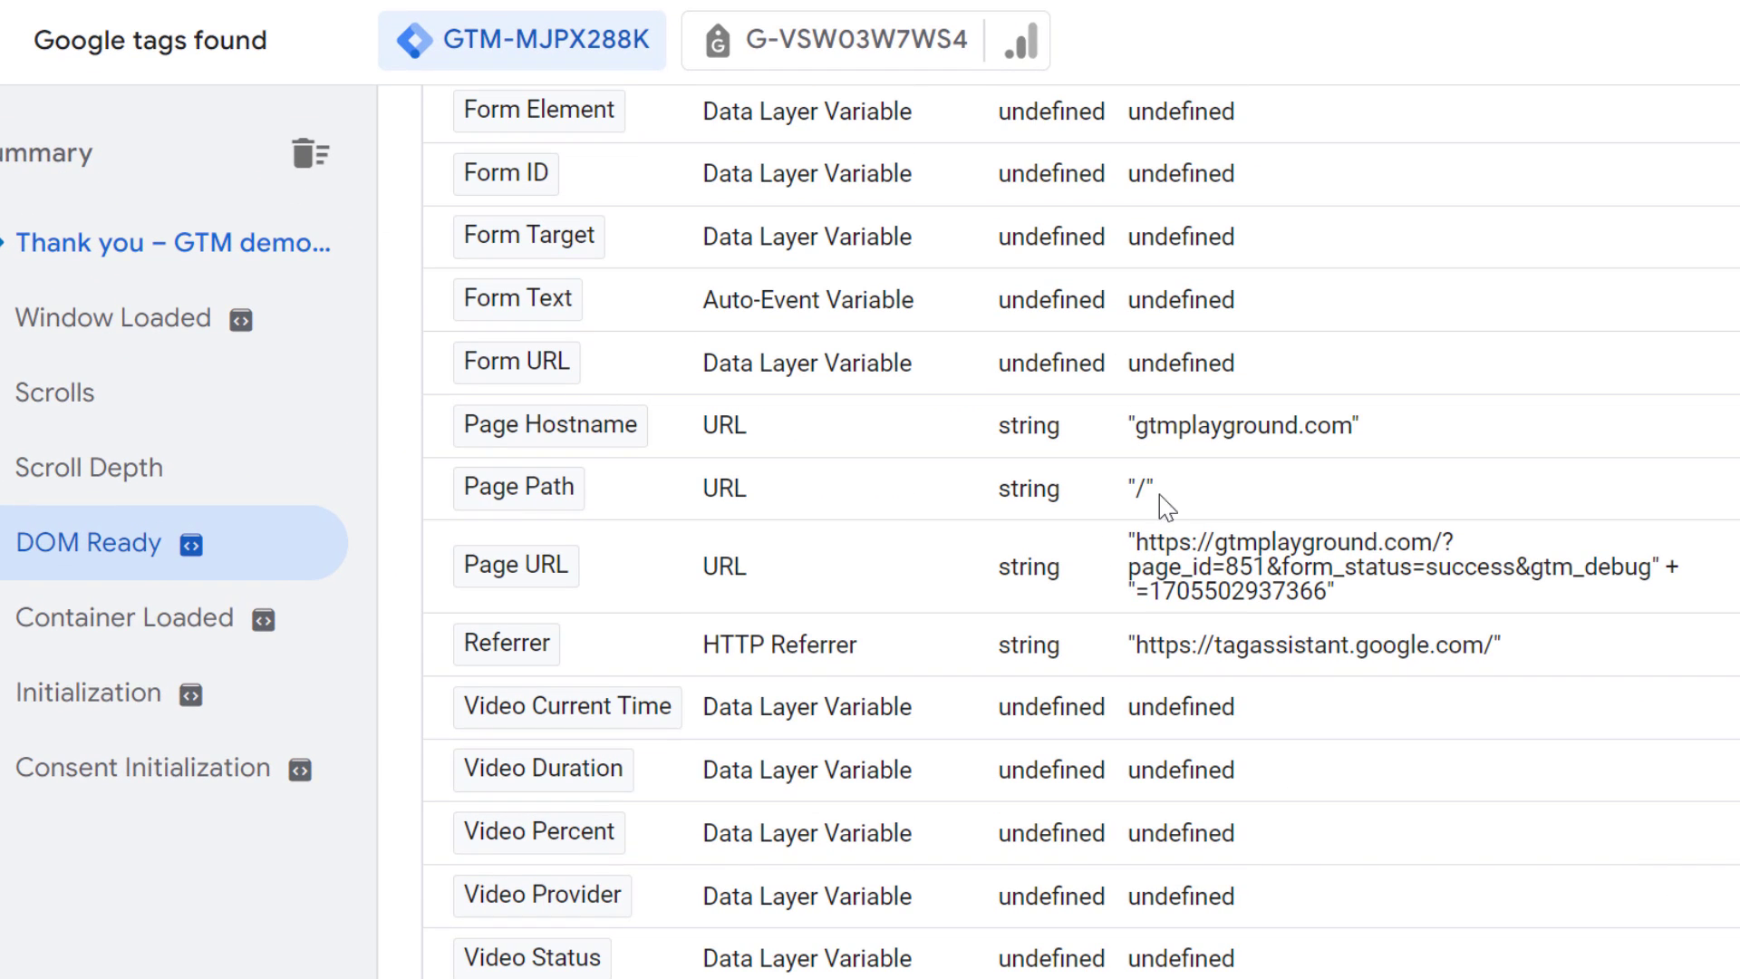
double_click(1138, 488)
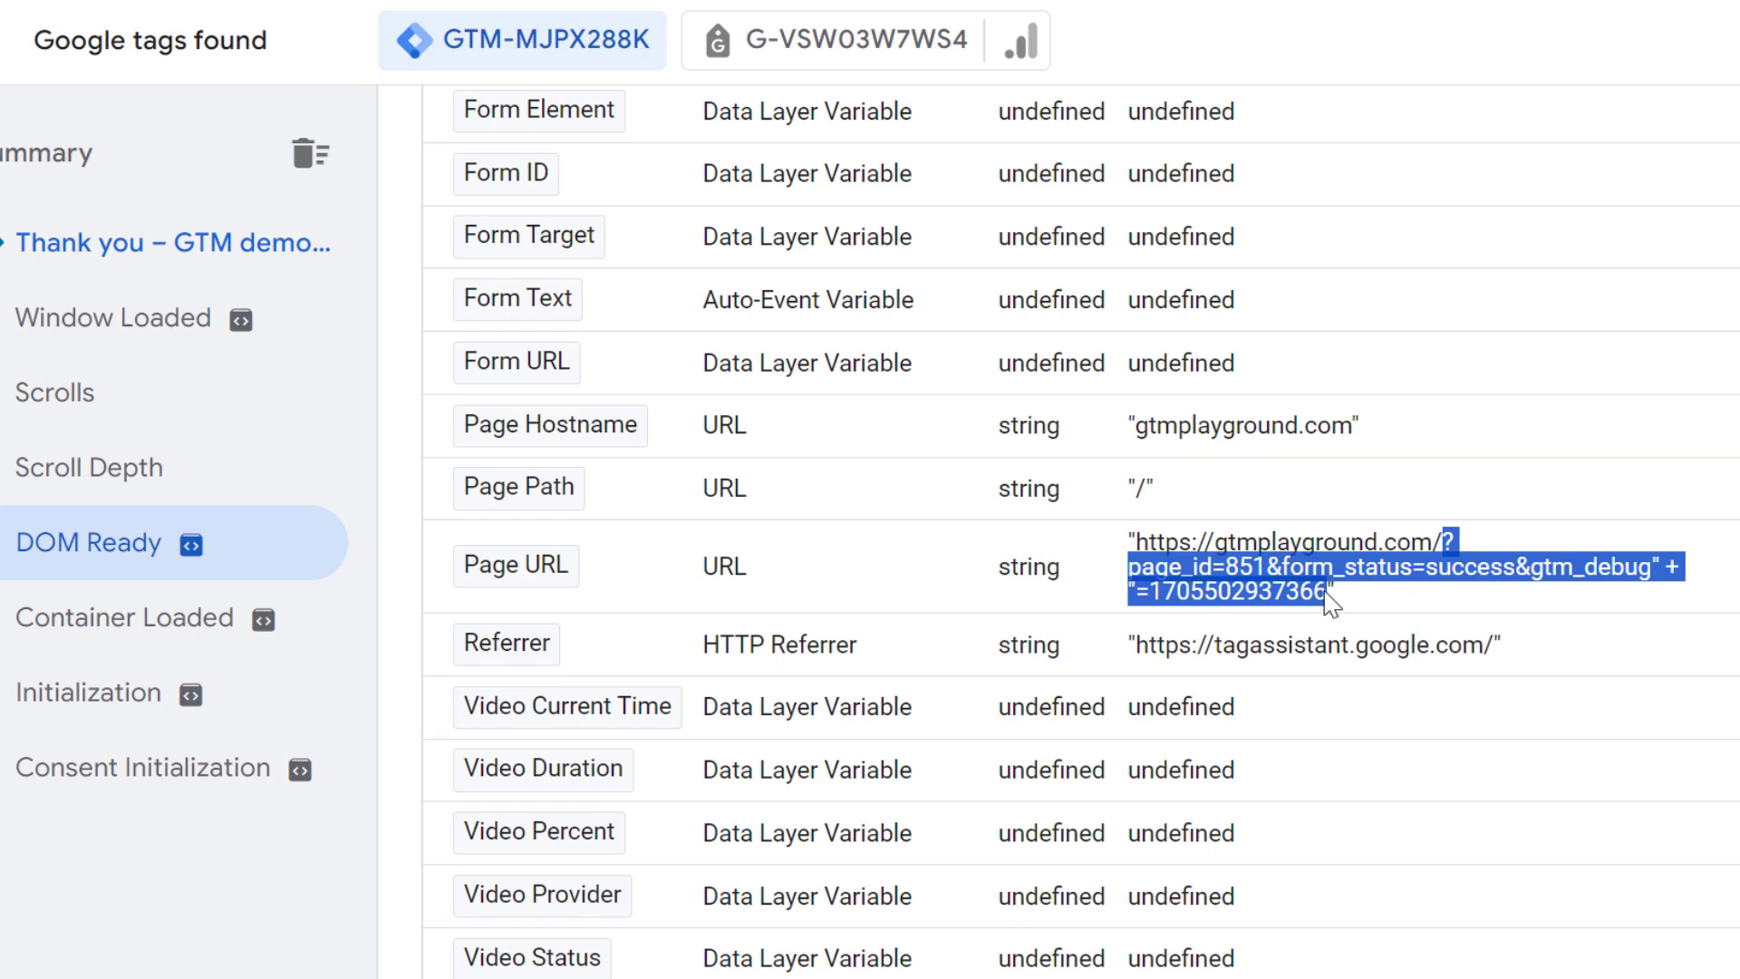
mouse_move(1287, 582)
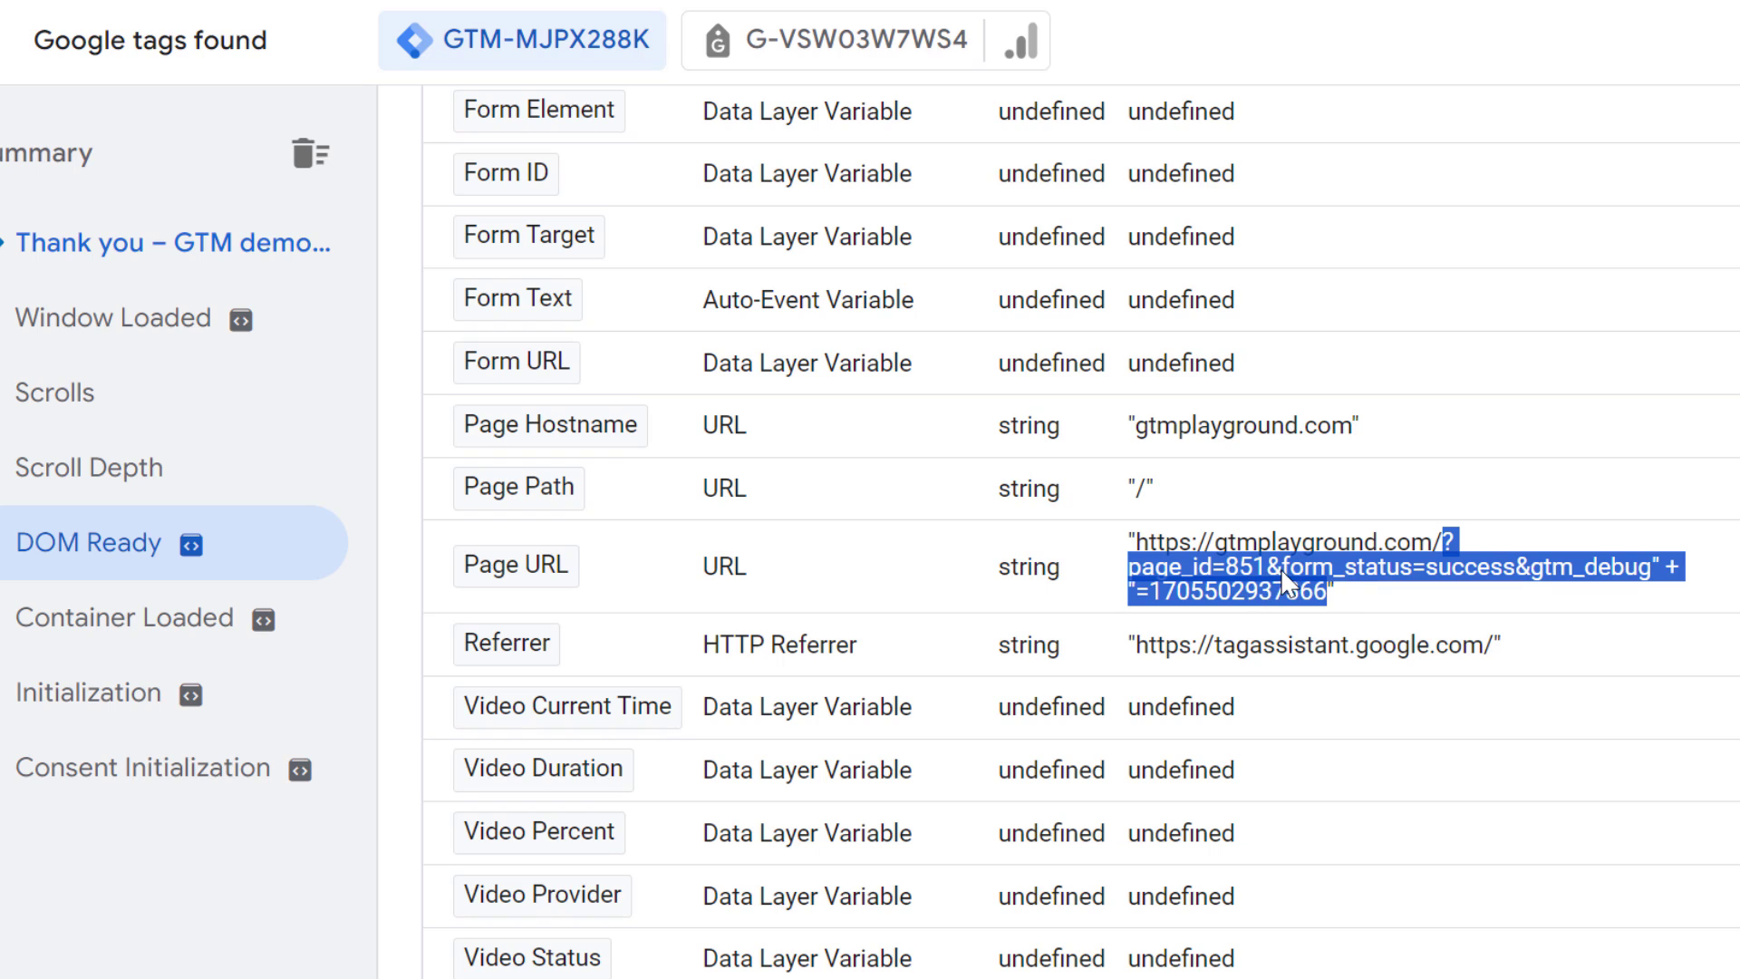
mouse_move(1274, 580)
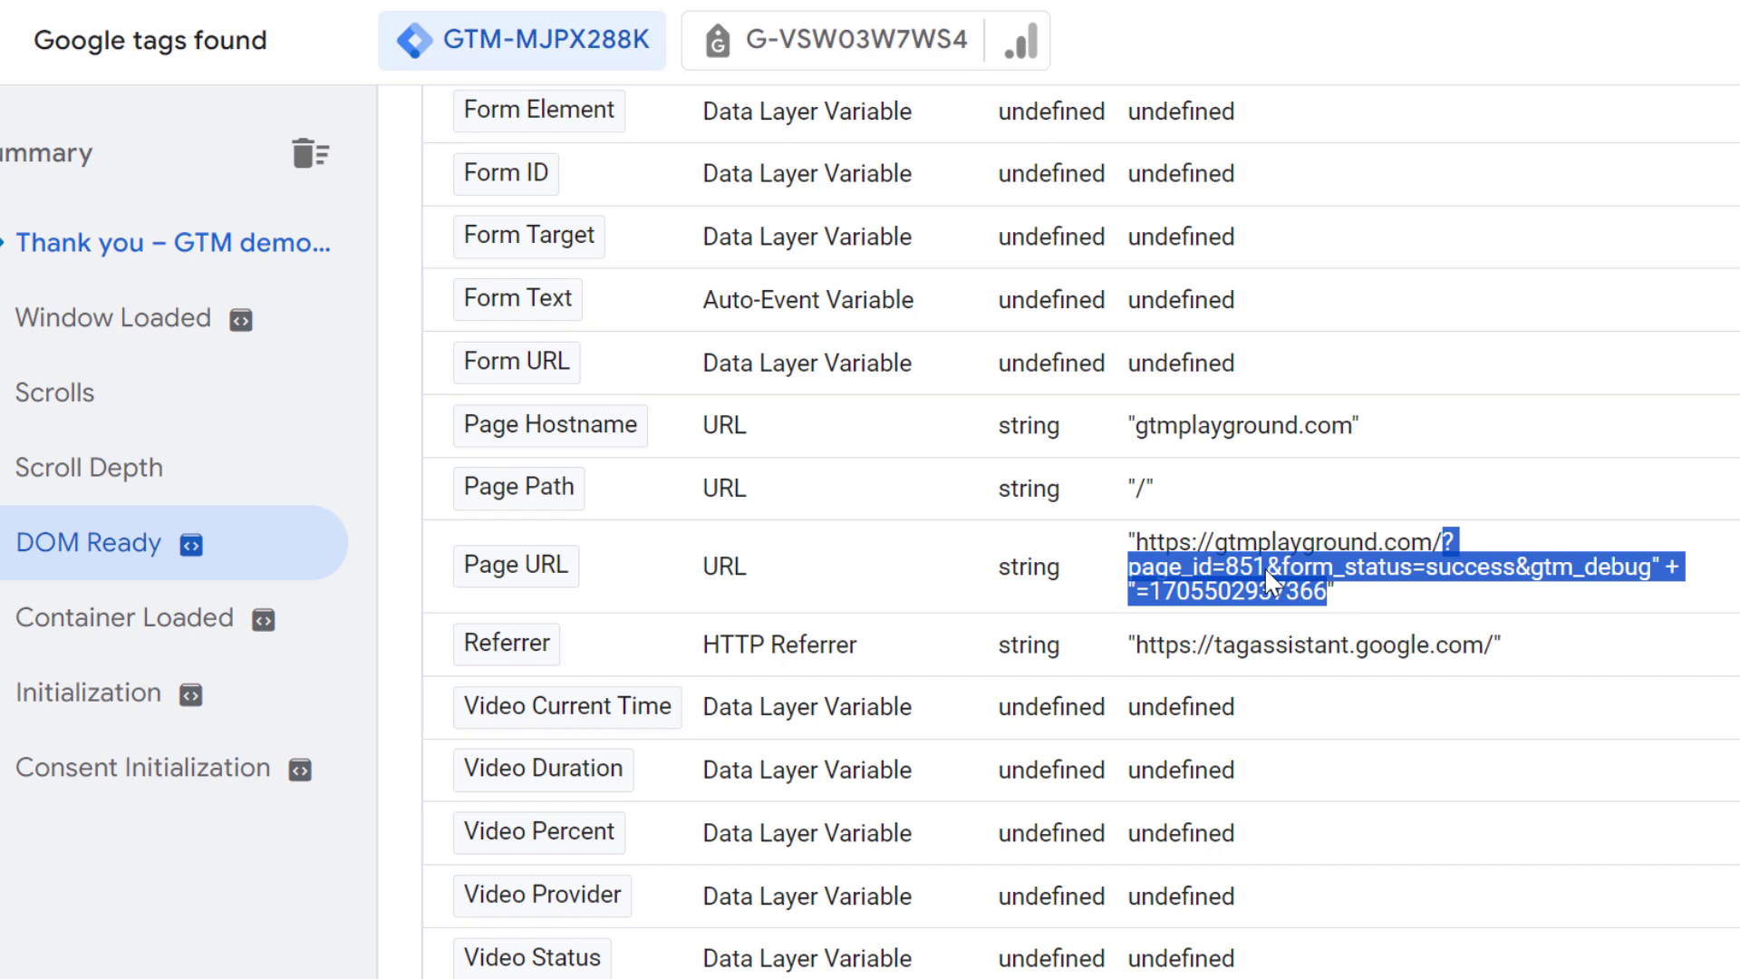
mouse_move(1392, 560)
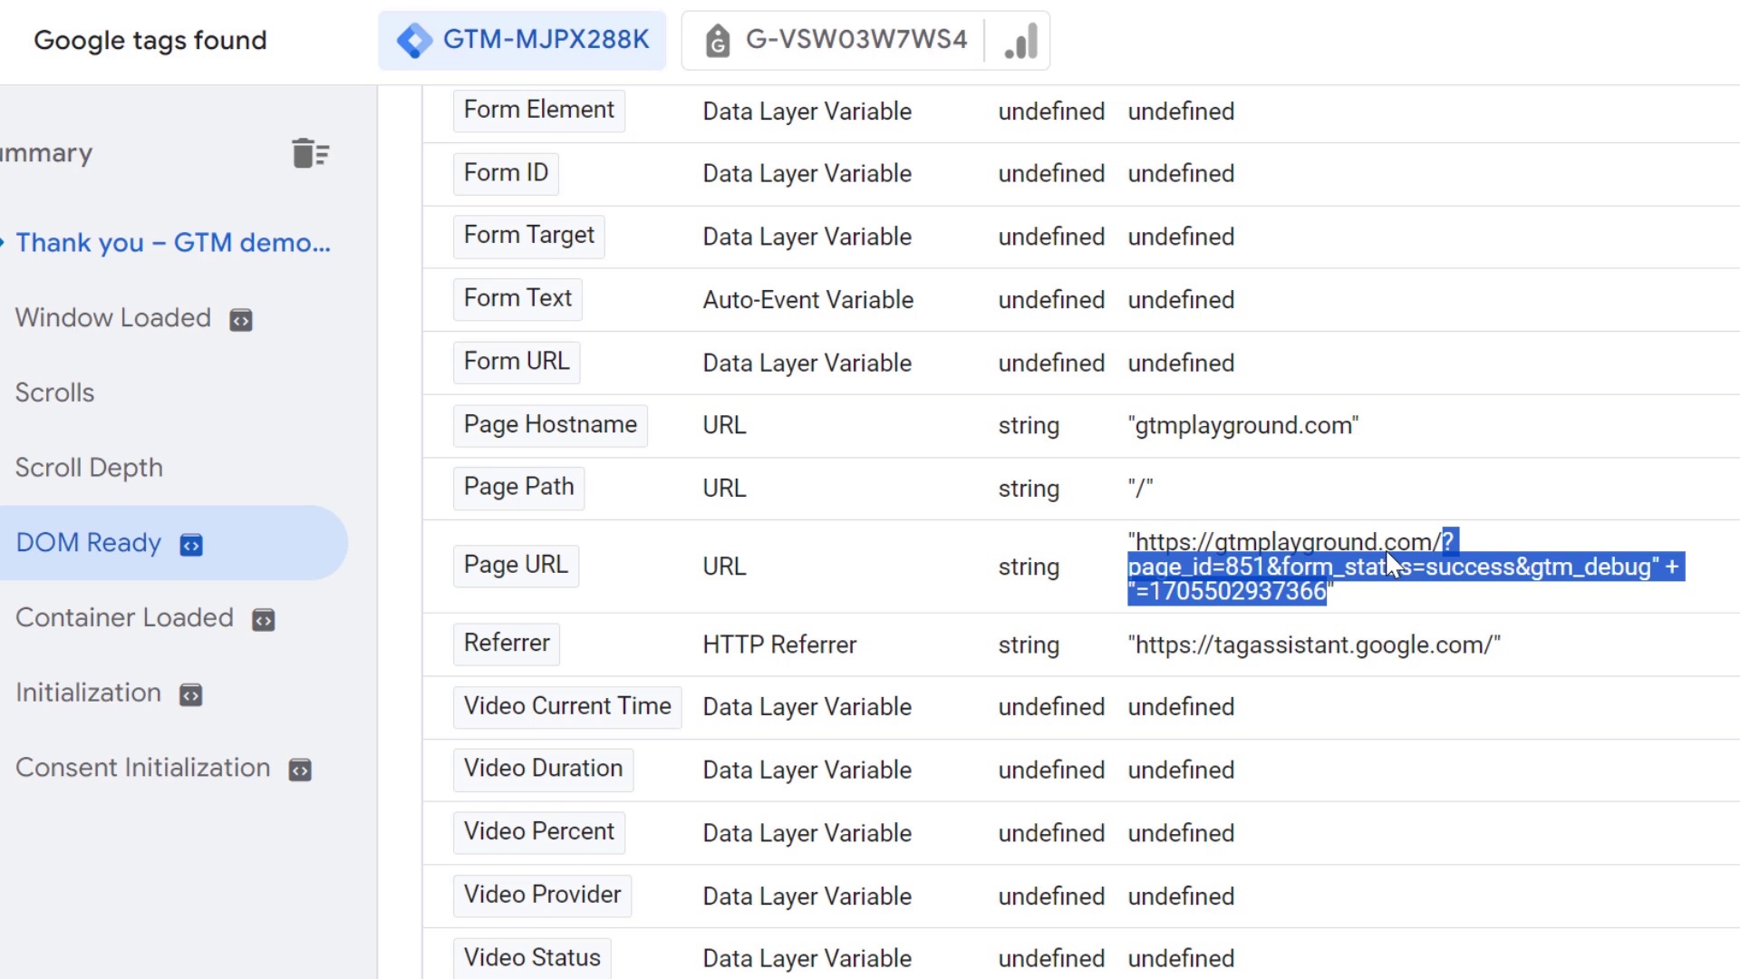
mouse_move(1510, 507)
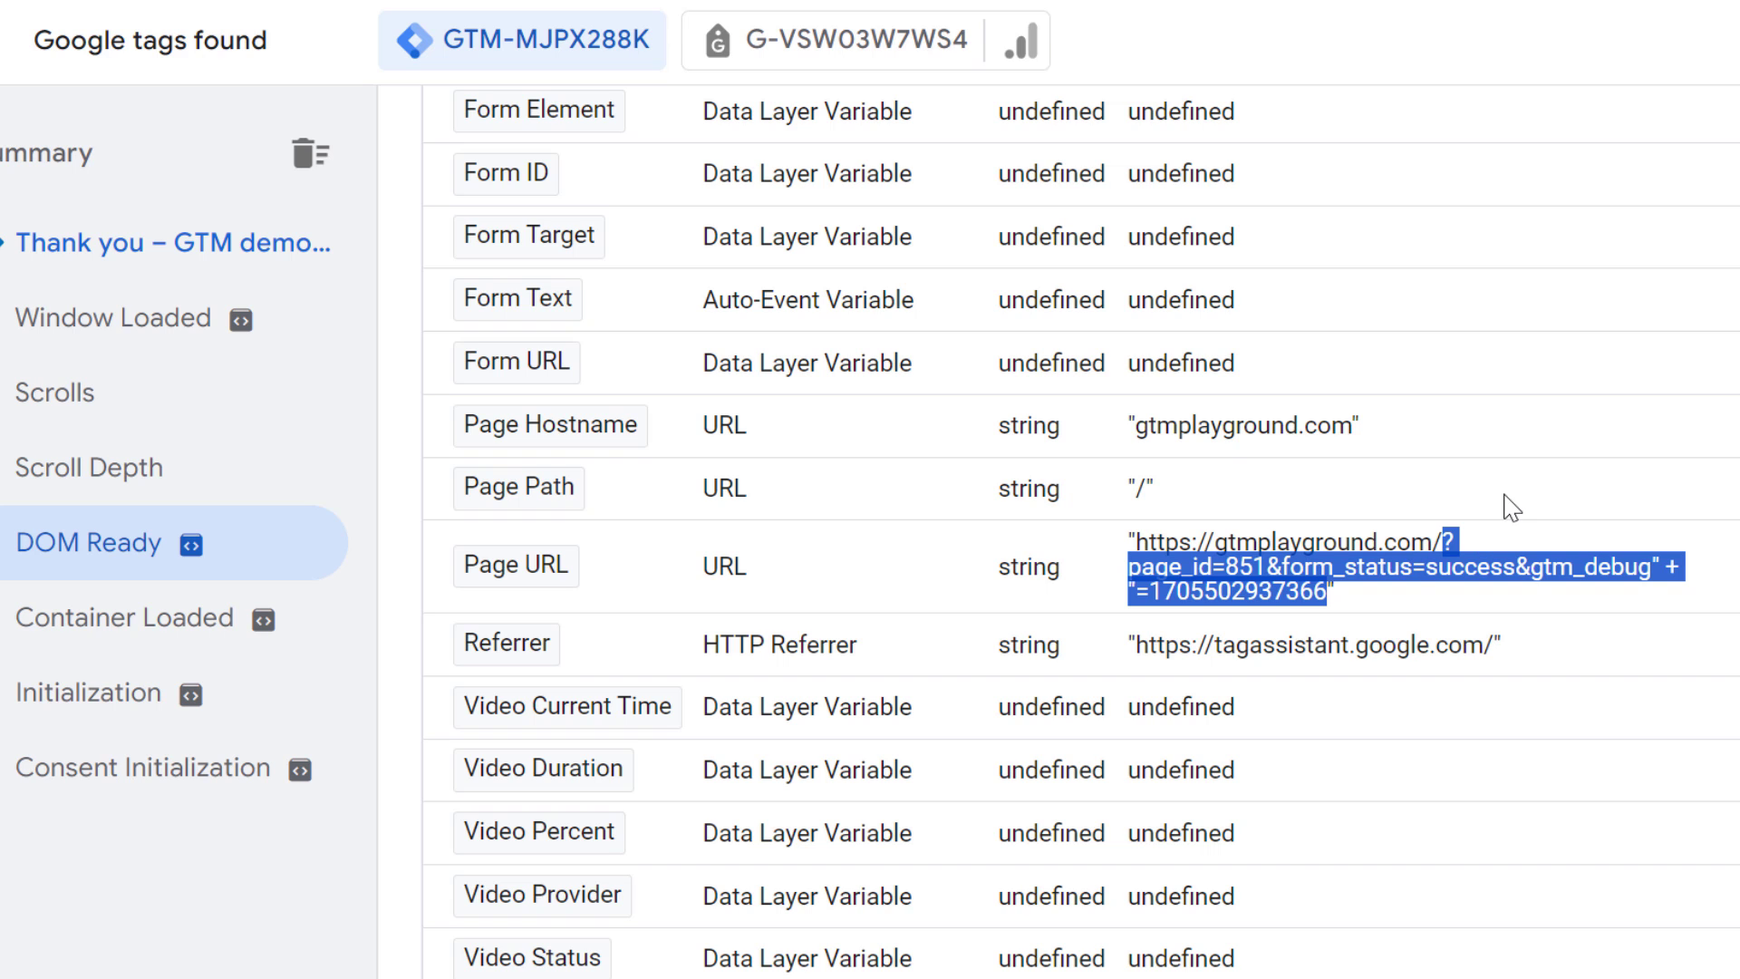
mouse_move(717, 517)
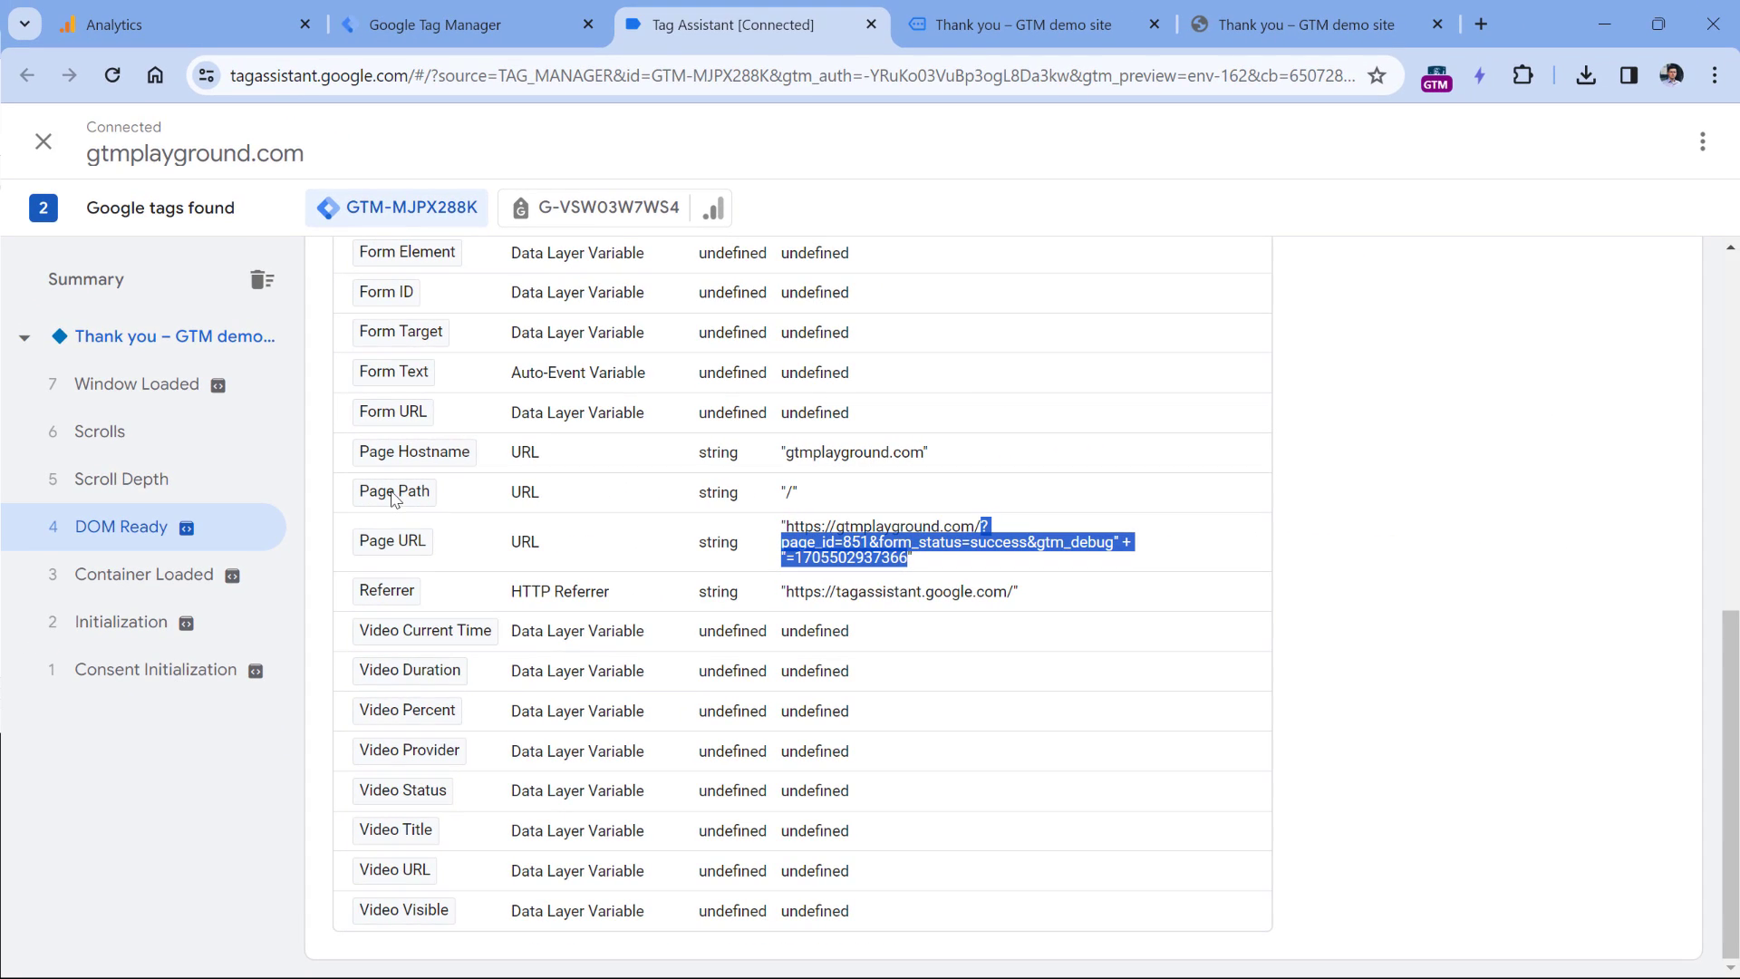
- Create and save a DOM Ready trigger firing when Page URL contains form_status=success
left_click(466, 24)
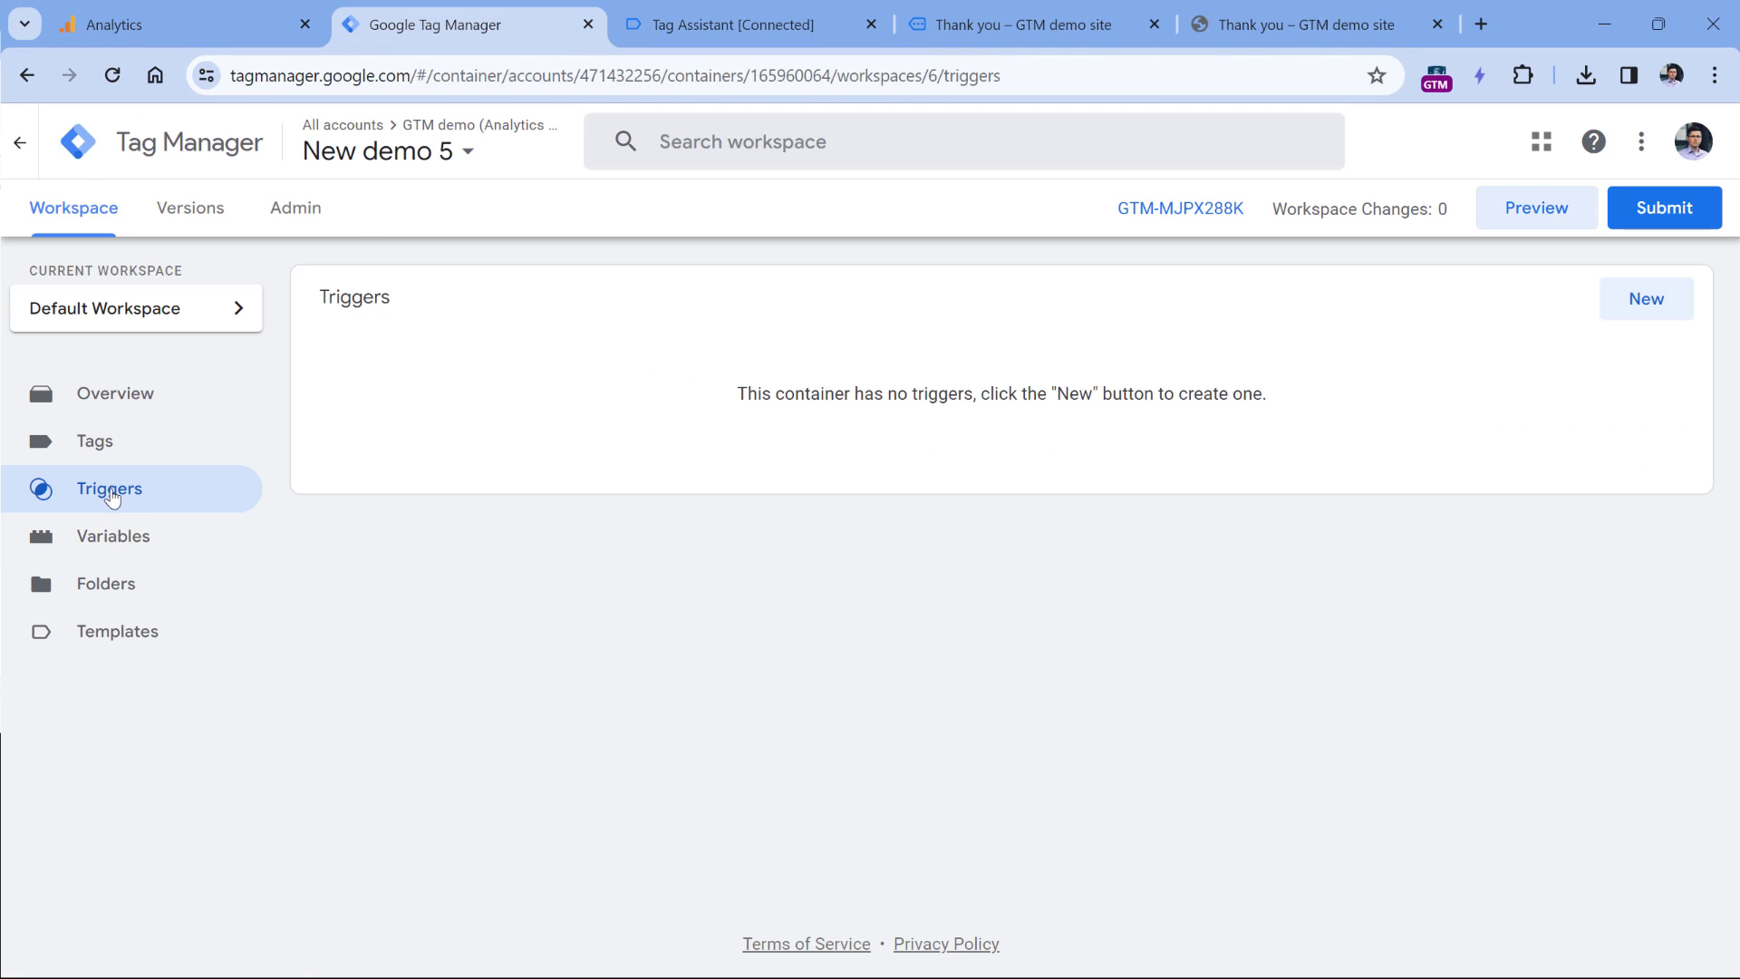
left_click(1648, 299)
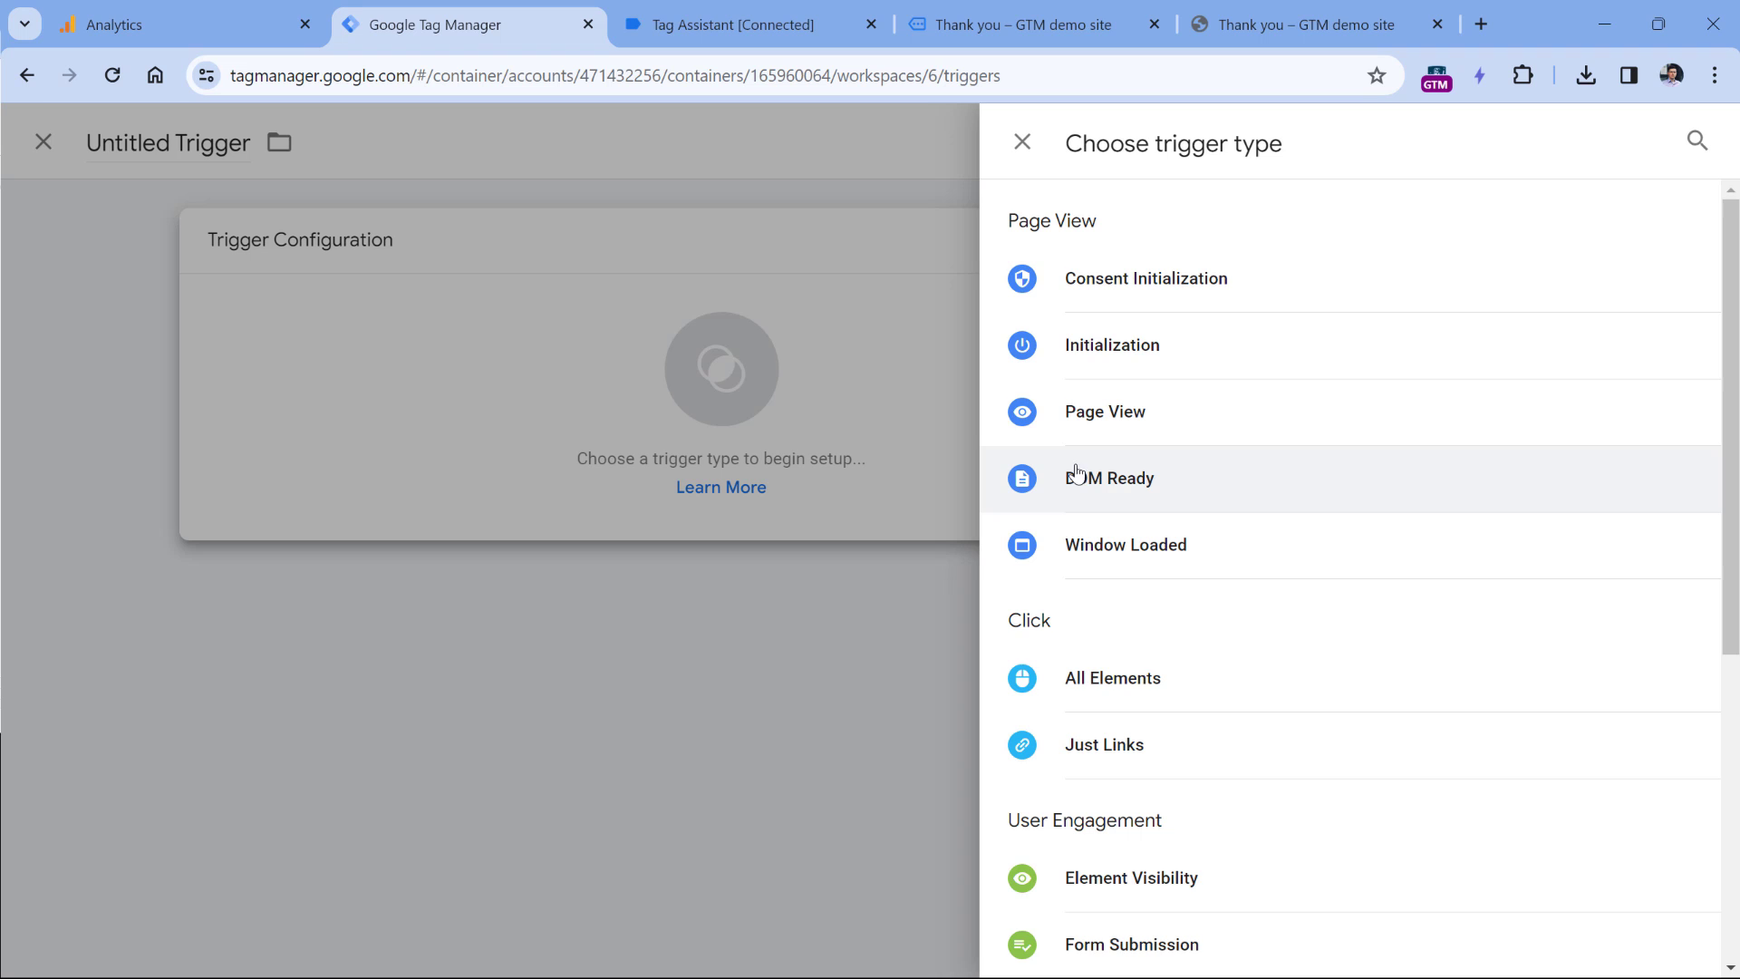
left_click(1109, 477)
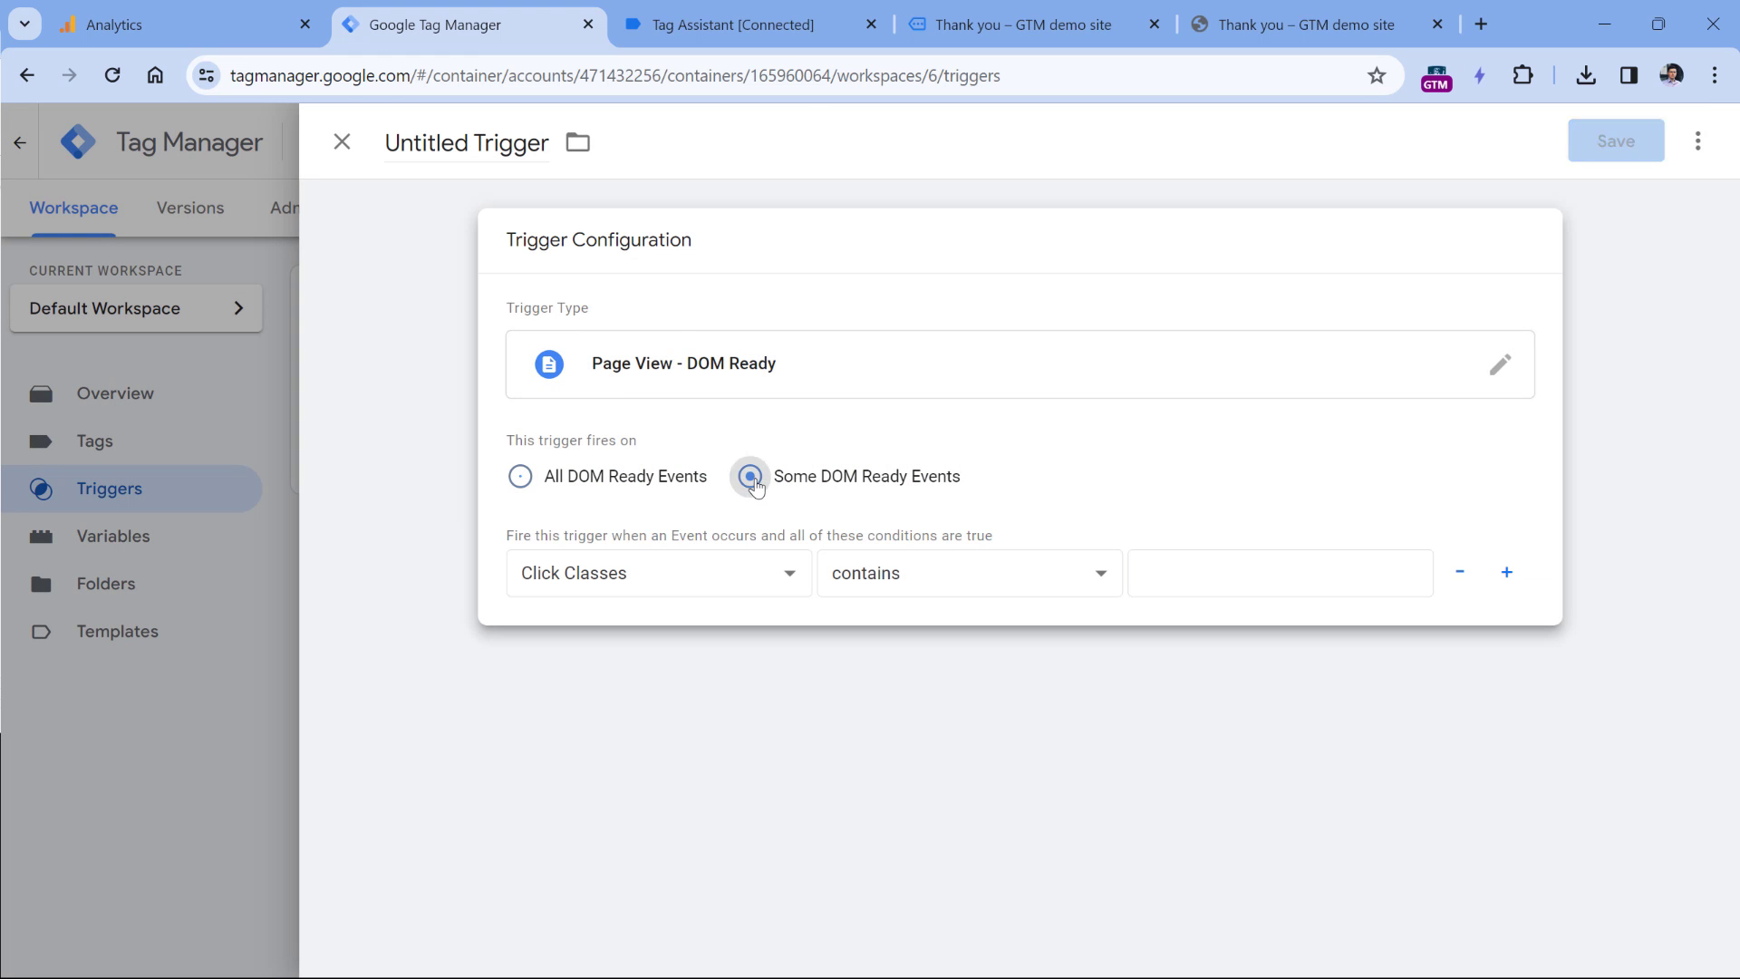
left_click(659, 573)
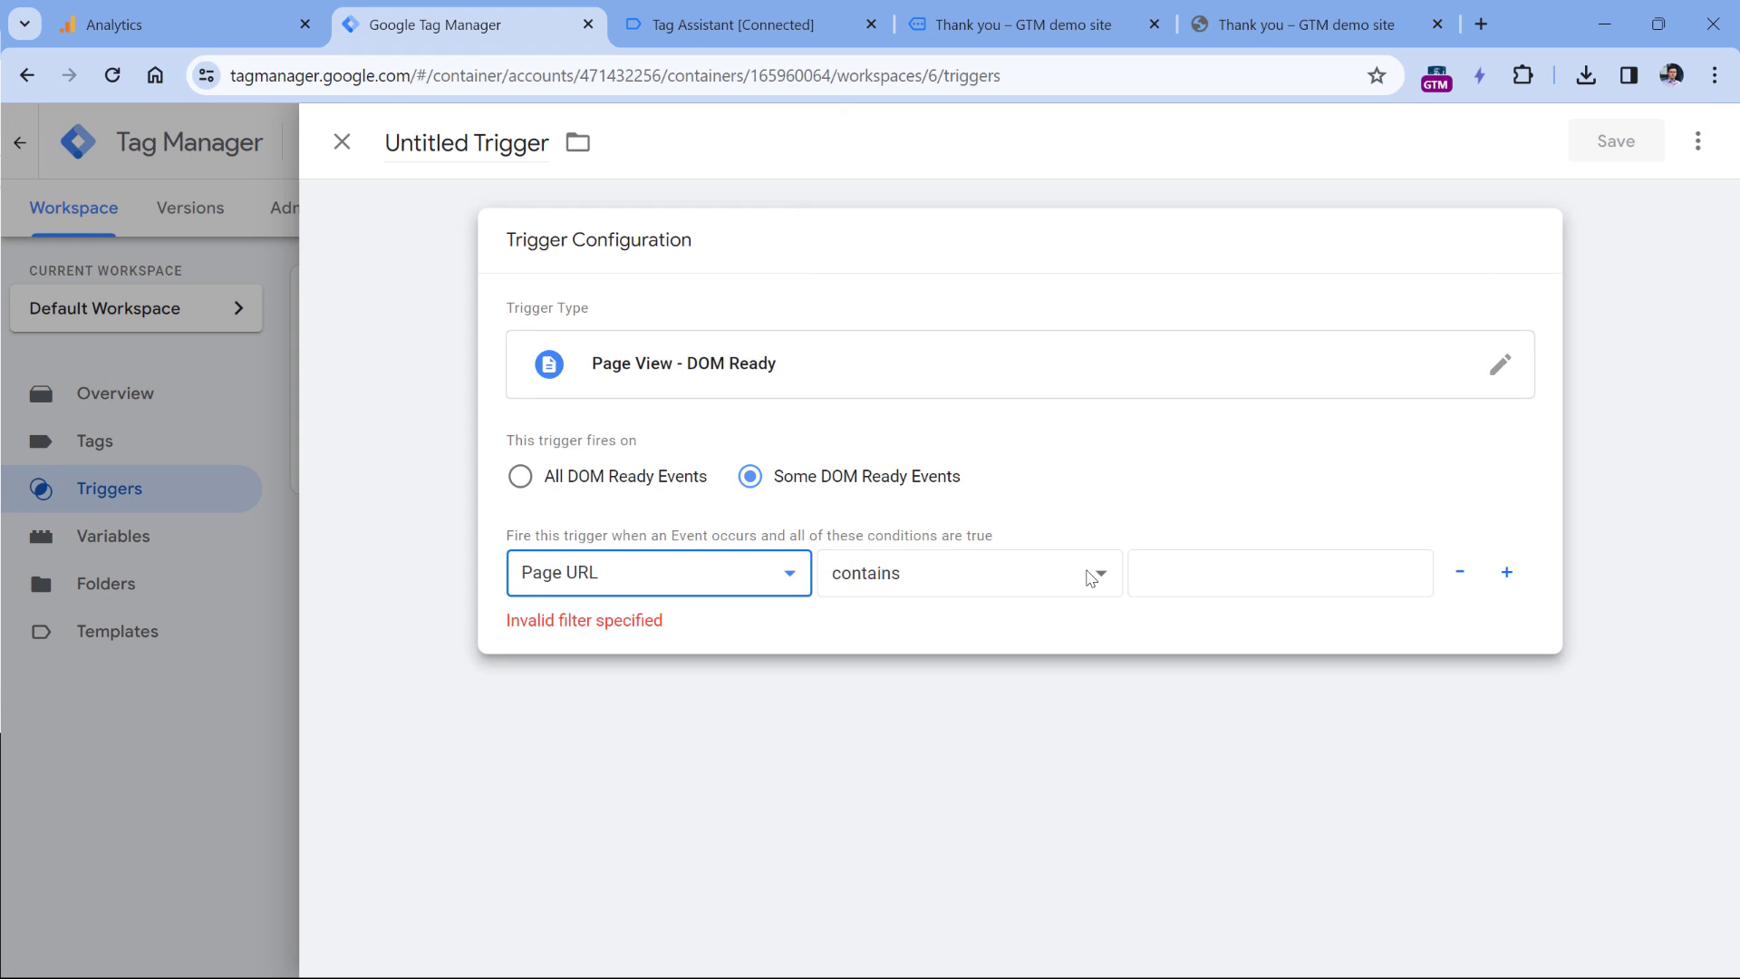
type("https://gtmplayground.com/?page_")
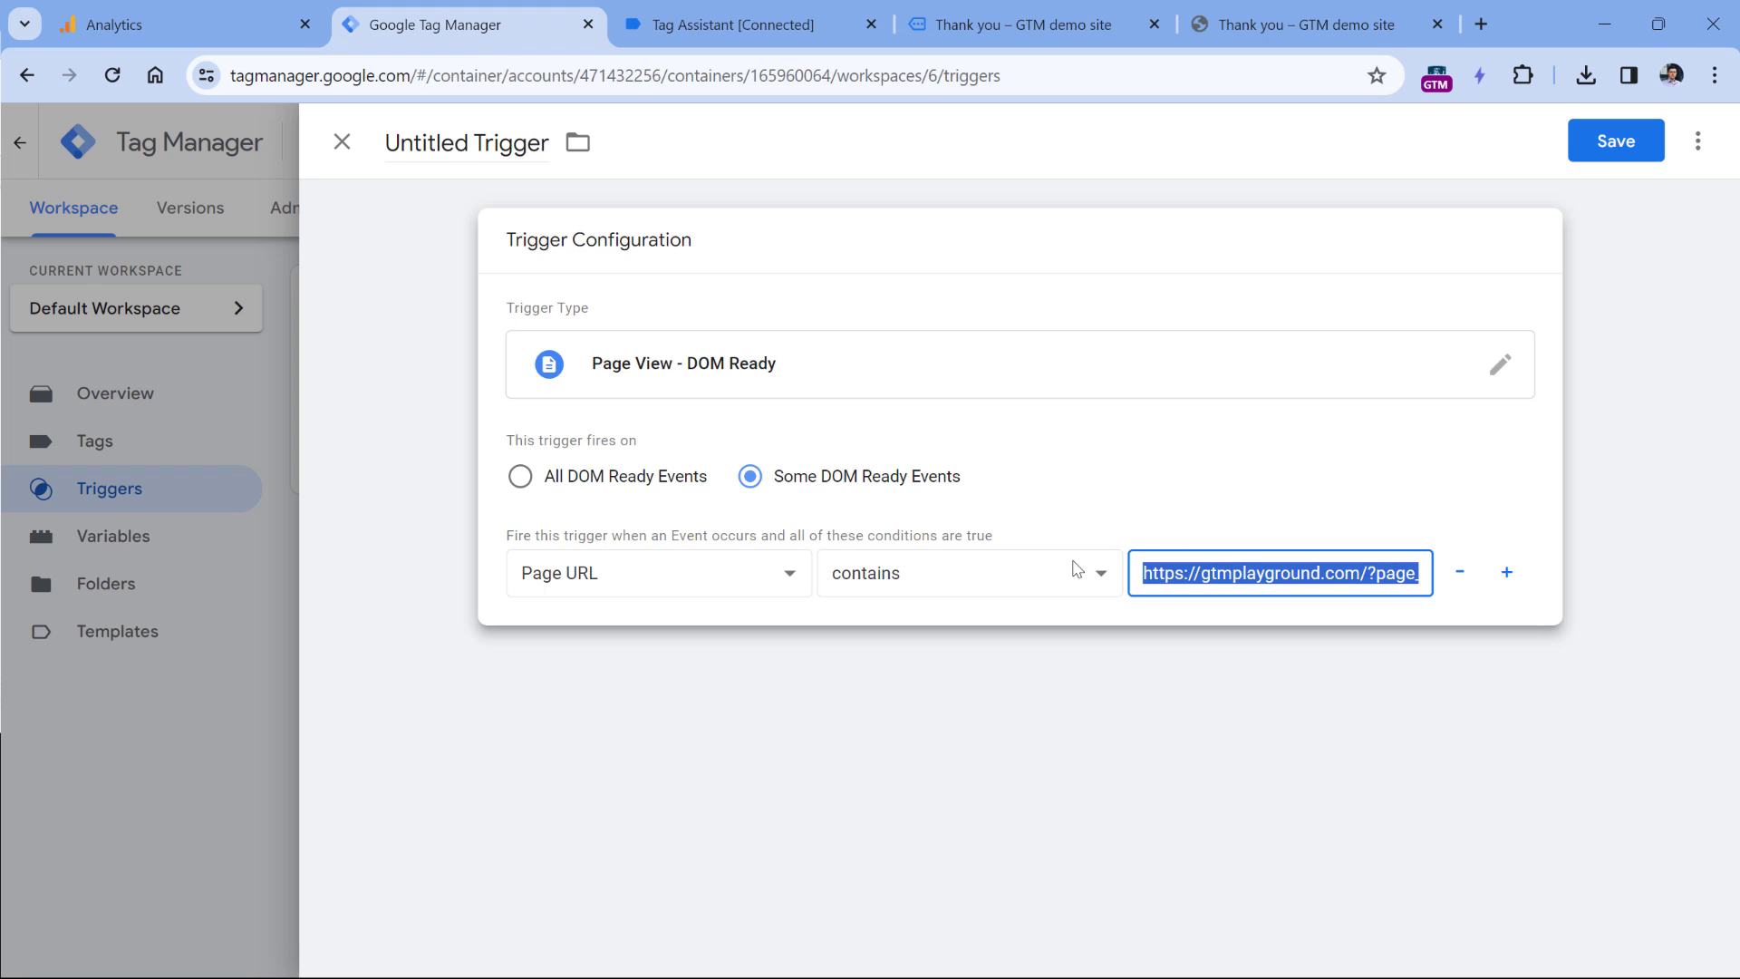
type("form_status=success")
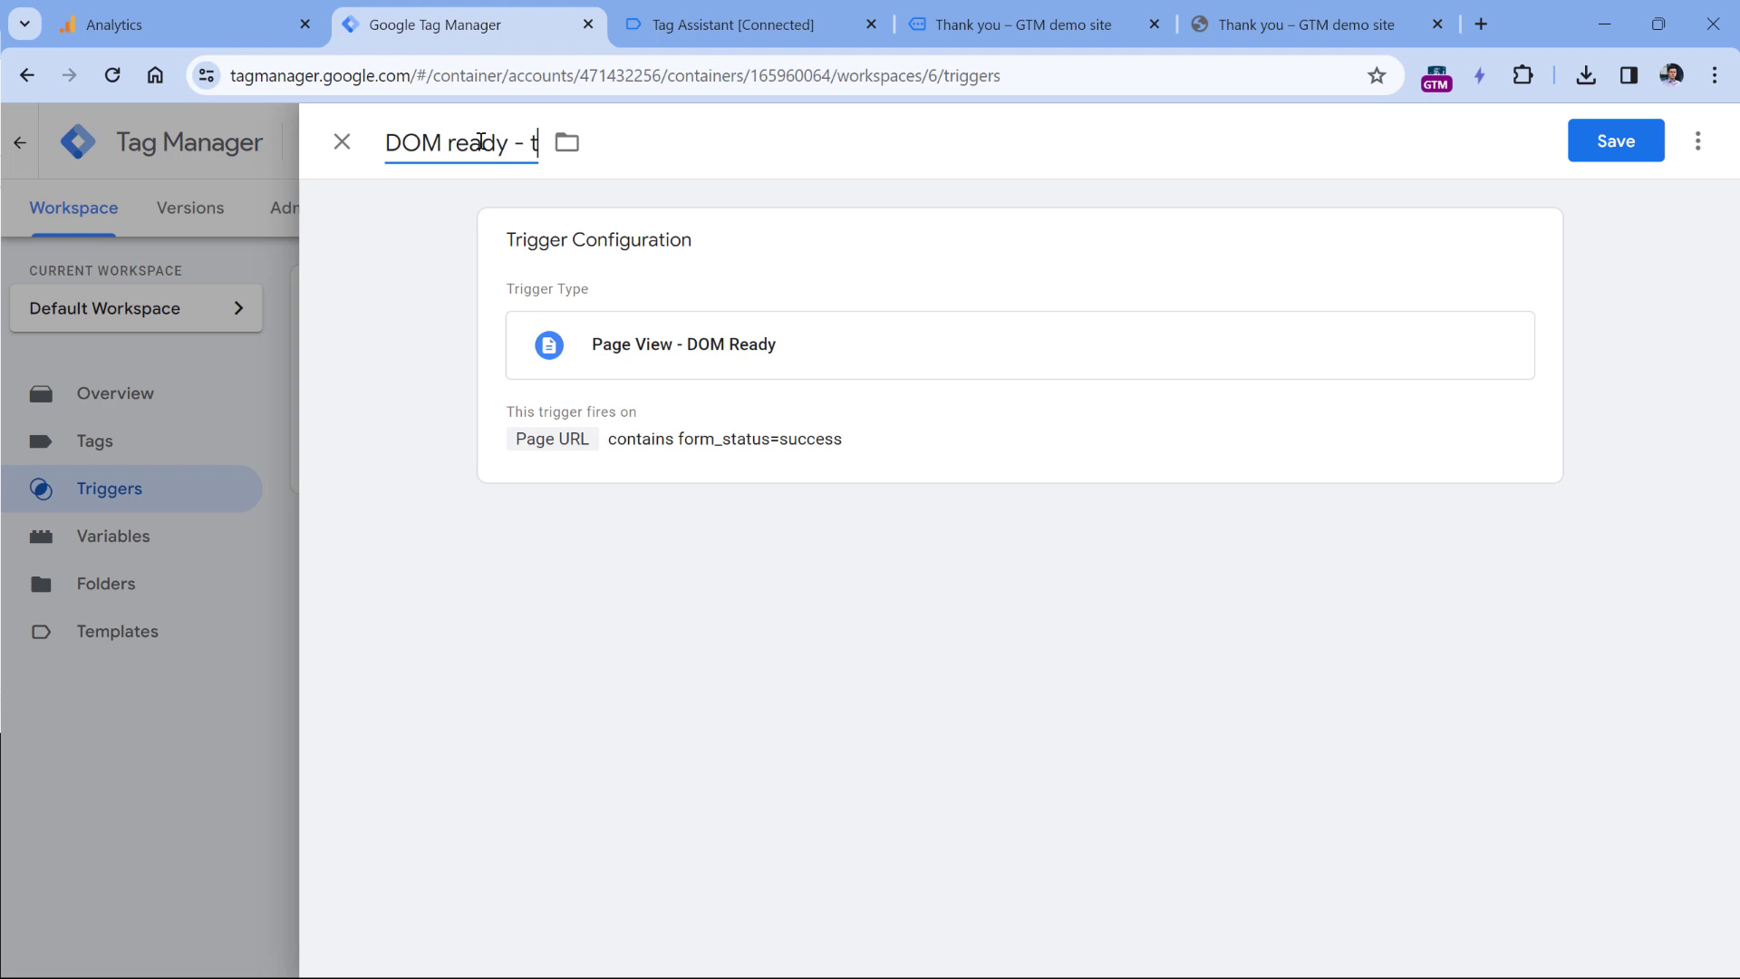
left_click(1615, 142)
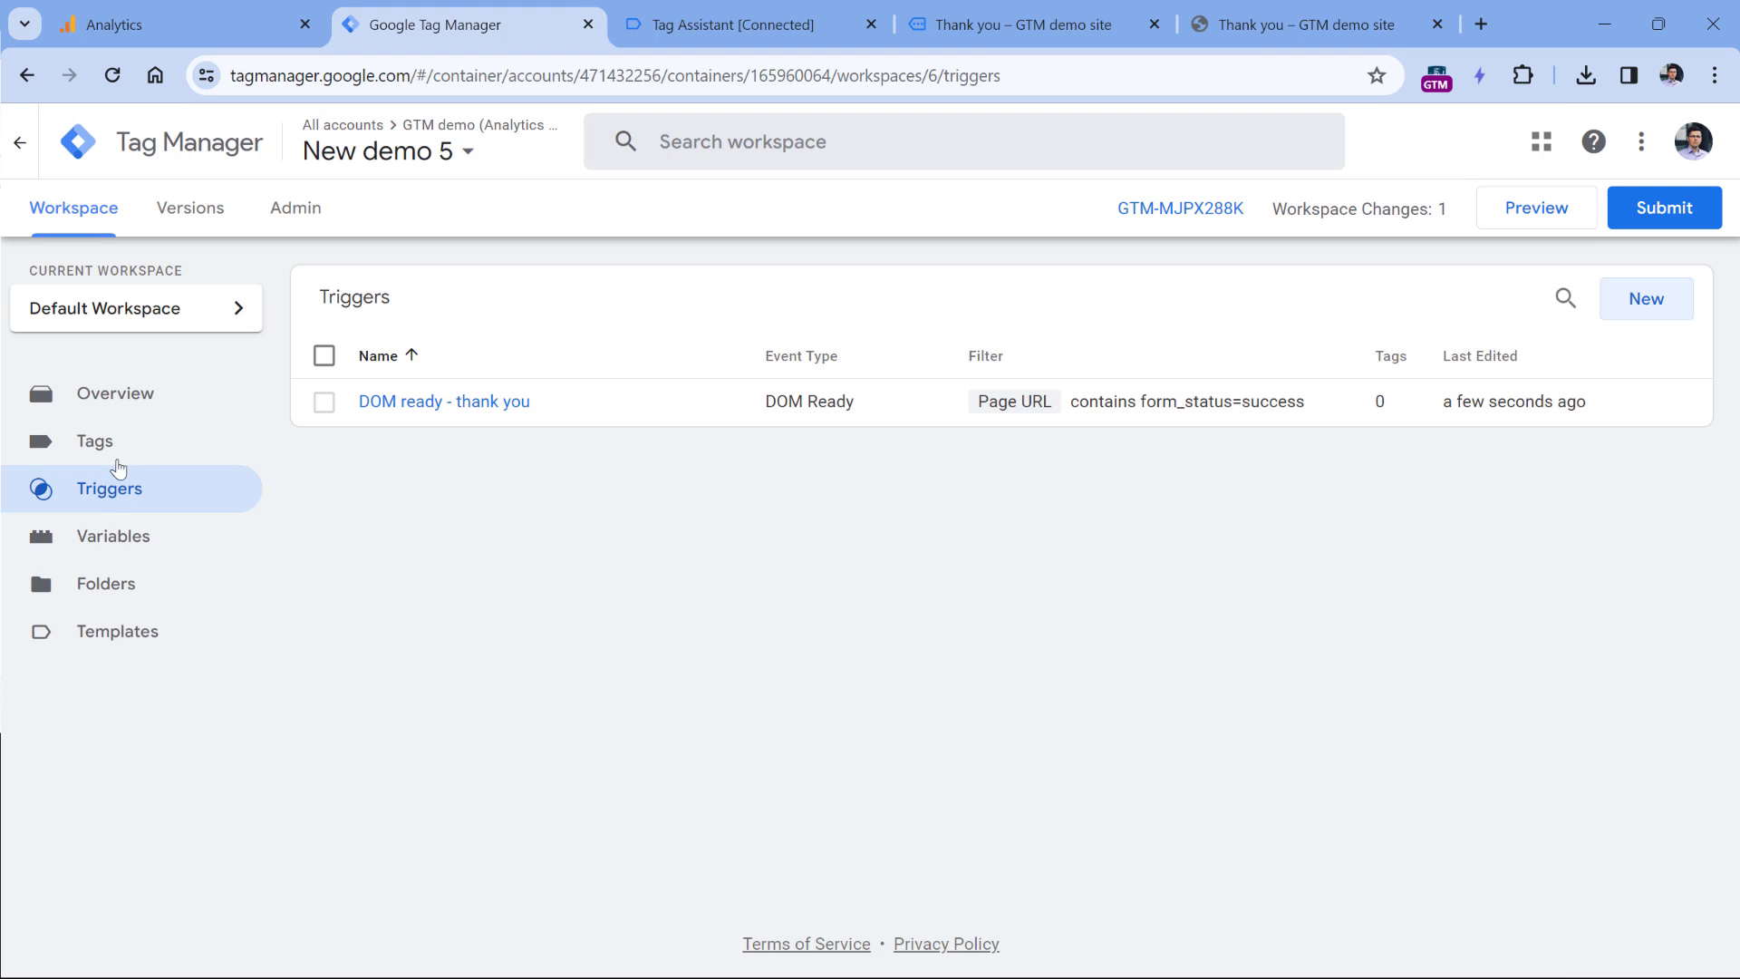
- Start a new Google Analytics: GA4 Event tag from the Tags list
left_click(96, 441)
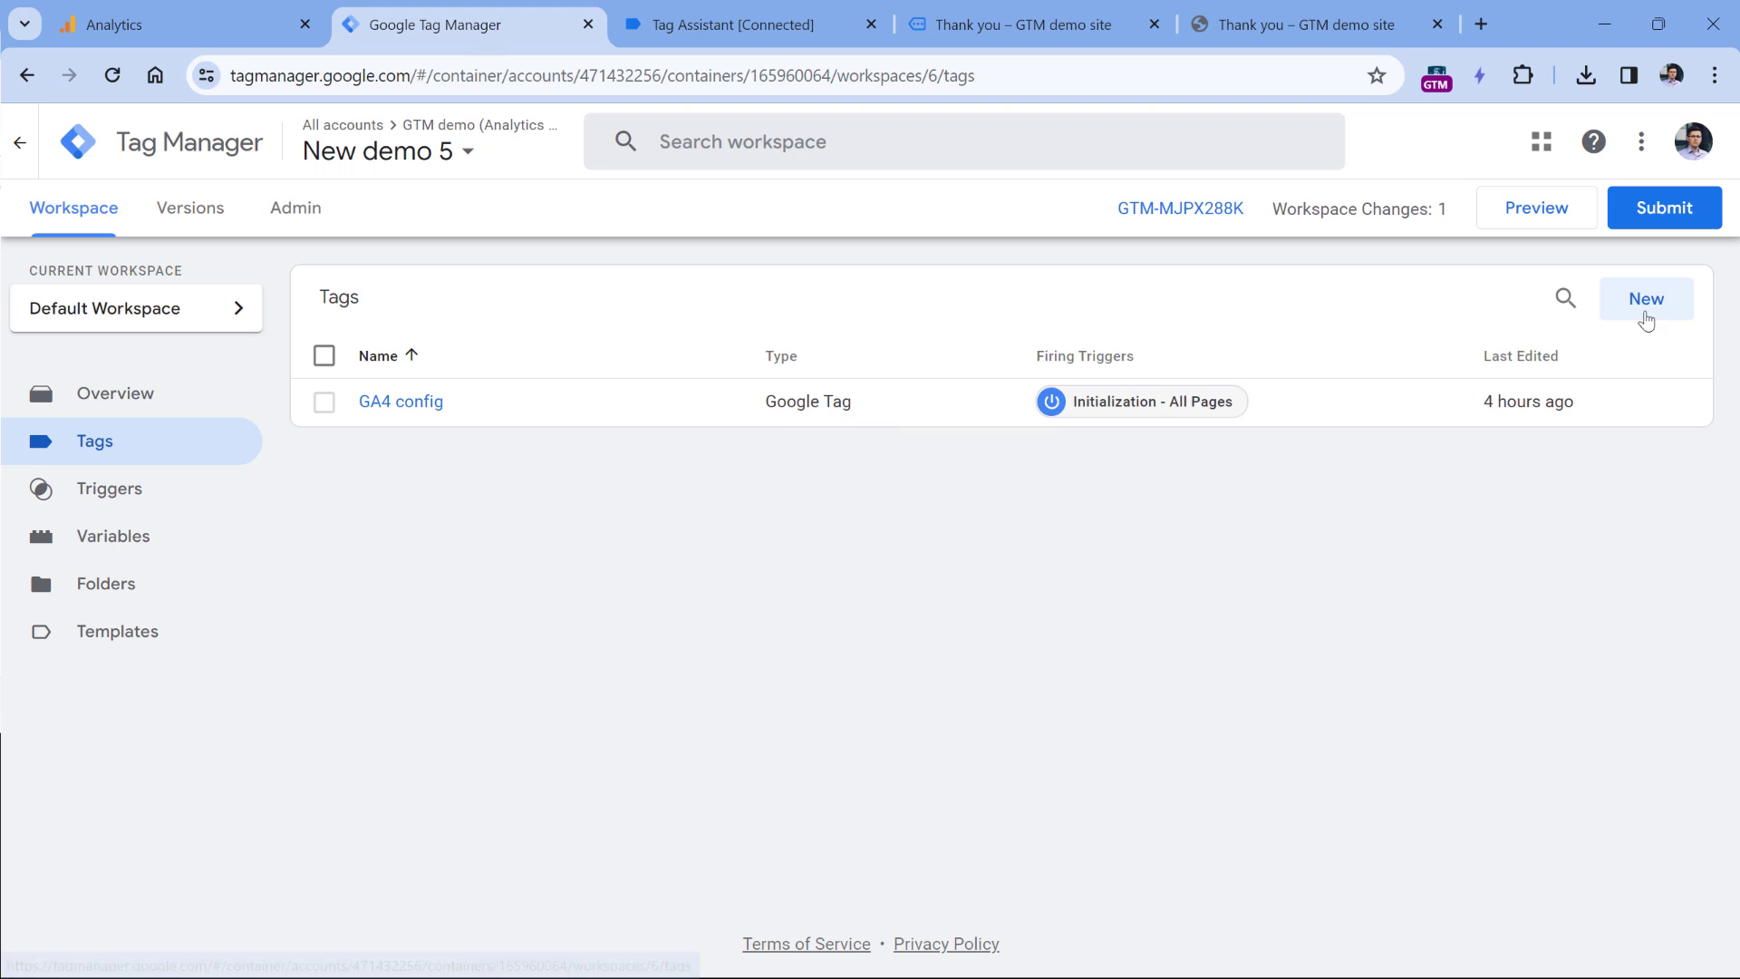
left_click(1646, 299)
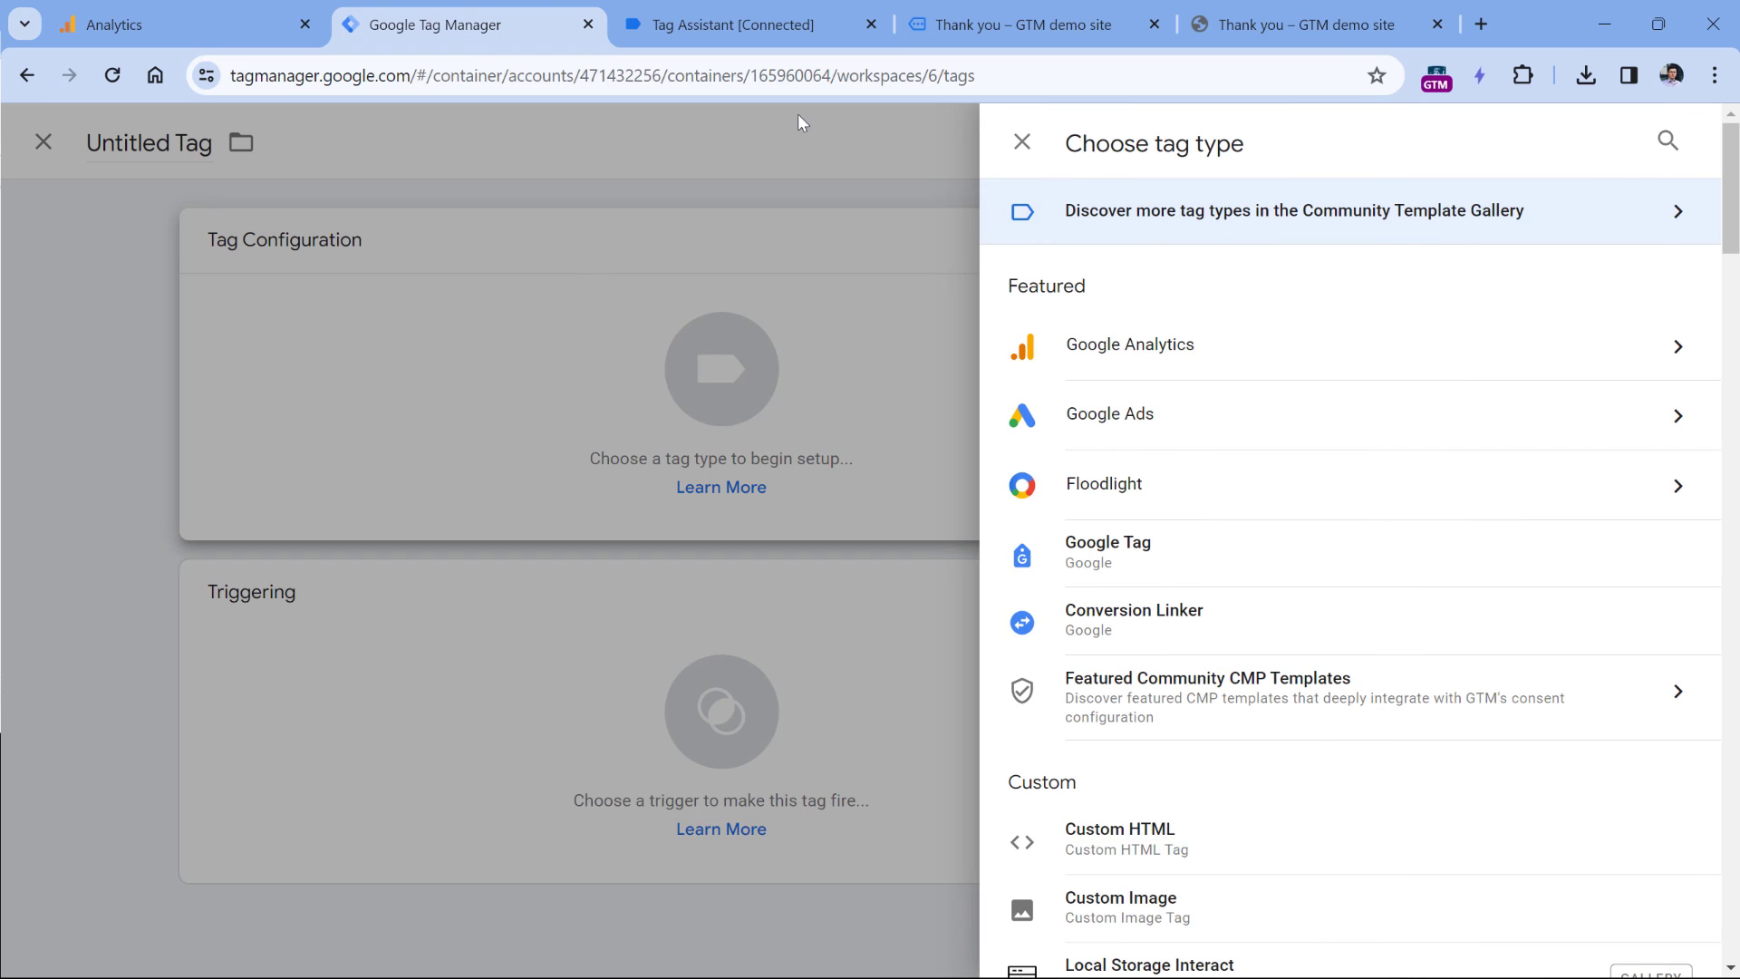
left_click(1129, 344)
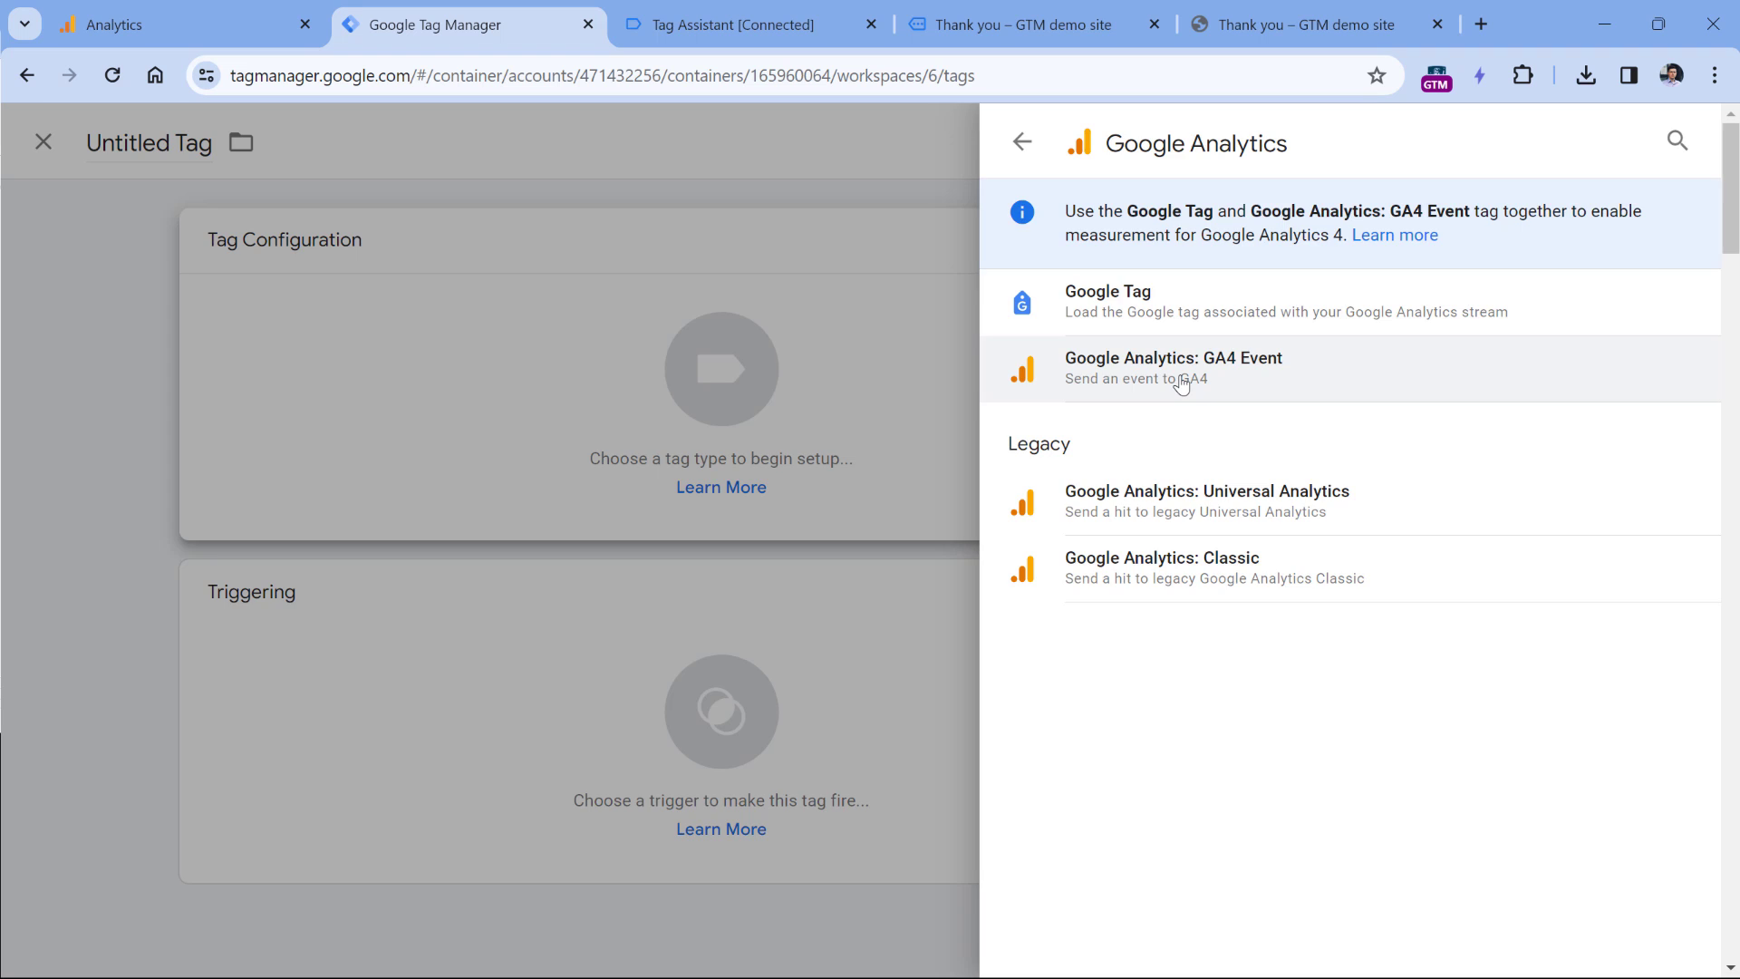
left_click(1173, 368)
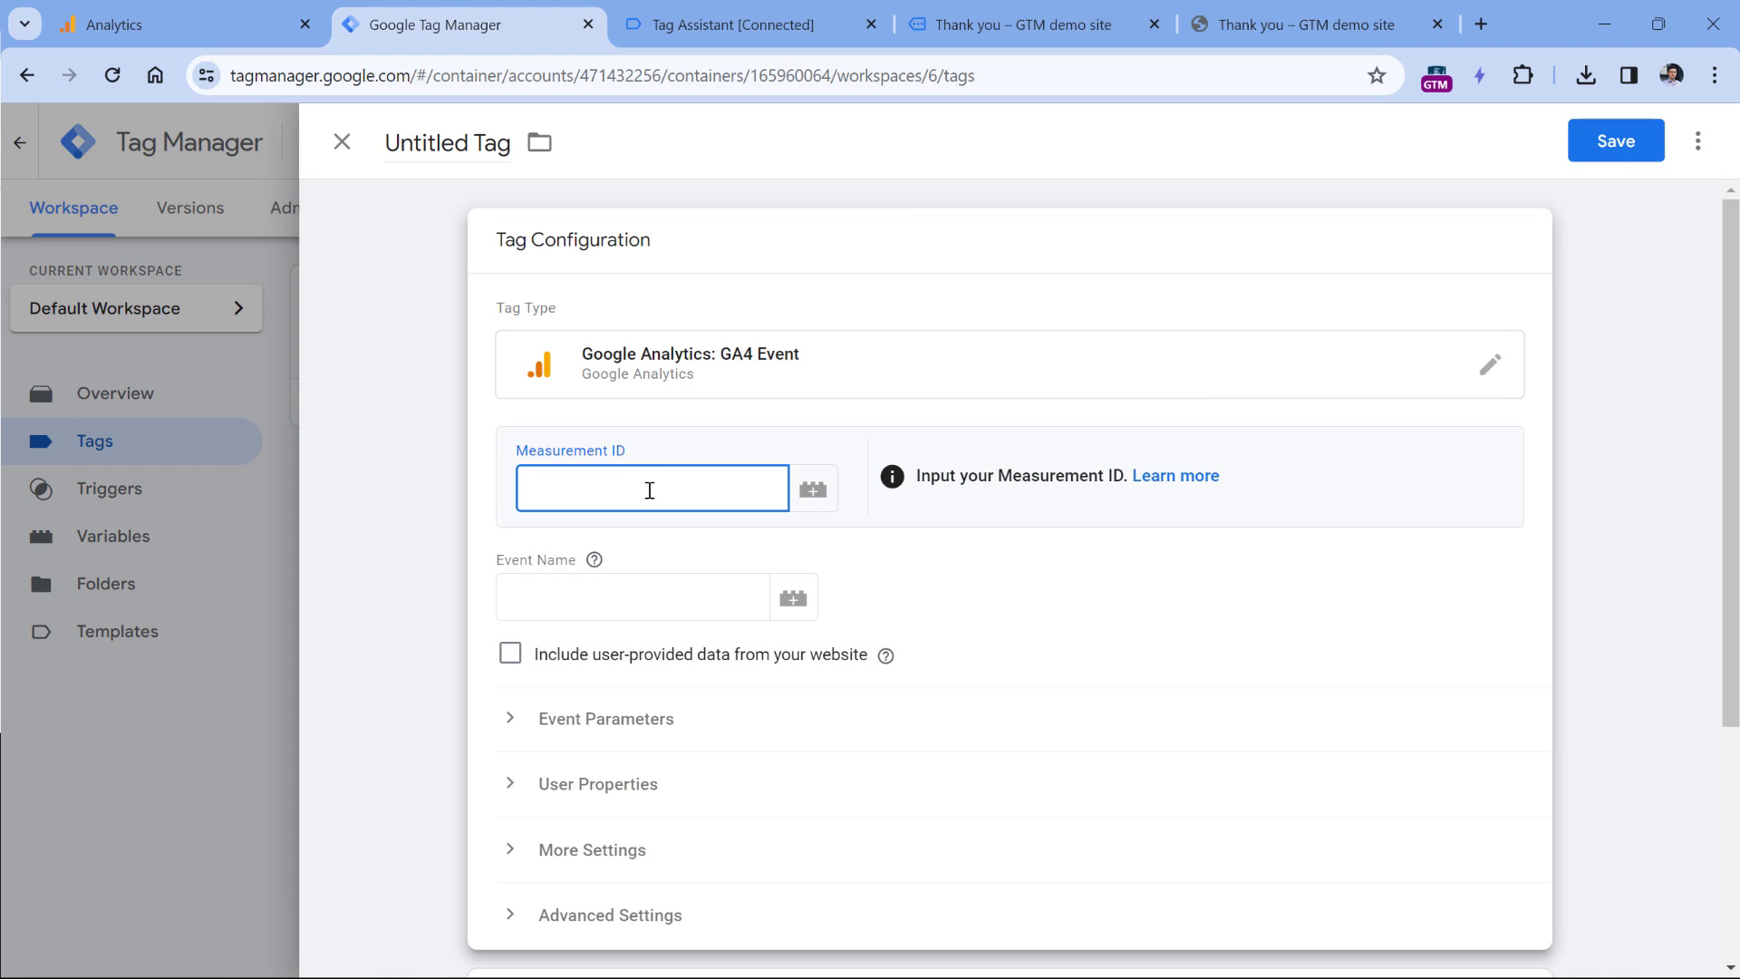
- Copy the website data stream's Measurement ID from GA4 Admin
left_click(132, 23)
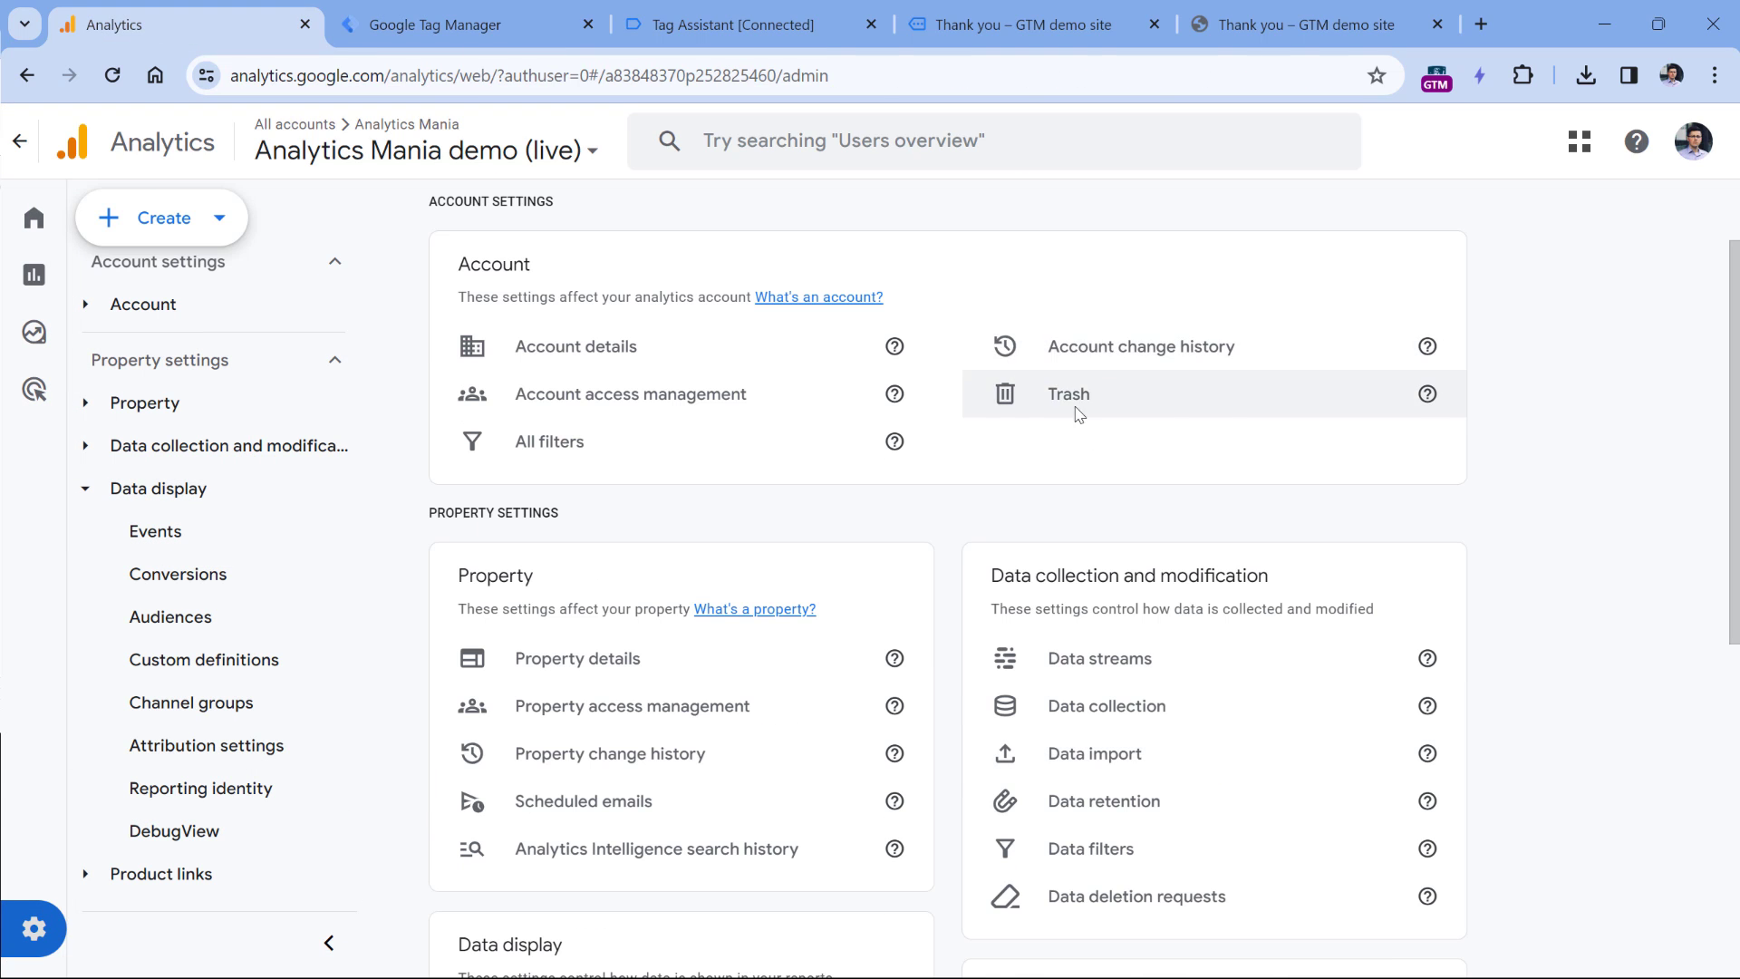
left_click(1101, 657)
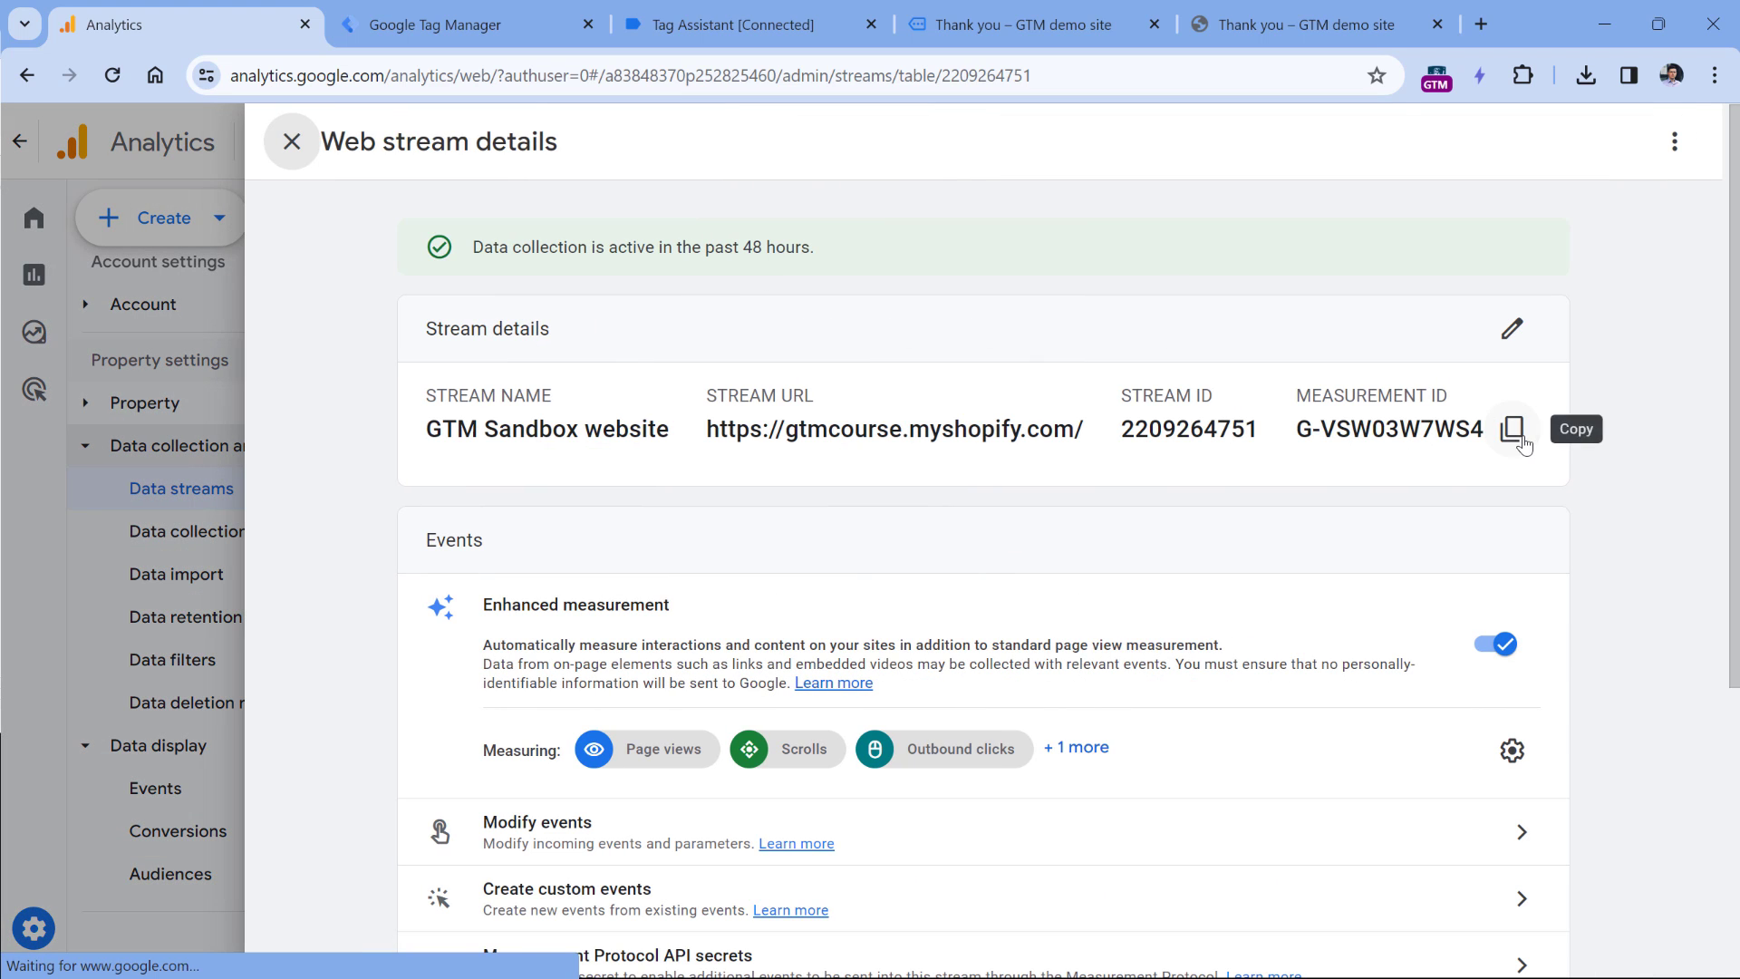
left_click(433, 23)
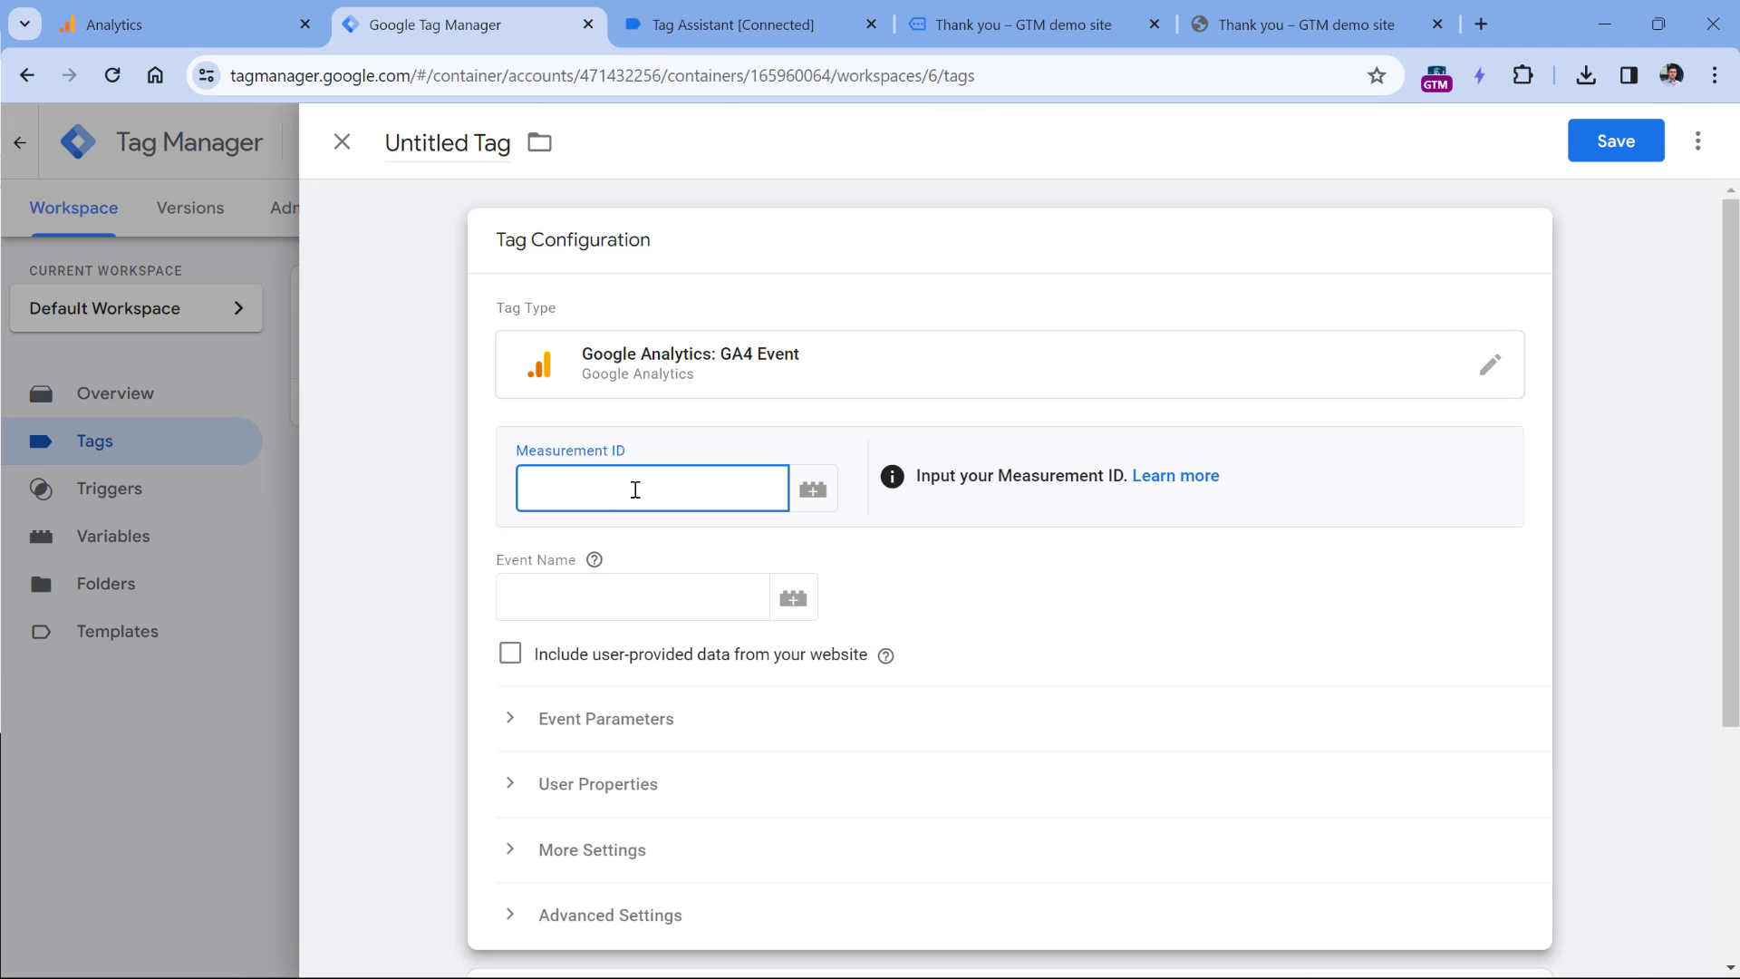
- Save the tag with measurement ID G-VSW03W7WS4, event name form_submission and the DOM ready - thank you trigger
type("G-VSW03W7WS4")
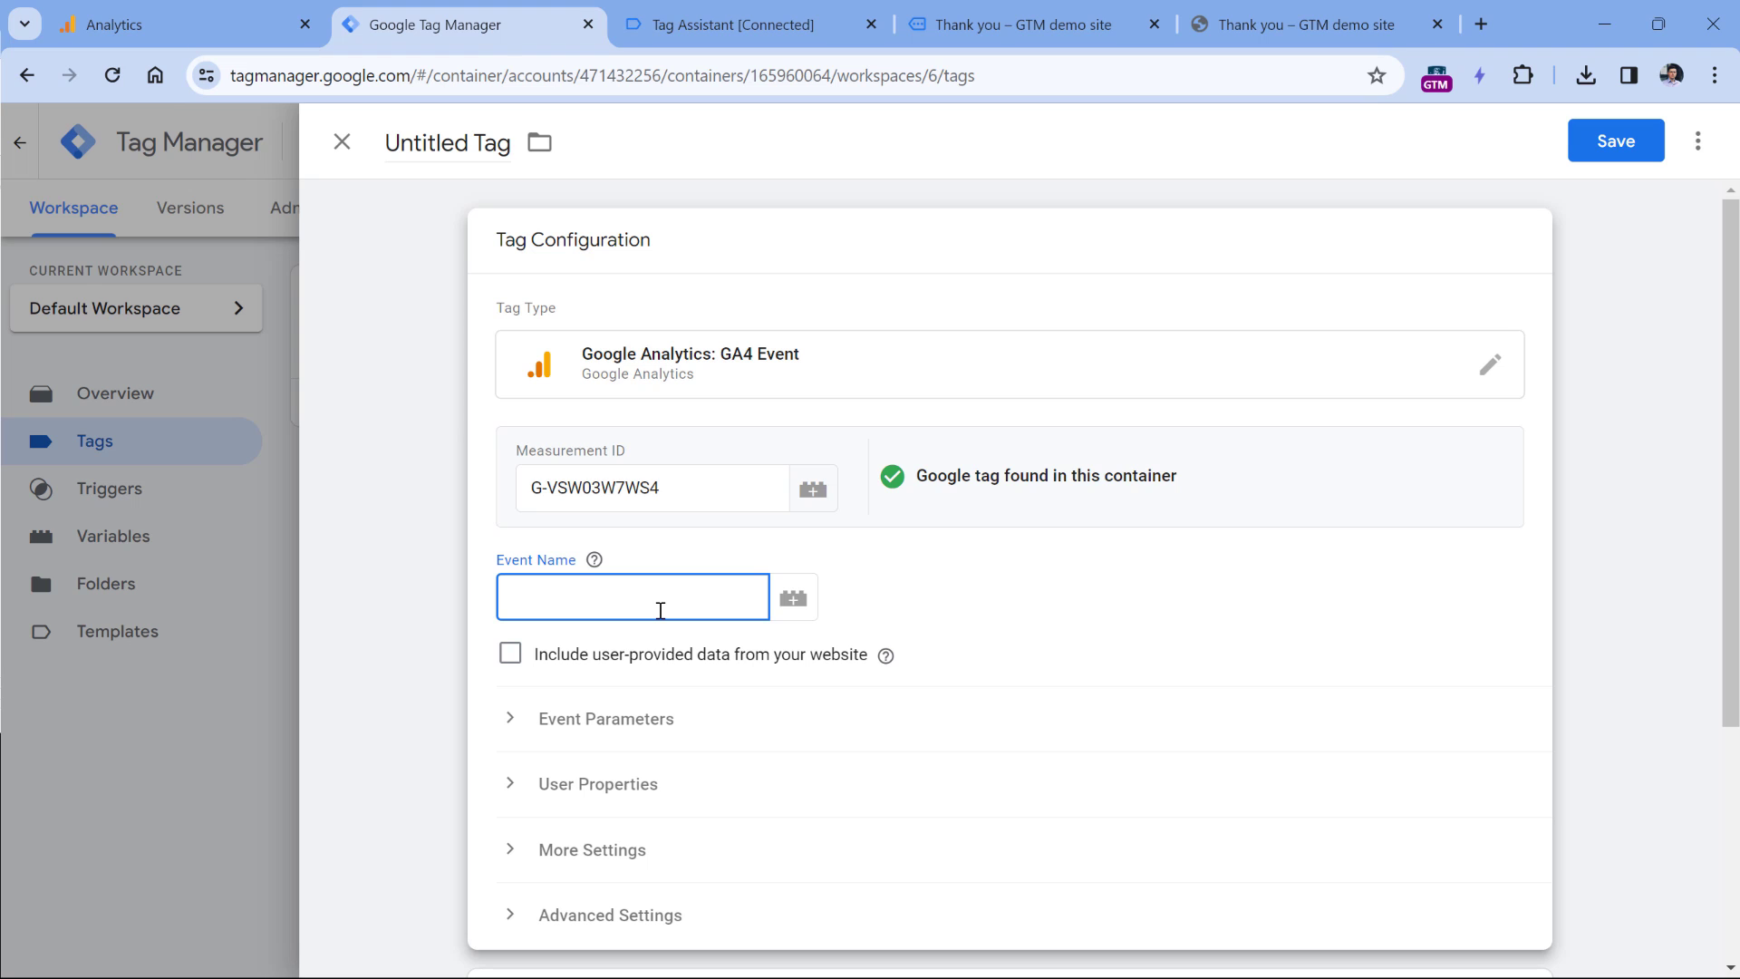
type("form_submission")
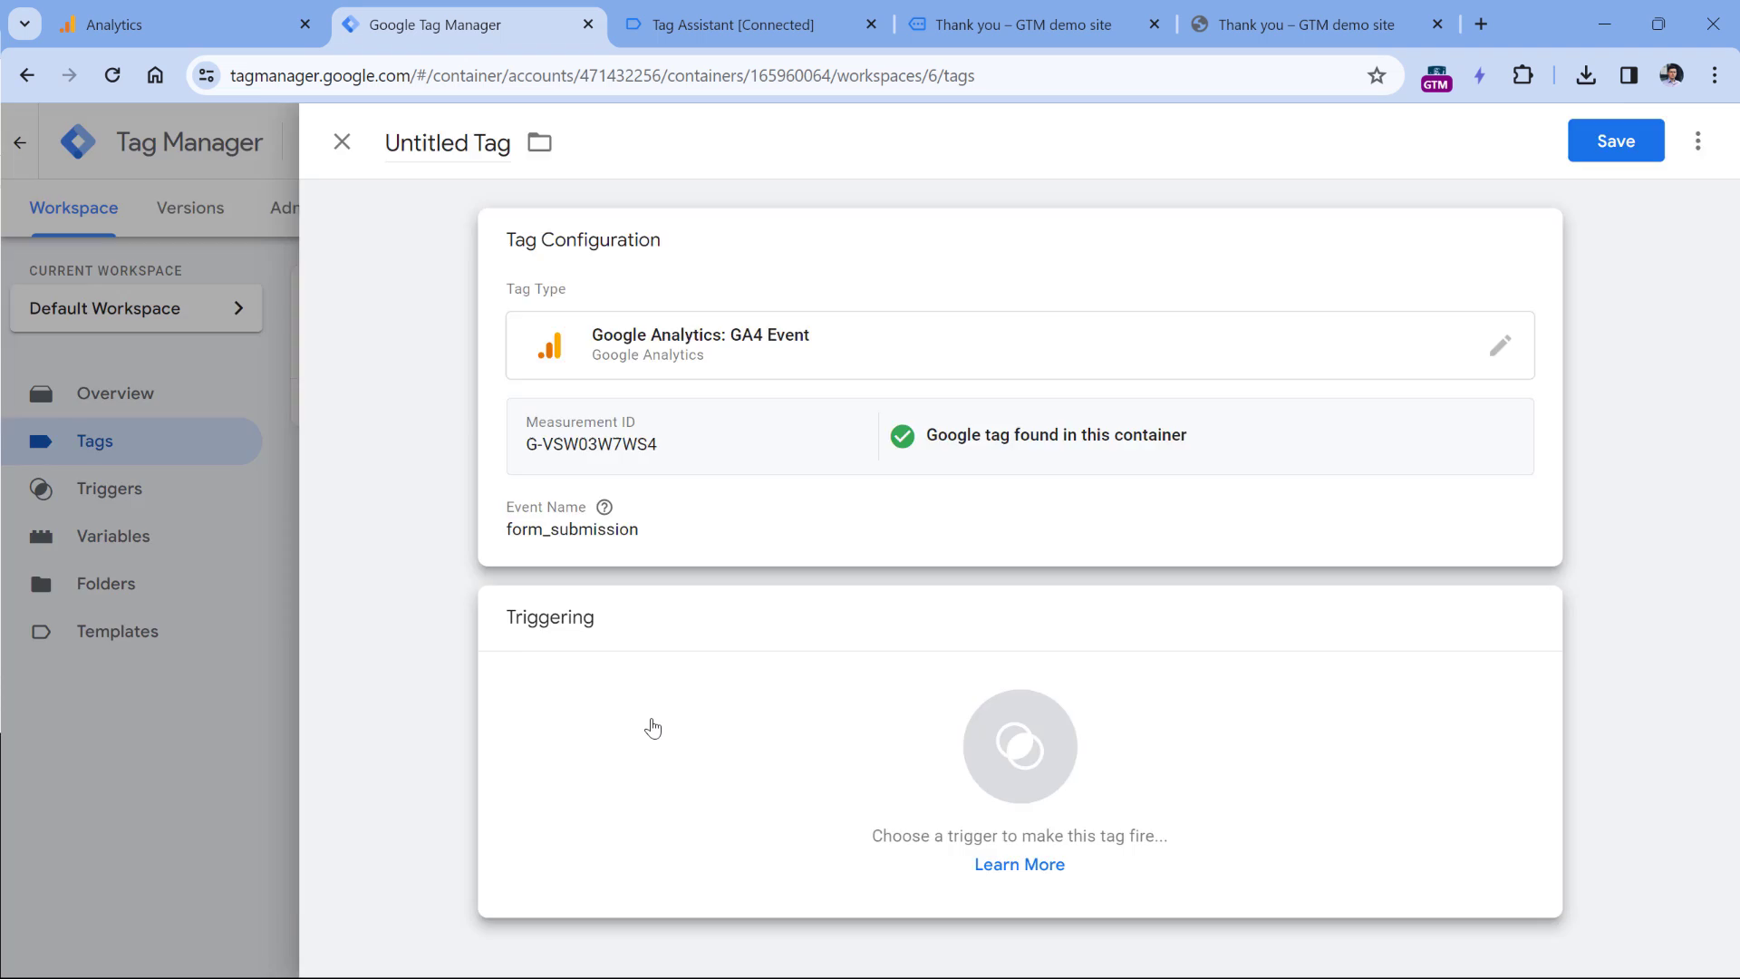
left_click(1017, 744)
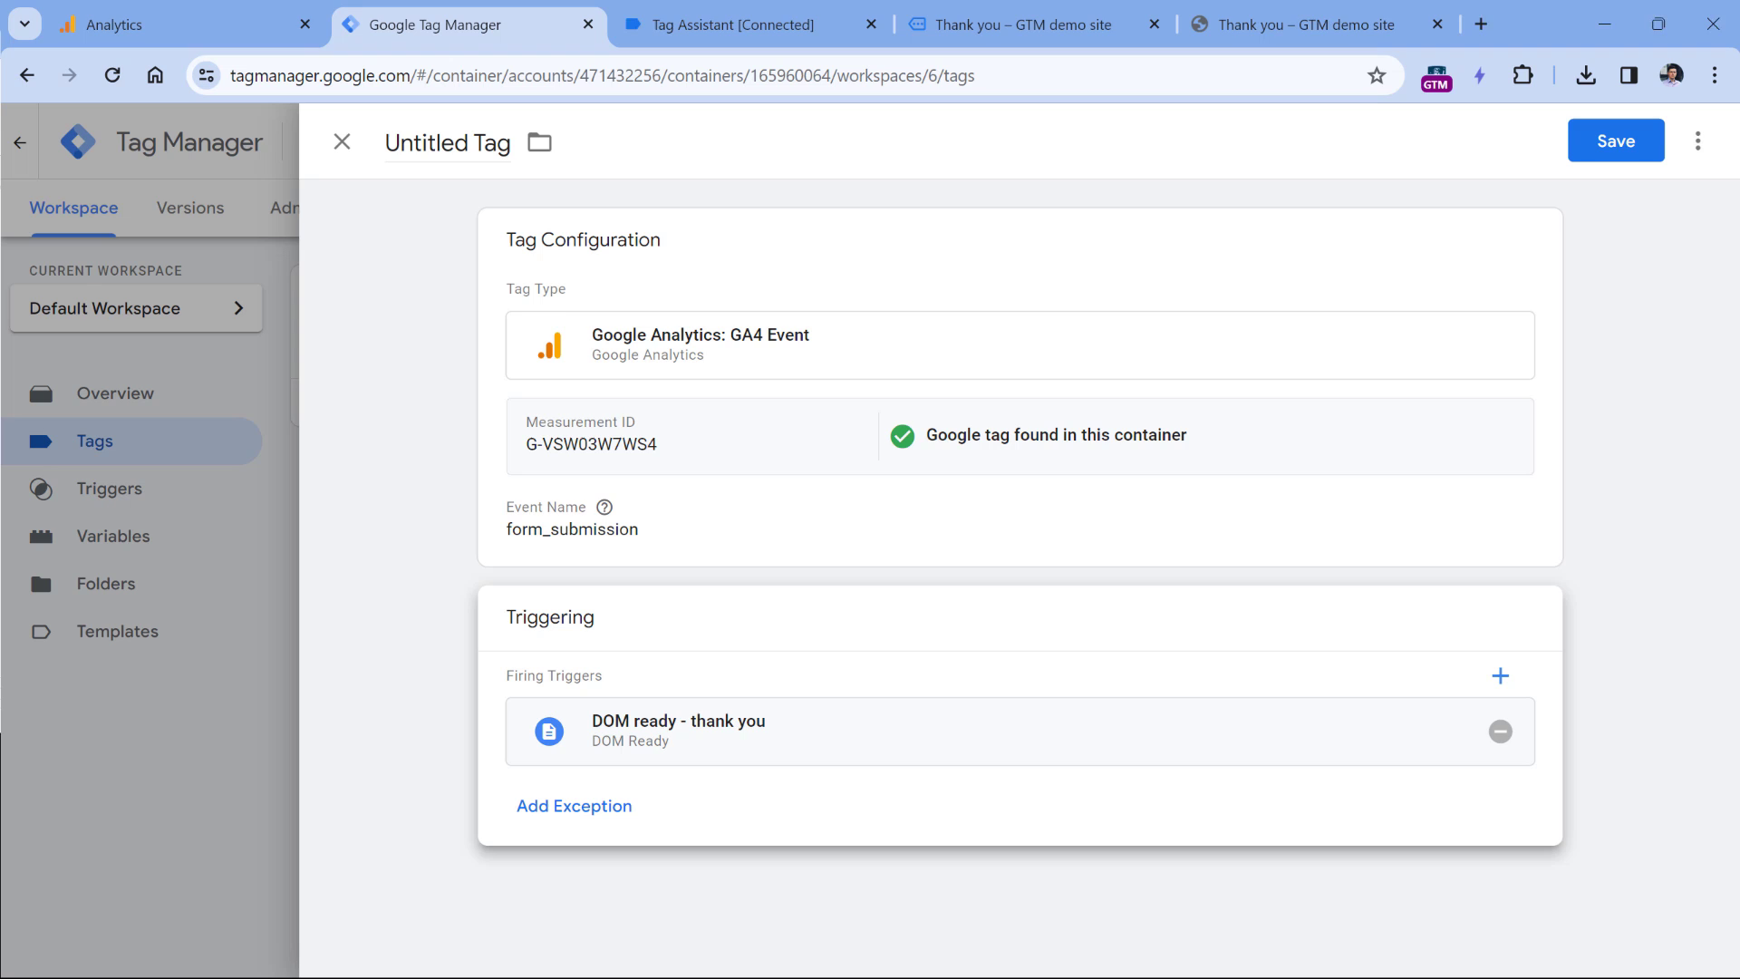
mouse_move(730, 528)
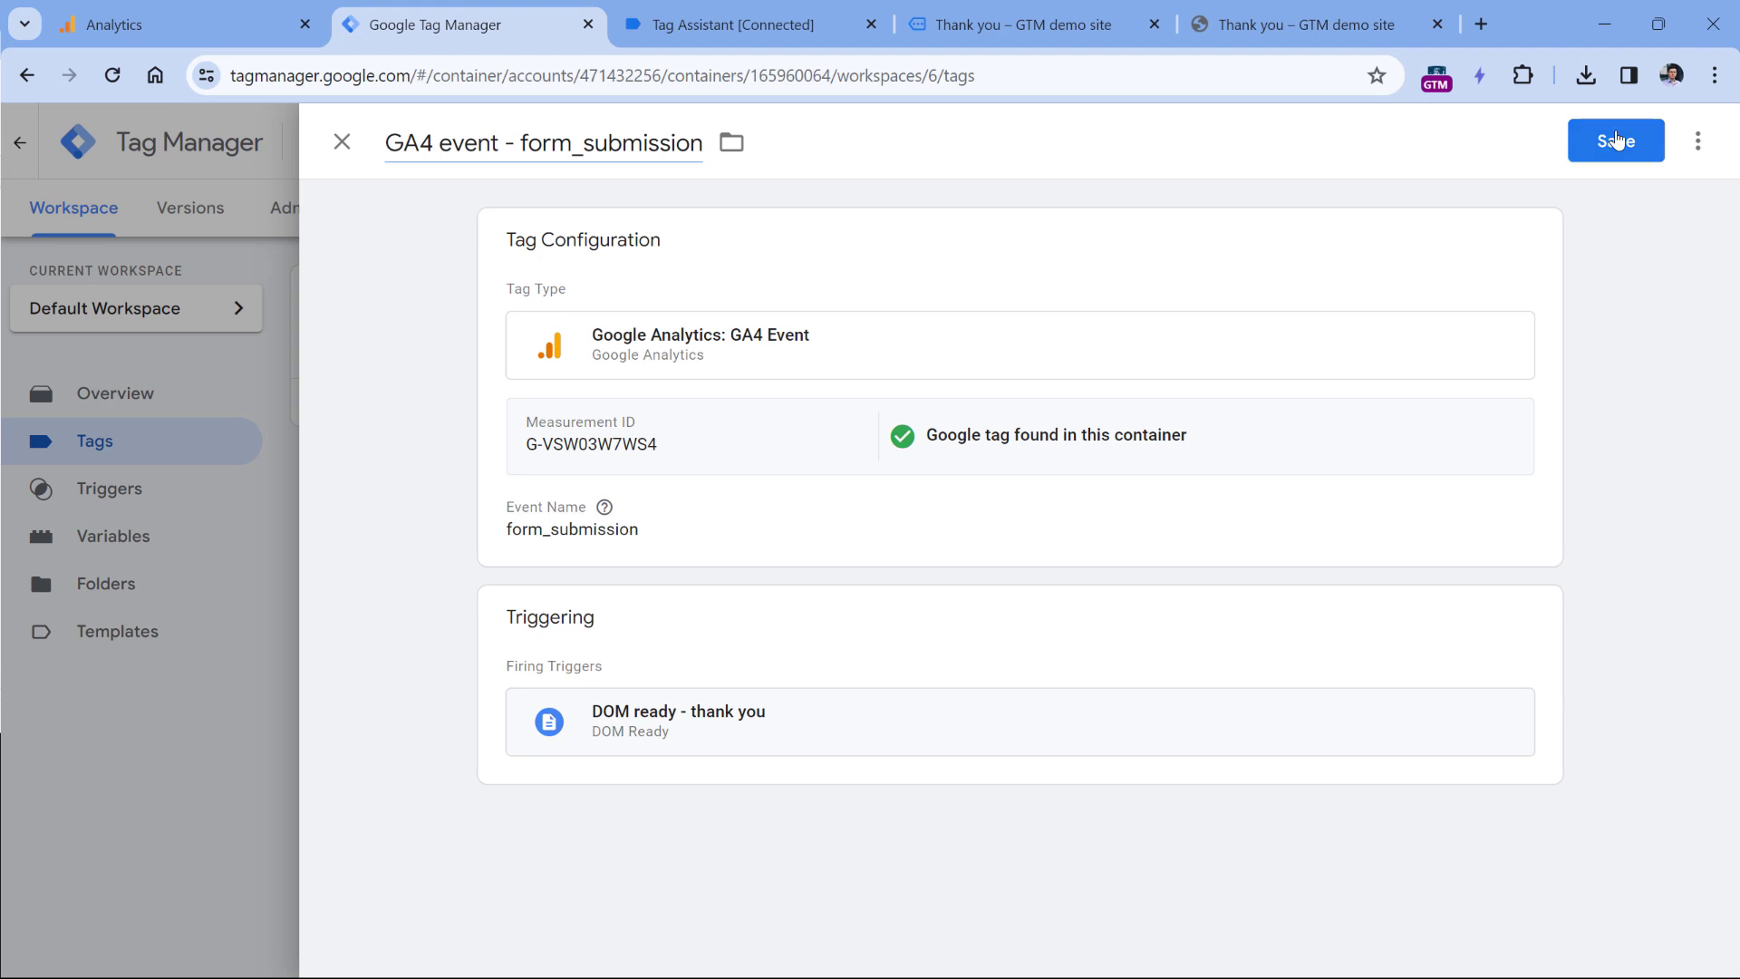
left_click(1615, 142)
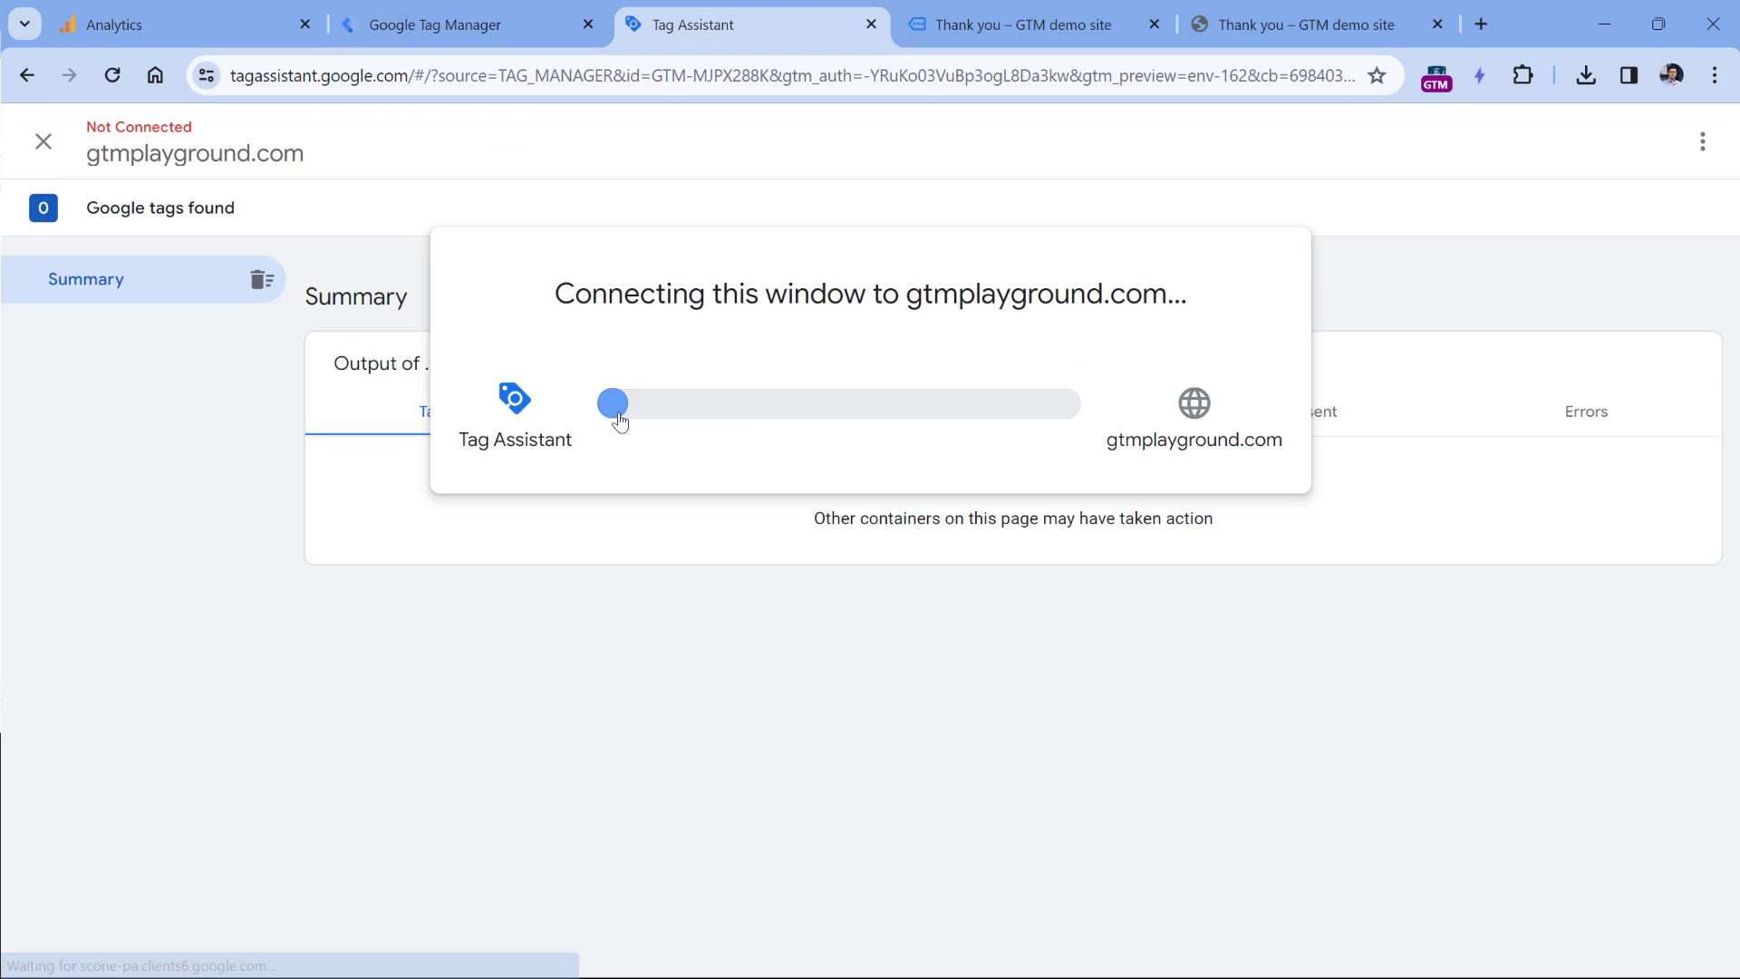
- Check in Tag Assistant that GA4 event - form_submission fired at DOM Ready on the thank-you page
left_click(1035, 23)
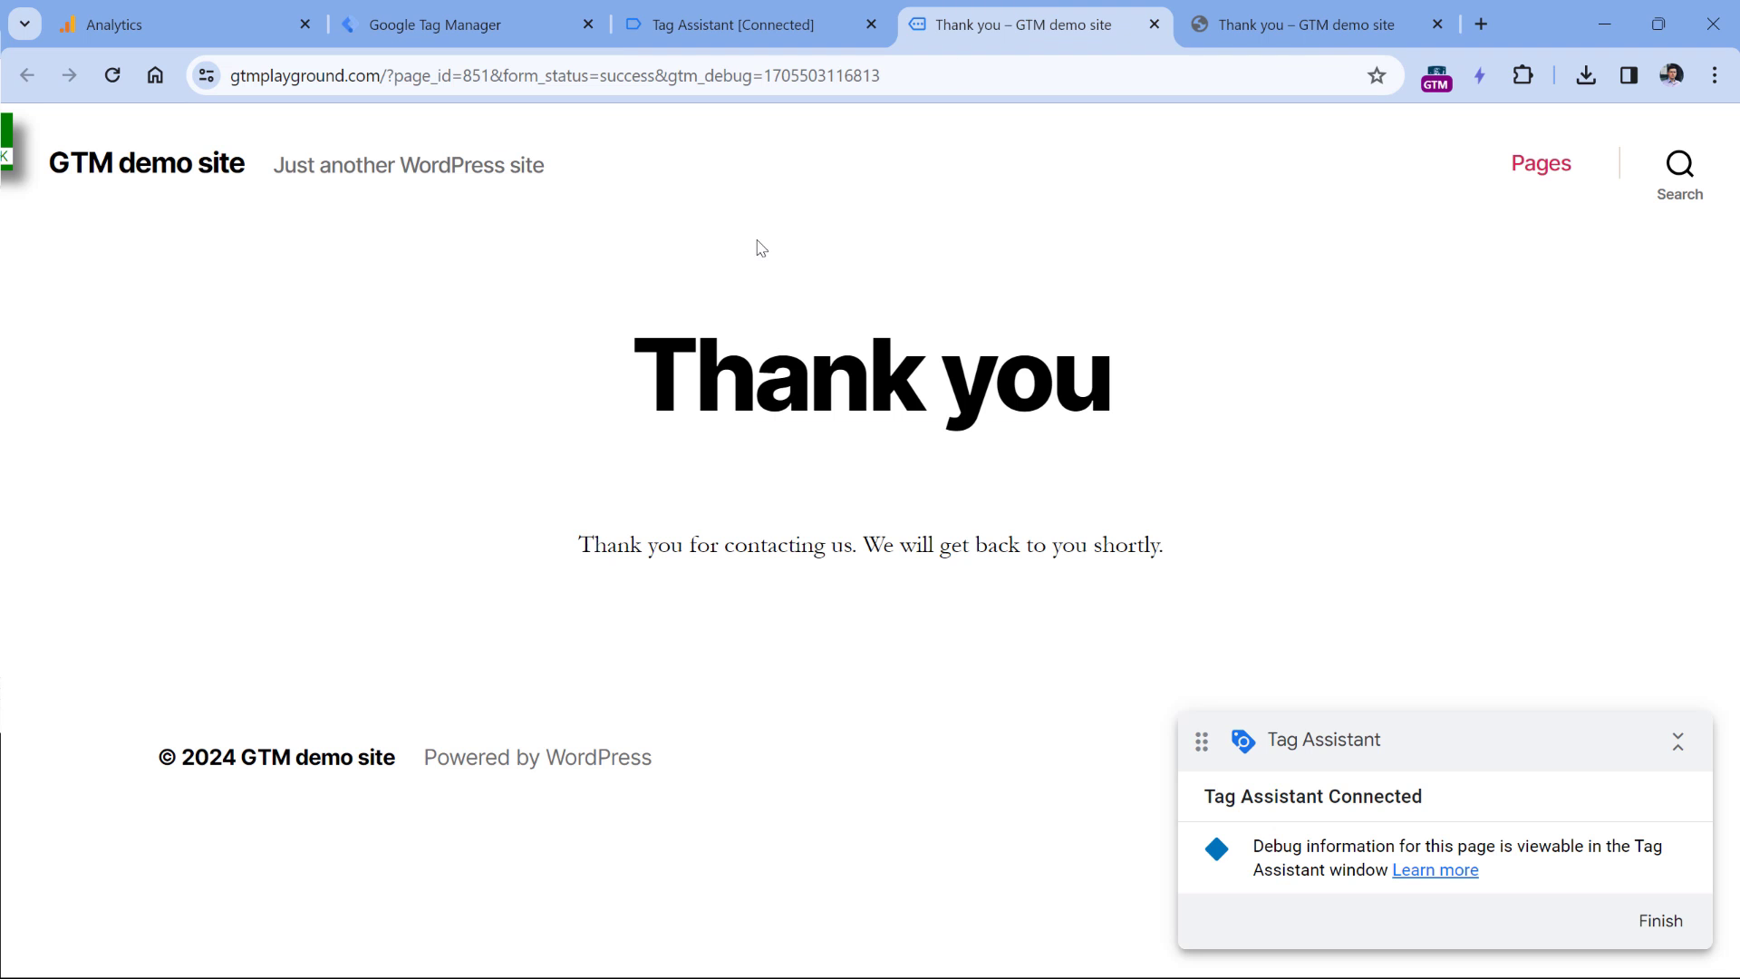
mouse_move(869, 366)
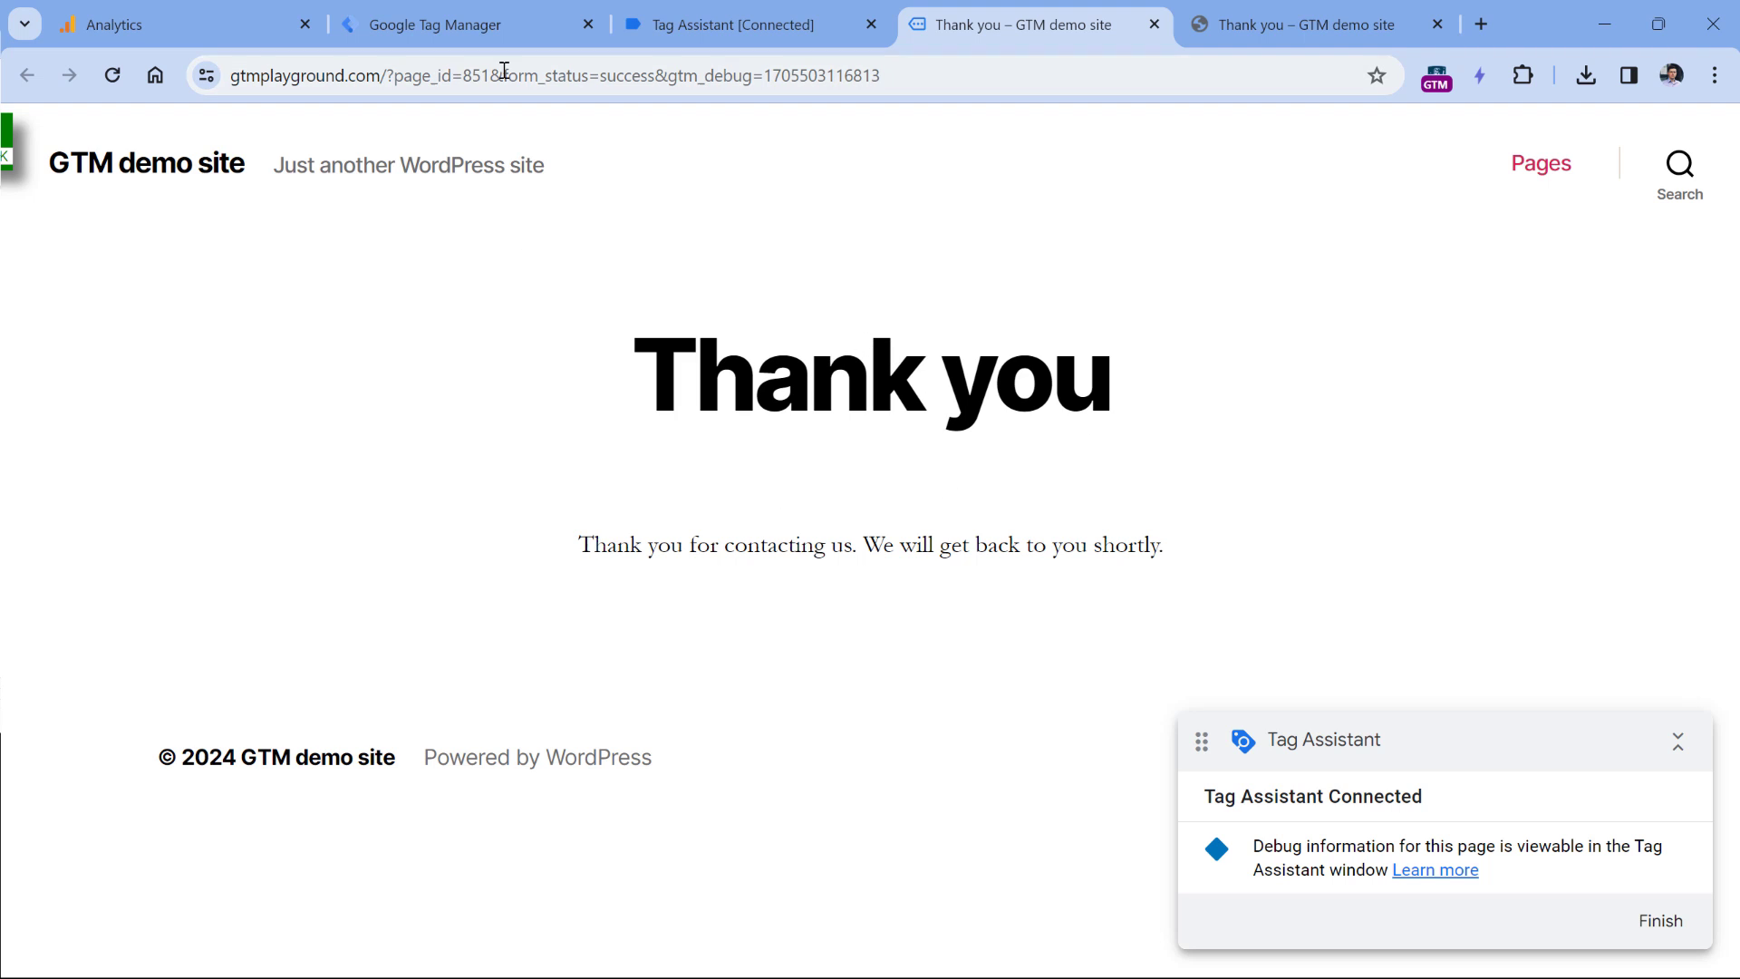
left_click(750, 24)
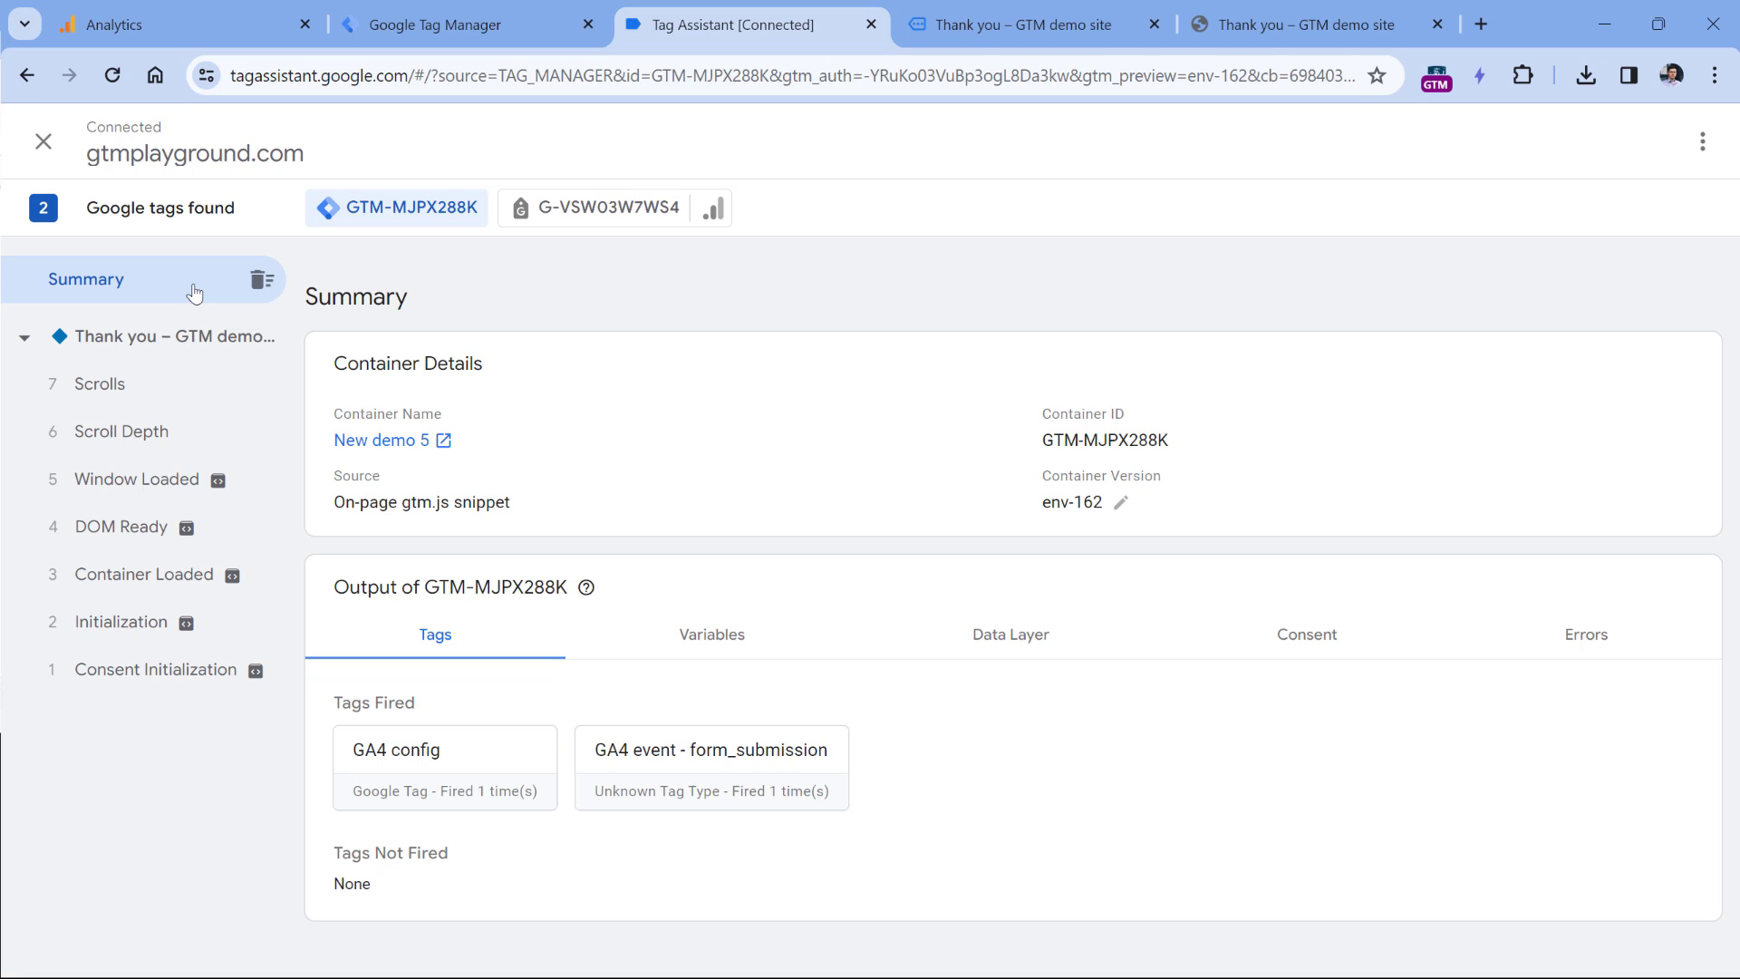
mouse_move(122, 528)
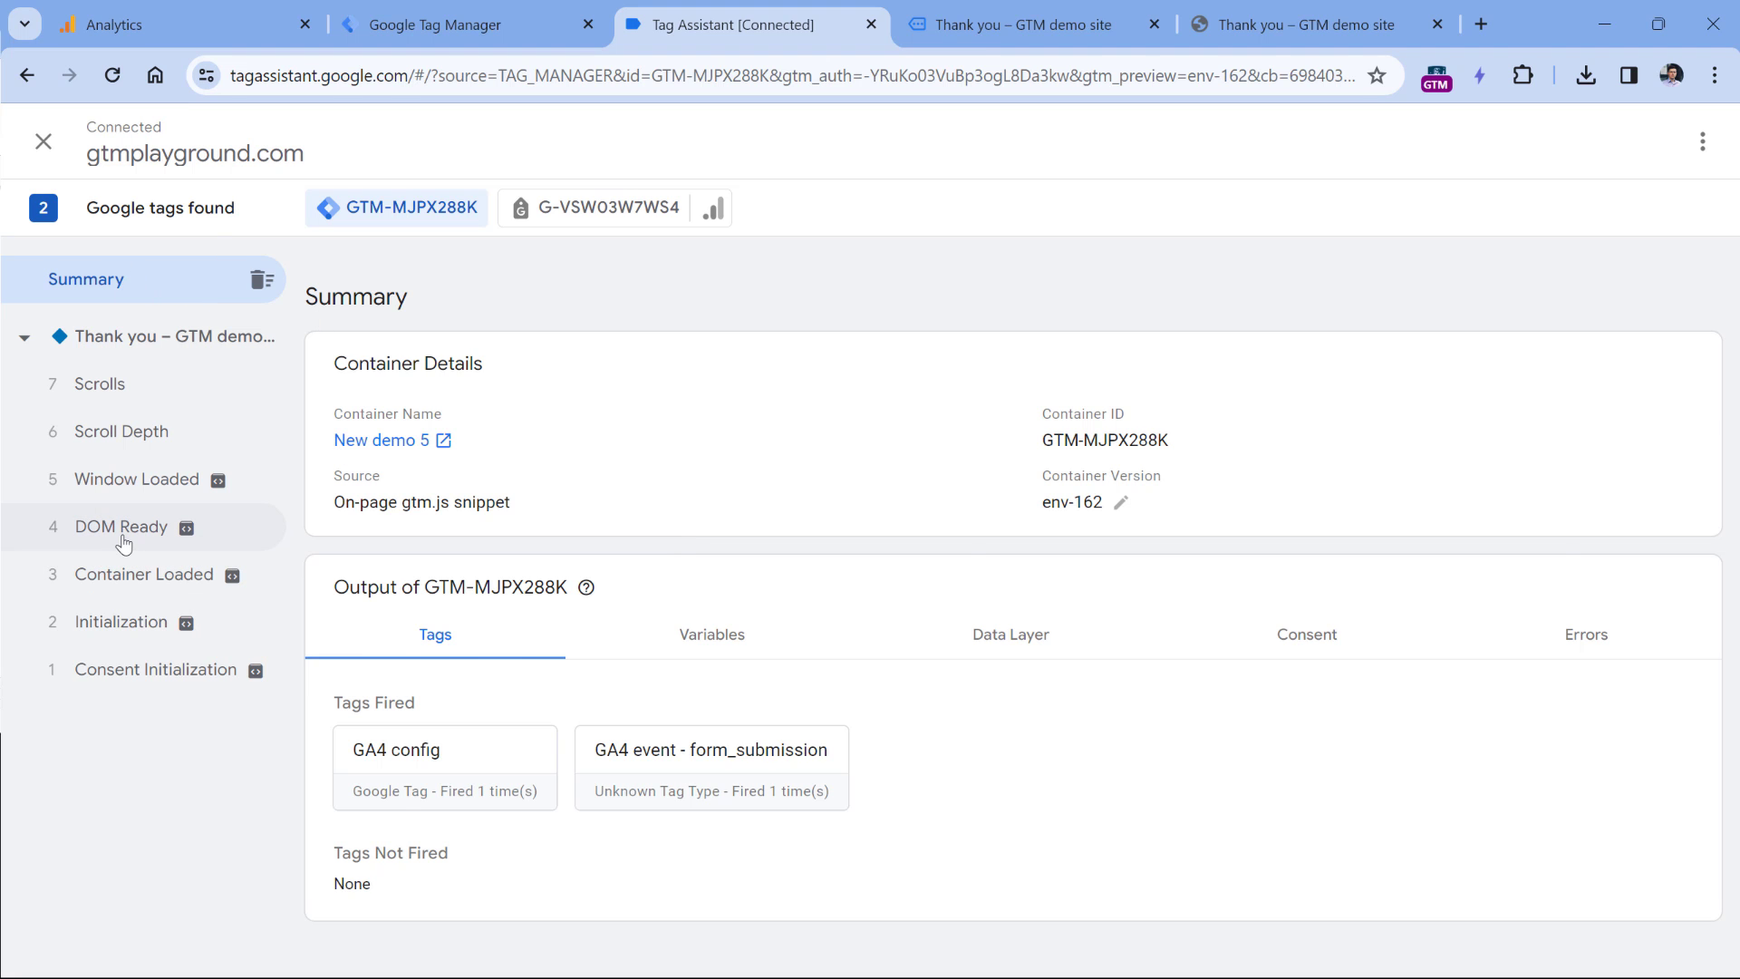
left_click(120, 526)
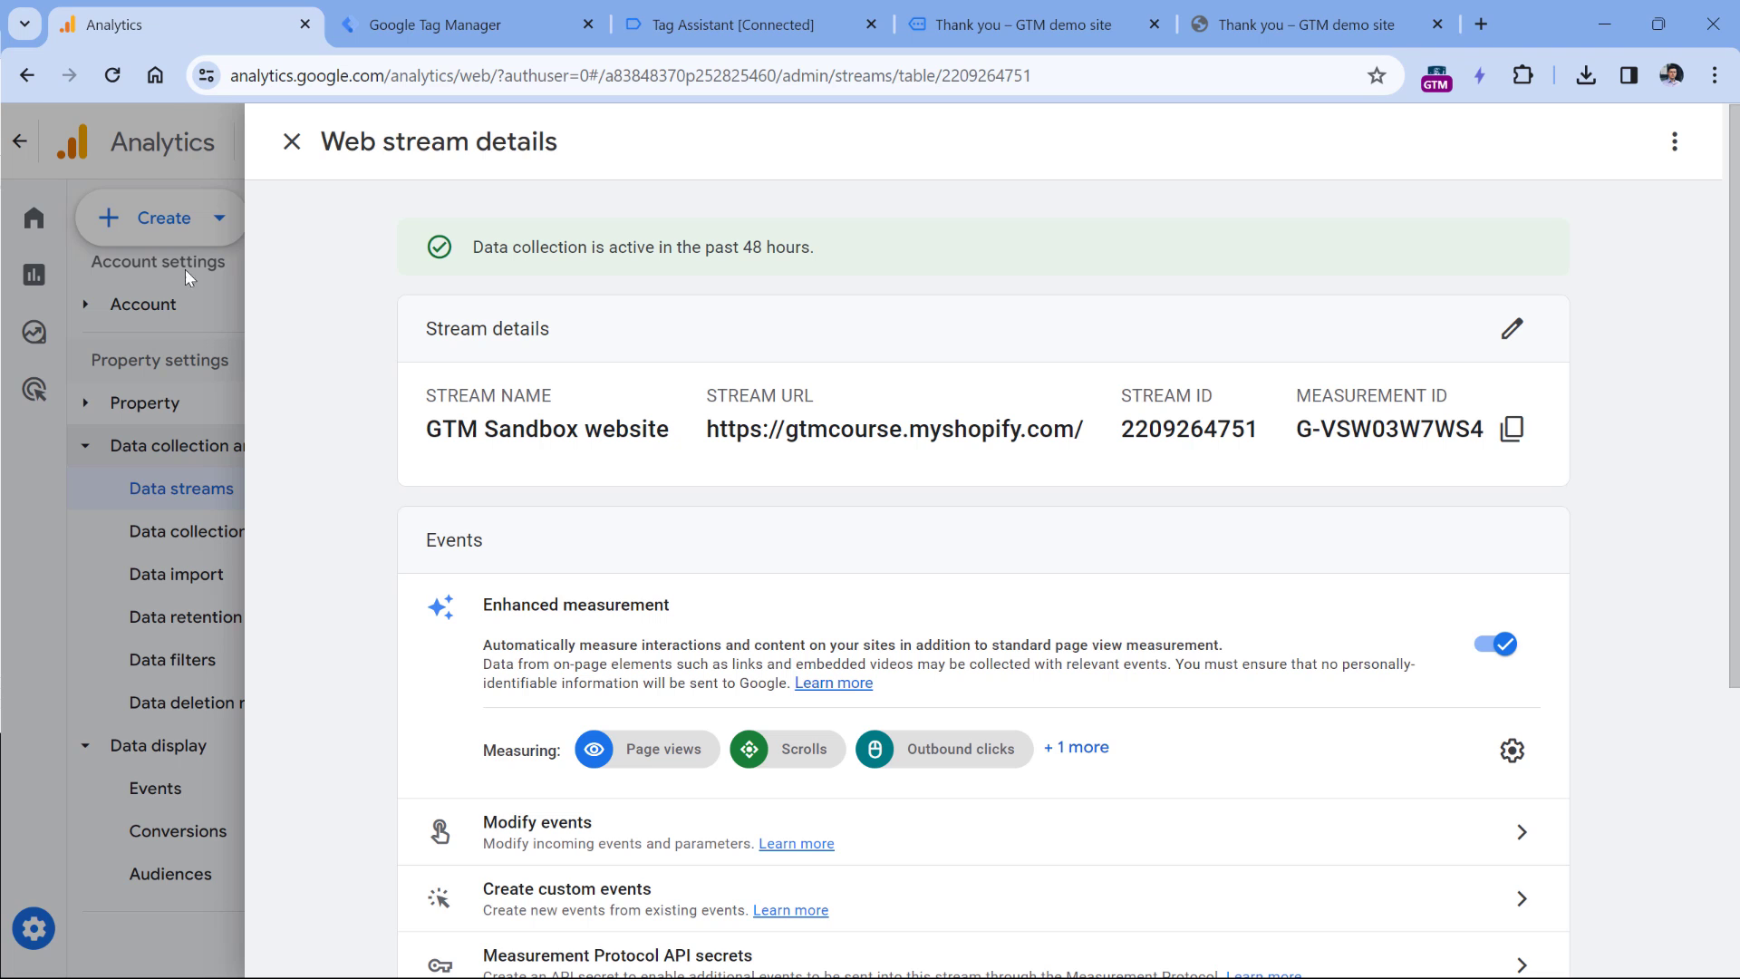
- Inspect the form_submission event's page_location in GA4 DebugView, then return to Tag Manager
left_click(290, 142)
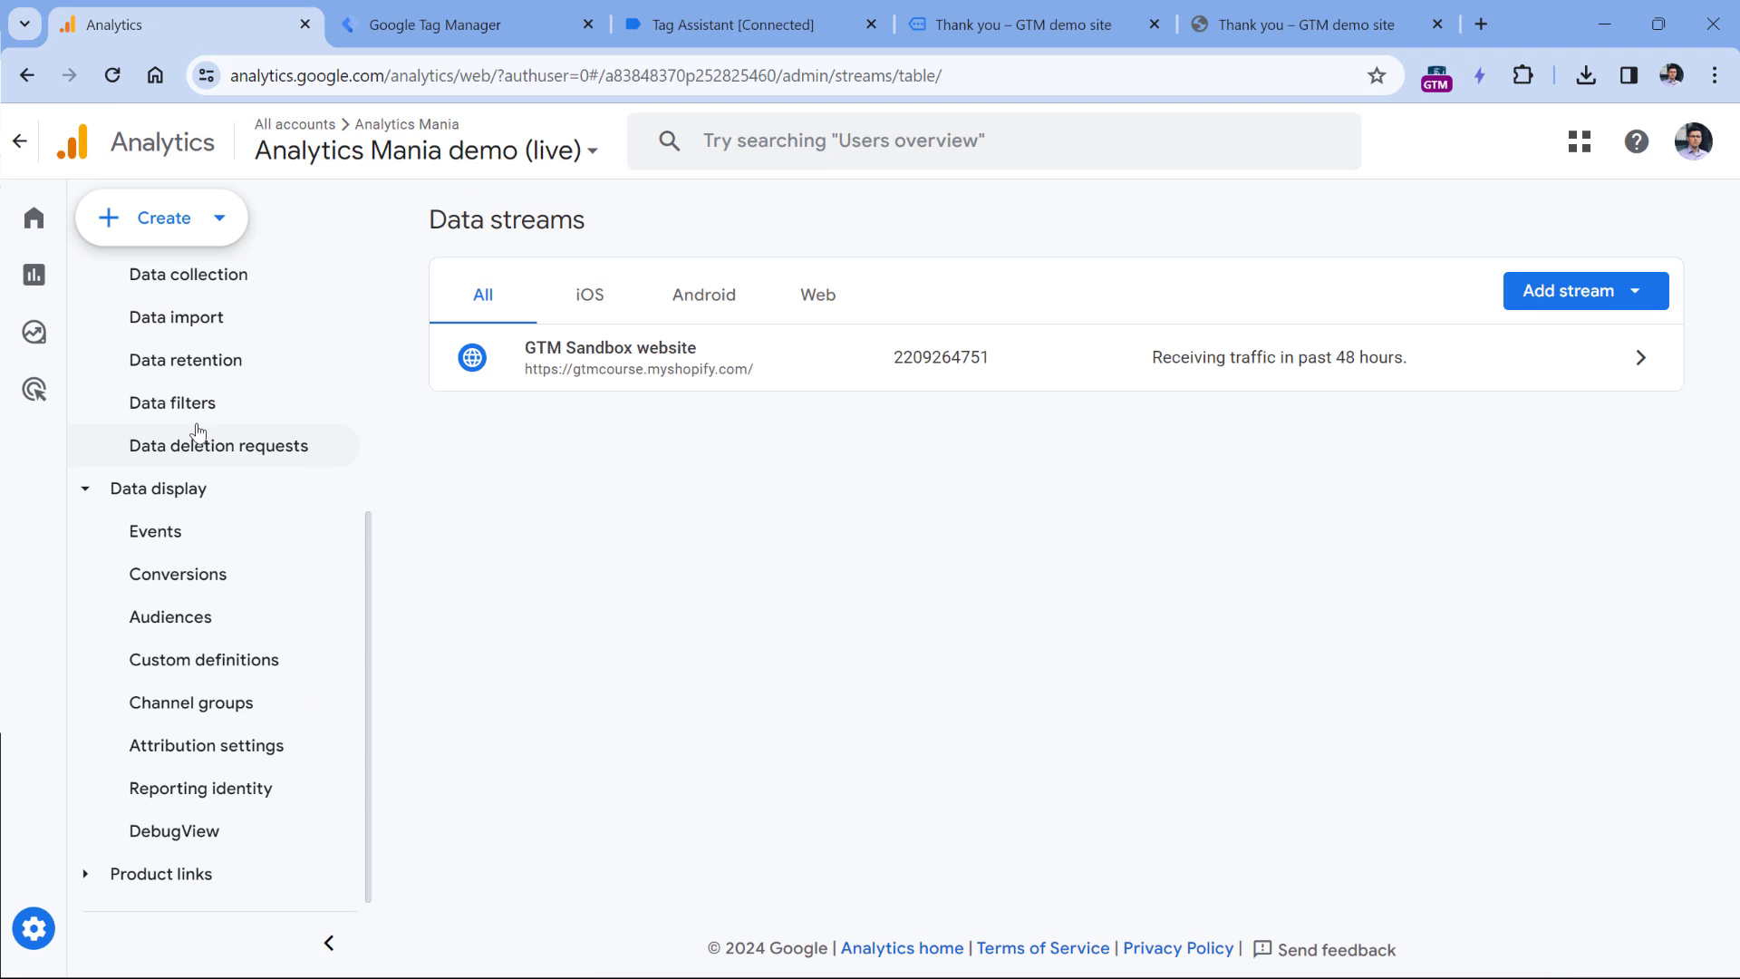
left_click(174, 831)
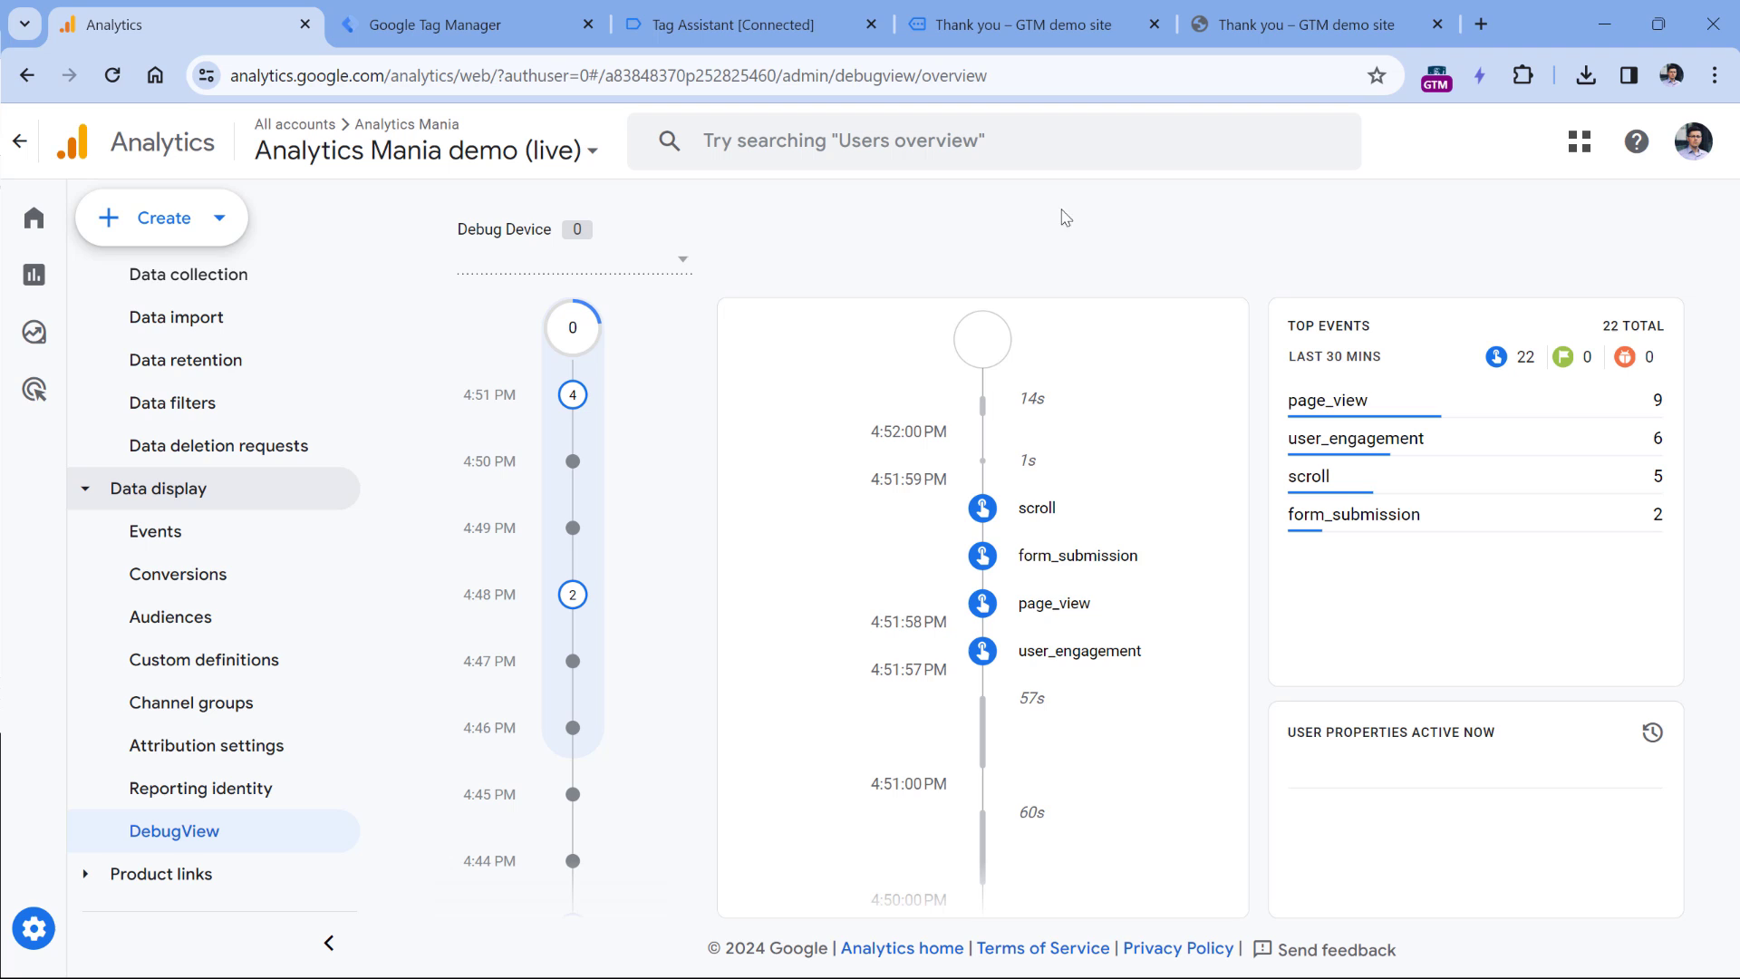
mouse_move(1075, 566)
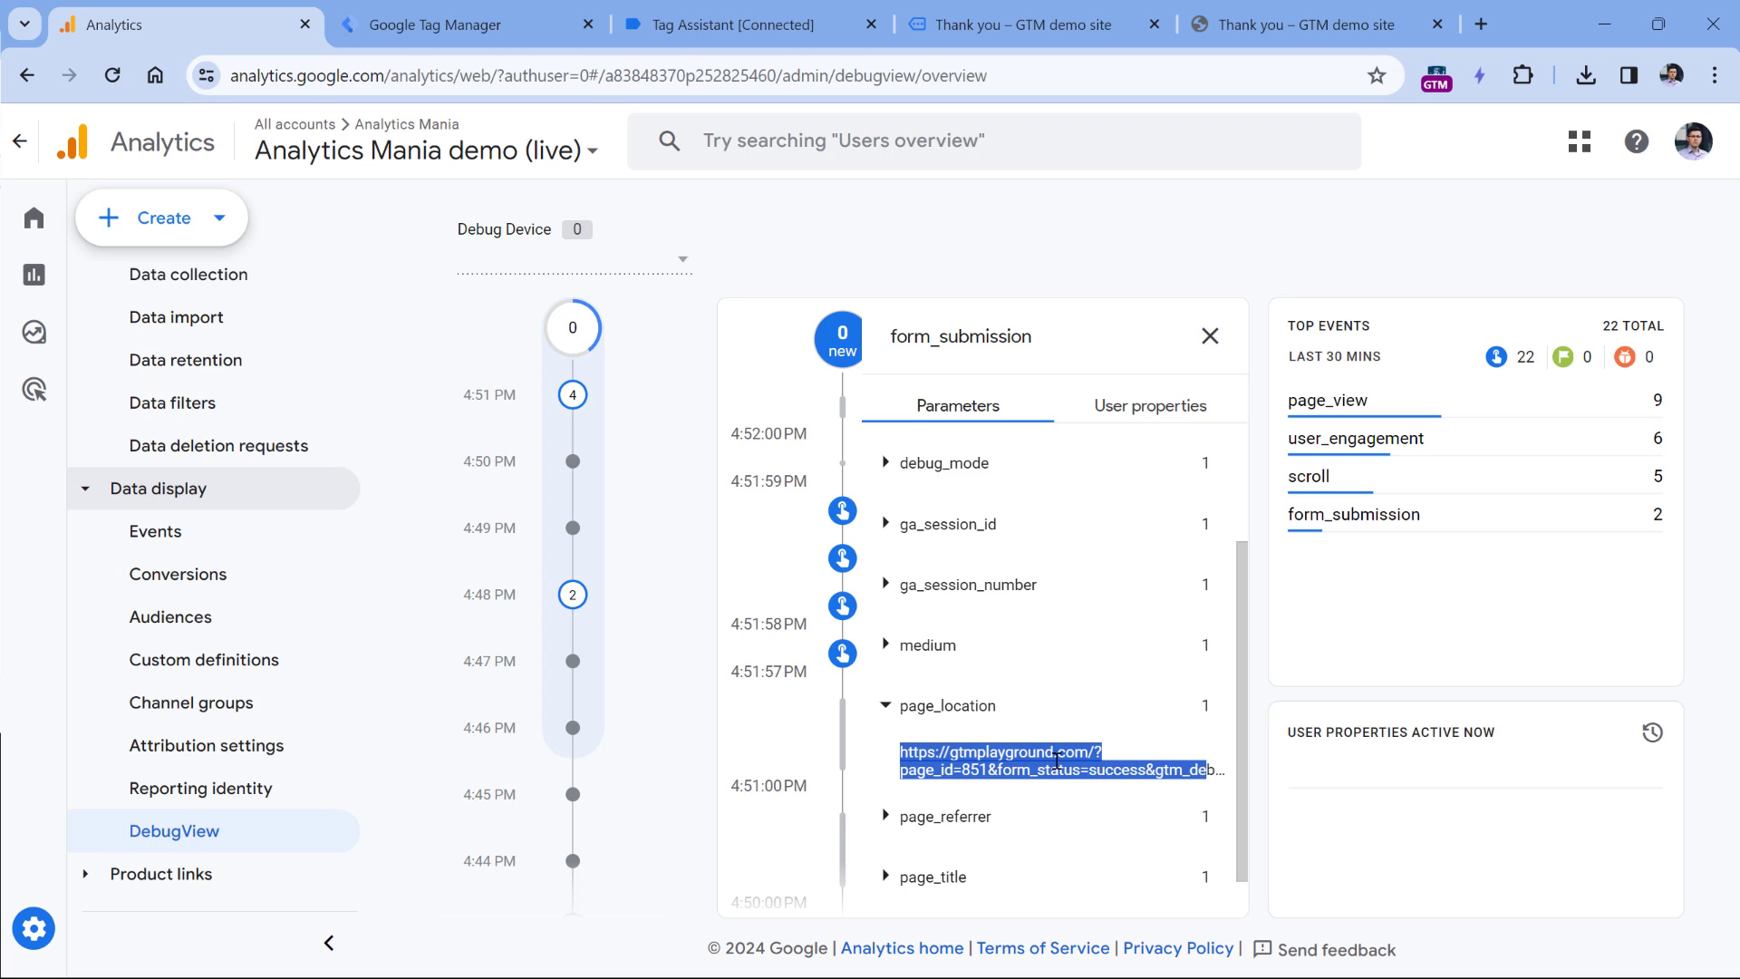
mouse_move(1055, 763)
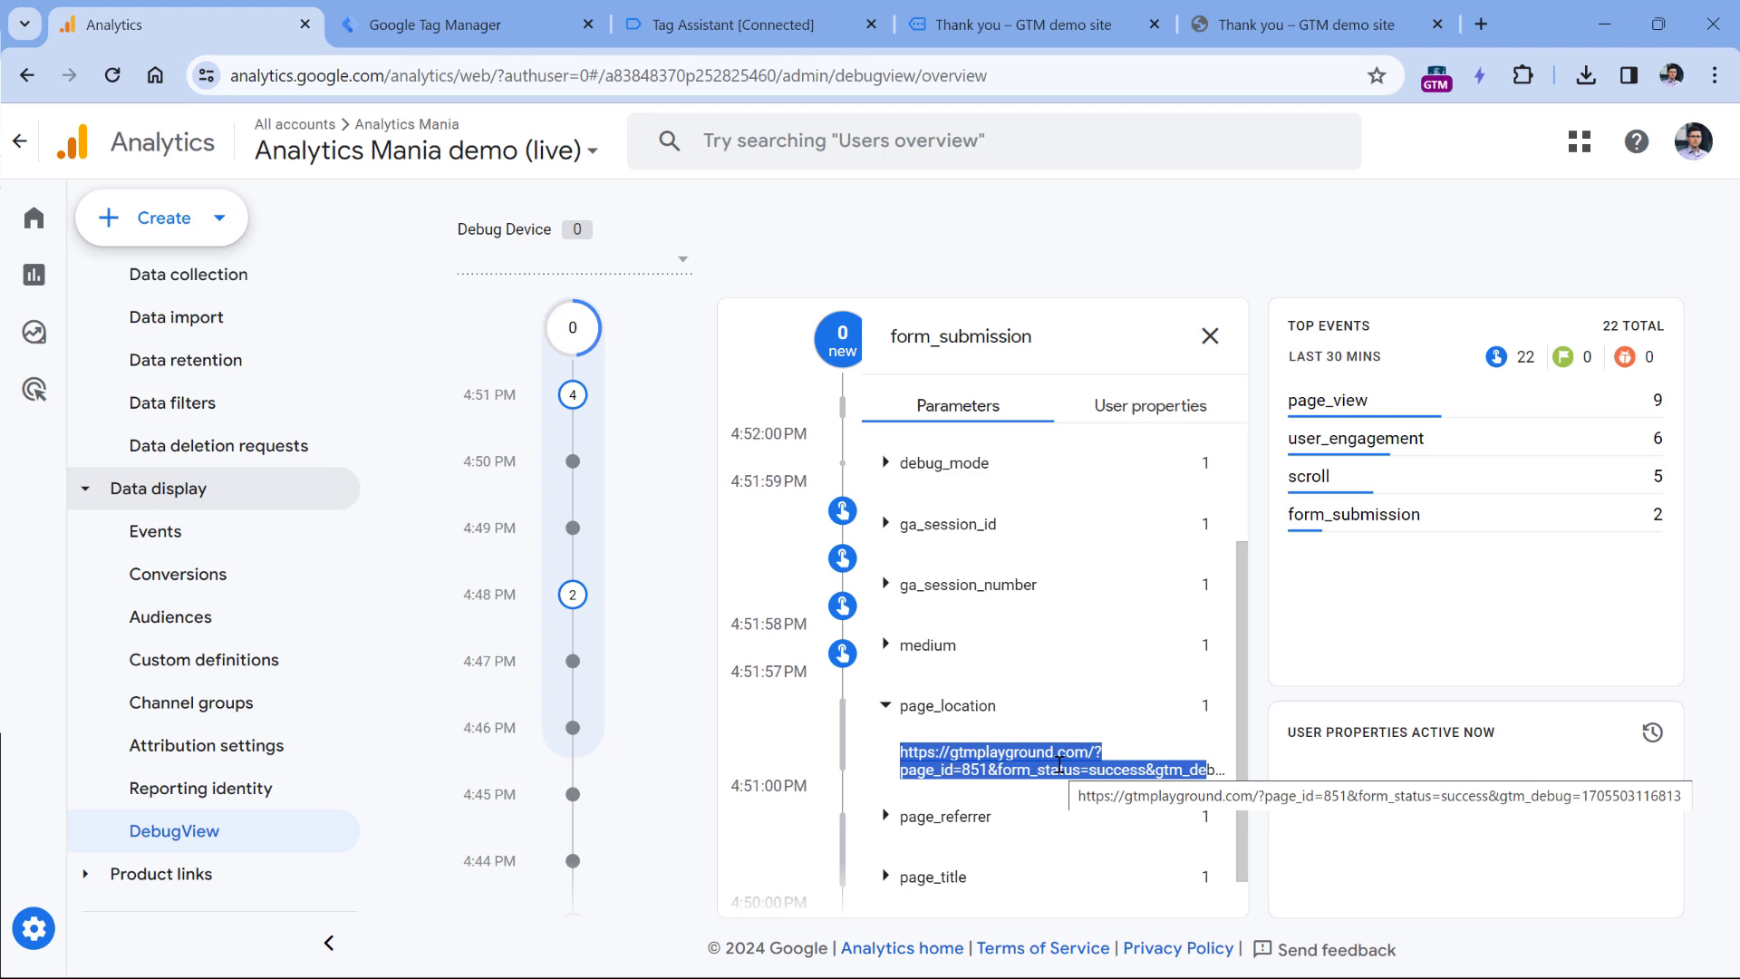
scroll("up", 3)
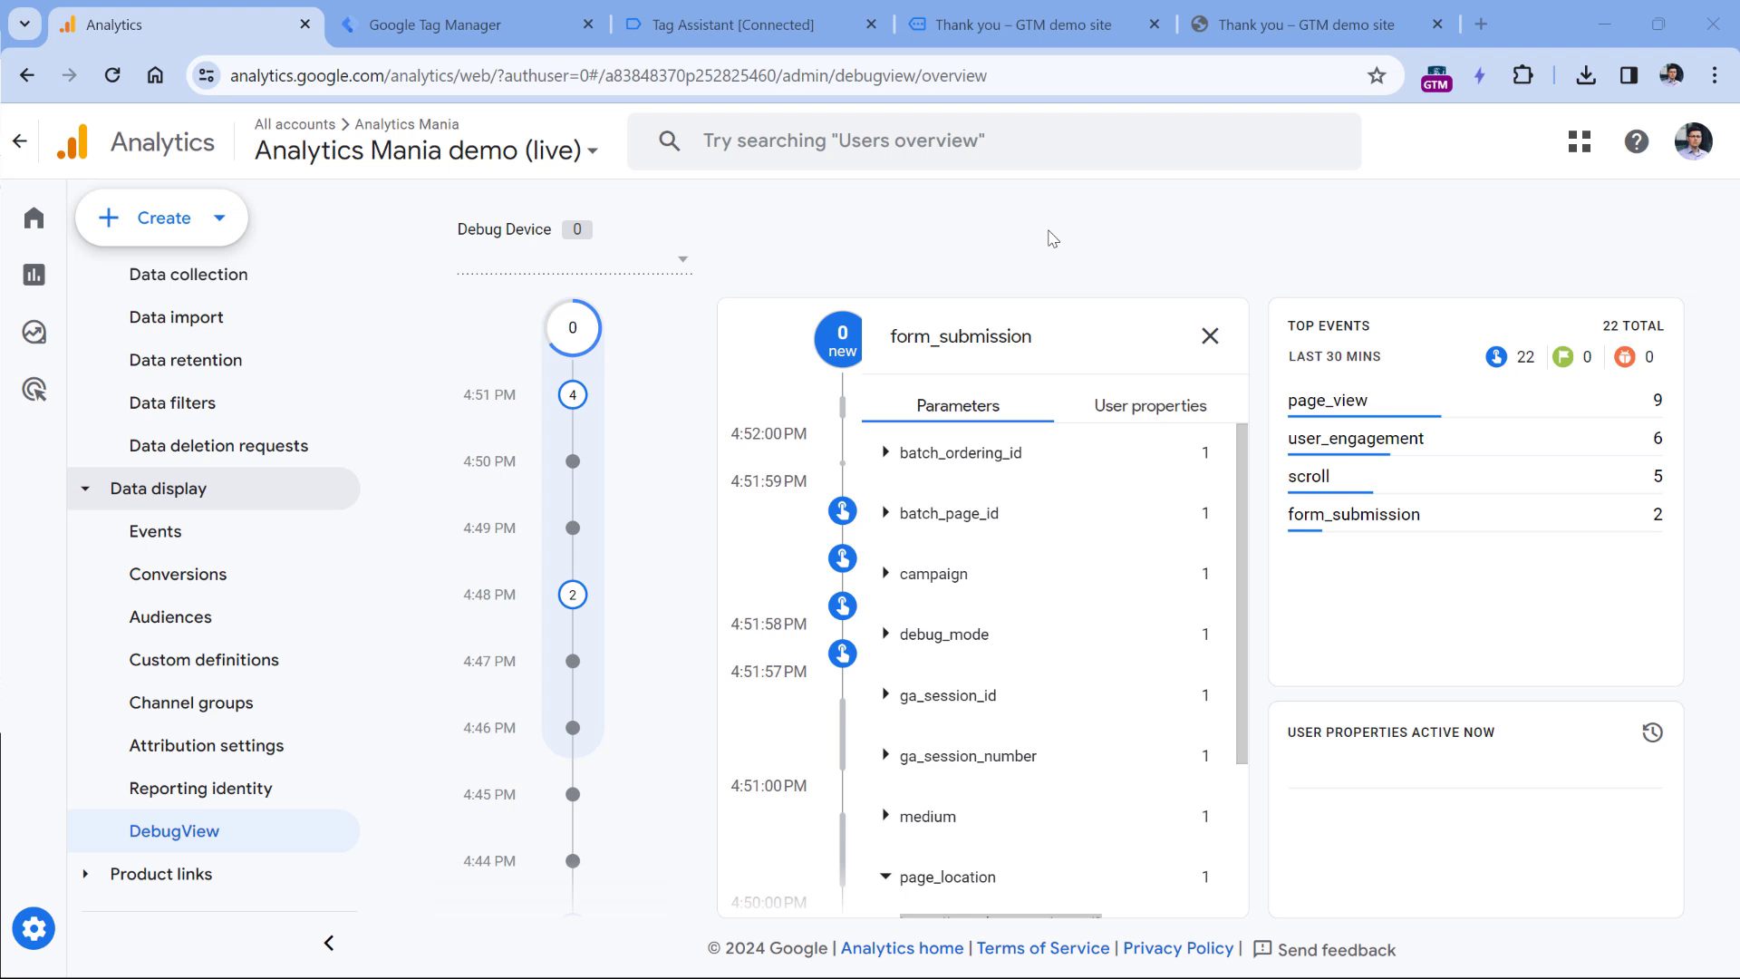
mouse_move(736, 23)
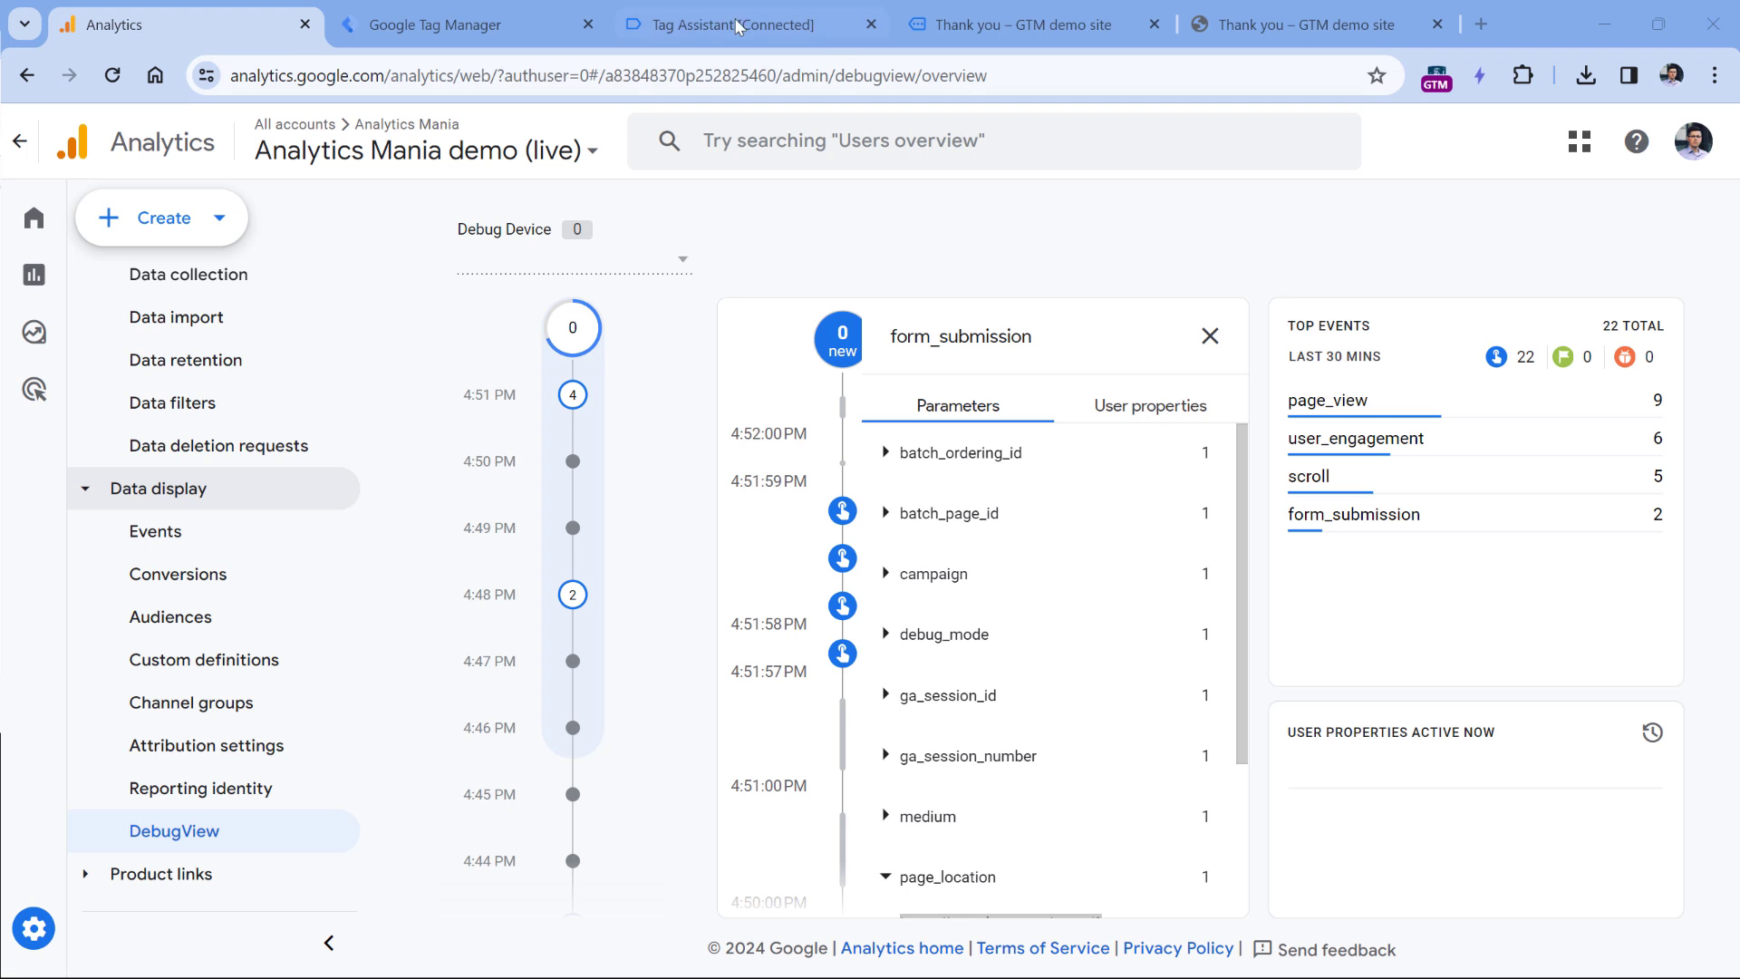
left_click(466, 24)
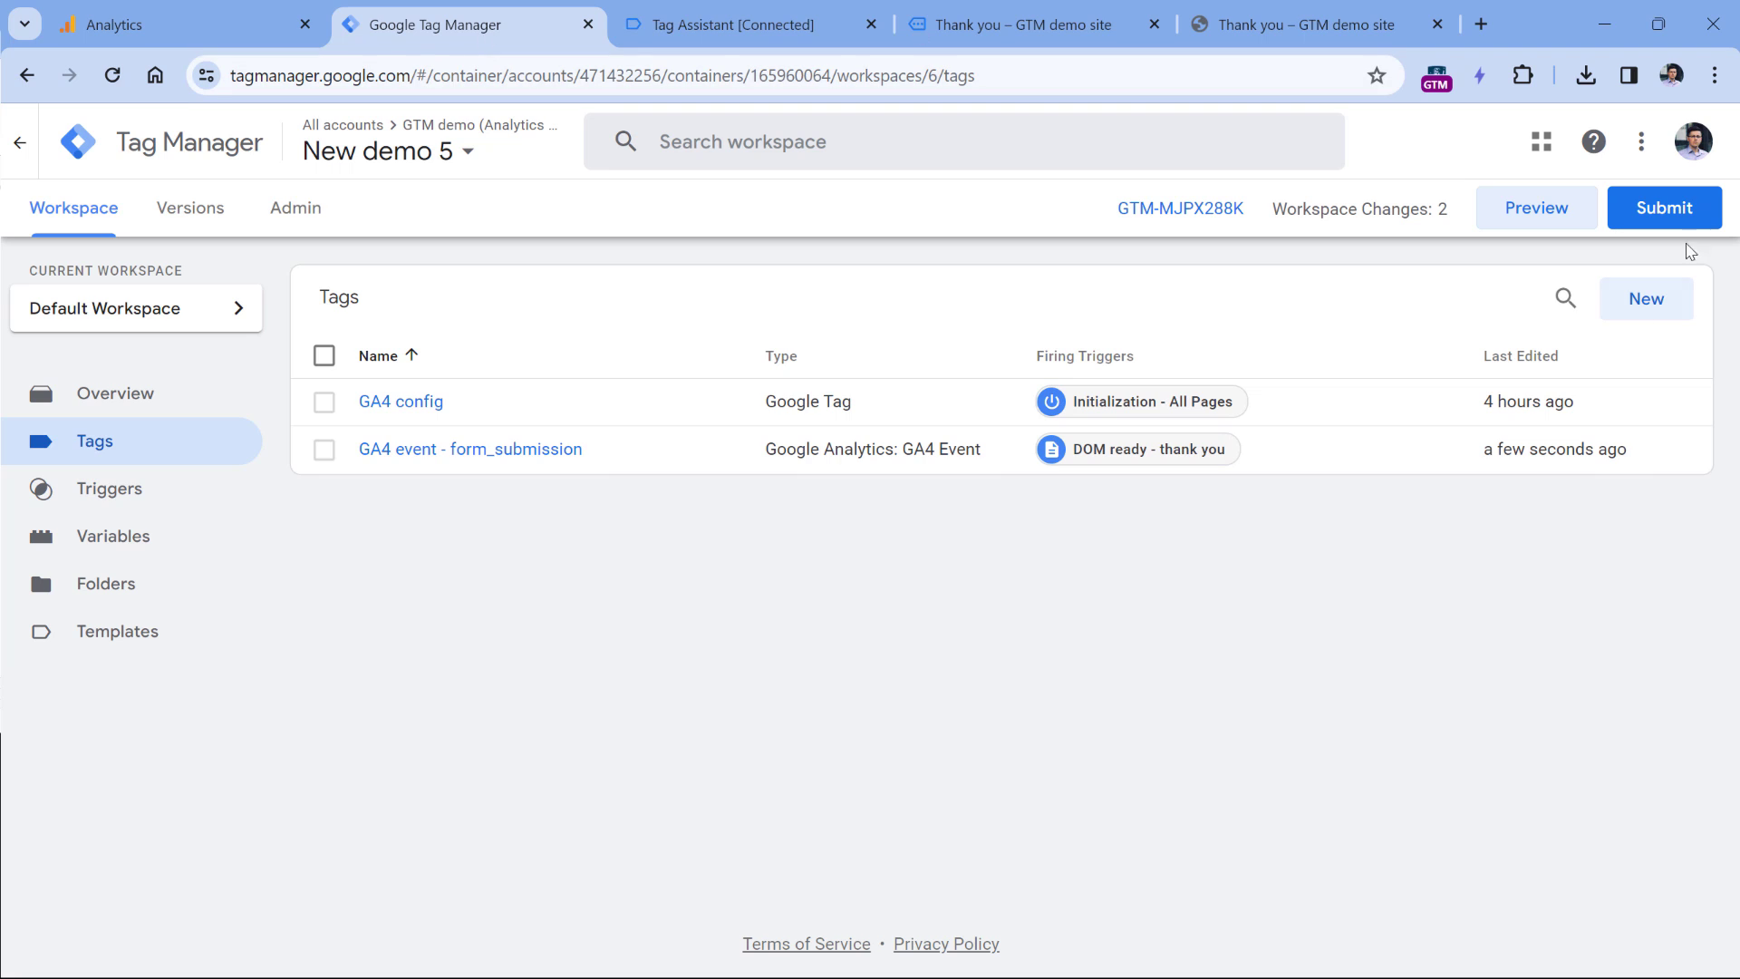